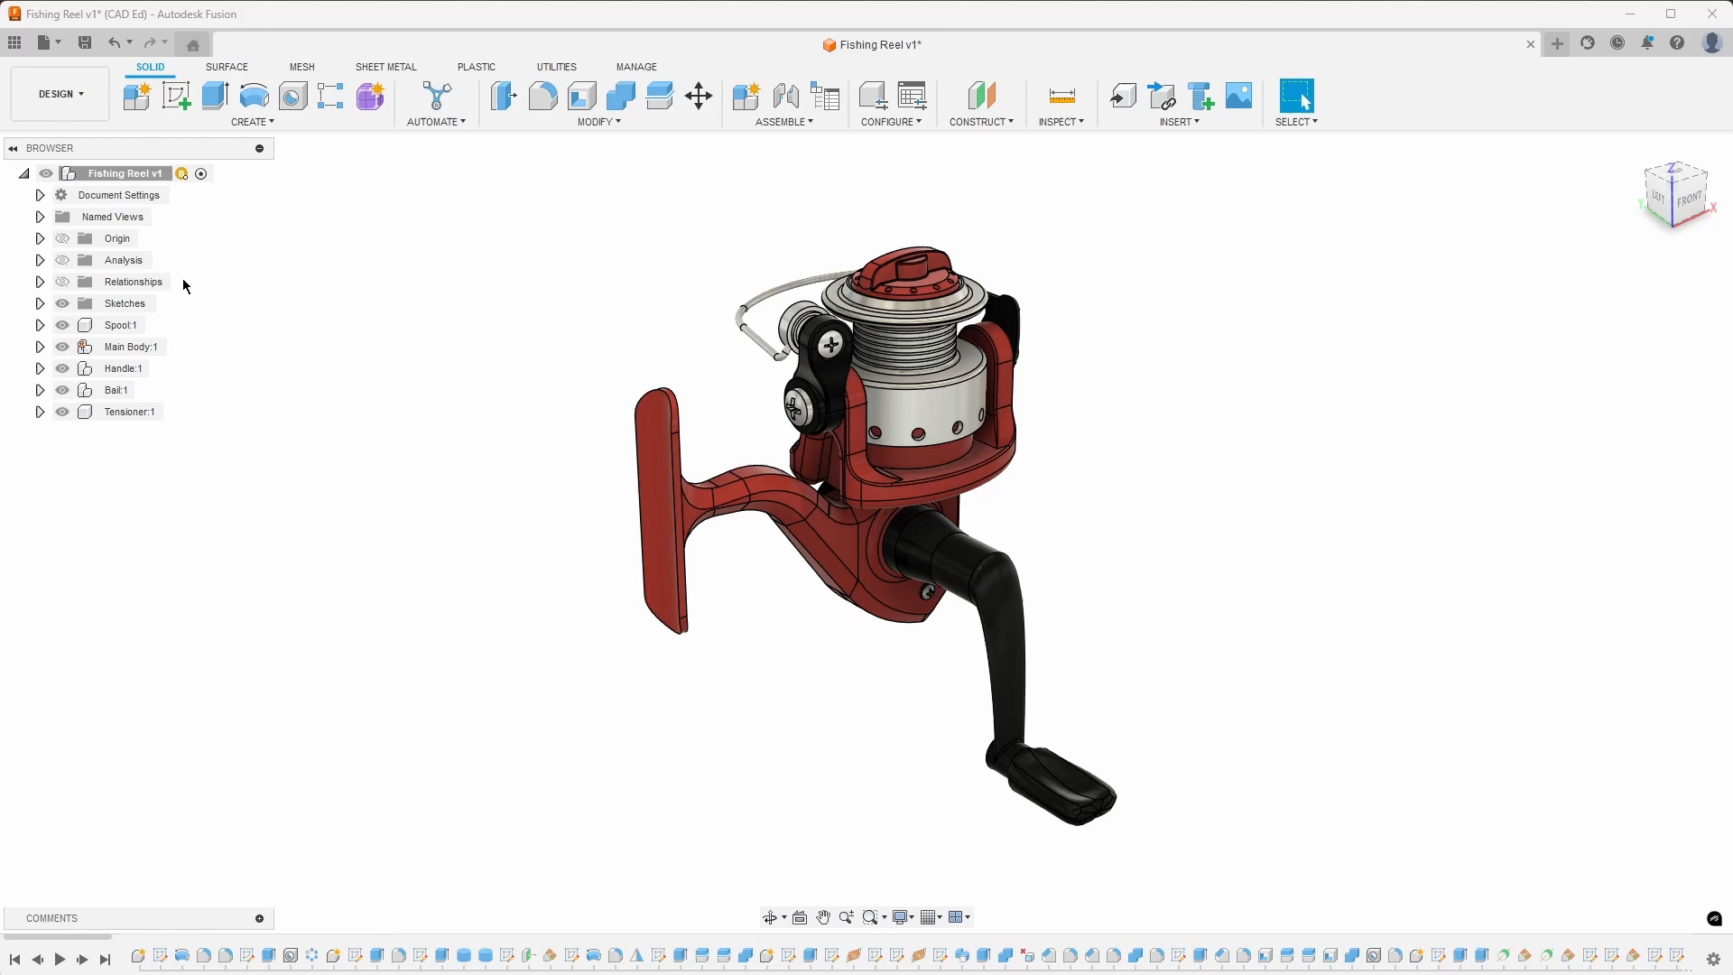
Tour the workspace list and the Mesh and Sheet Metal toolbars, ending back on Solid tools
left_click(58, 92)
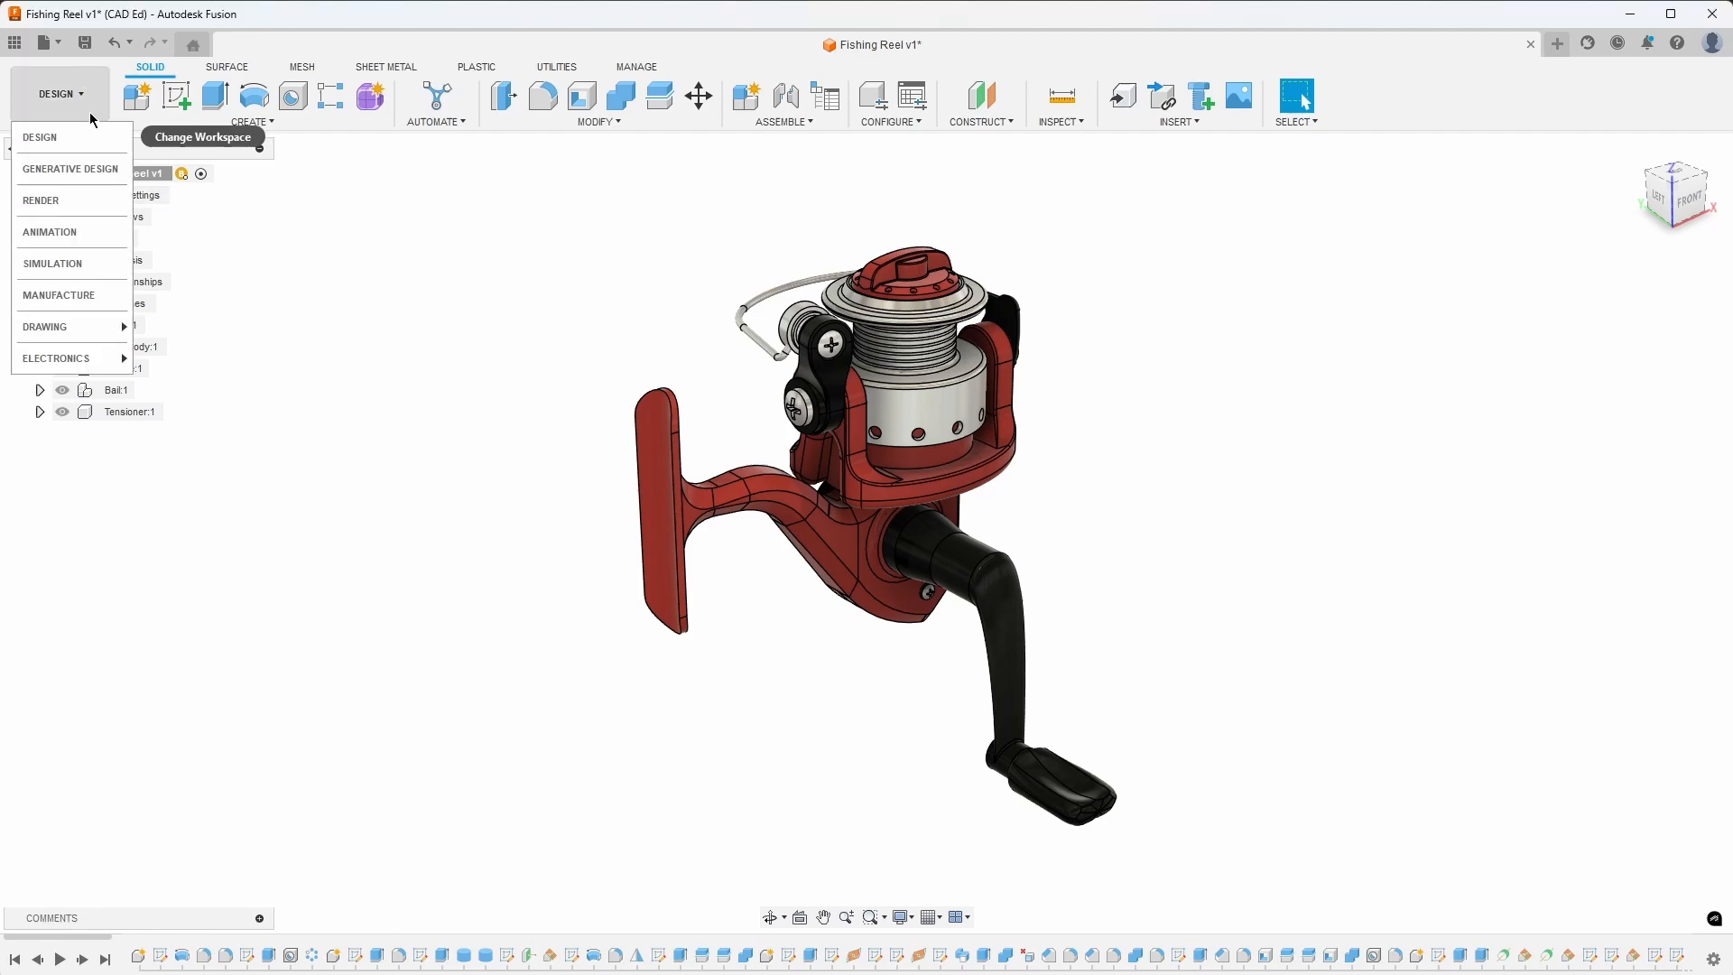
mouse_move(41, 136)
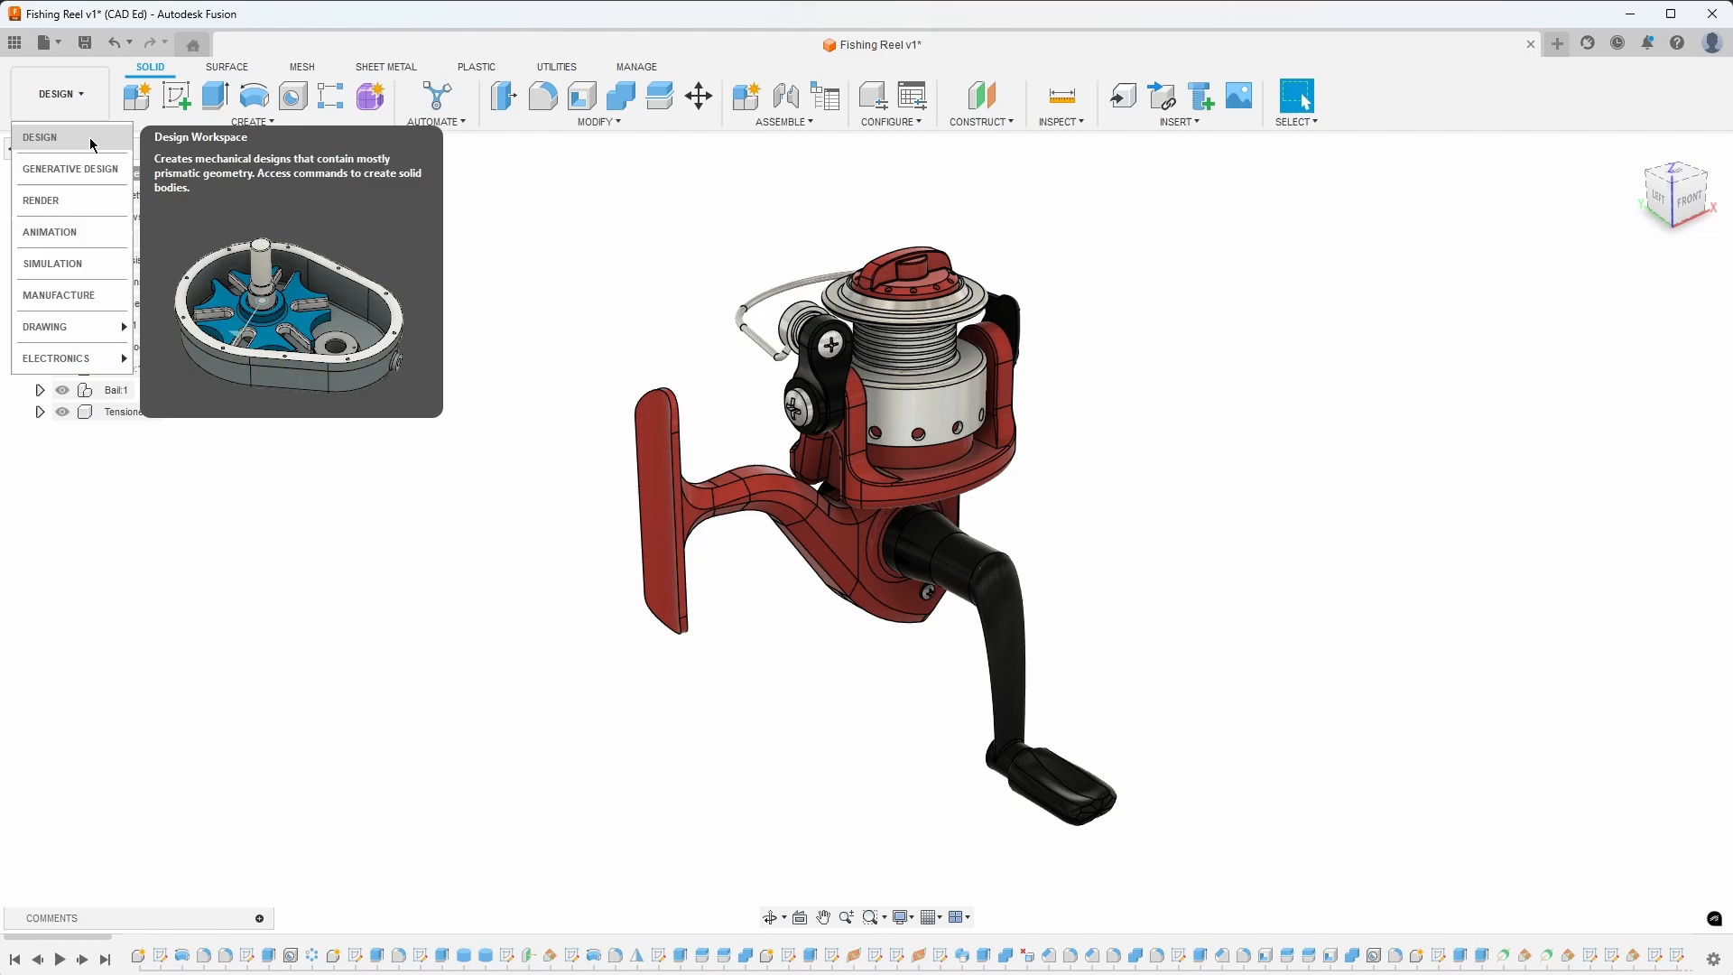
mouse_move(101, 263)
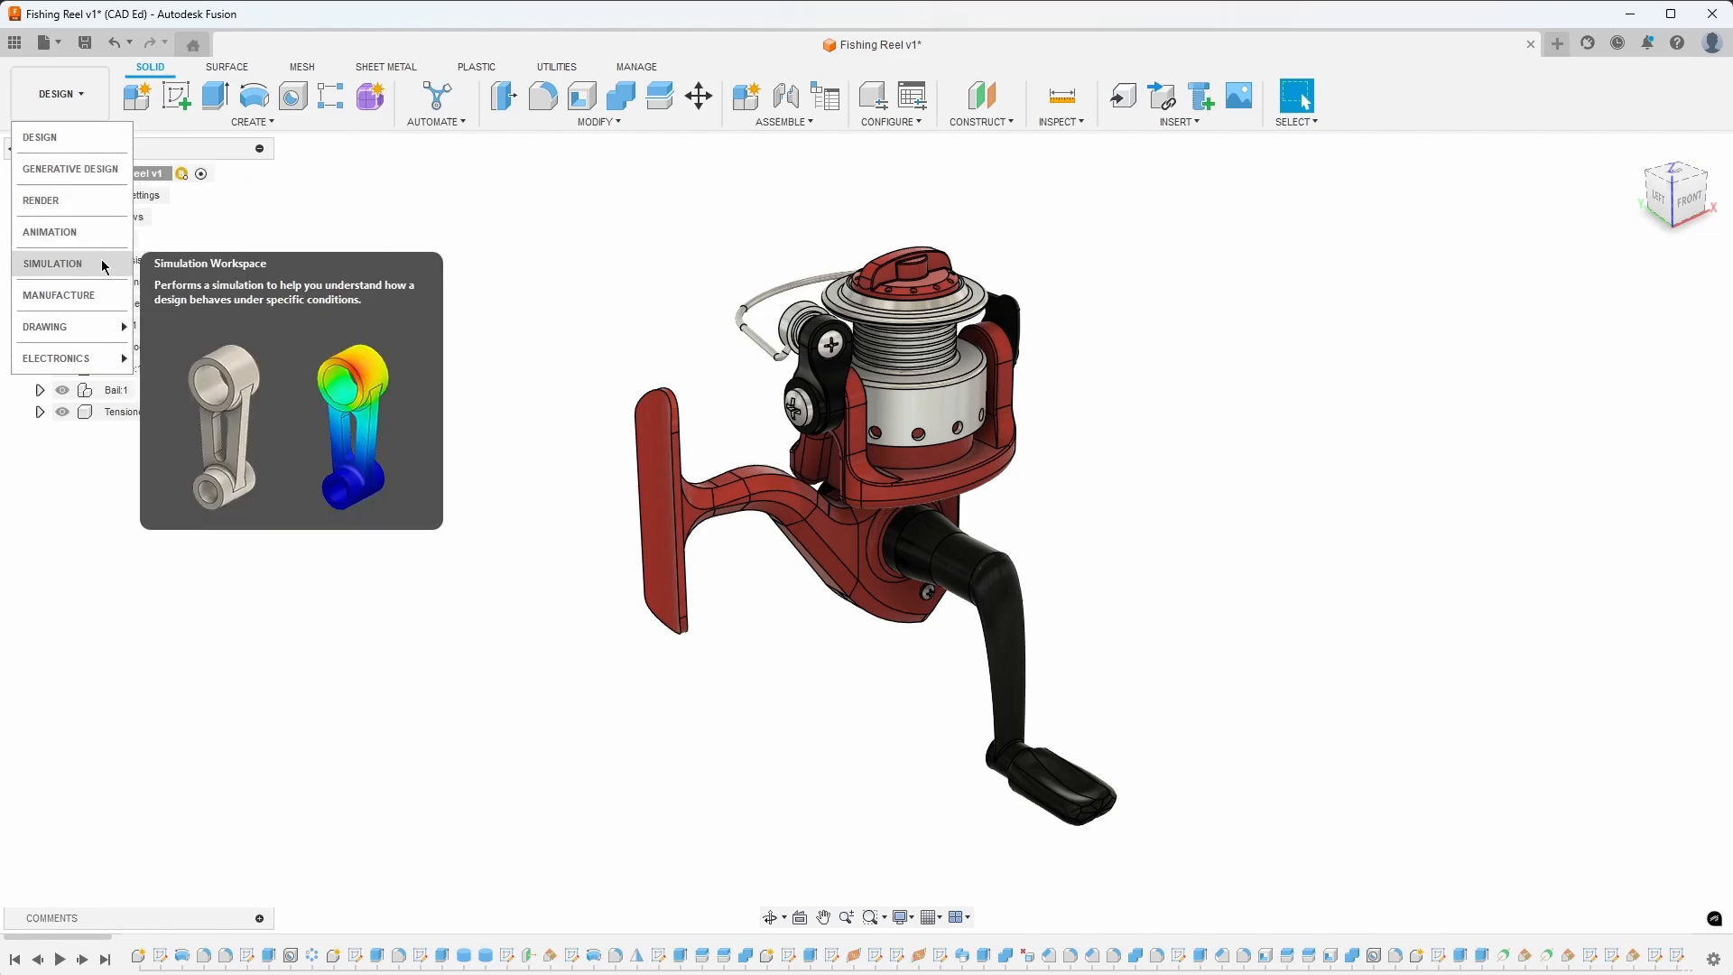
mouse_move(60, 294)
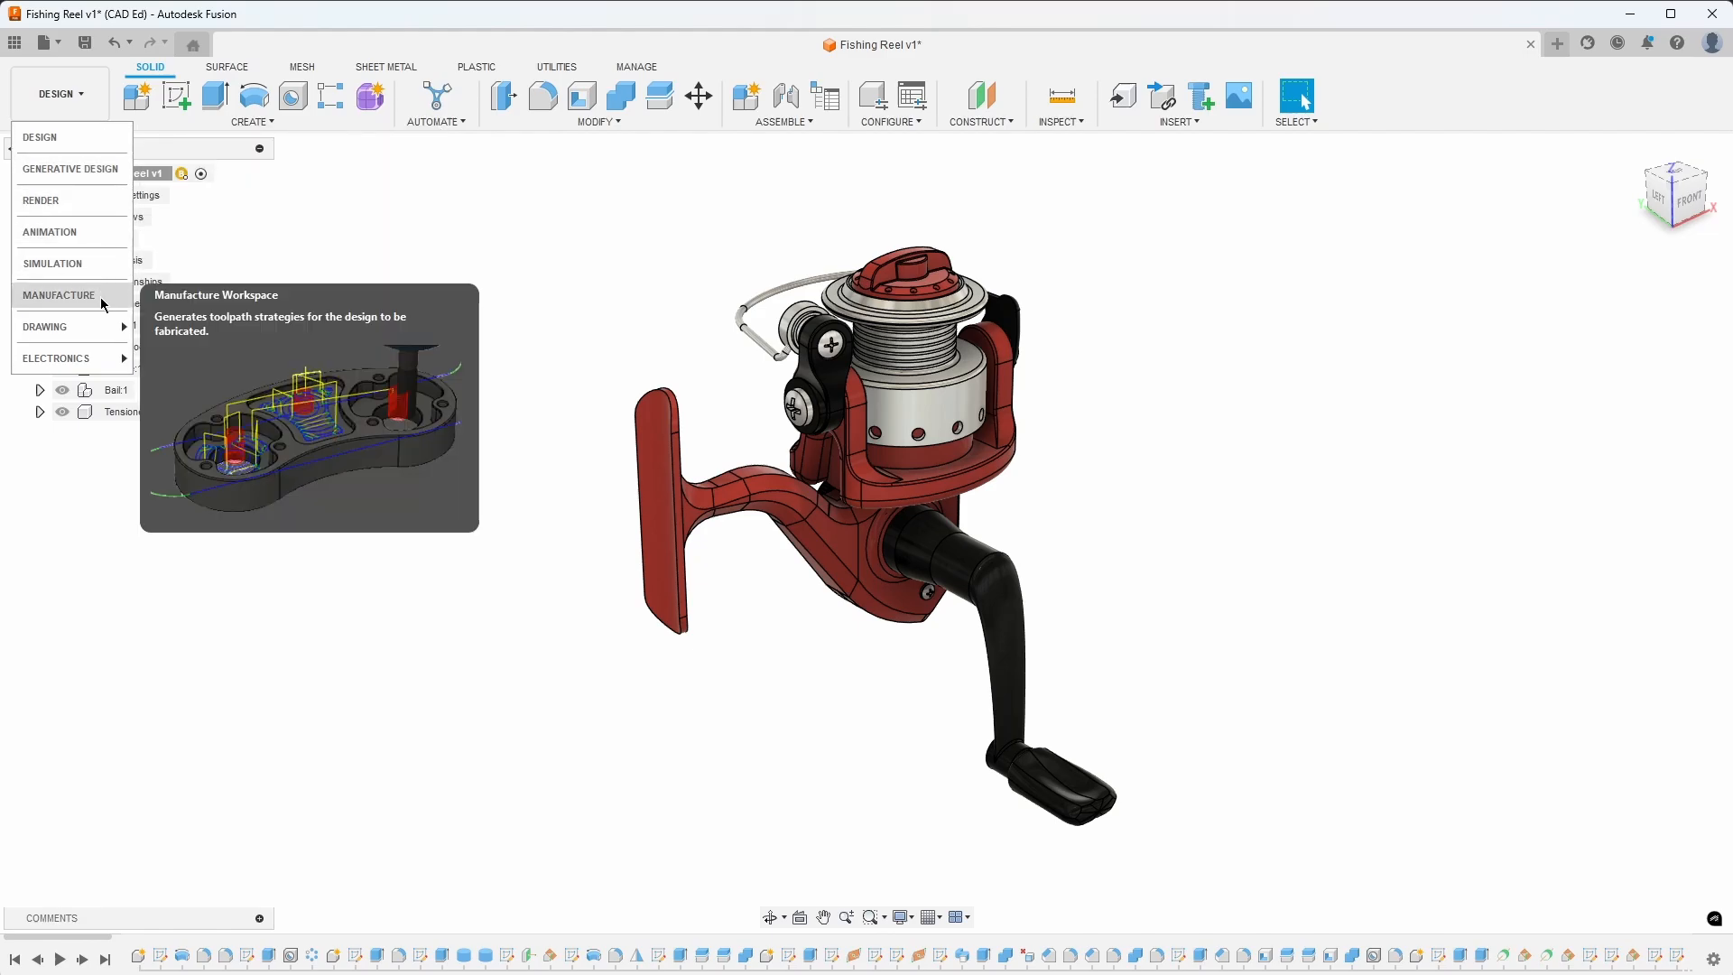
mouse_move(56, 357)
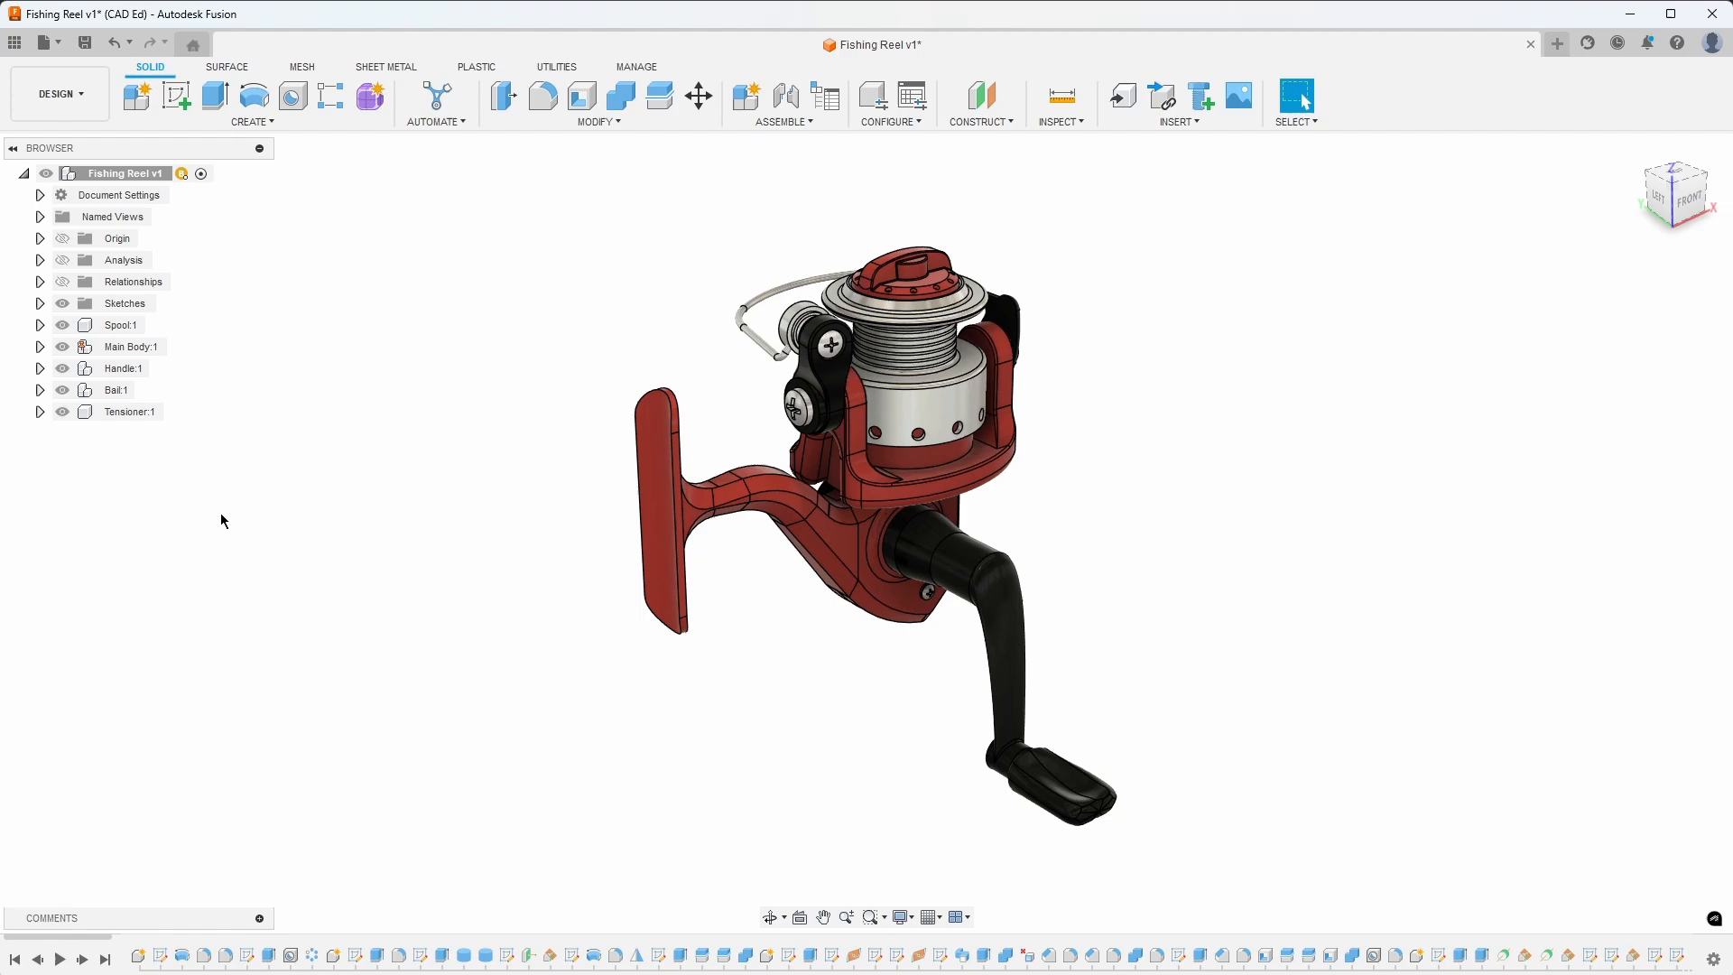
mouse_move(155, 79)
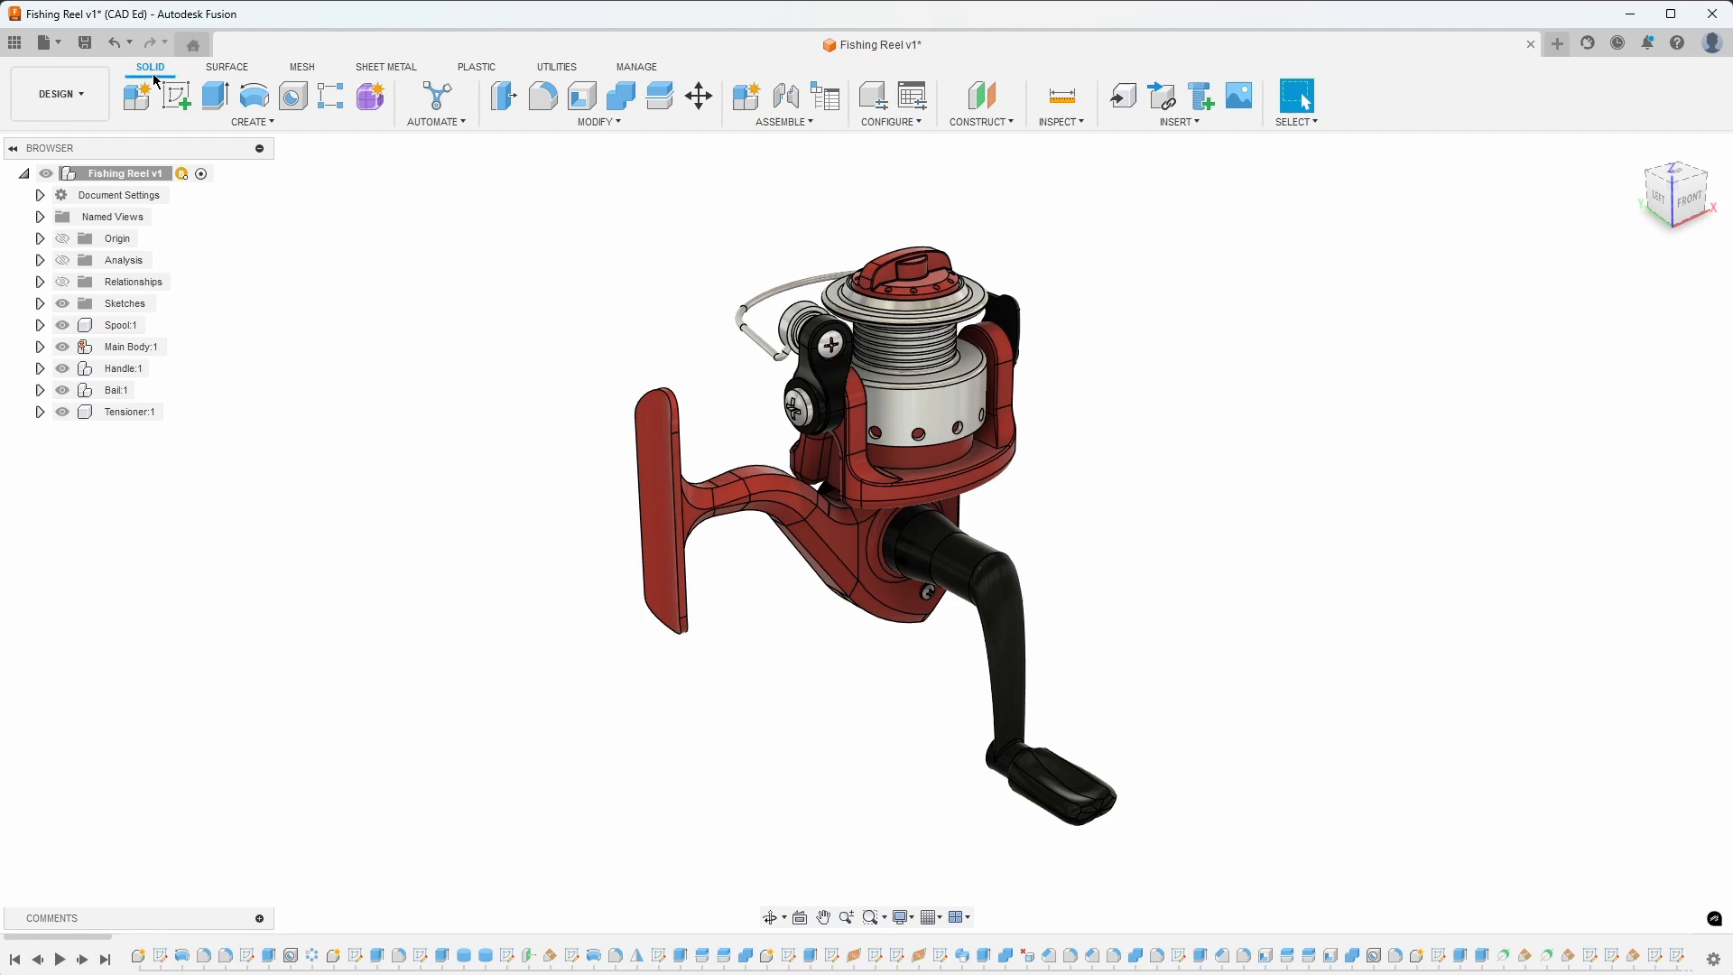
mouse_move(195, 72)
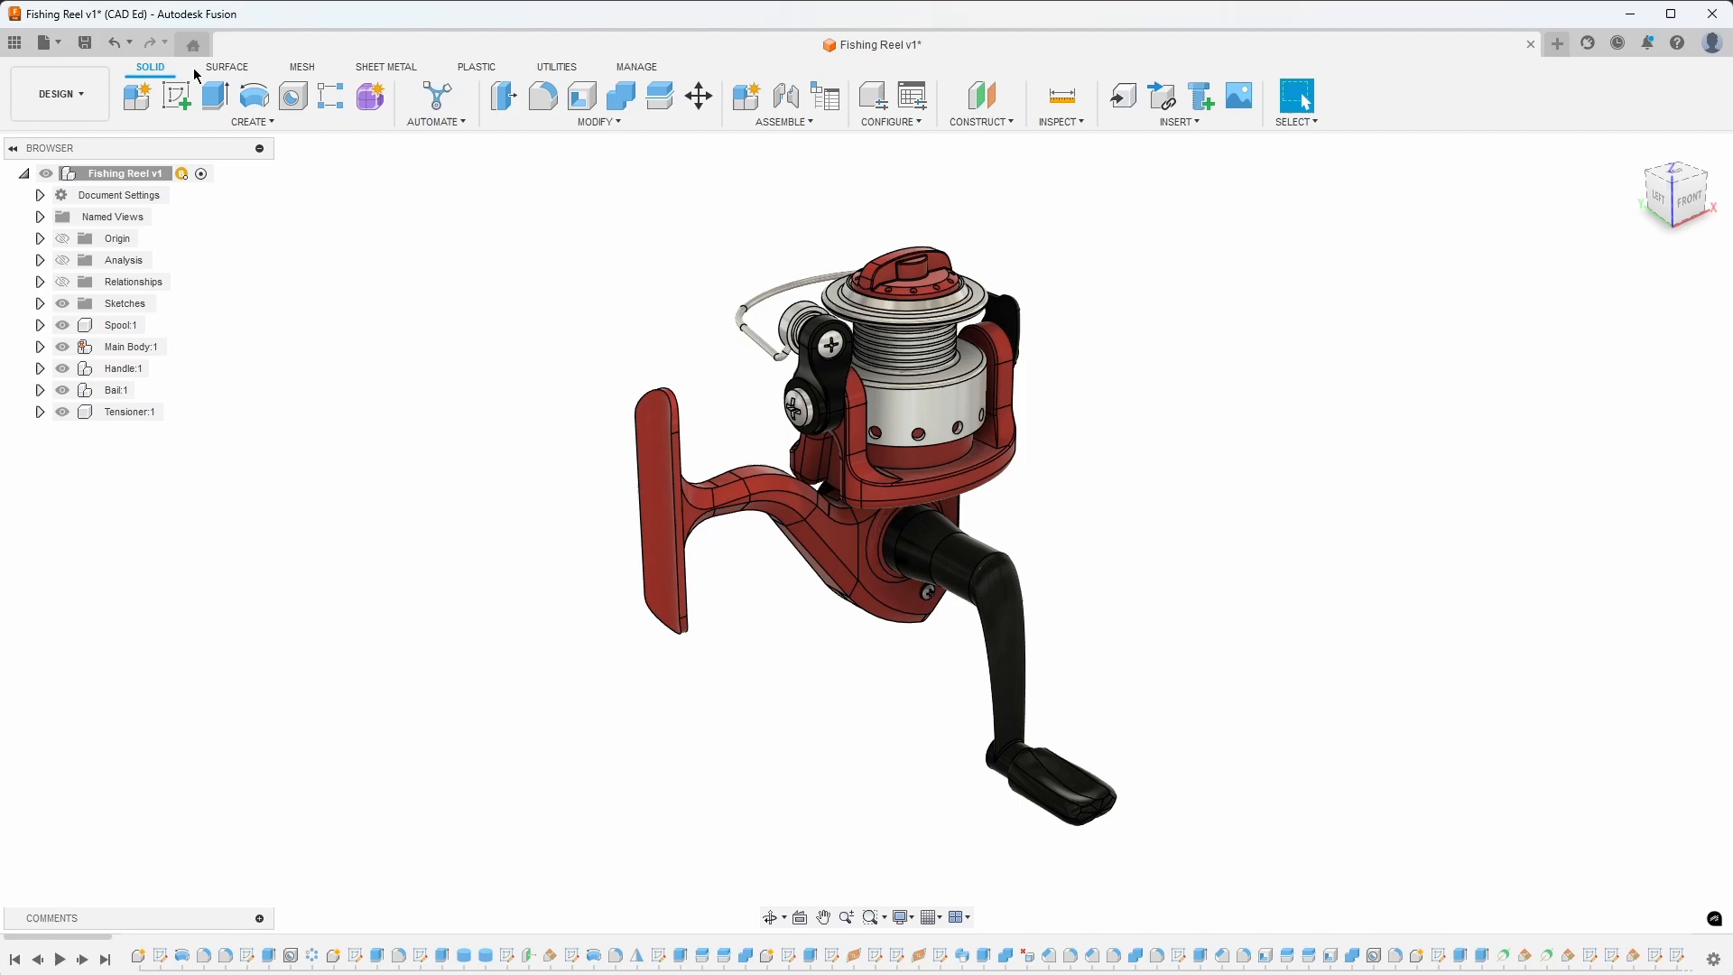
left_click(301, 67)
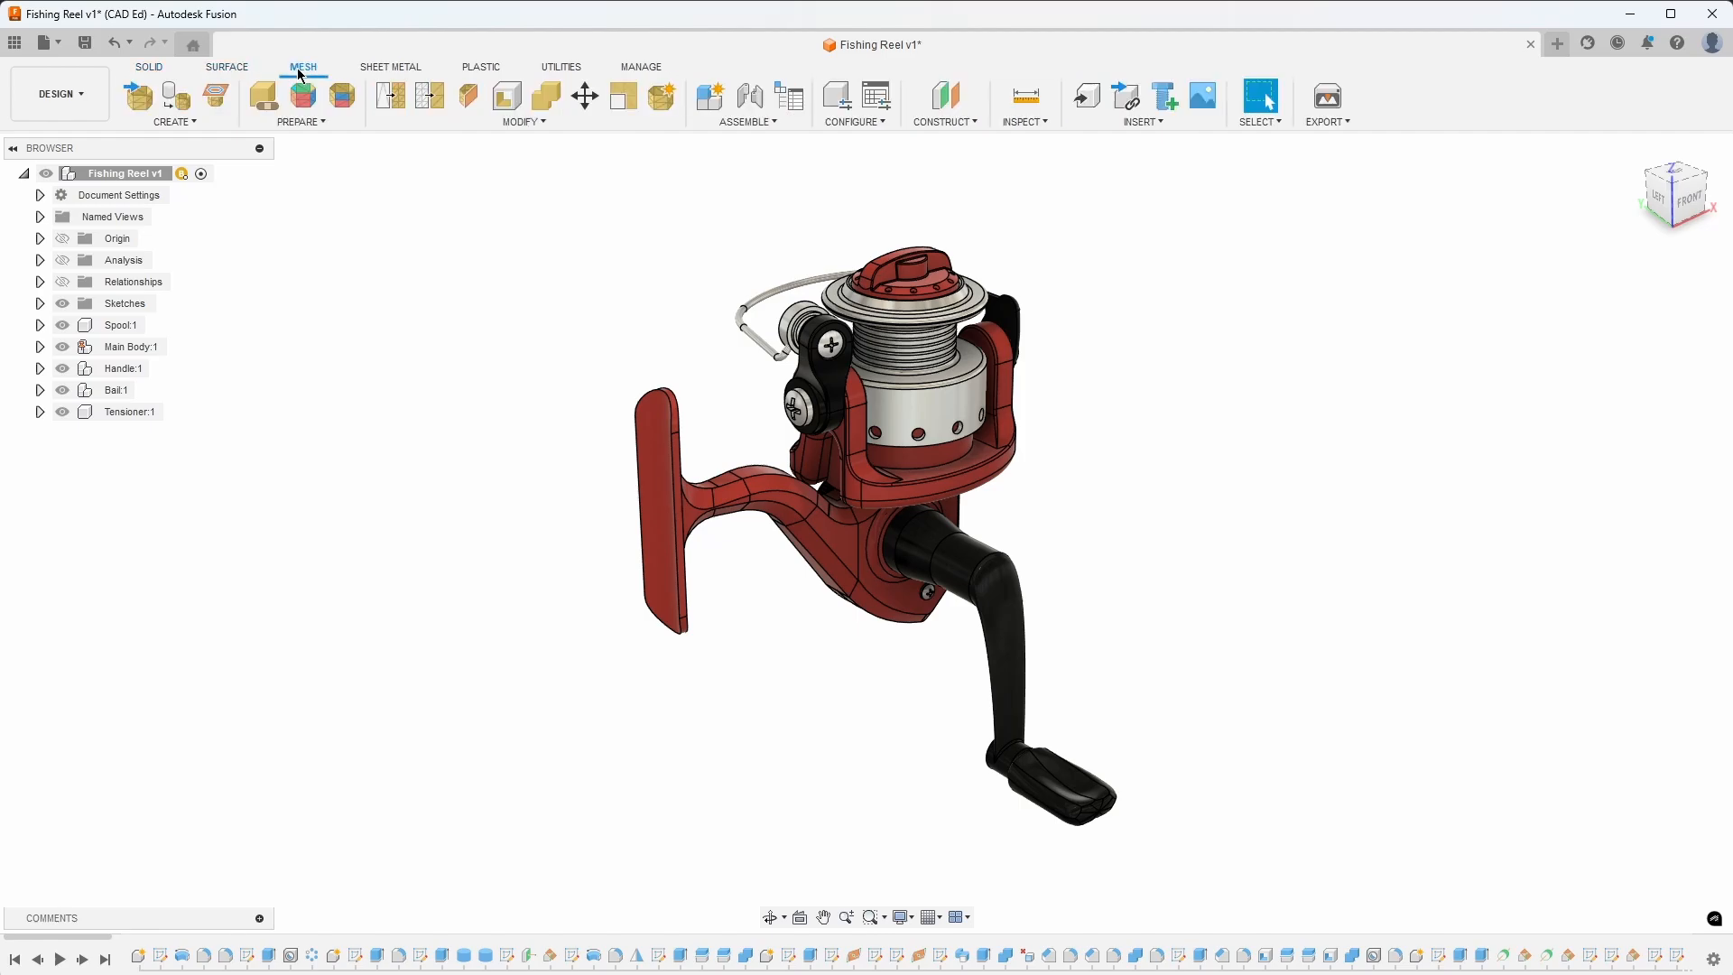
left_click(390, 67)
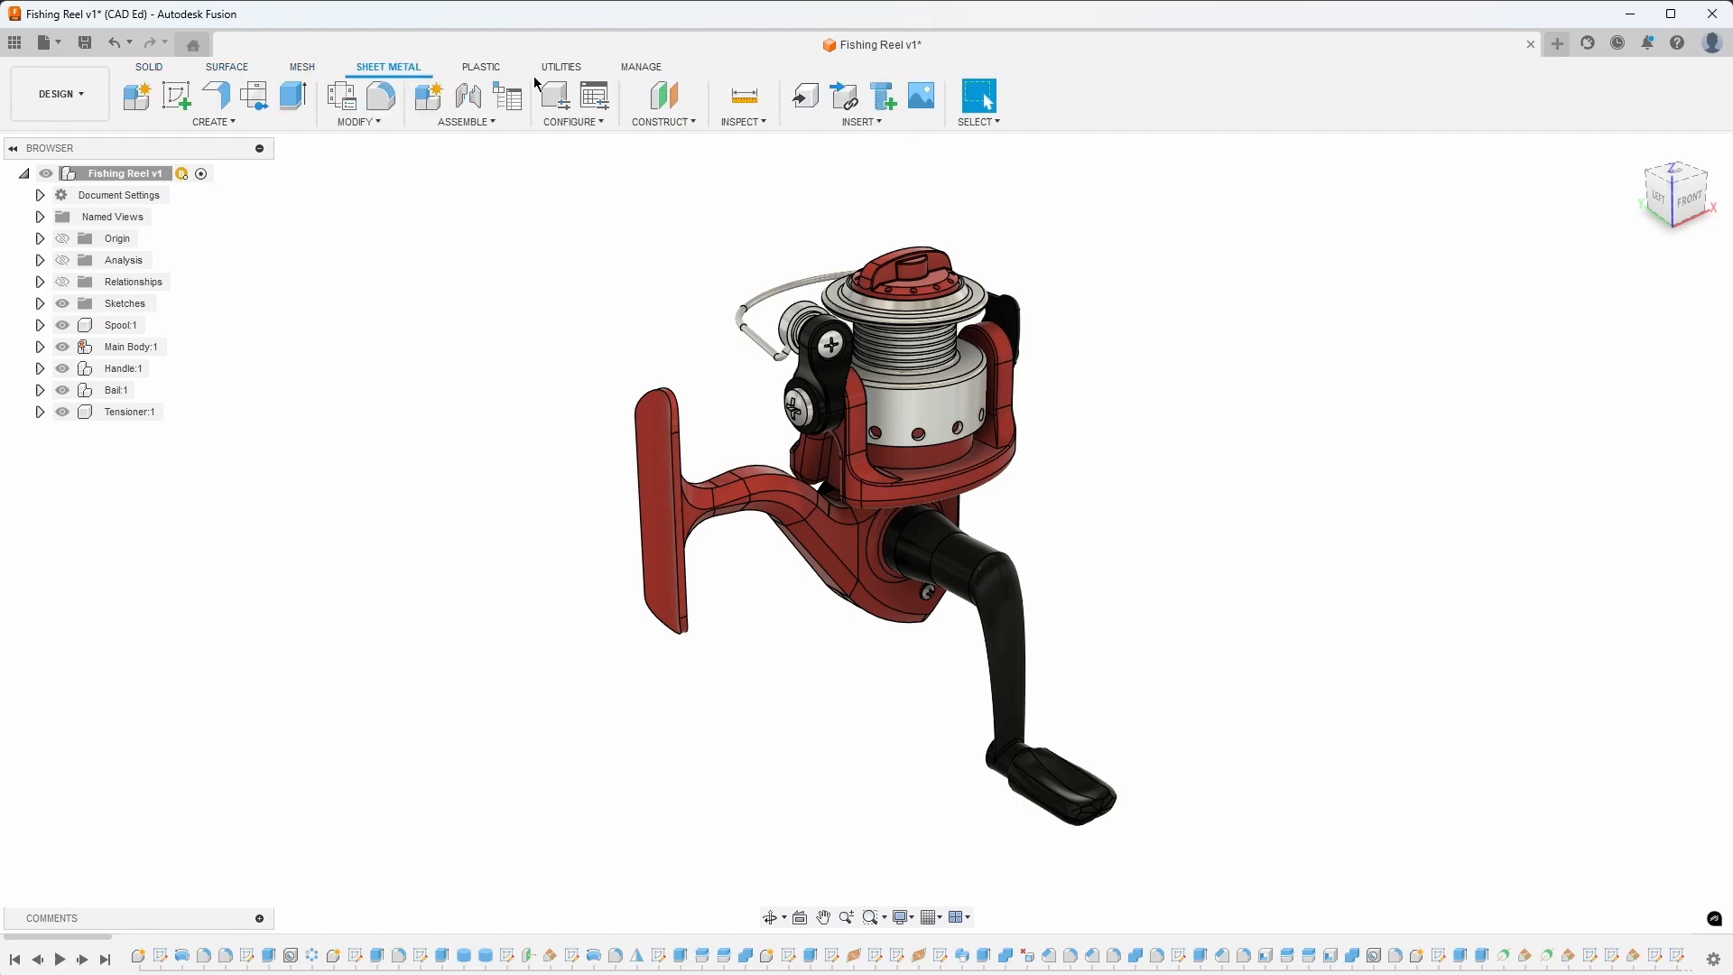
mouse_move(149, 66)
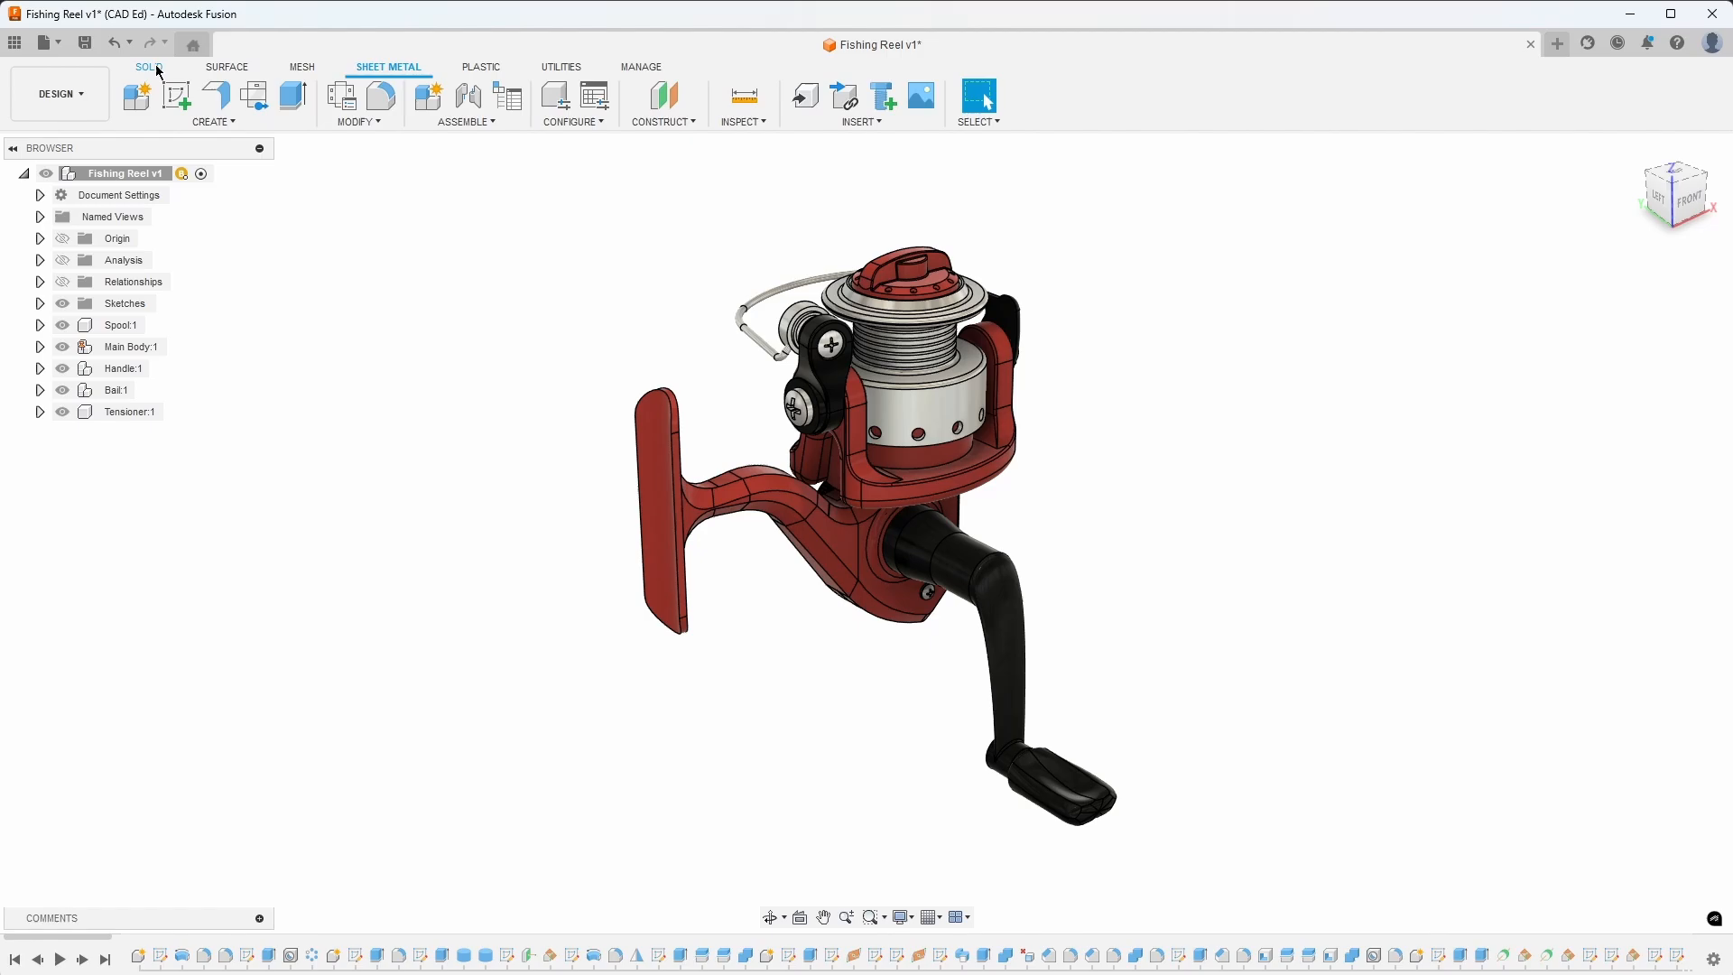
left_click(150, 67)
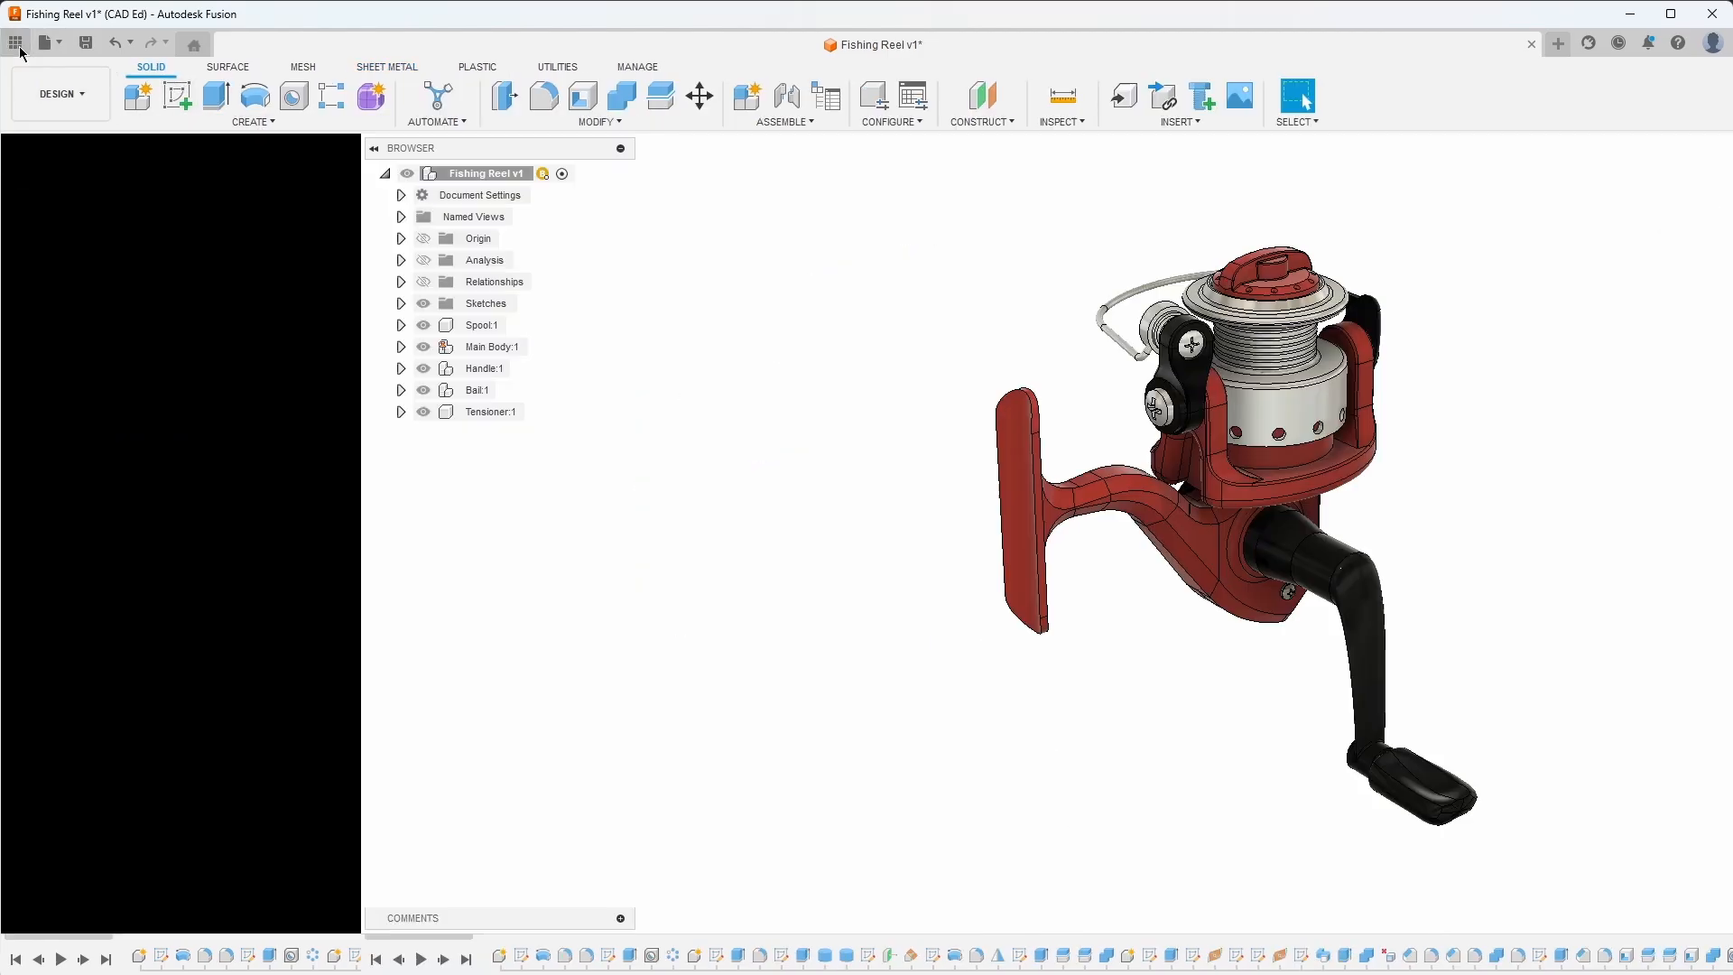
Peek at the projects/samples panel and the Create command list, then dismiss them
left_click(17, 43)
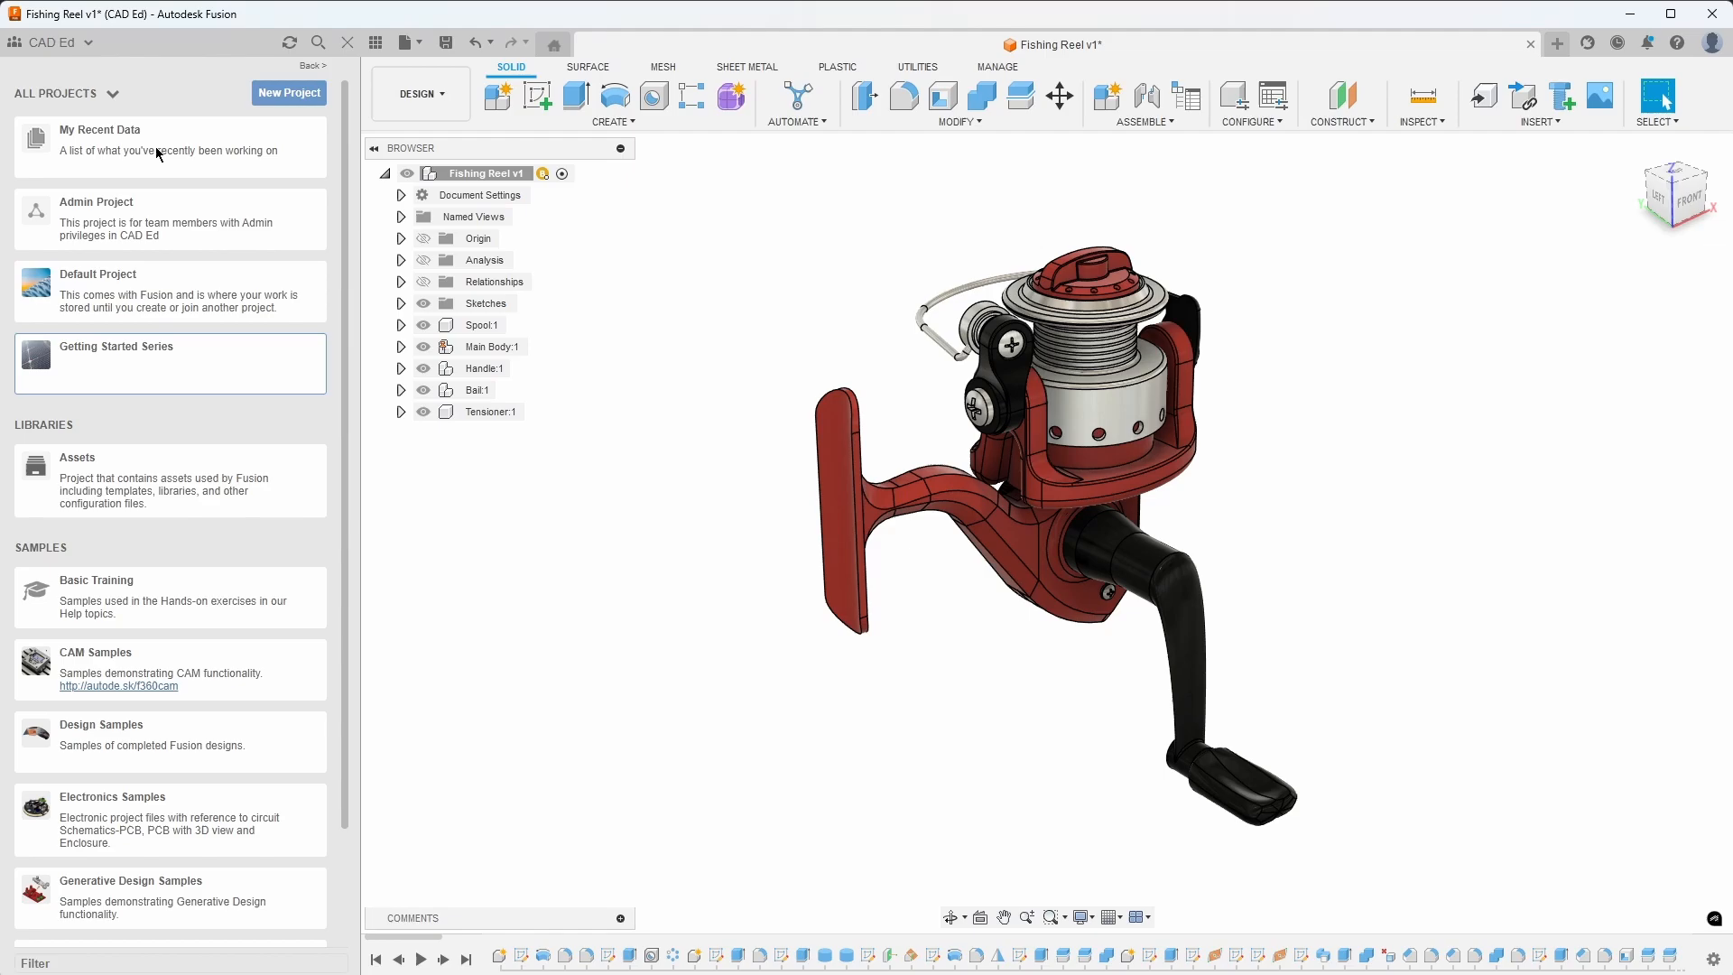
mouse_move(160, 420)
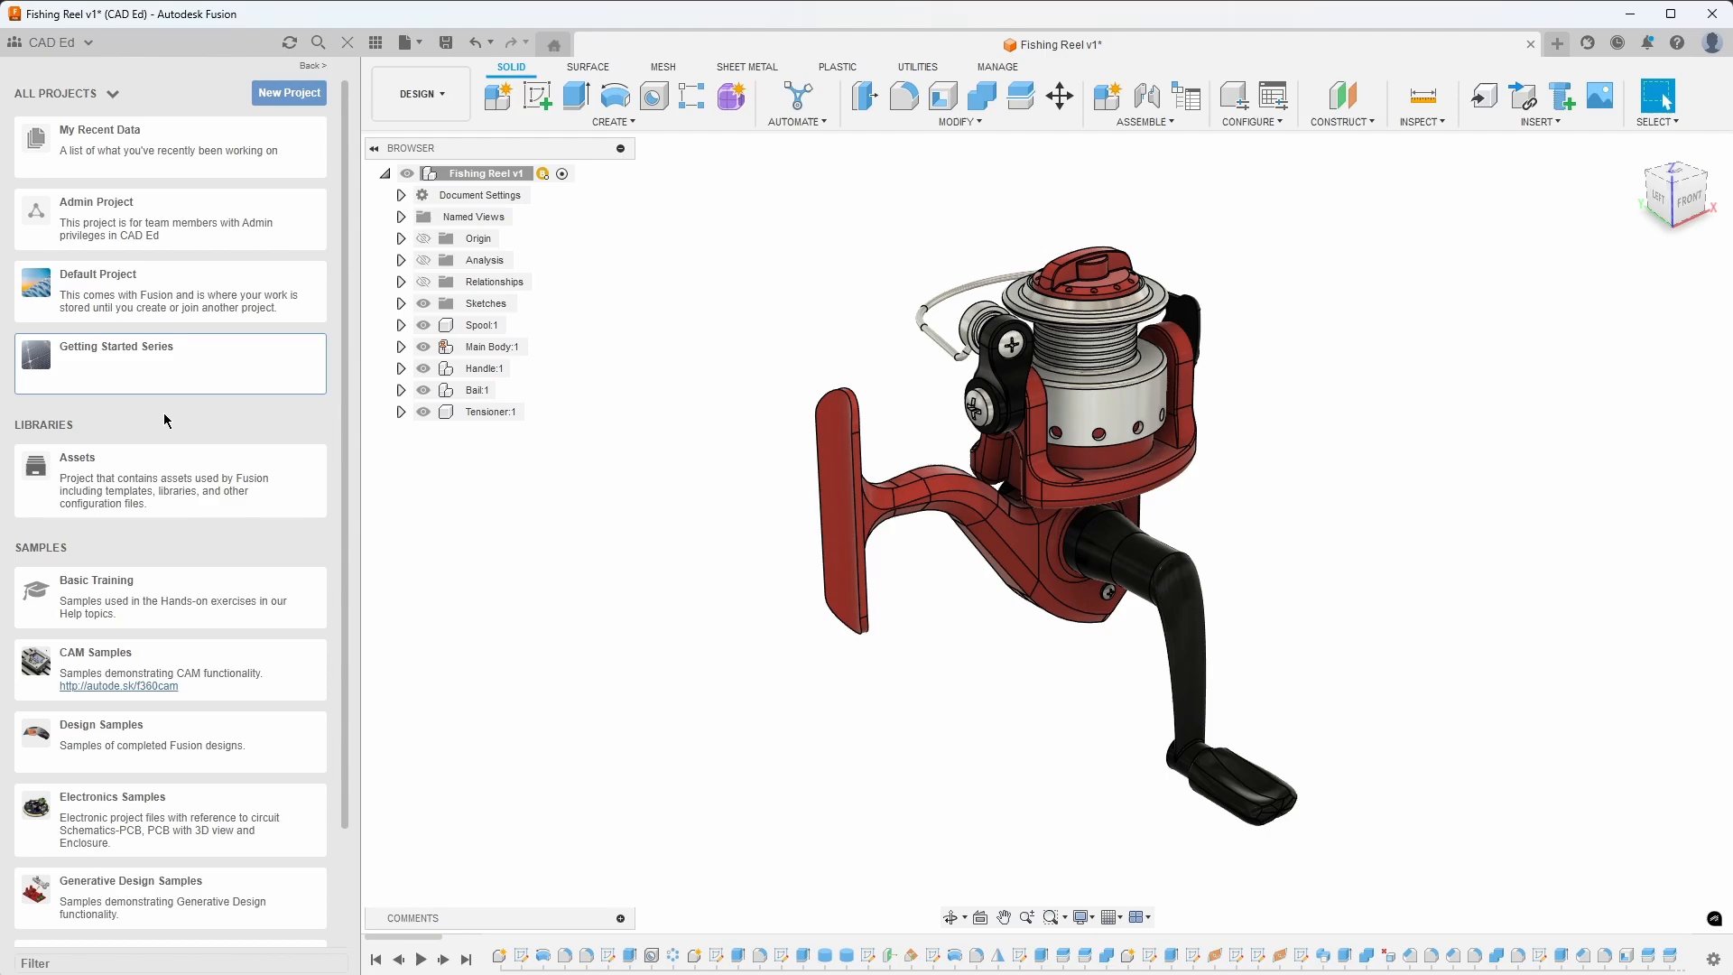
mouse_move(375, 41)
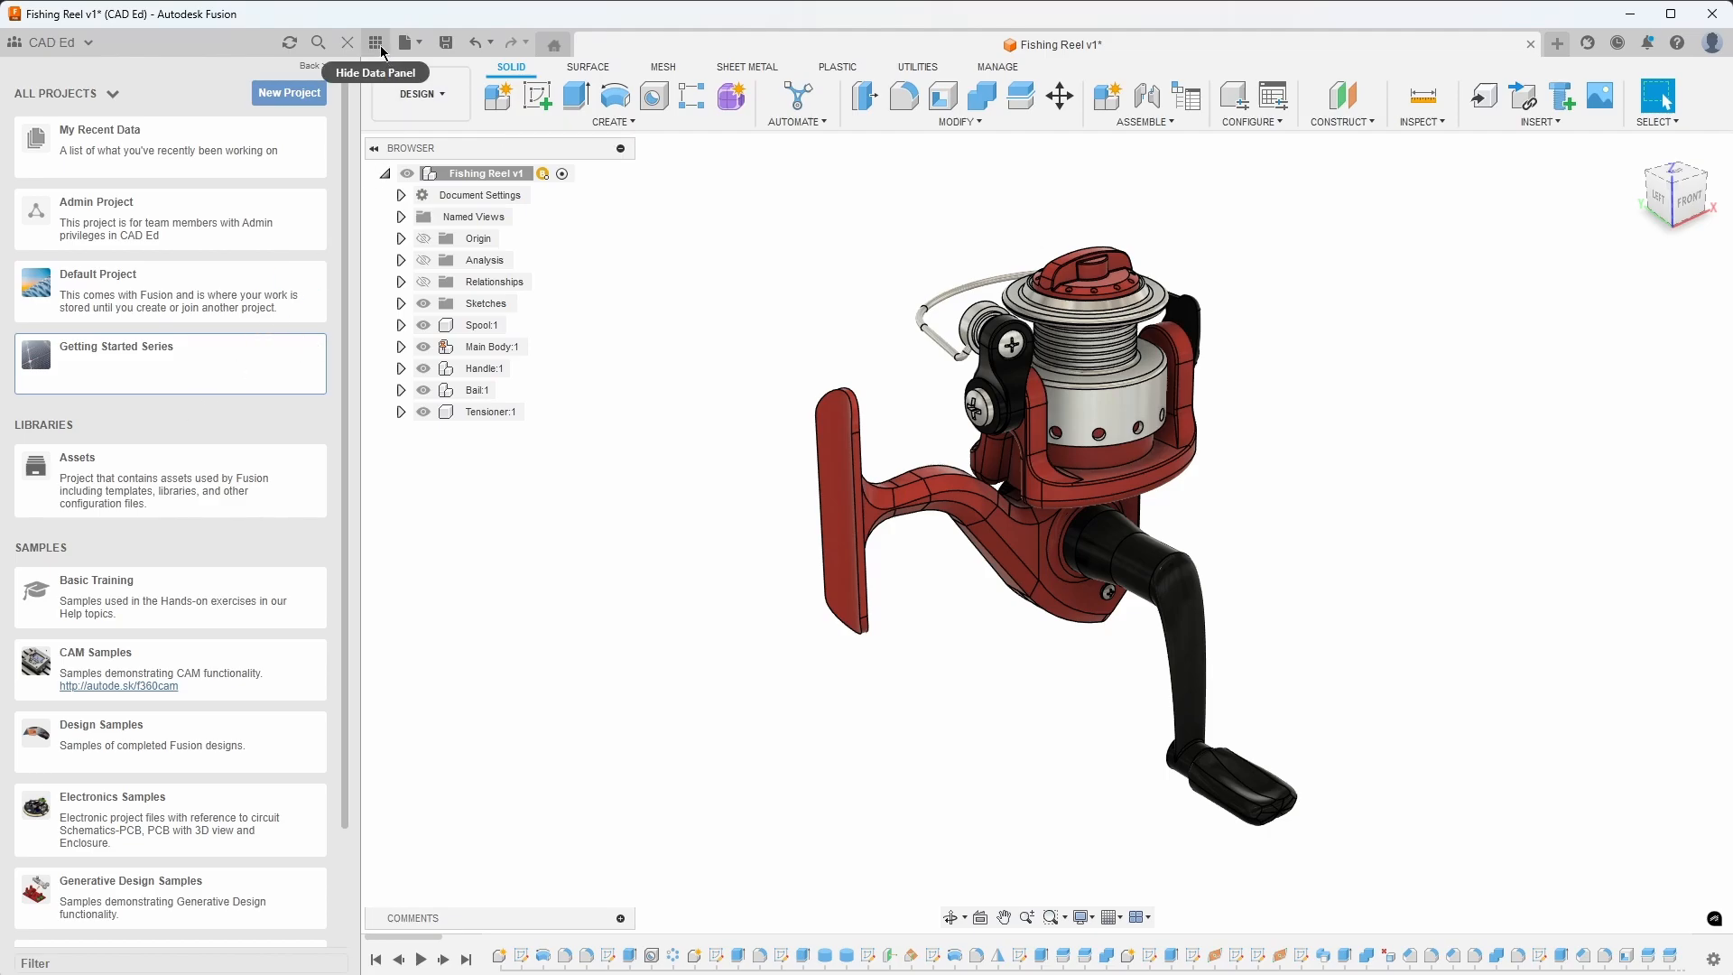
left_click(375, 41)
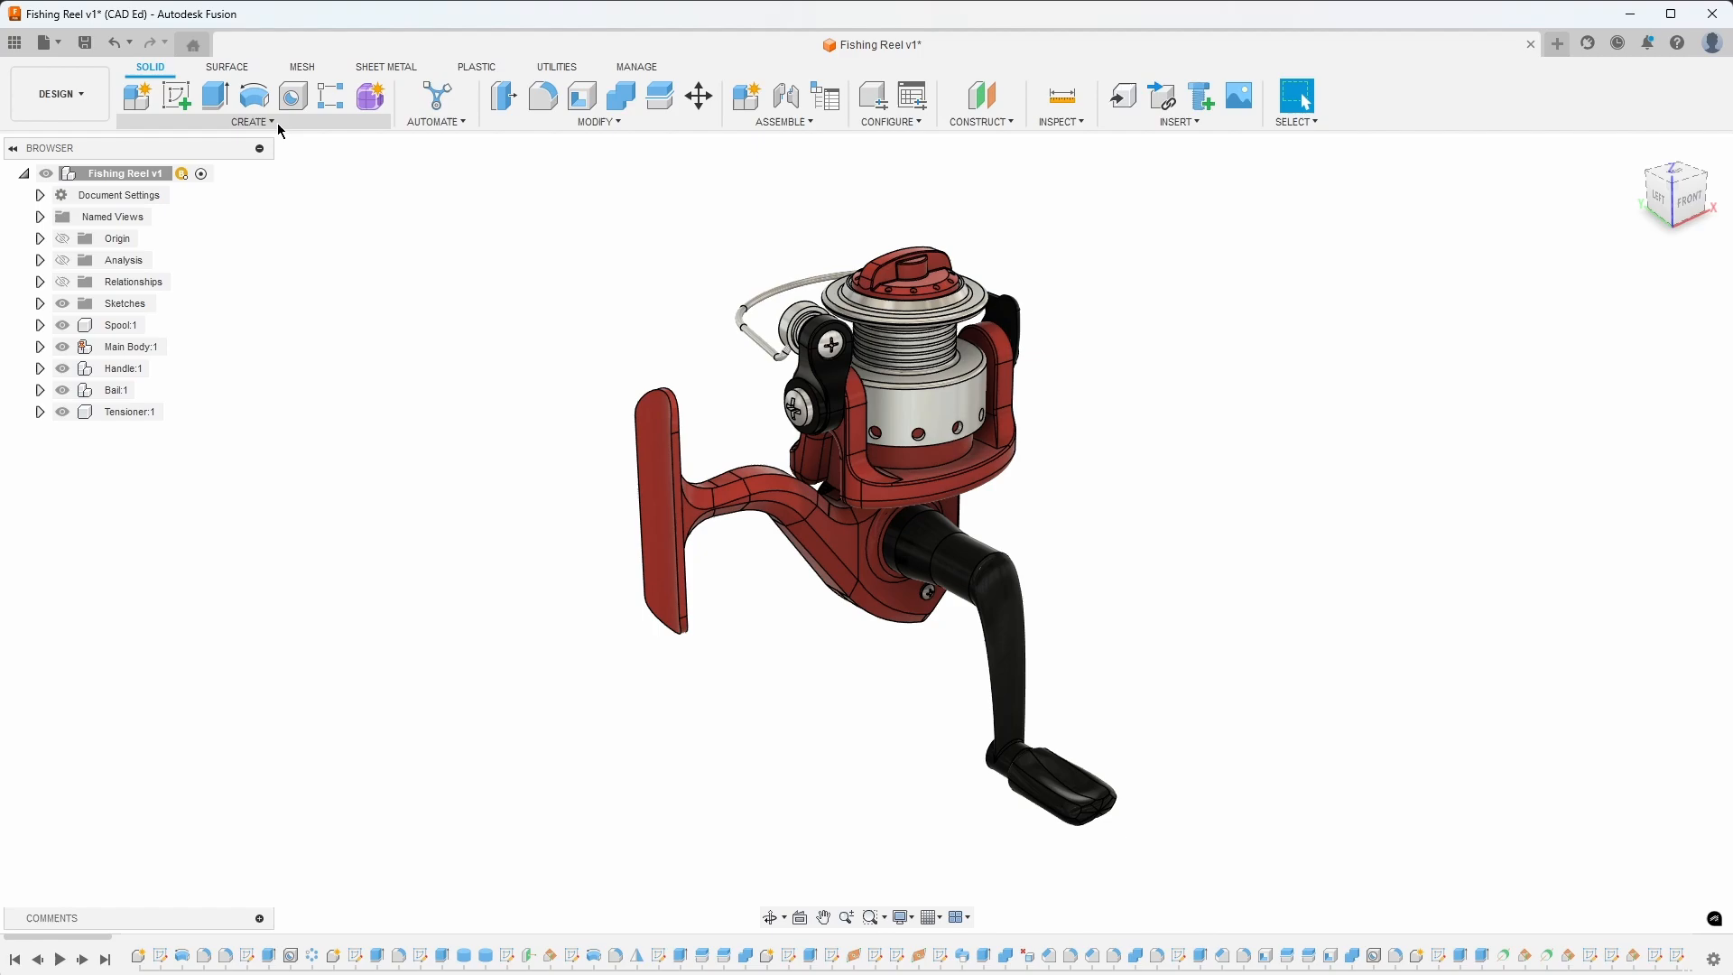
mouse_move(576, 128)
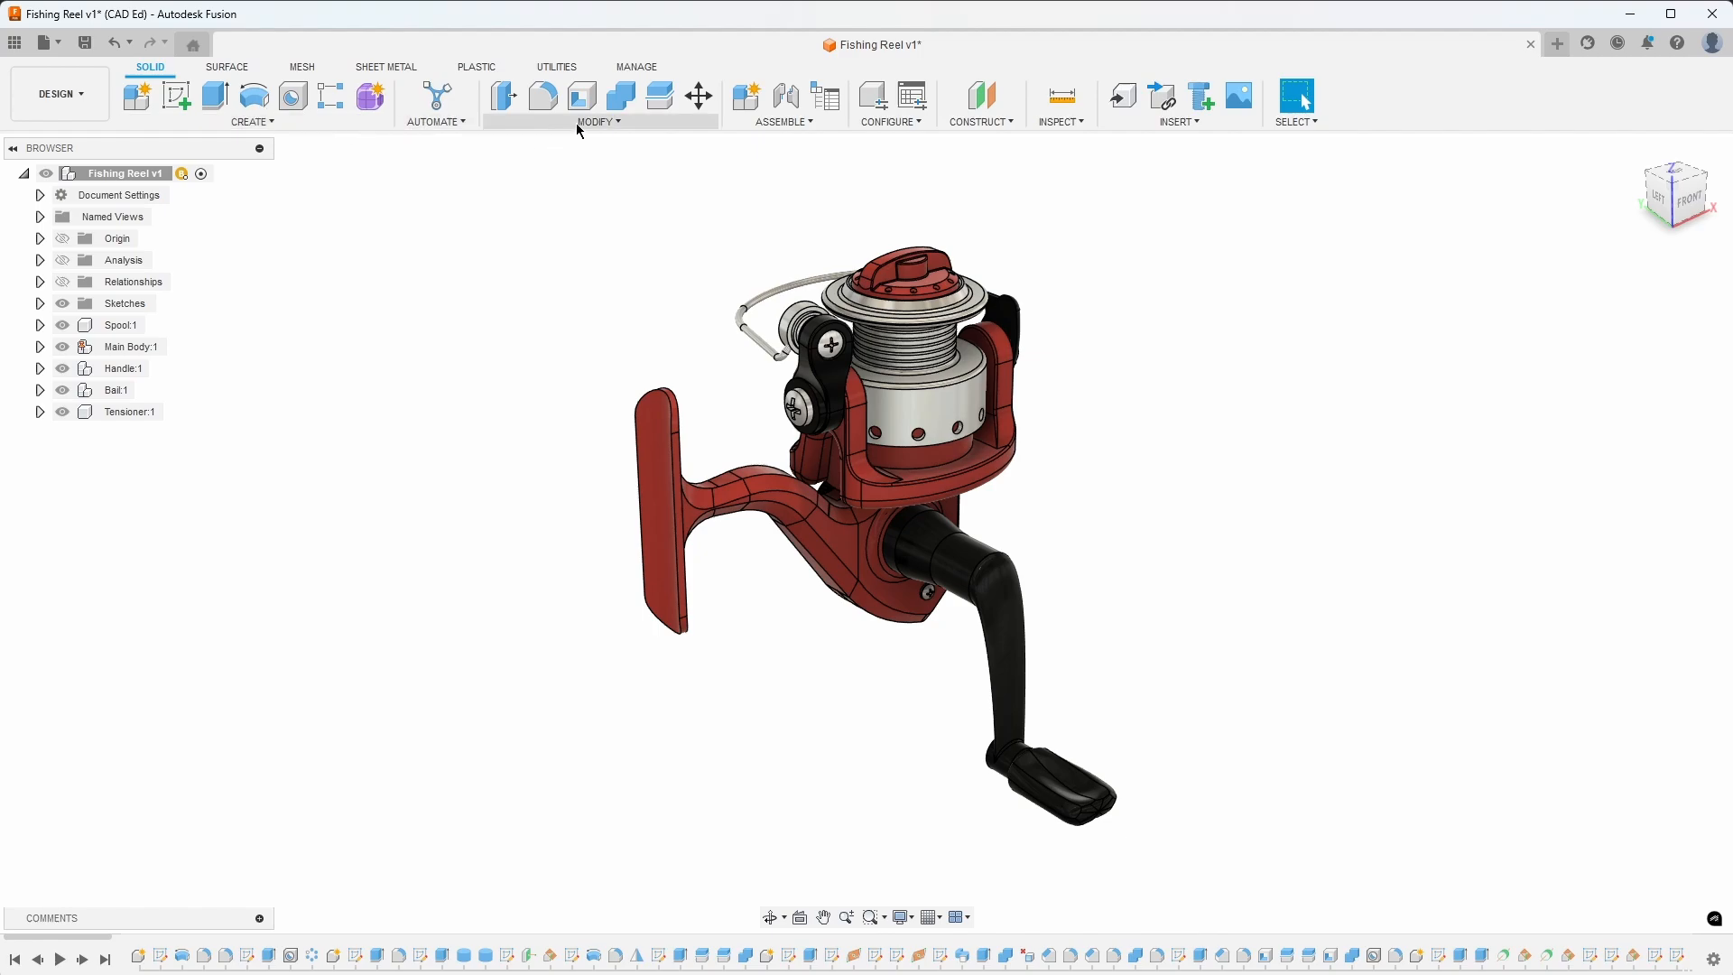
mouse_move(819, 124)
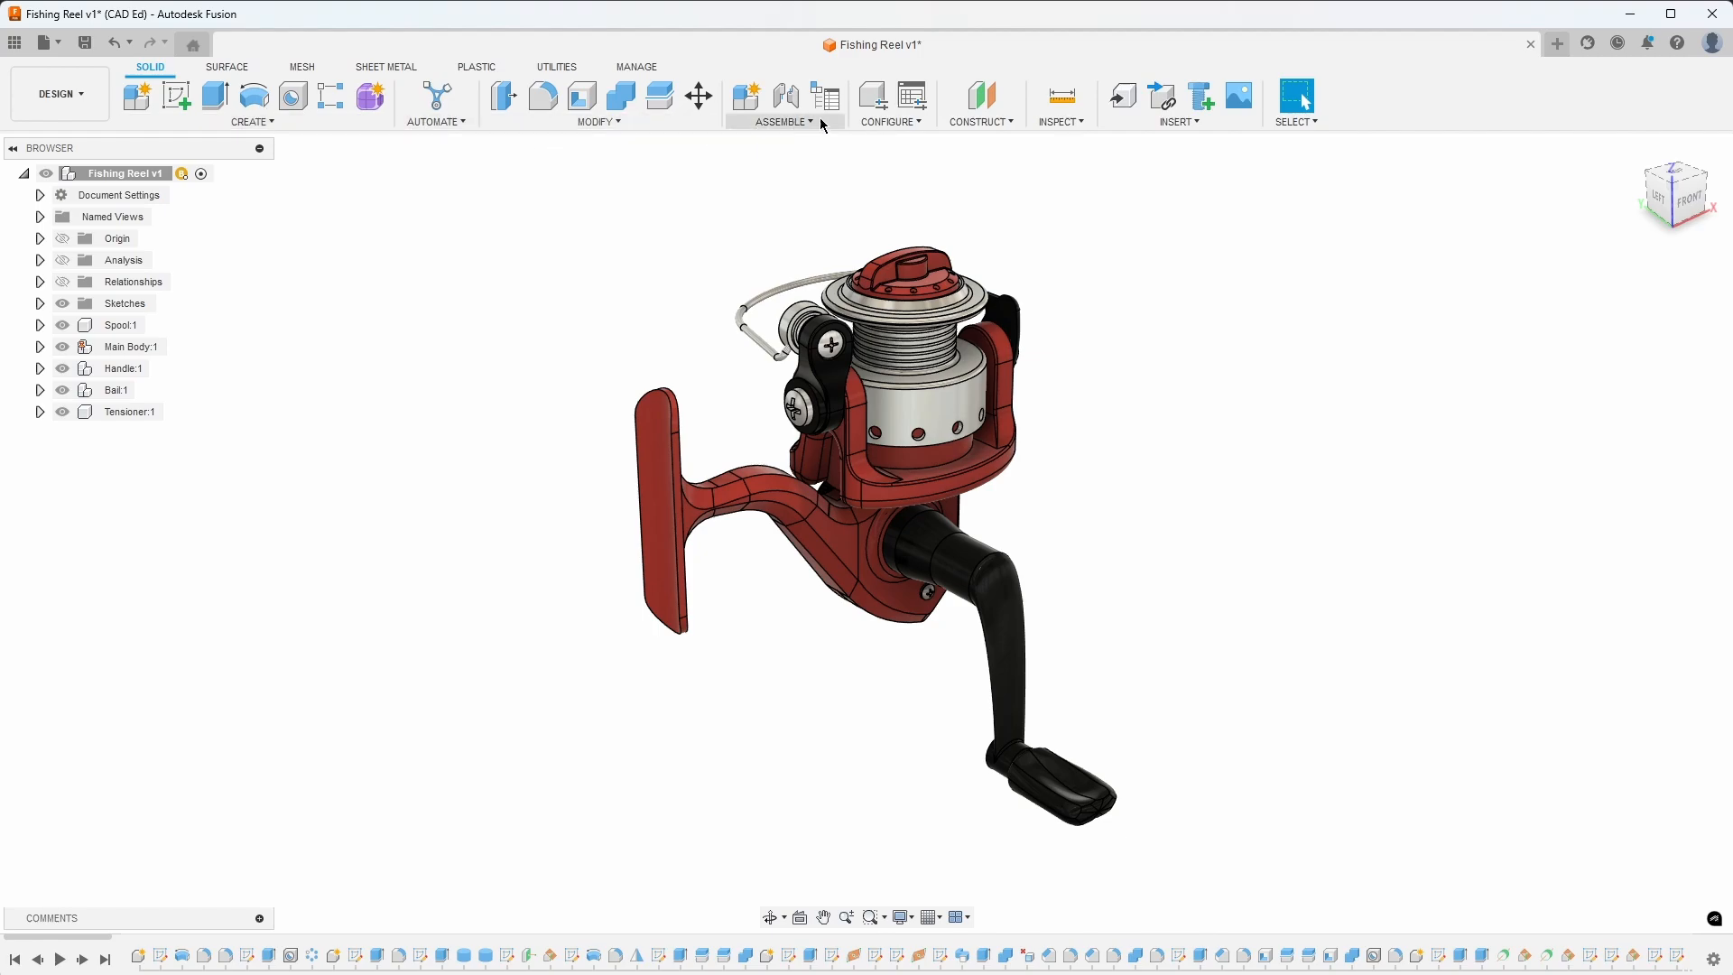
mouse_move(1059, 121)
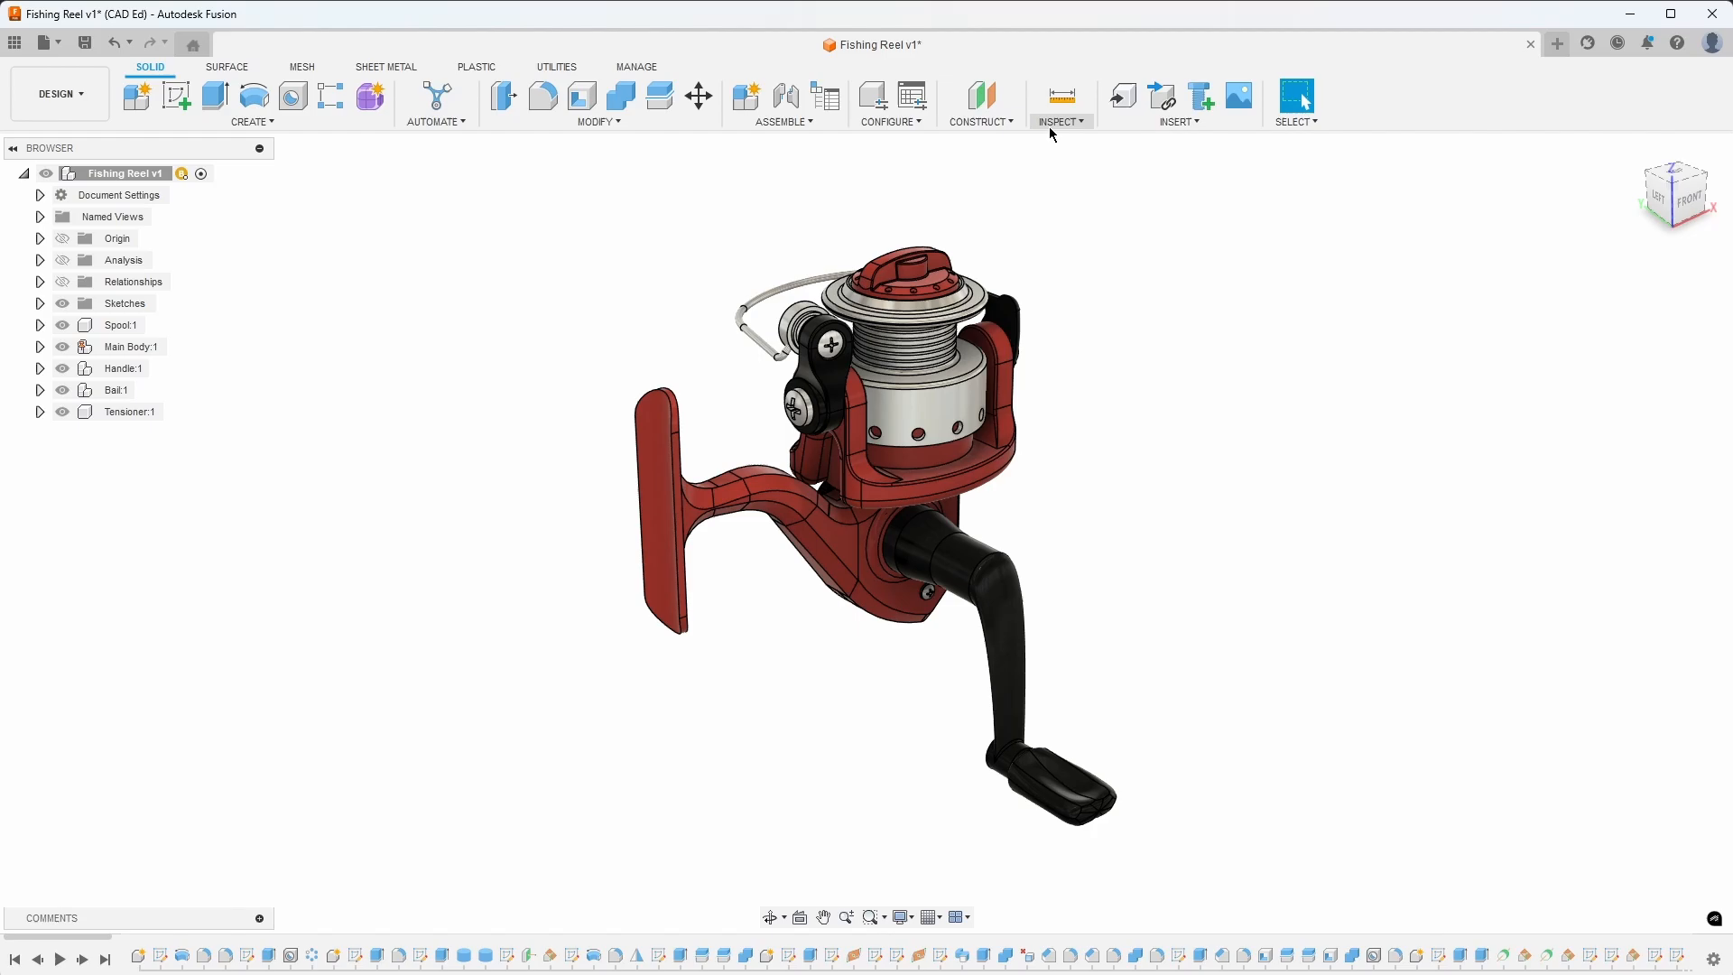
mouse_move(430, 173)
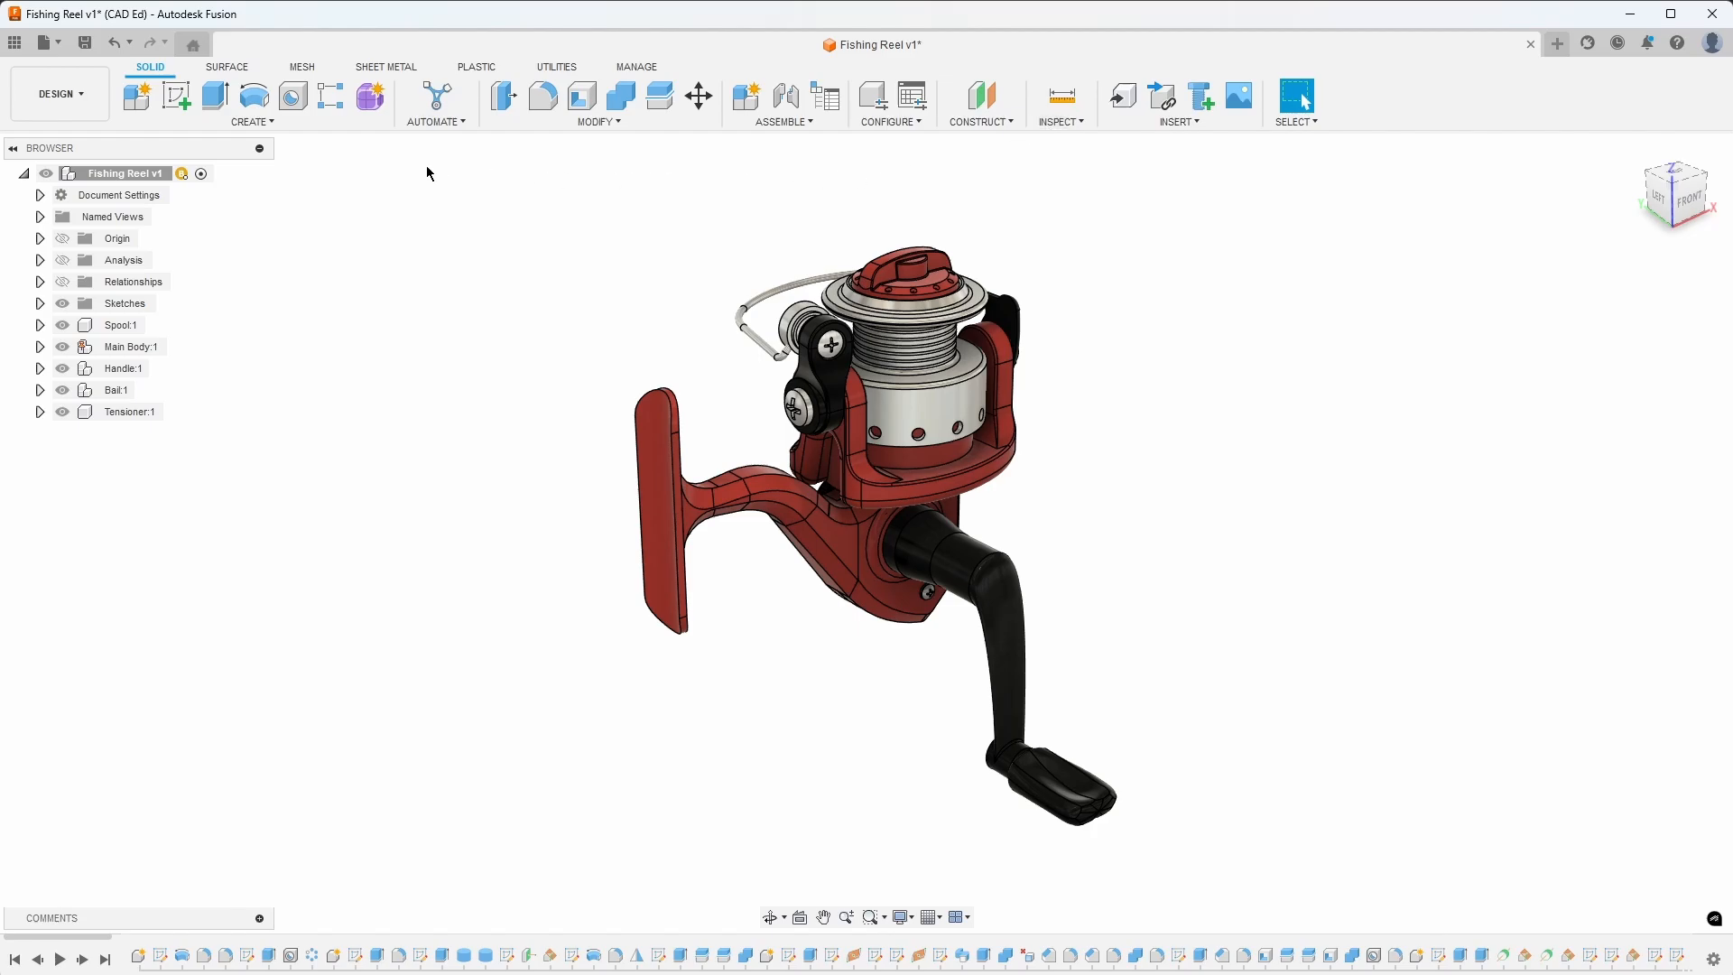
mouse_move(348, 157)
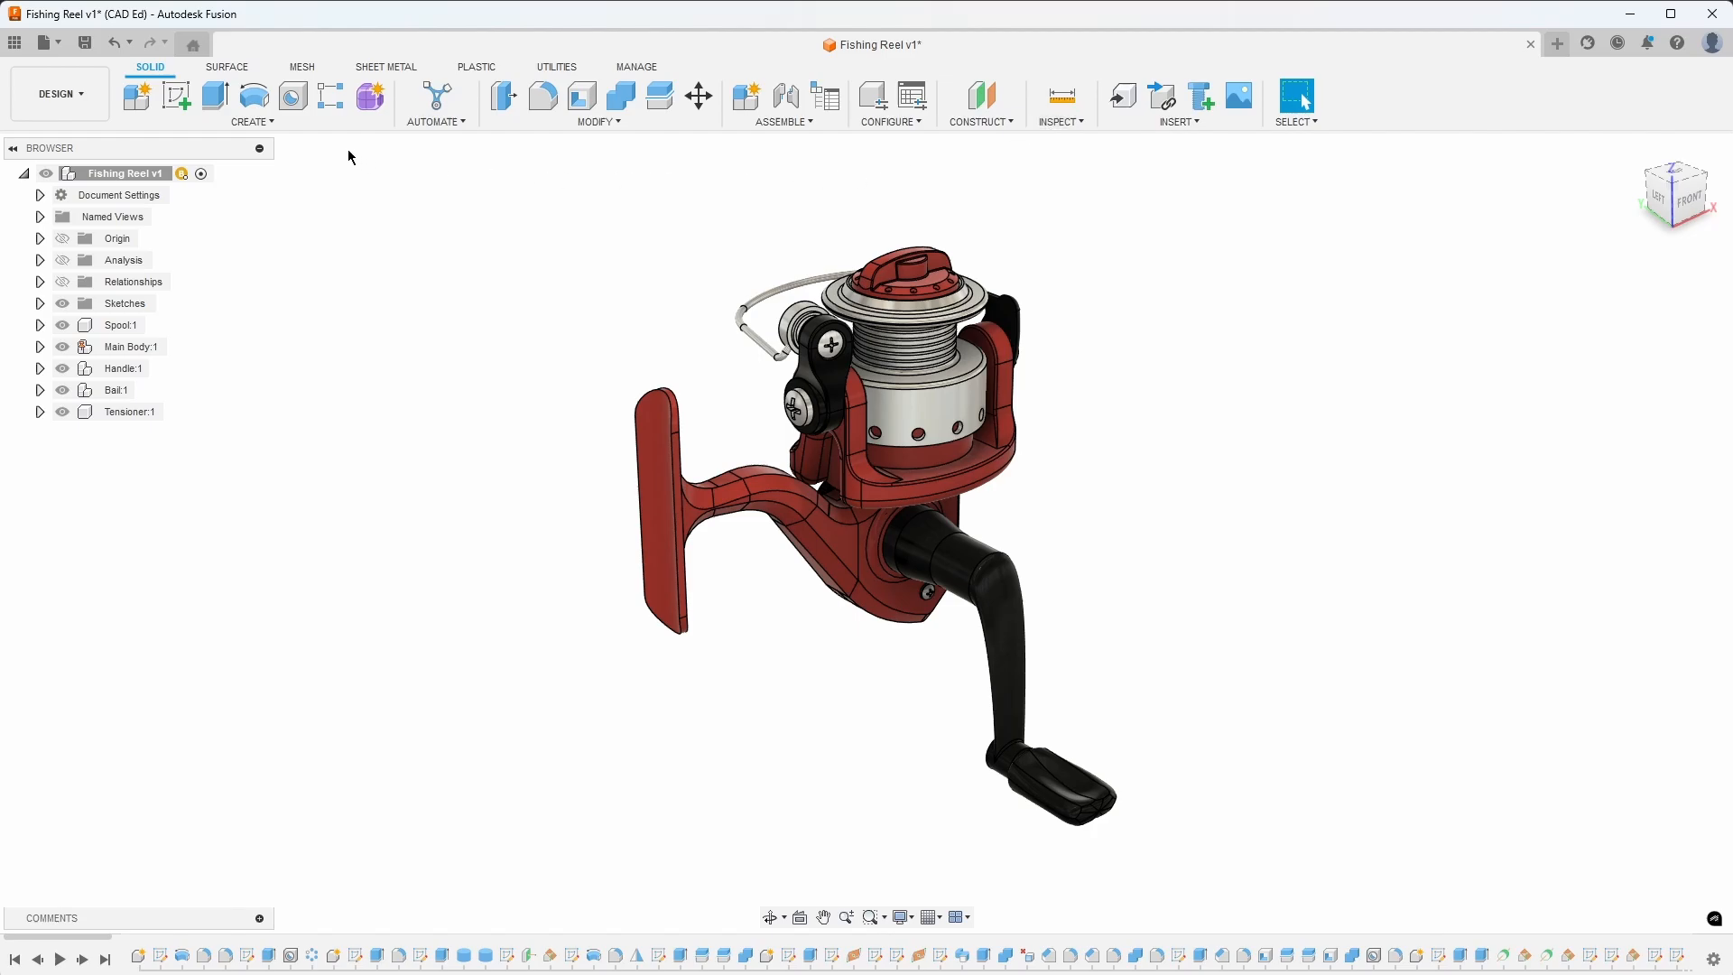
left_click(252, 104)
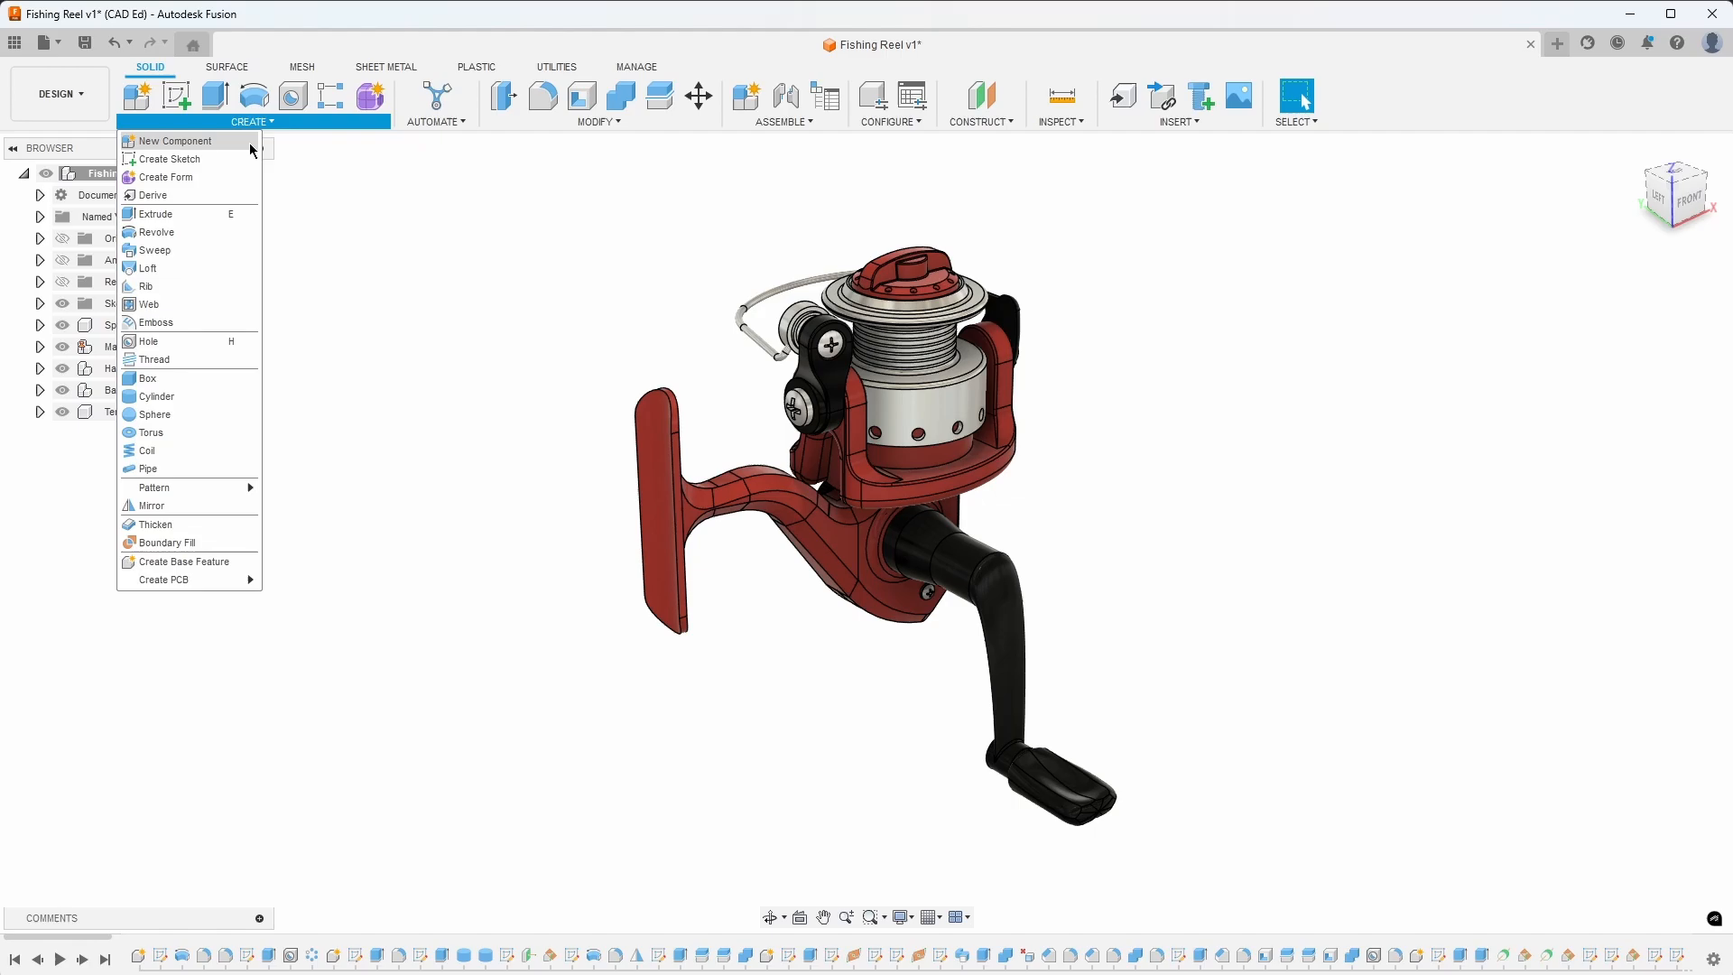
mouse_move(171, 158)
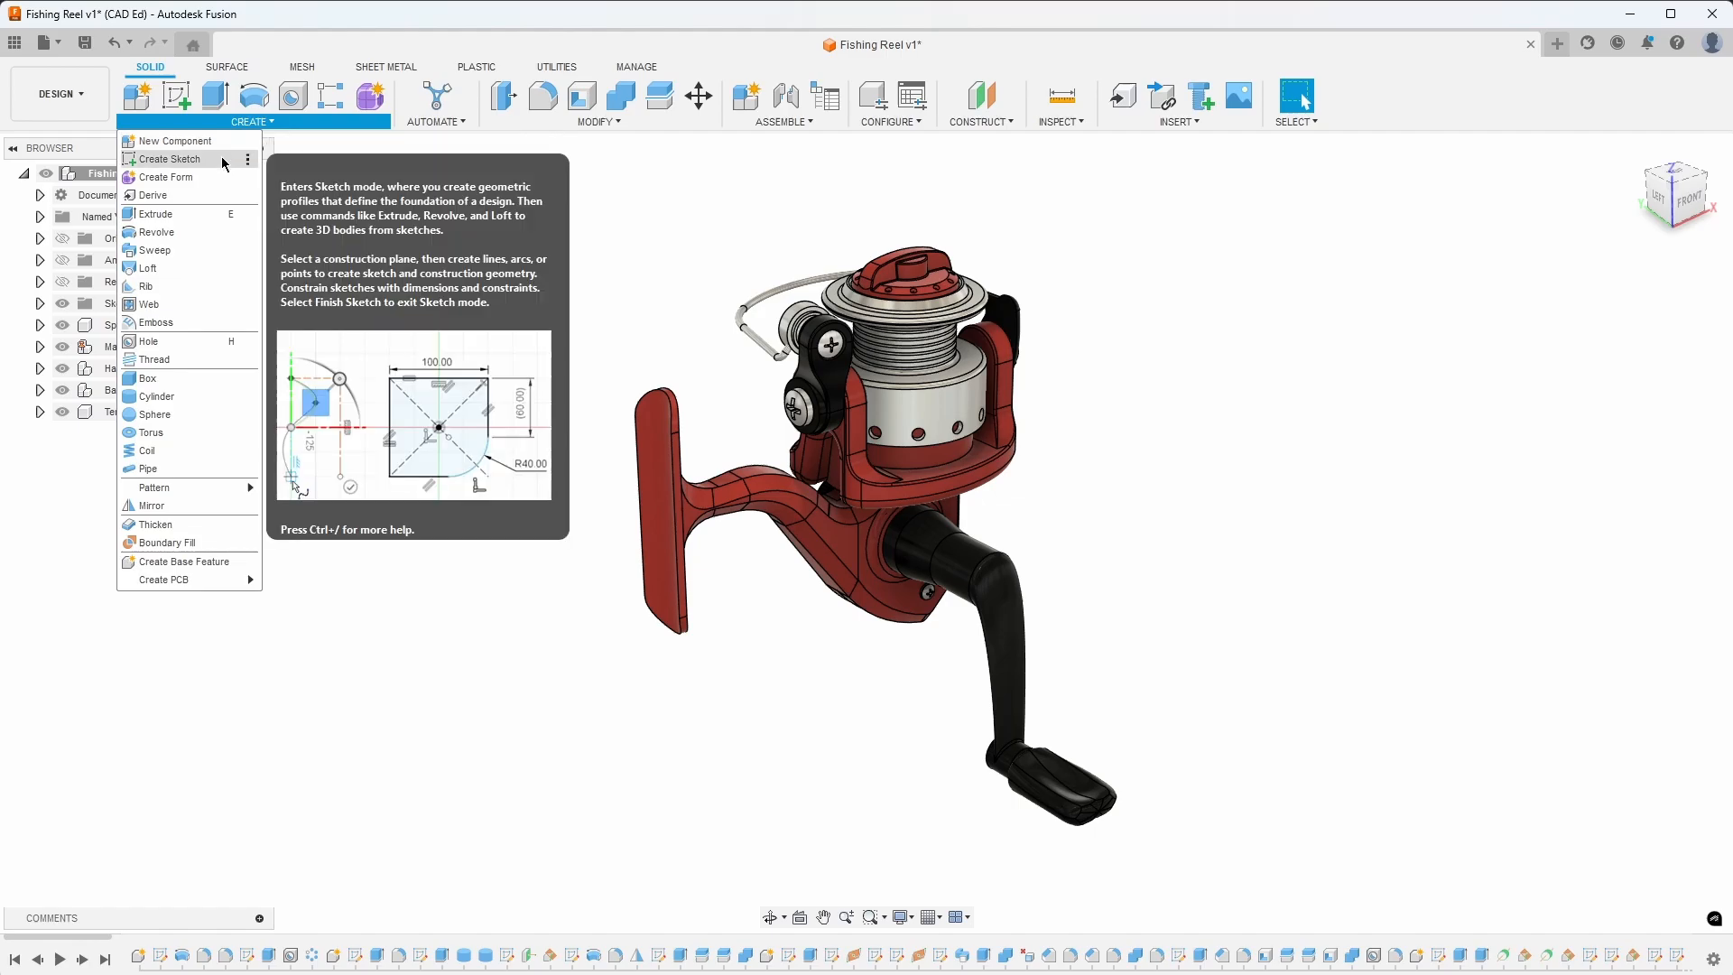
mouse_move(166, 177)
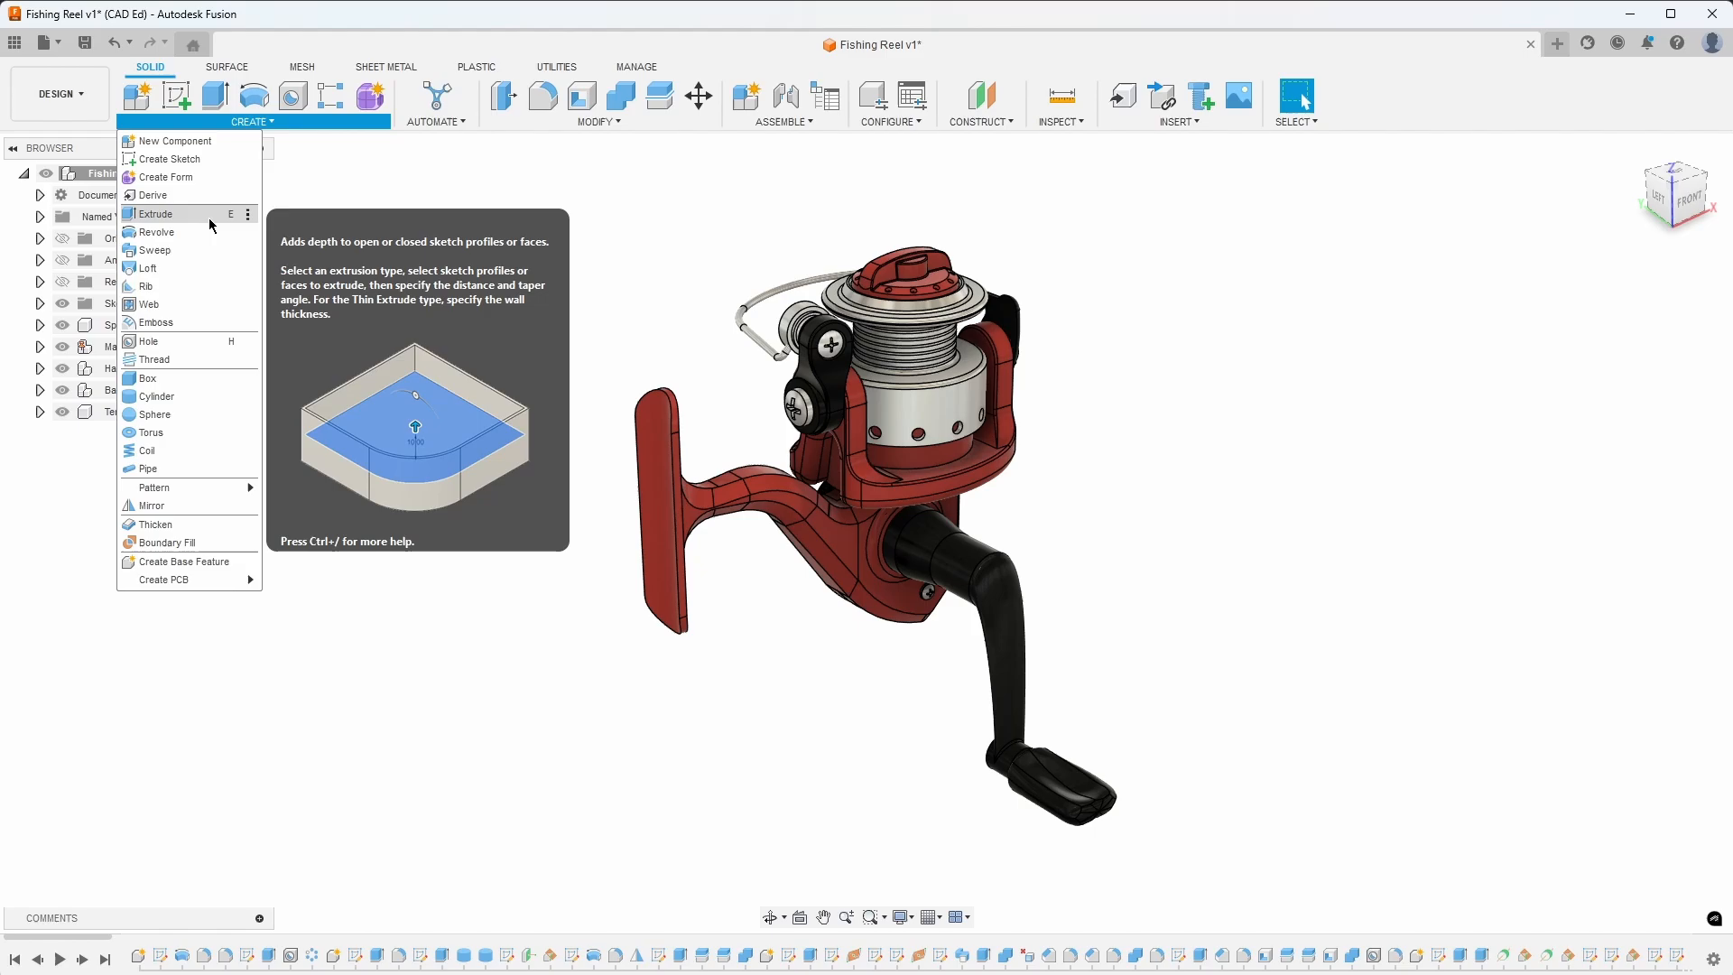
mouse_move(229, 228)
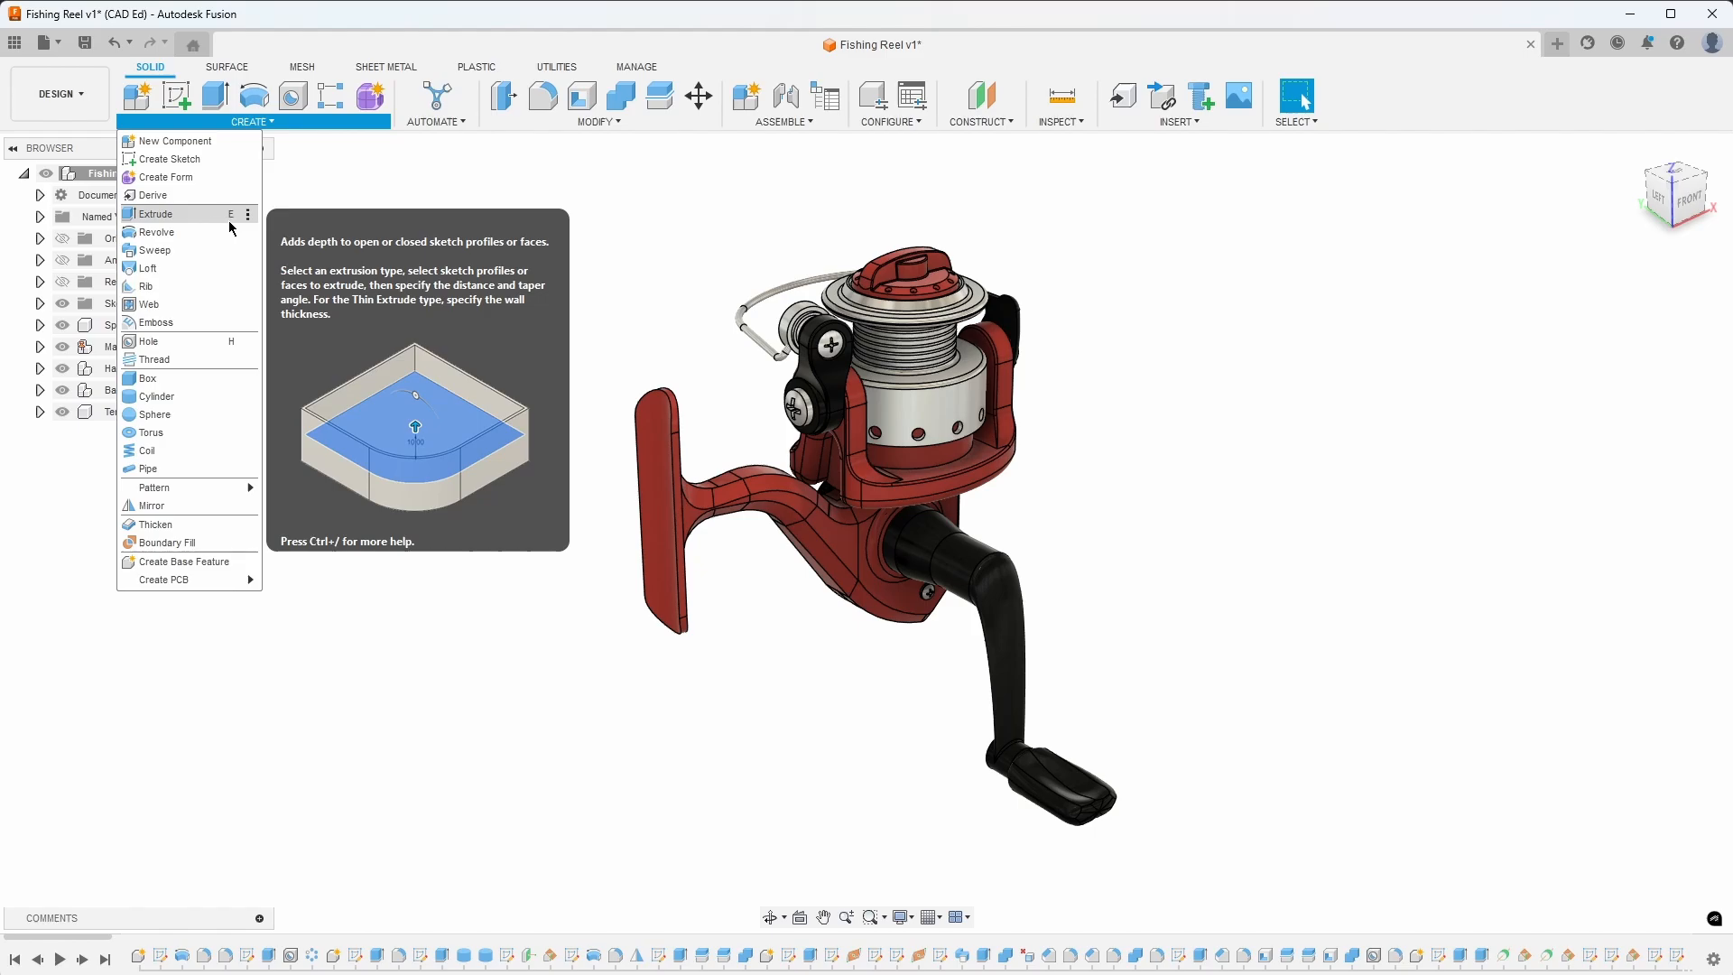
mouse_move(223, 233)
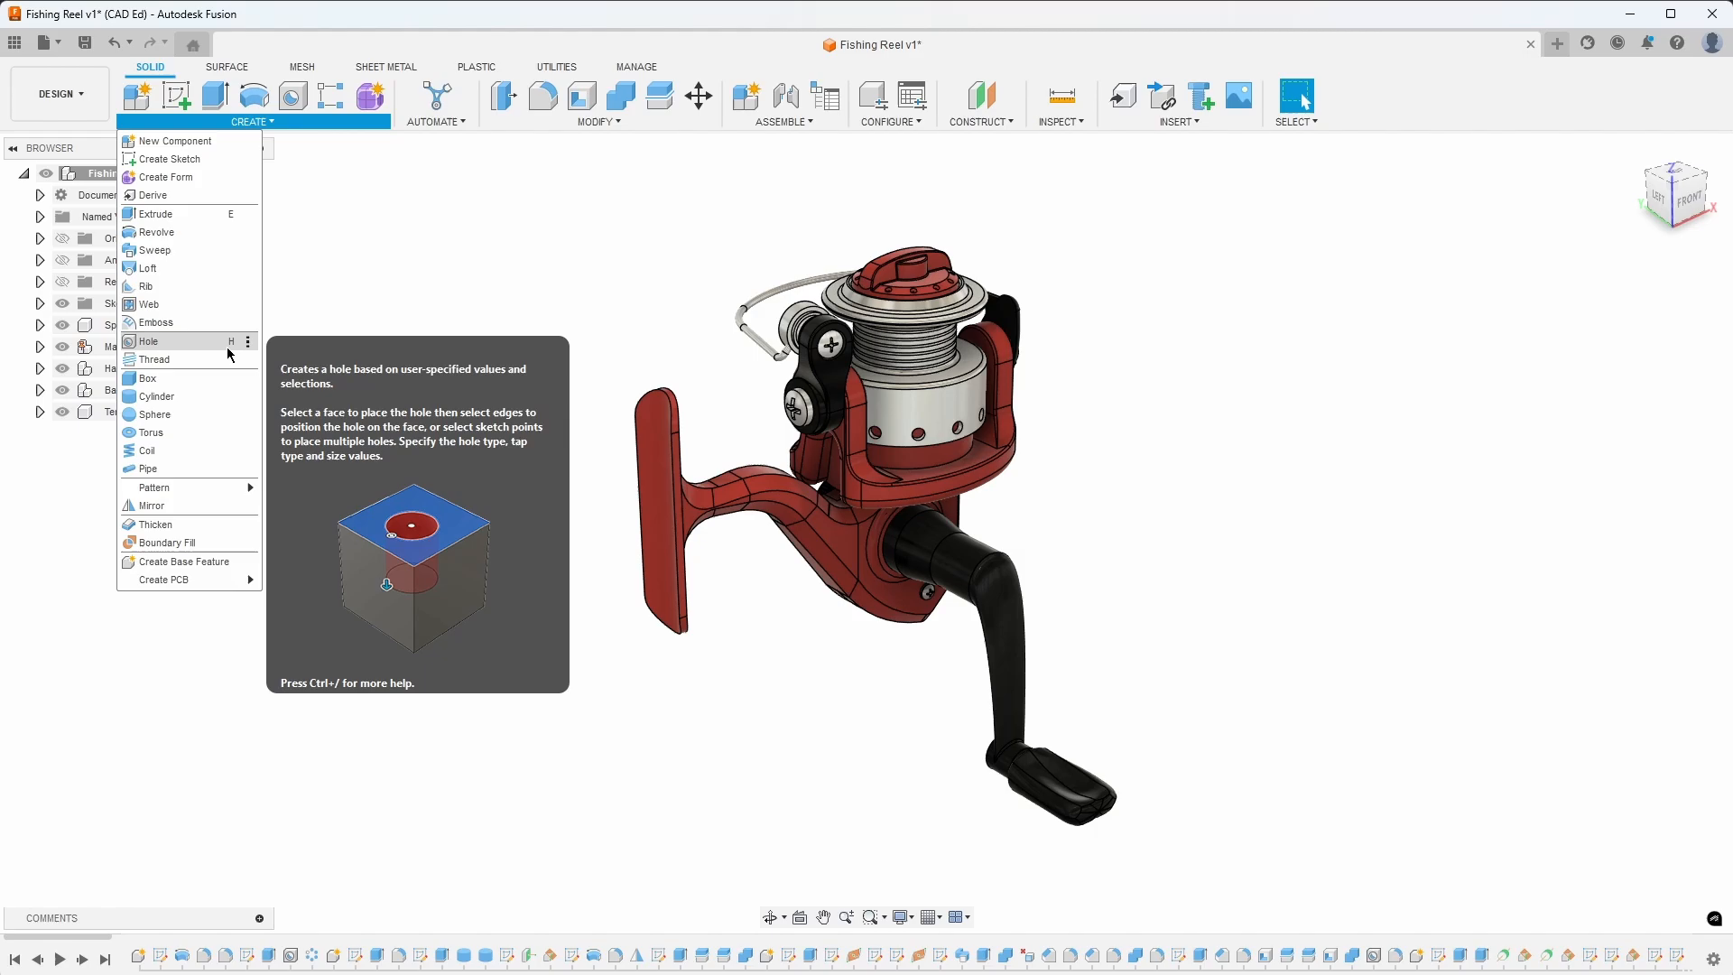
mouse_move(218, 491)
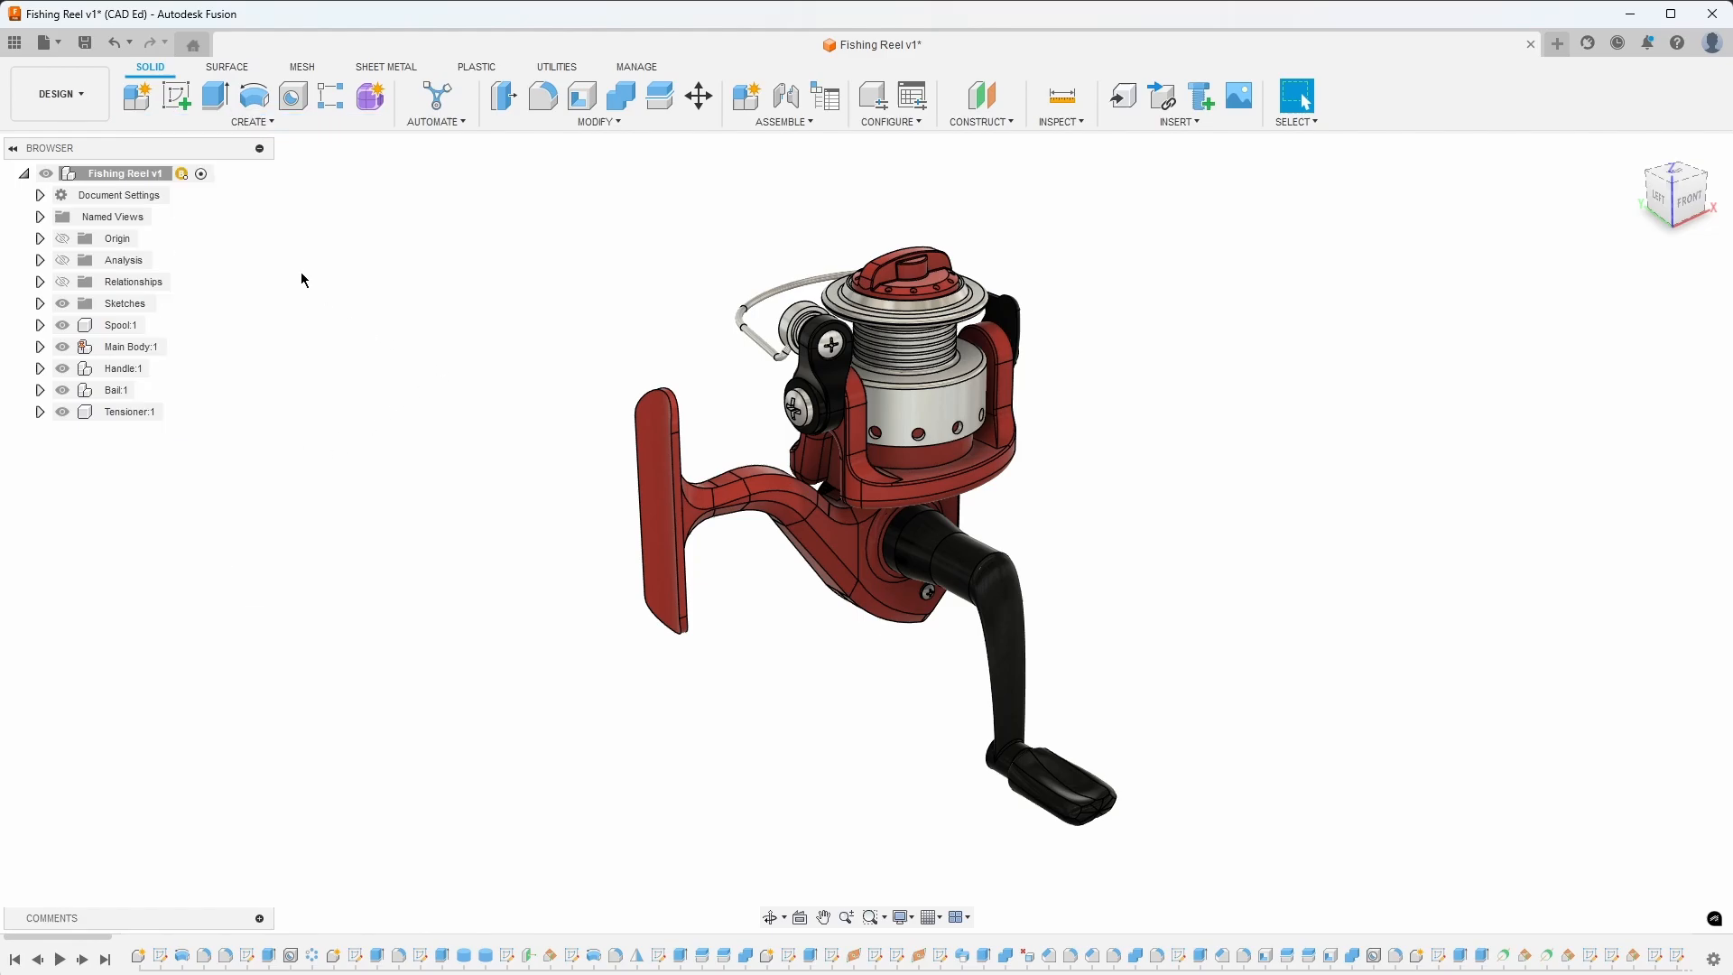
mouse_move(260, 213)
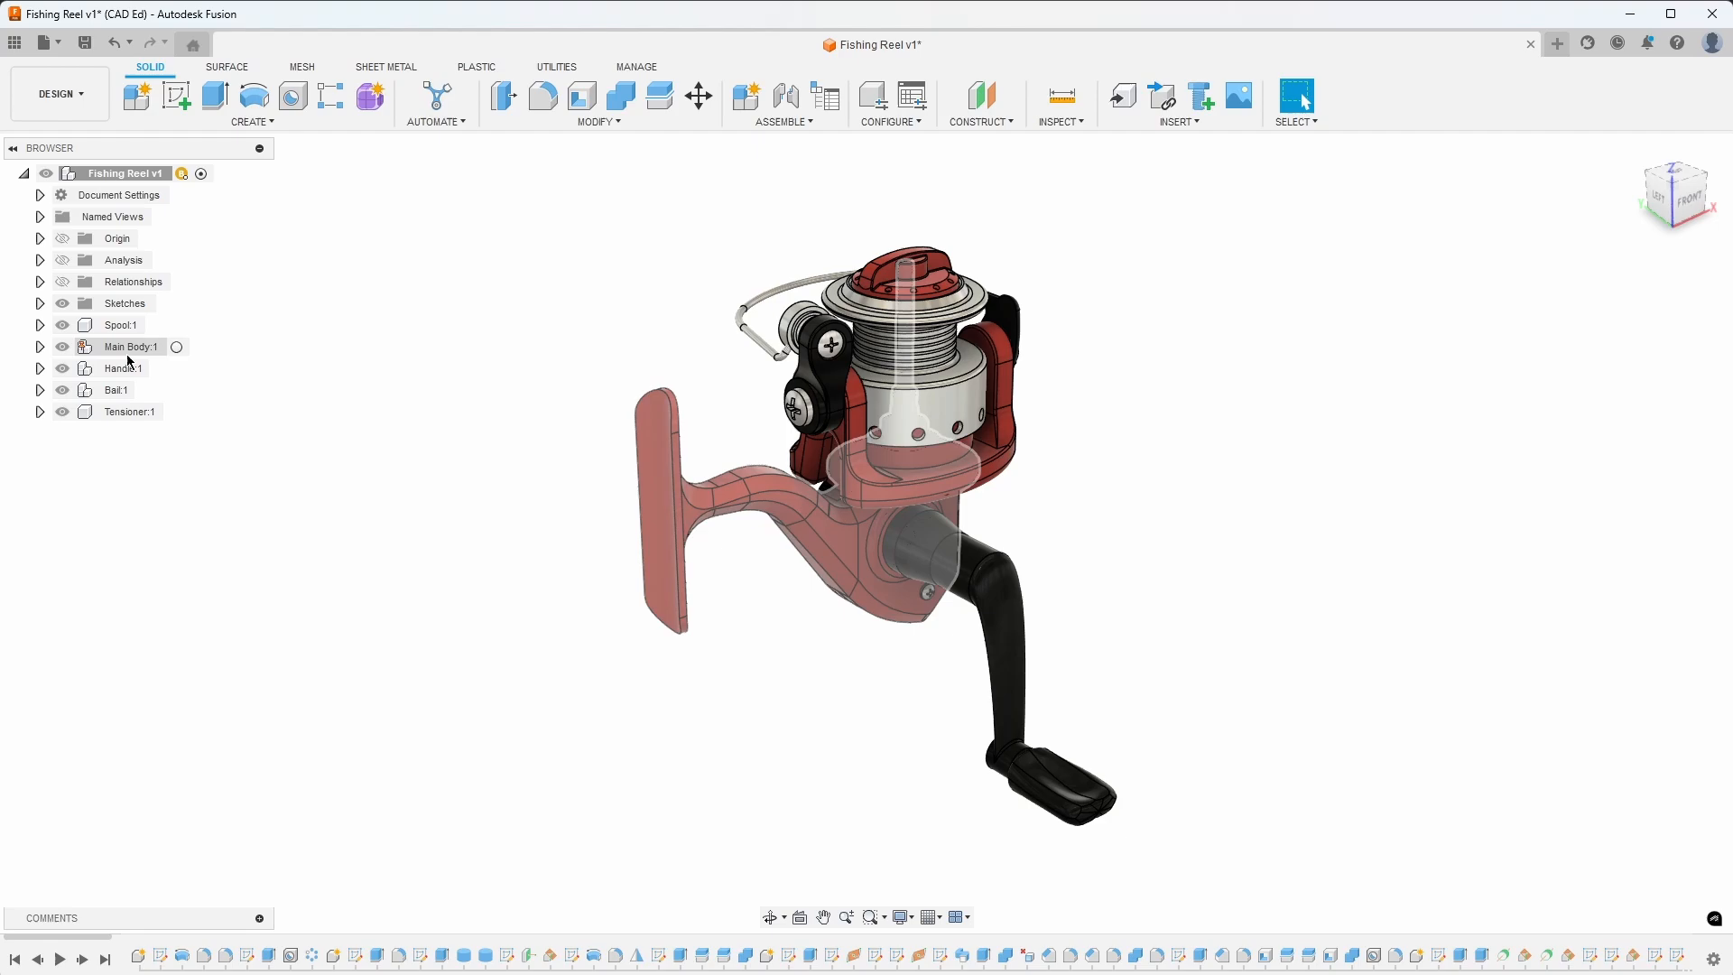
Expand Main Body:1 and Spool:1 in the Browser and activate the Spool component
left_click(40, 346)
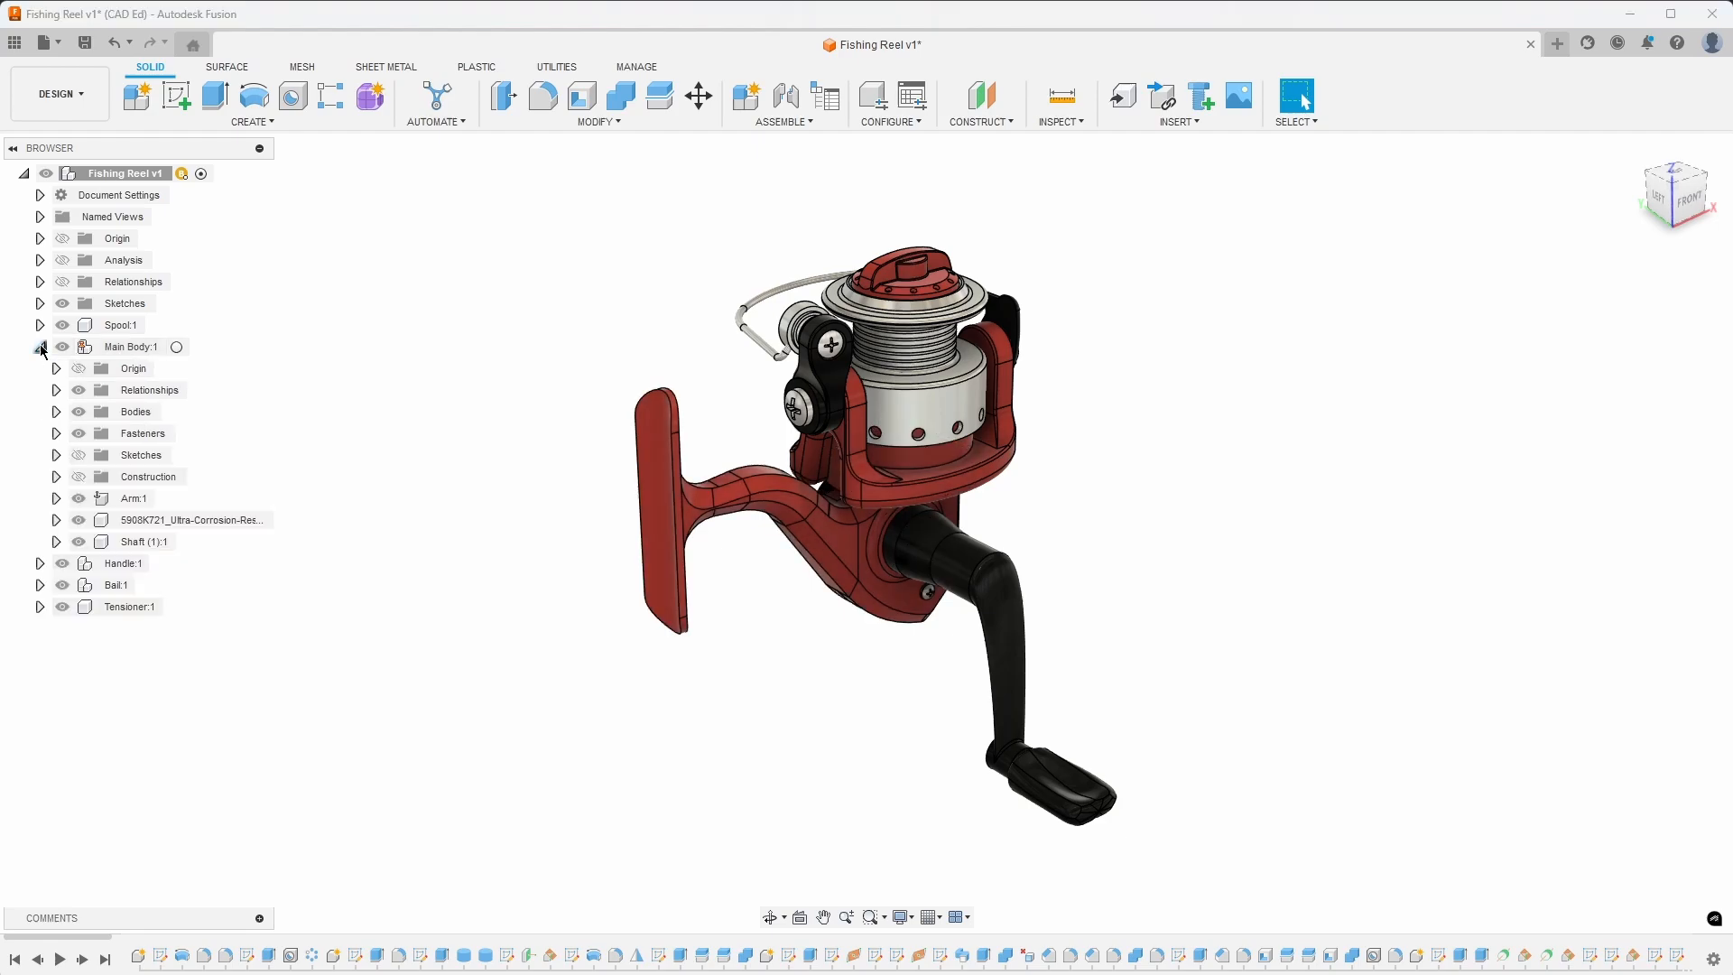
left_click(40, 325)
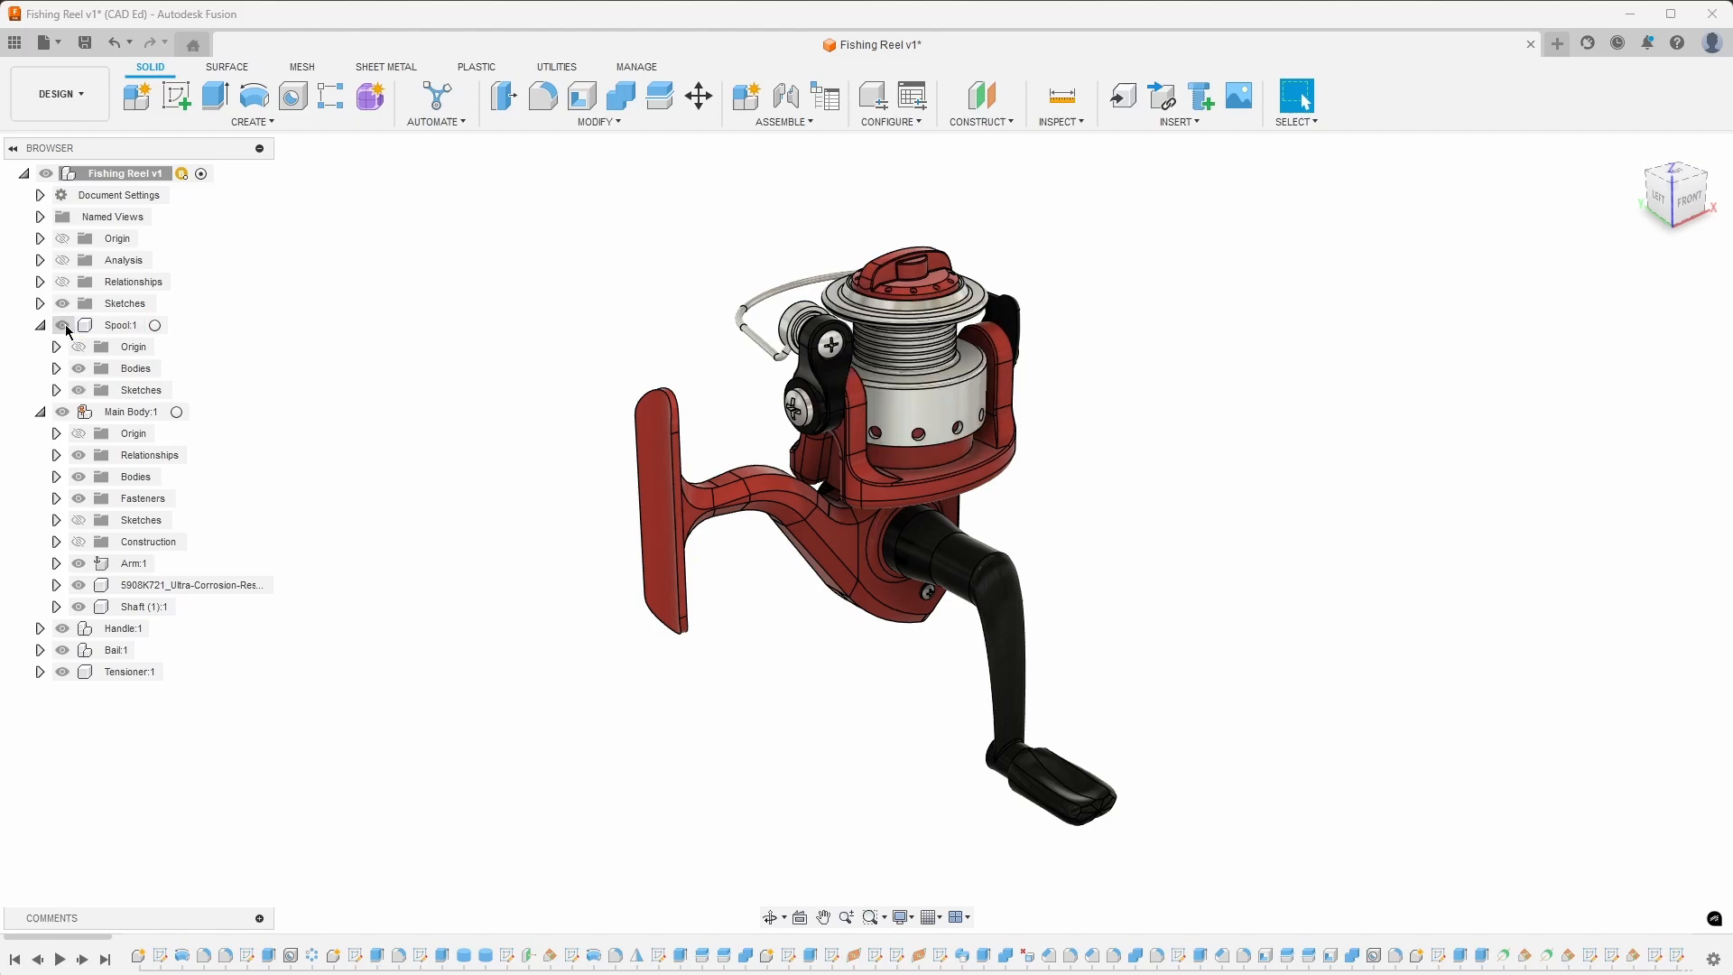
left_click(119, 323)
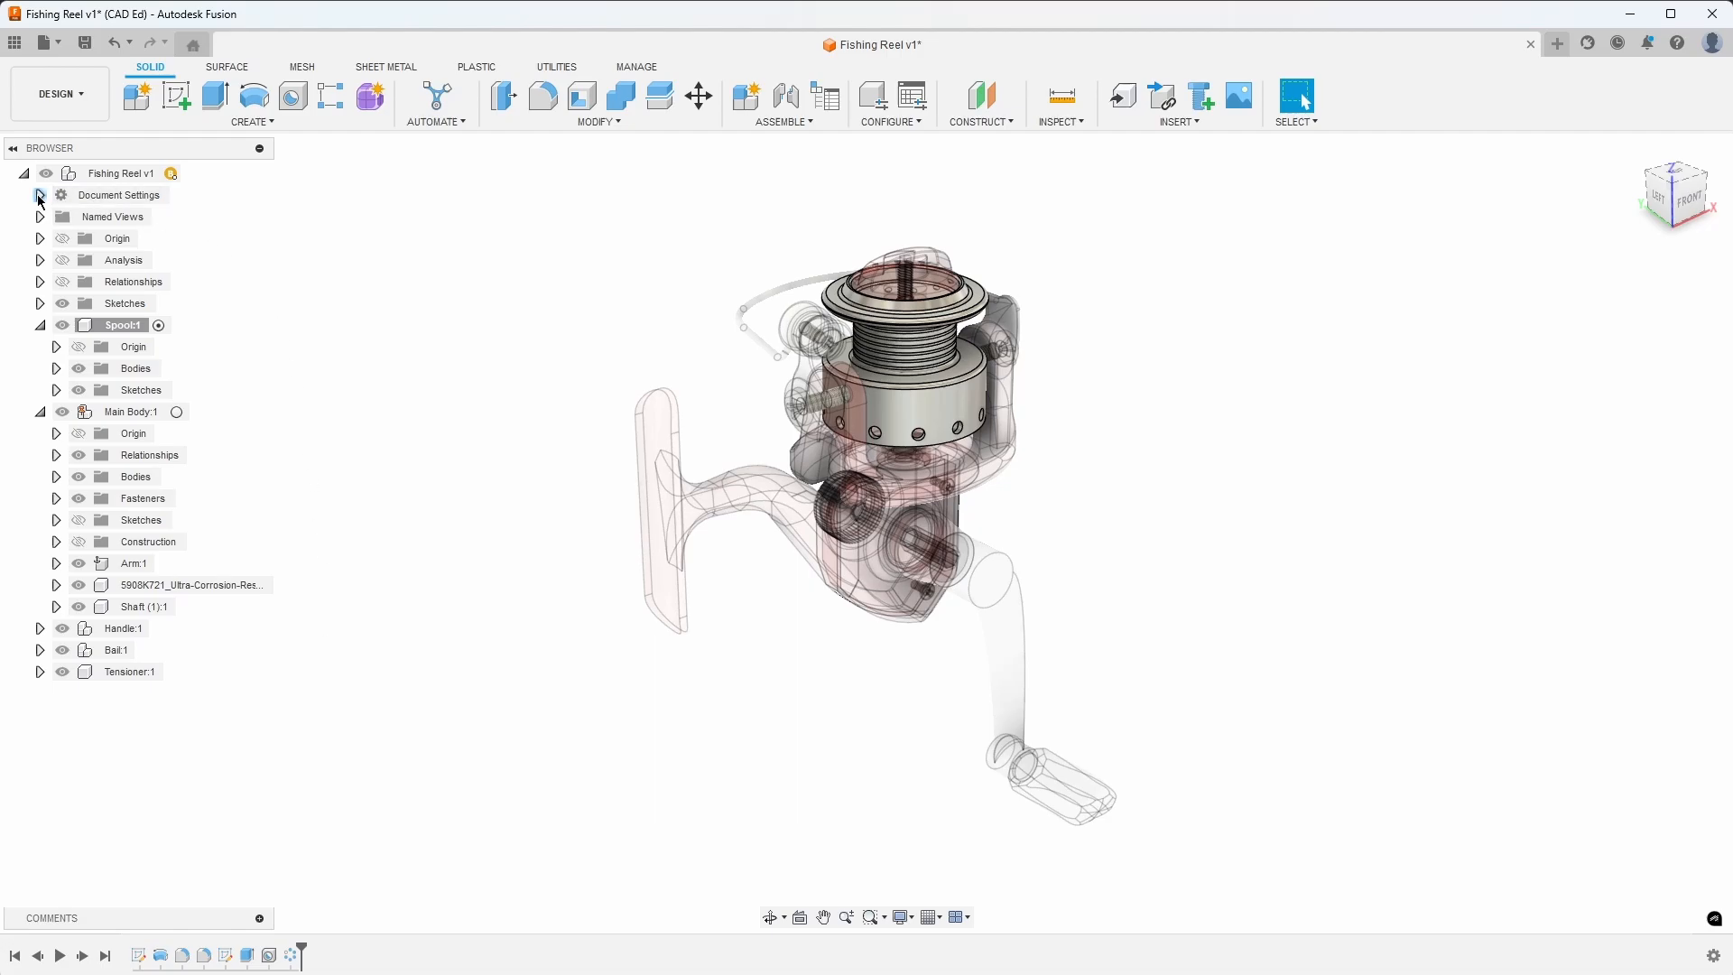
Expand Document Settings and view Change Active Units, leaving mm/lbmass units unchanged
left_click(40, 195)
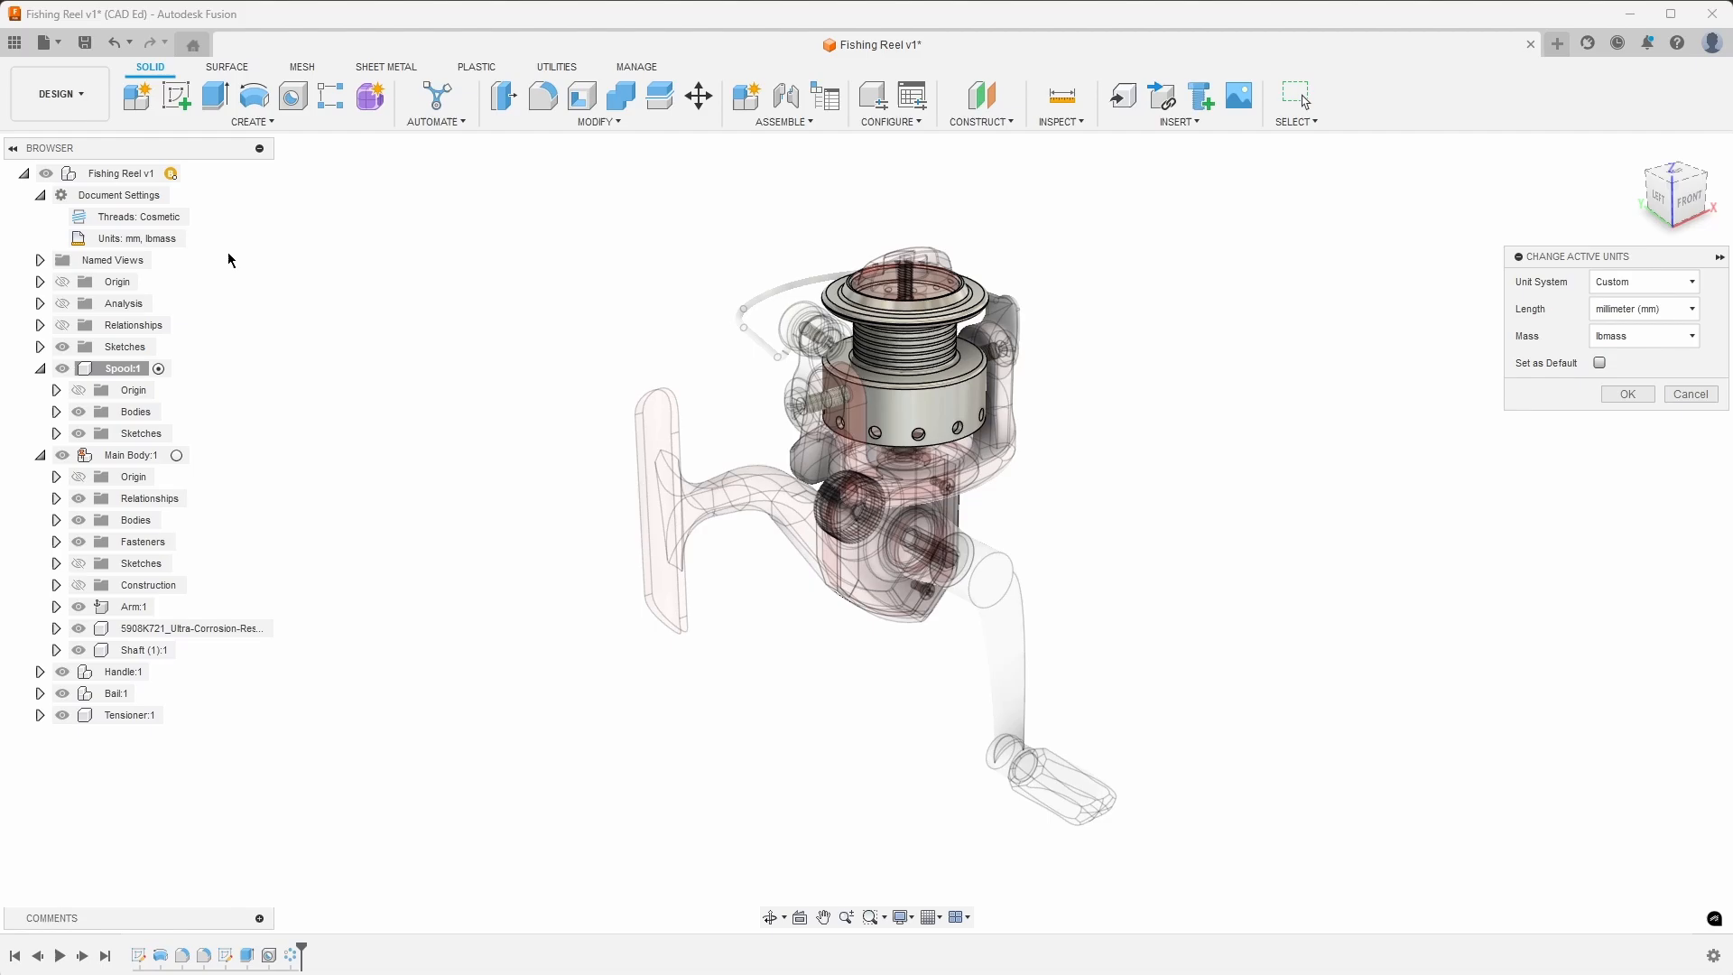
left_click(1691, 308)
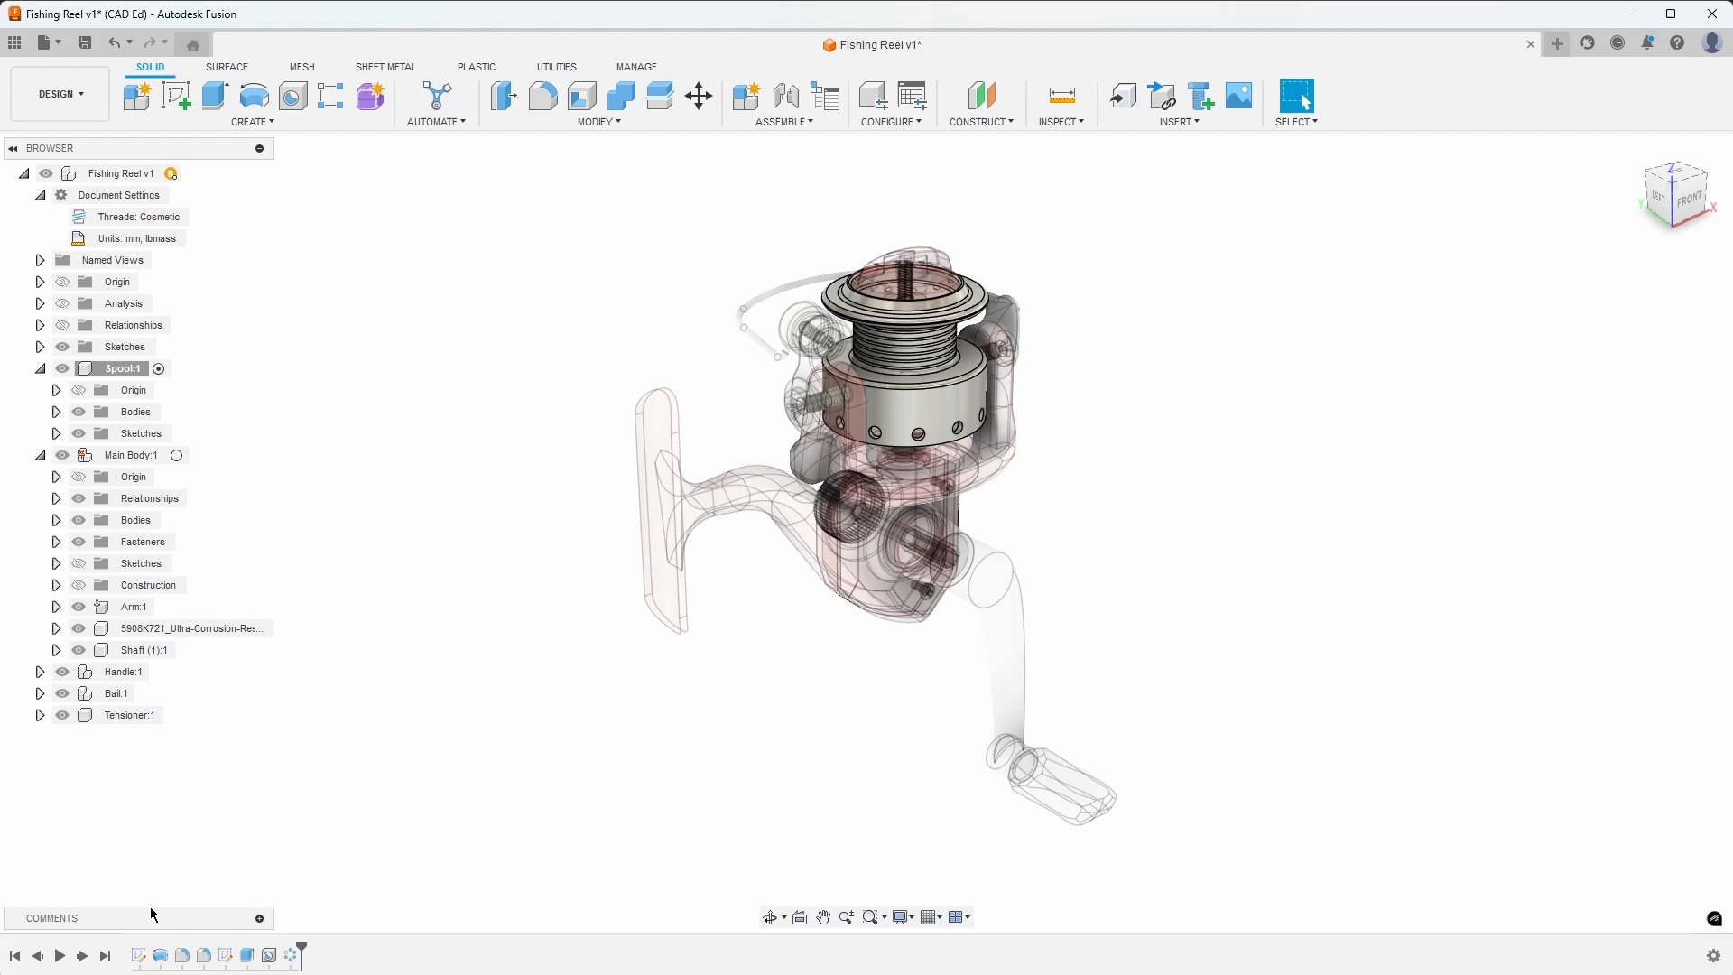
mouse_move(295, 879)
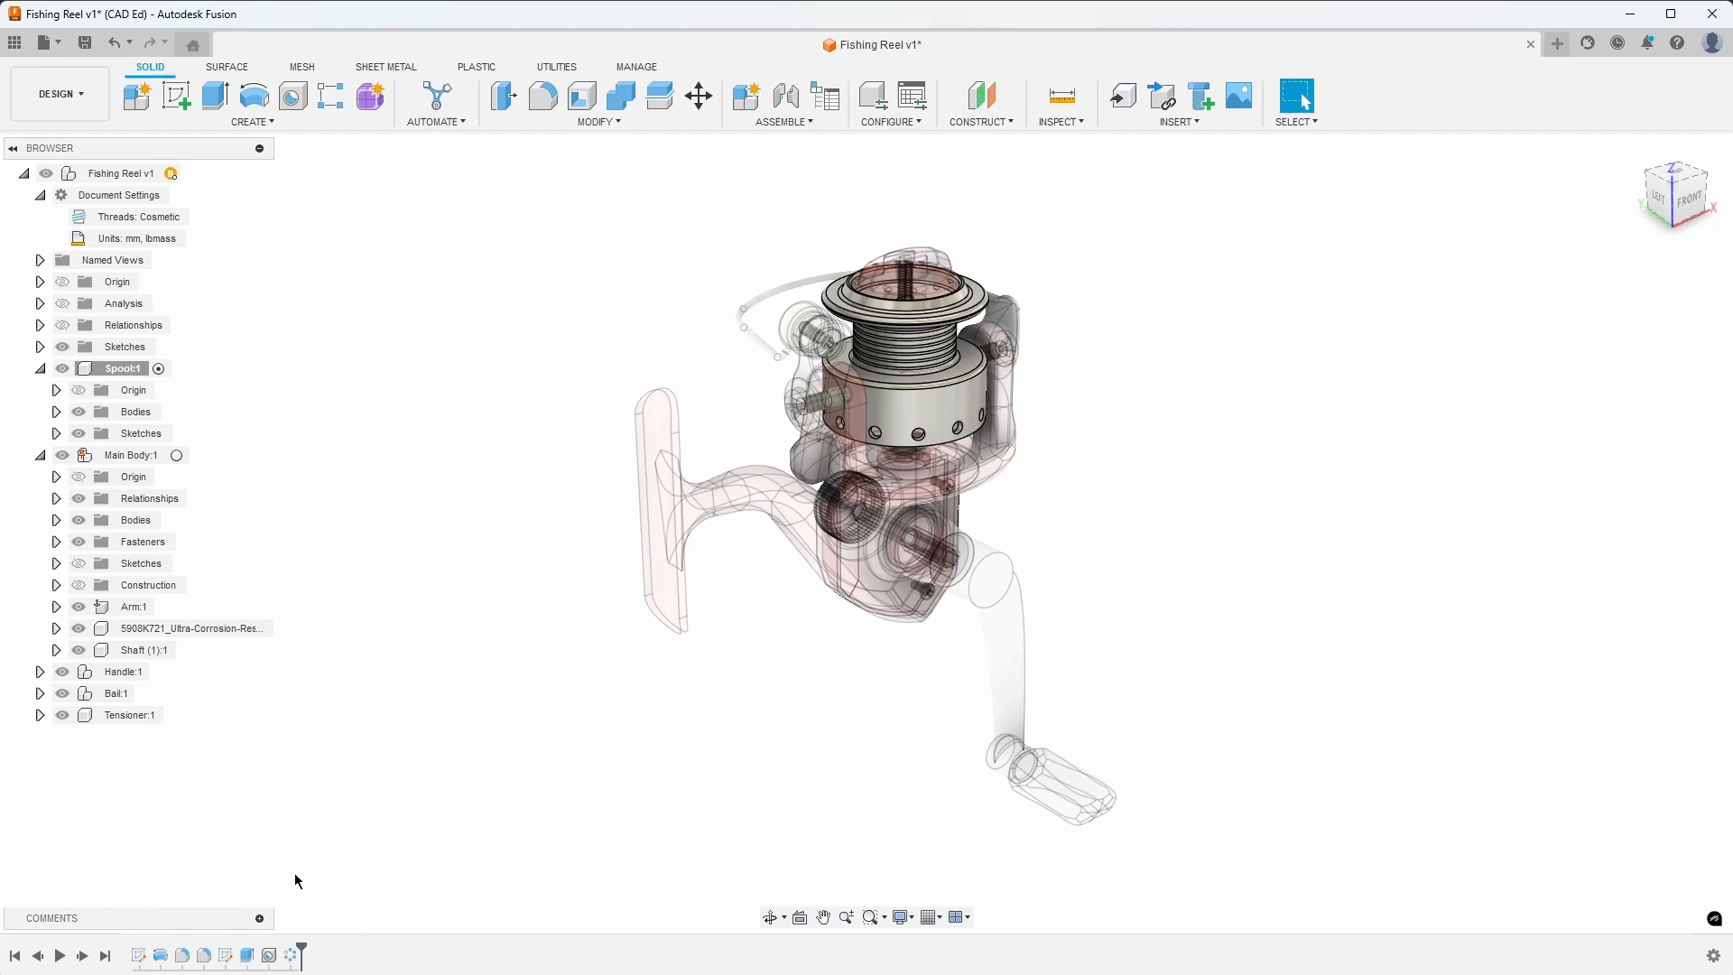
mouse_move(352, 967)
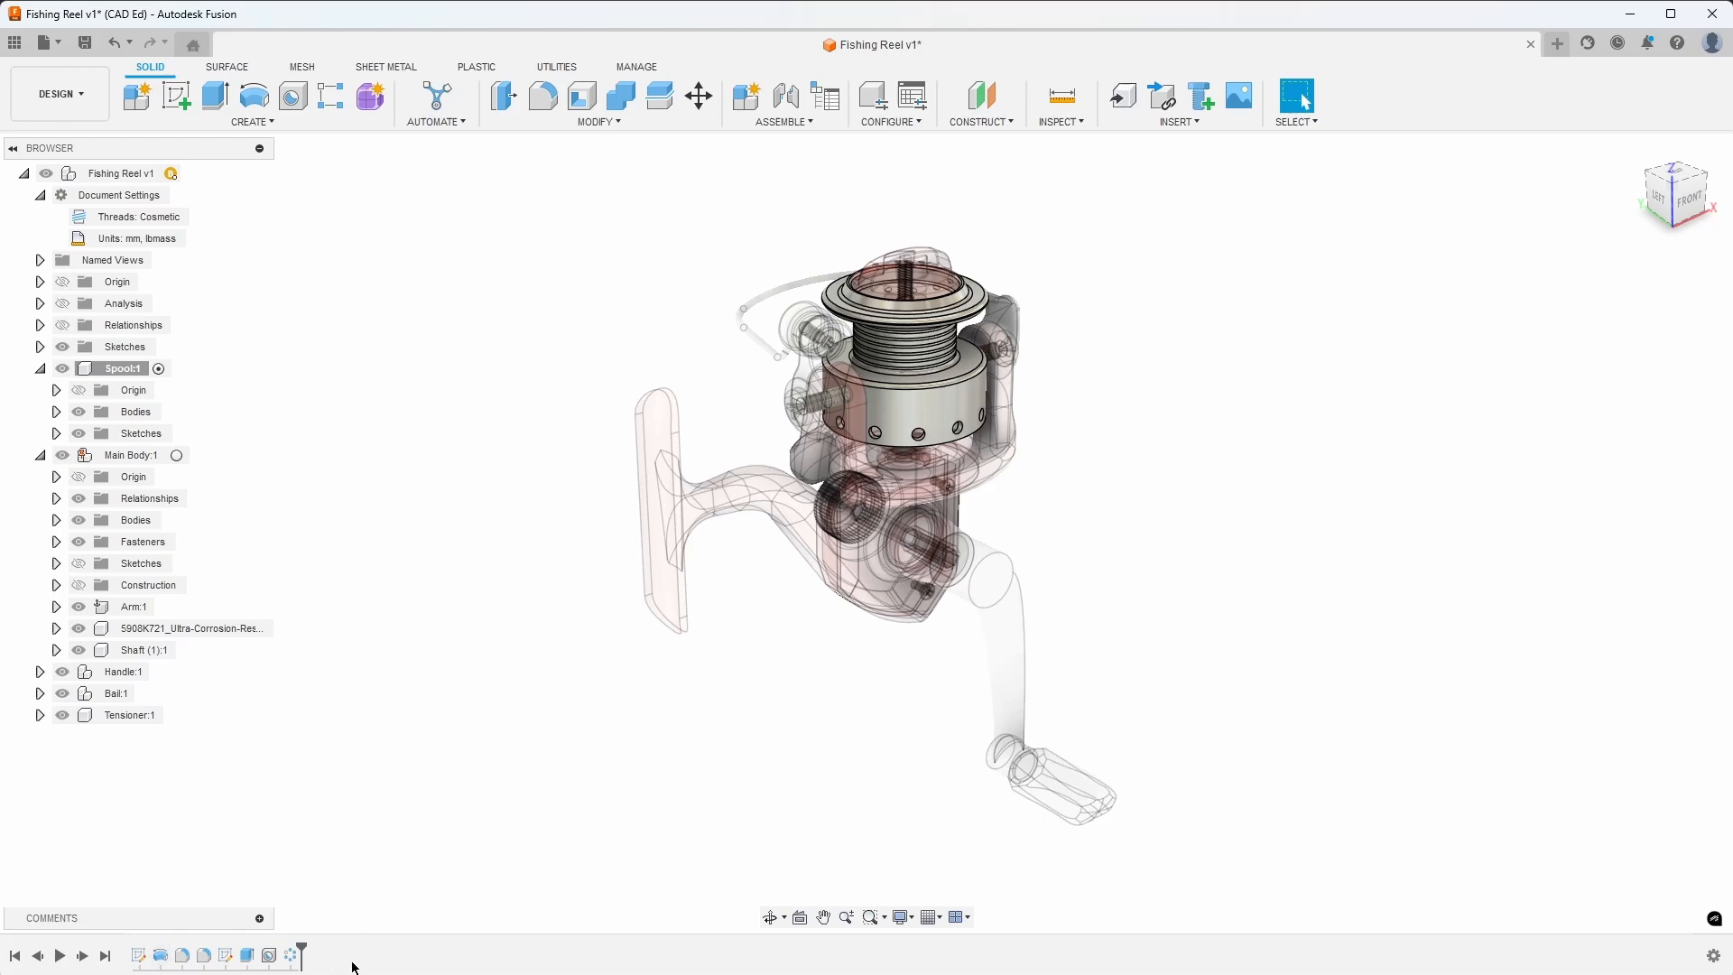
mouse_move(379, 947)
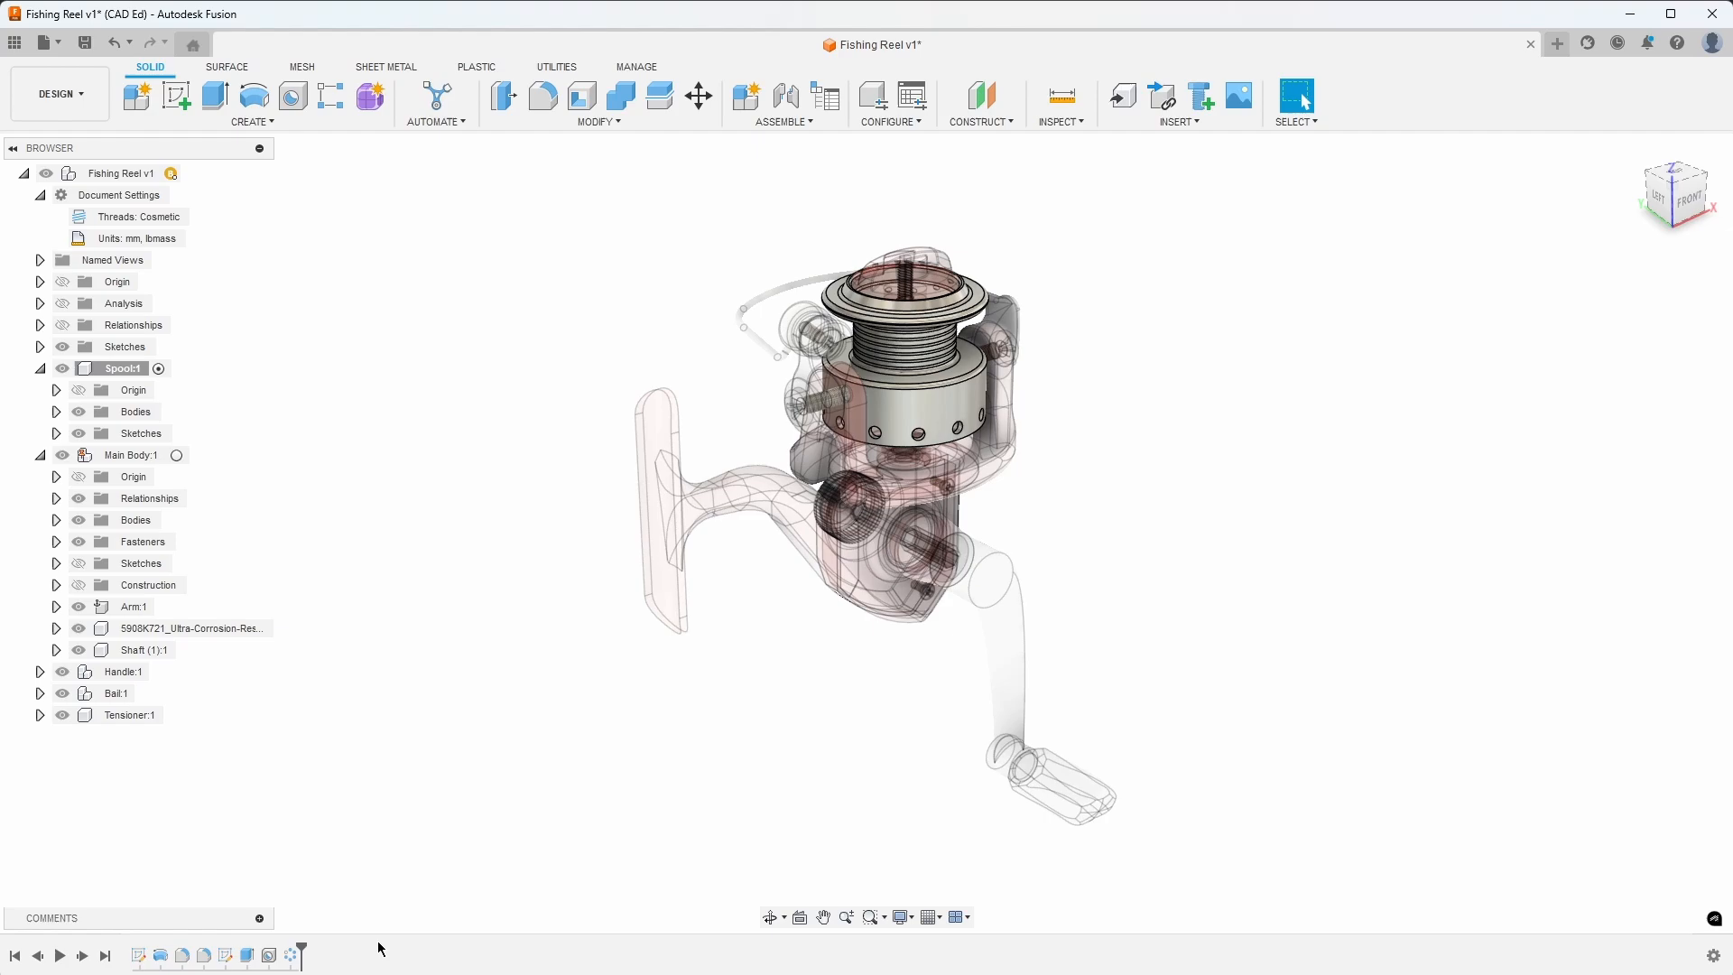
mouse_move(227, 892)
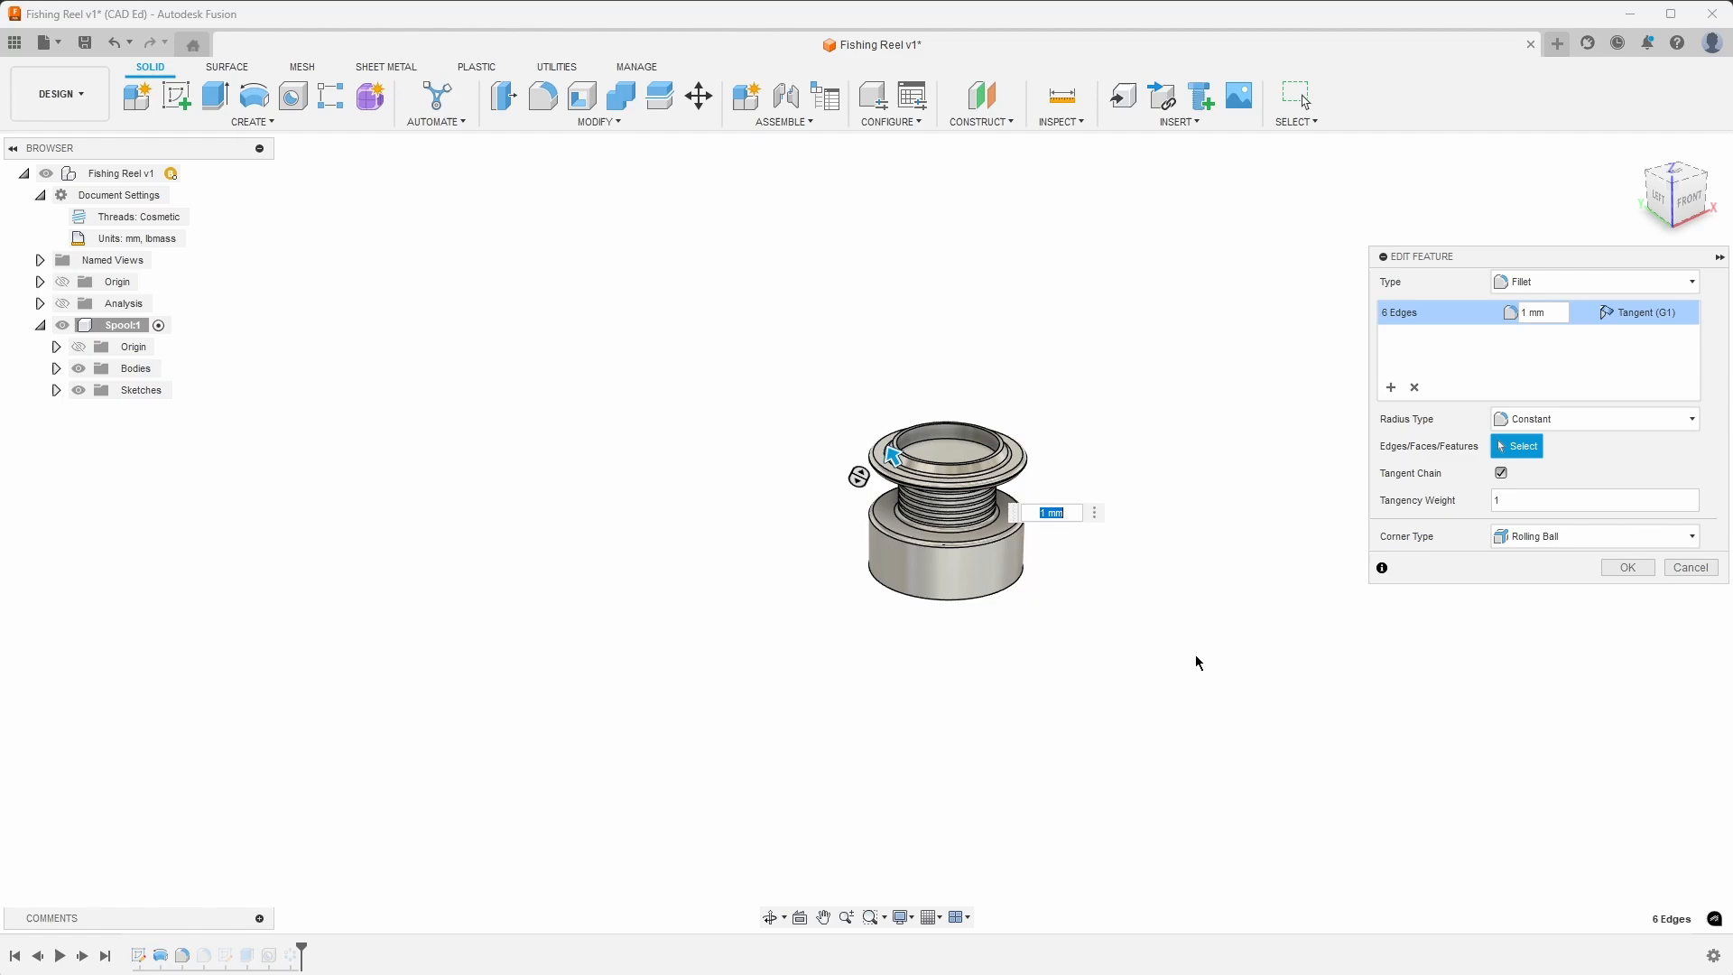
mouse_move(1505, 559)
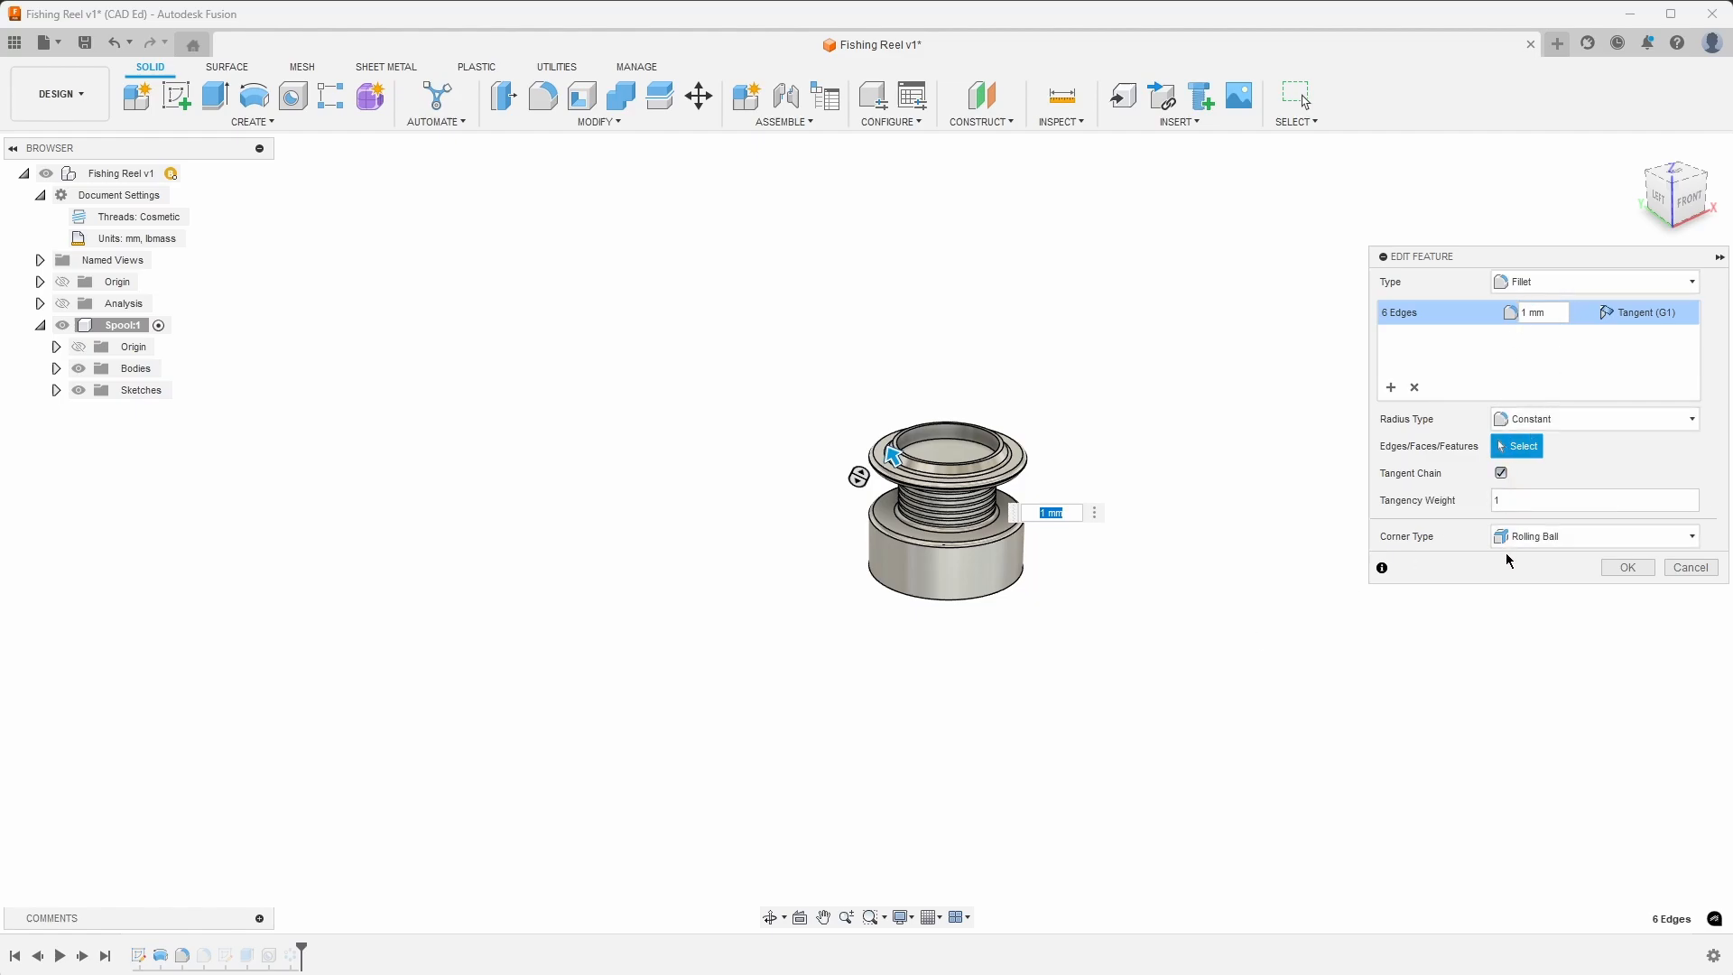
mouse_move(1578, 585)
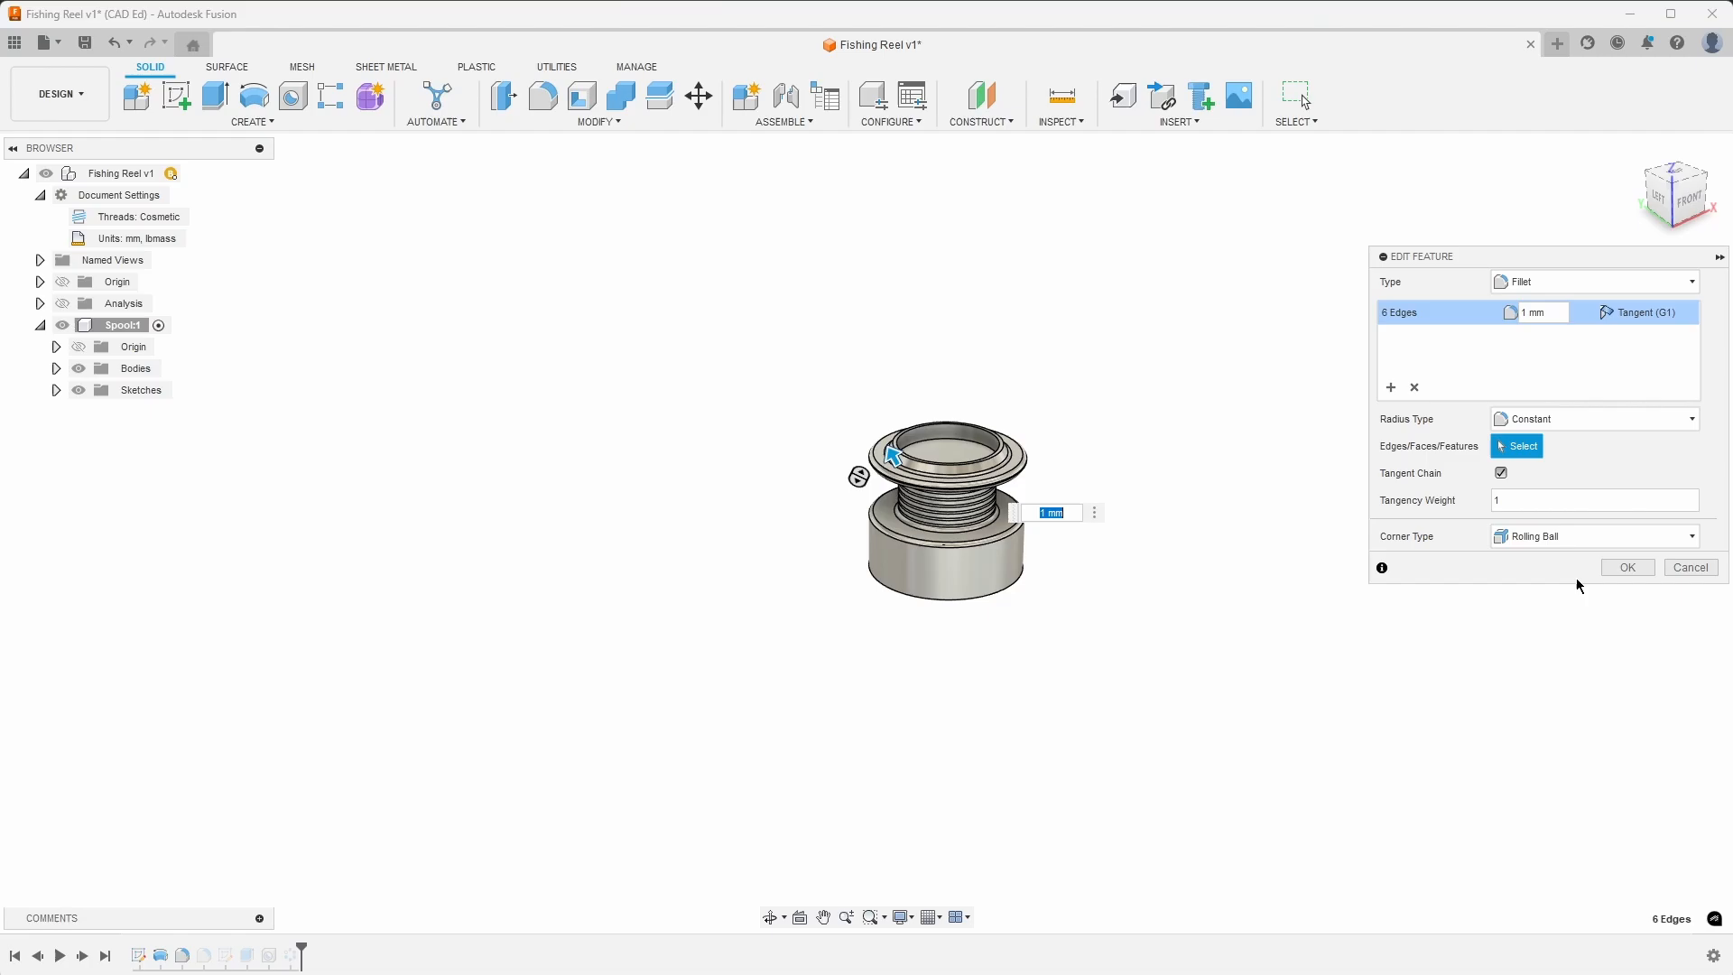
Cancel out of the spool's 1 mm fillet Edit Feature without changing it
left_click(1627, 567)
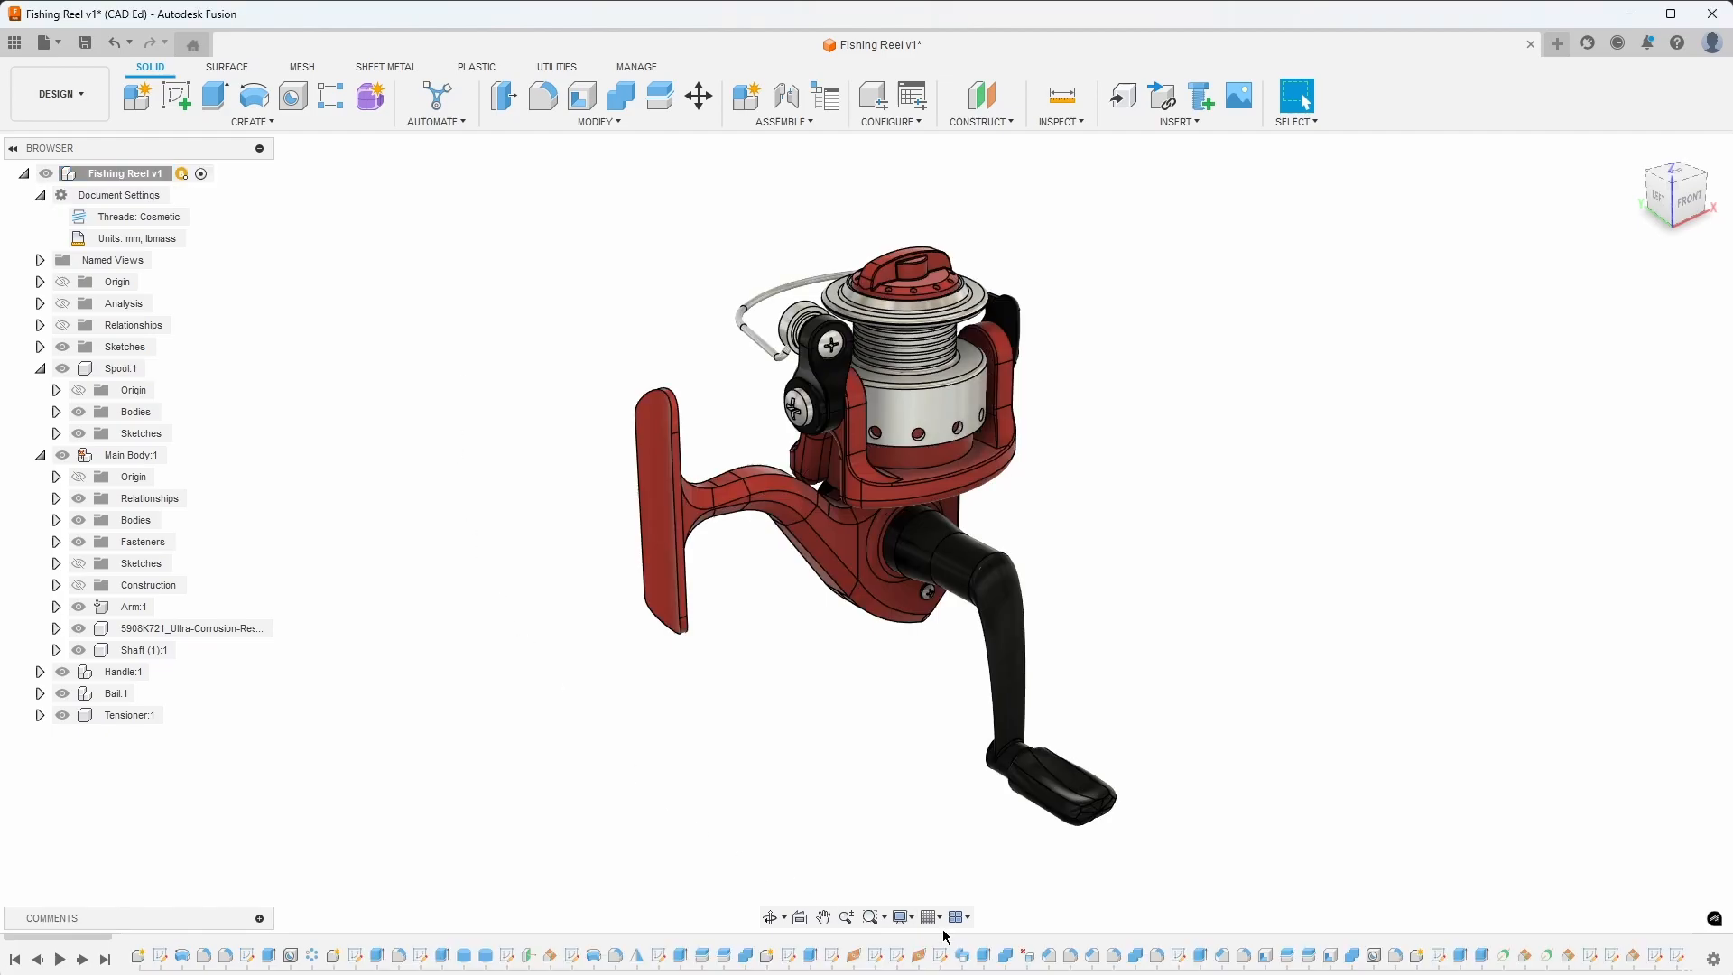
mouse_move(522, 324)
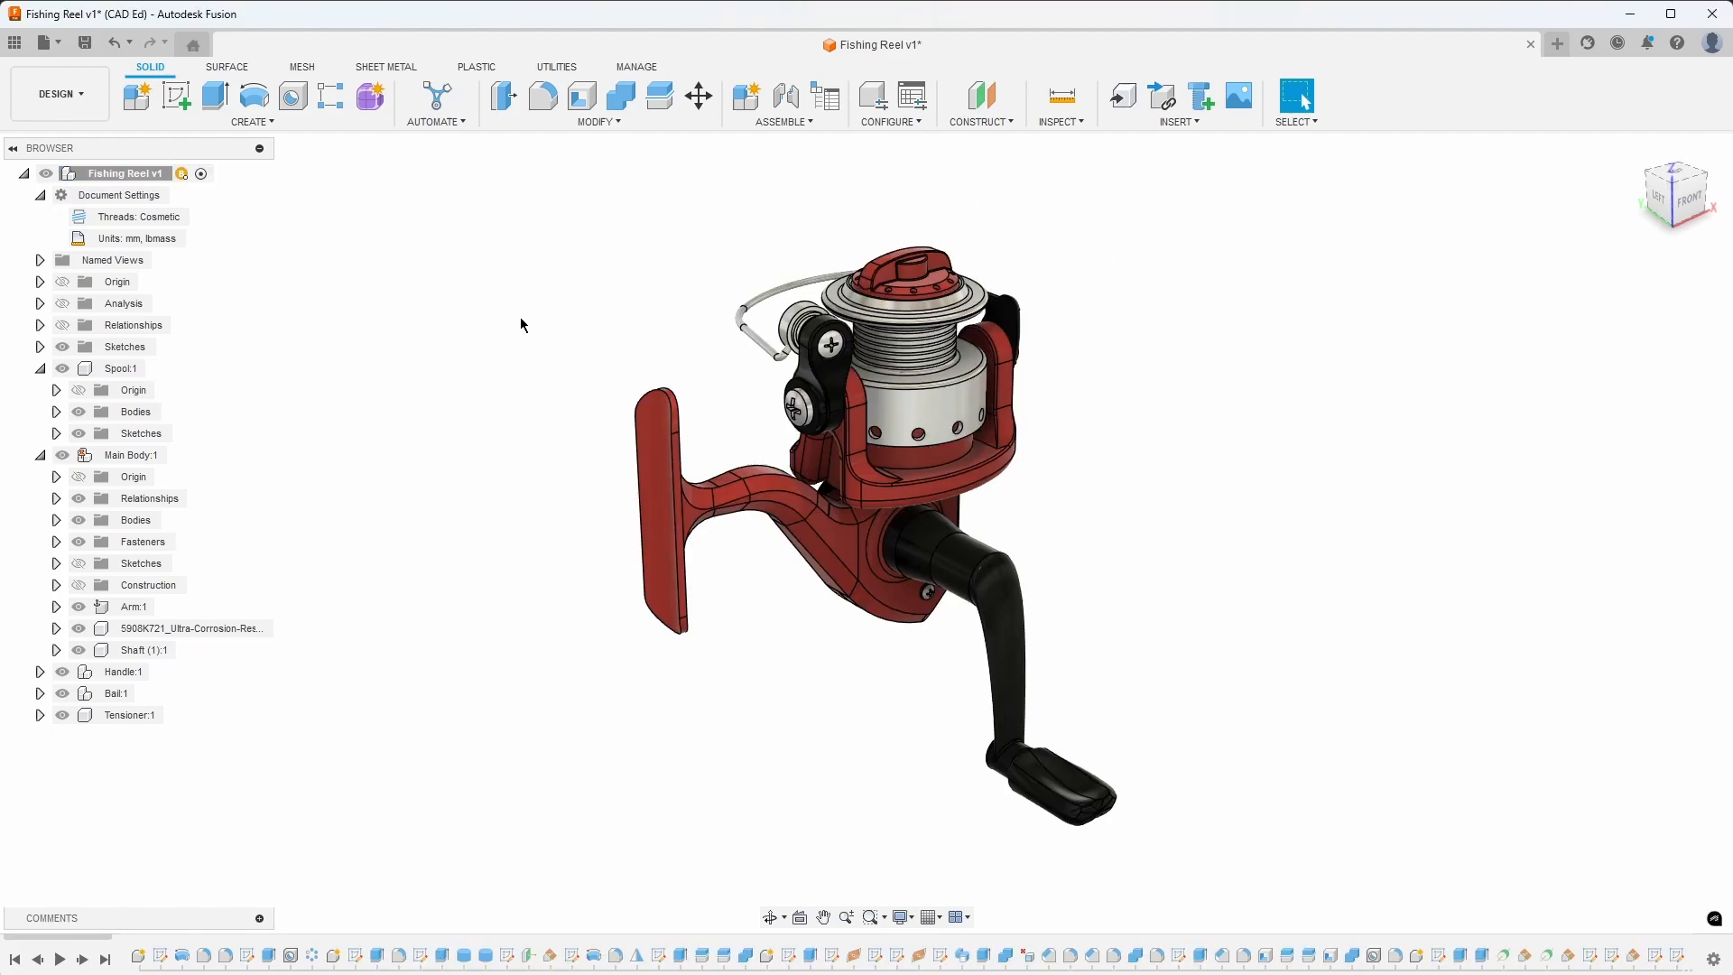
mouse_move(576, 294)
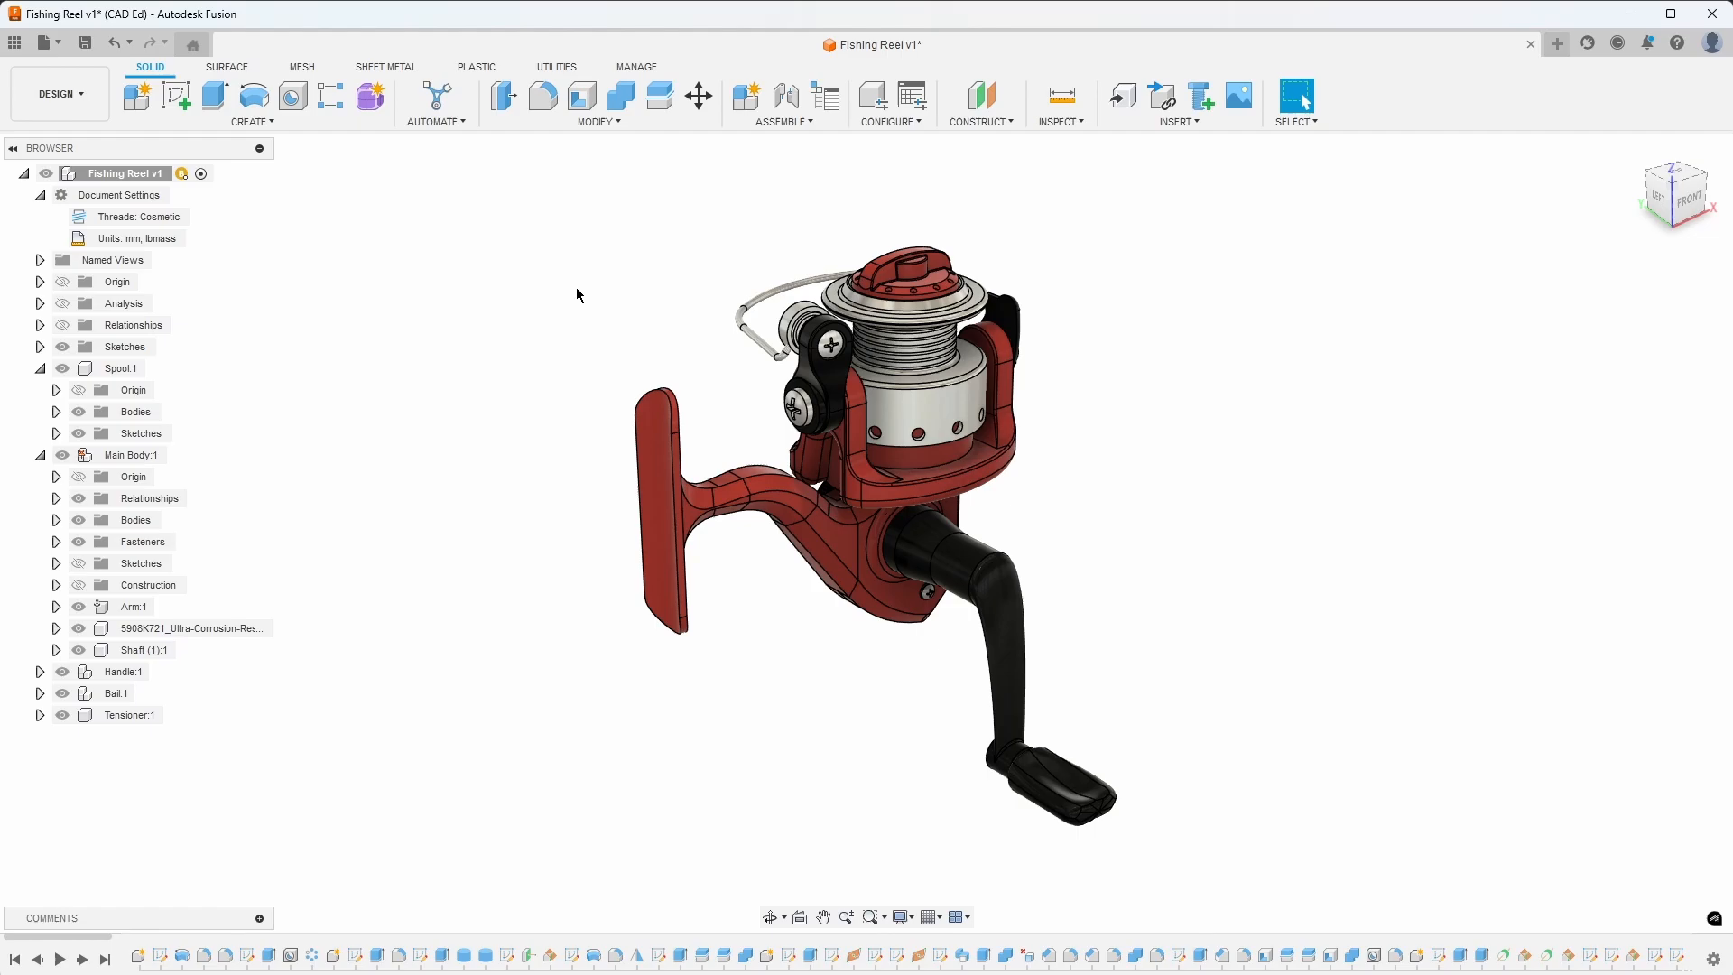
Start a new blank Untitled design in its own tab
left_click(1555, 43)
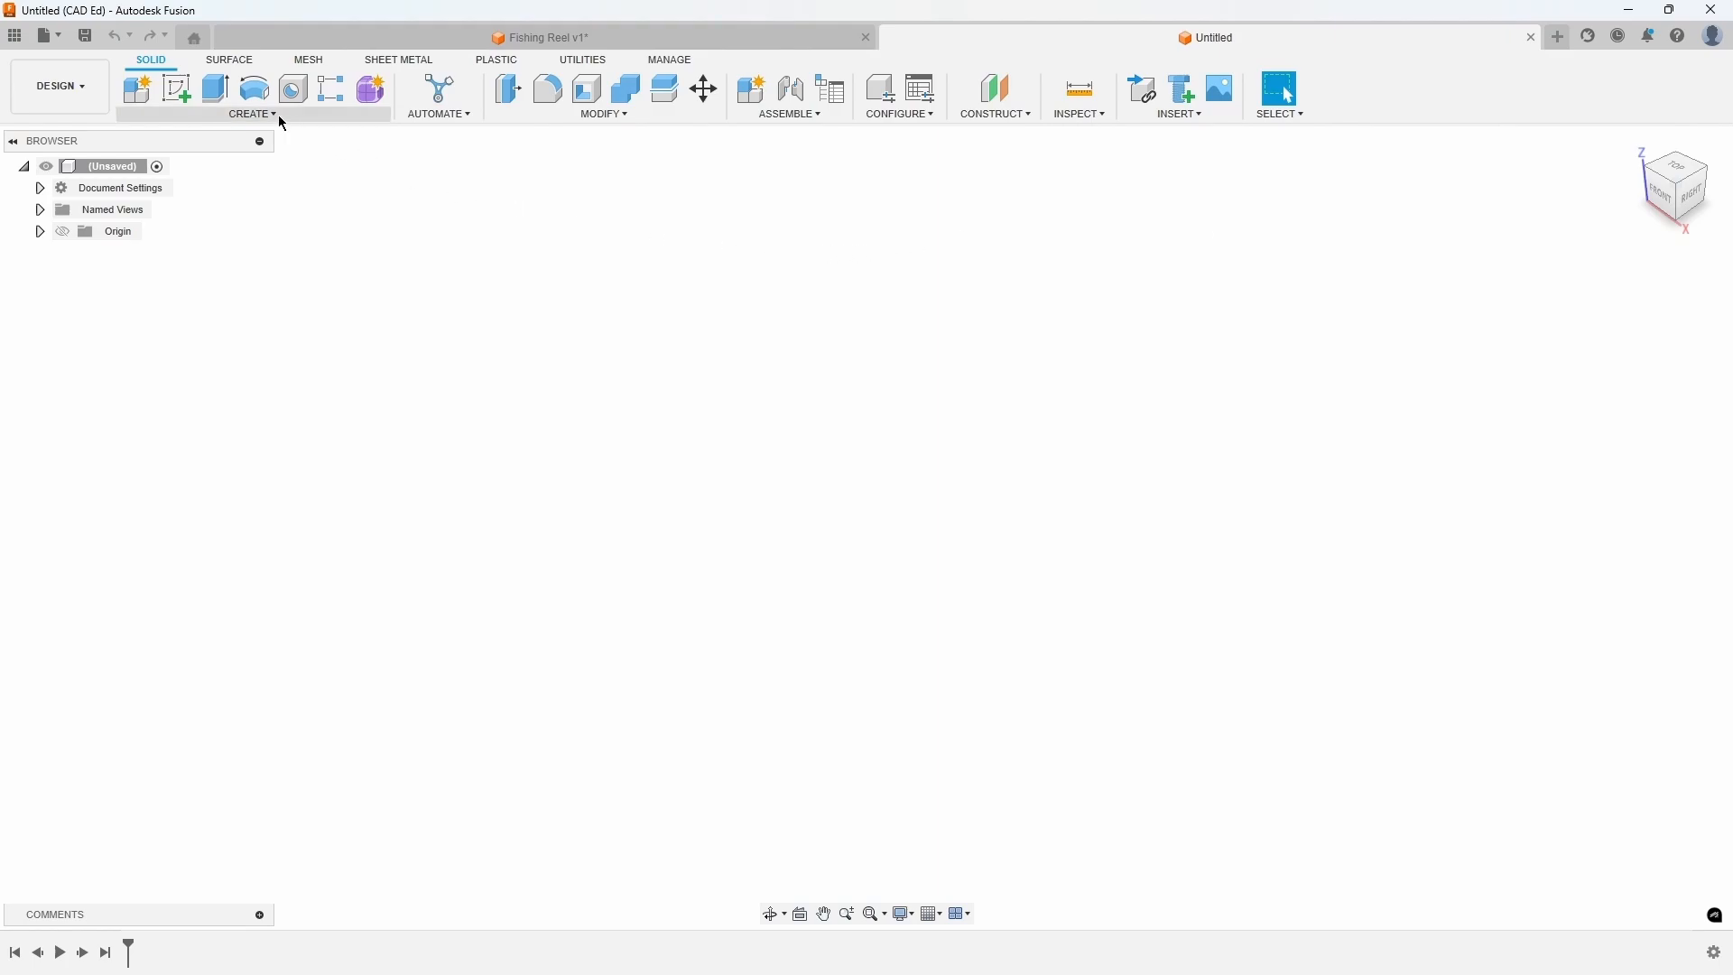
Create a Box body on the ground plane, about 2.823 × 1.927 × 0.862 in, and confirm it
left_click(251, 112)
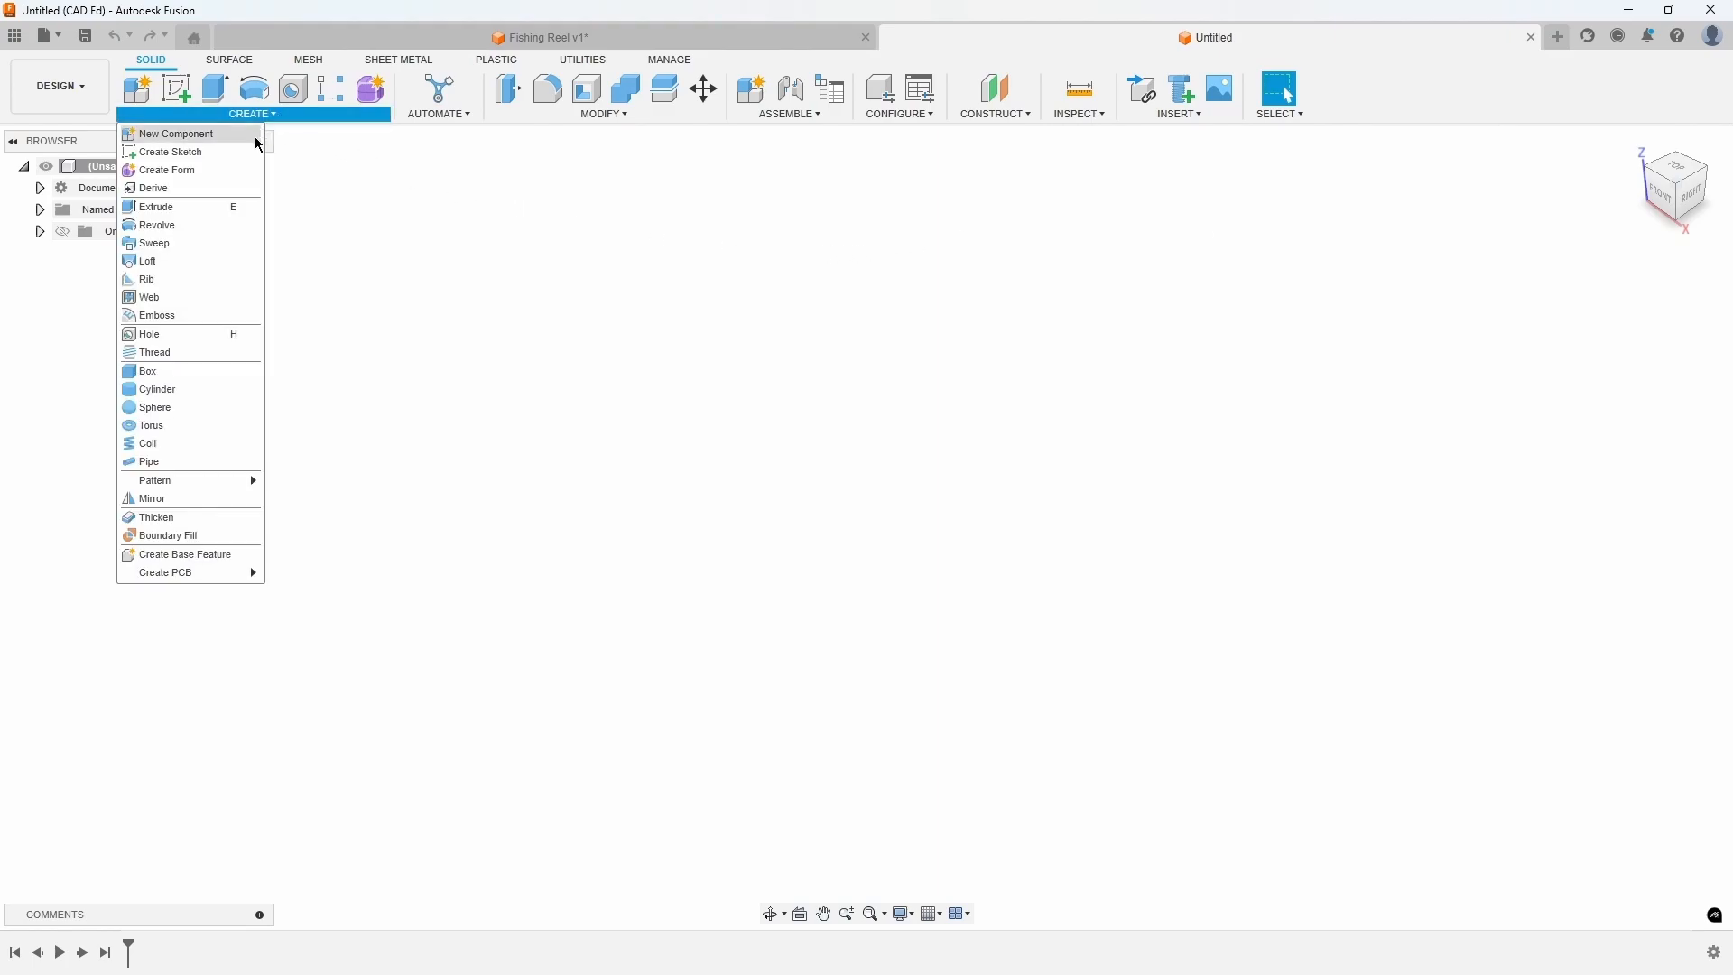
mouse_move(146, 370)
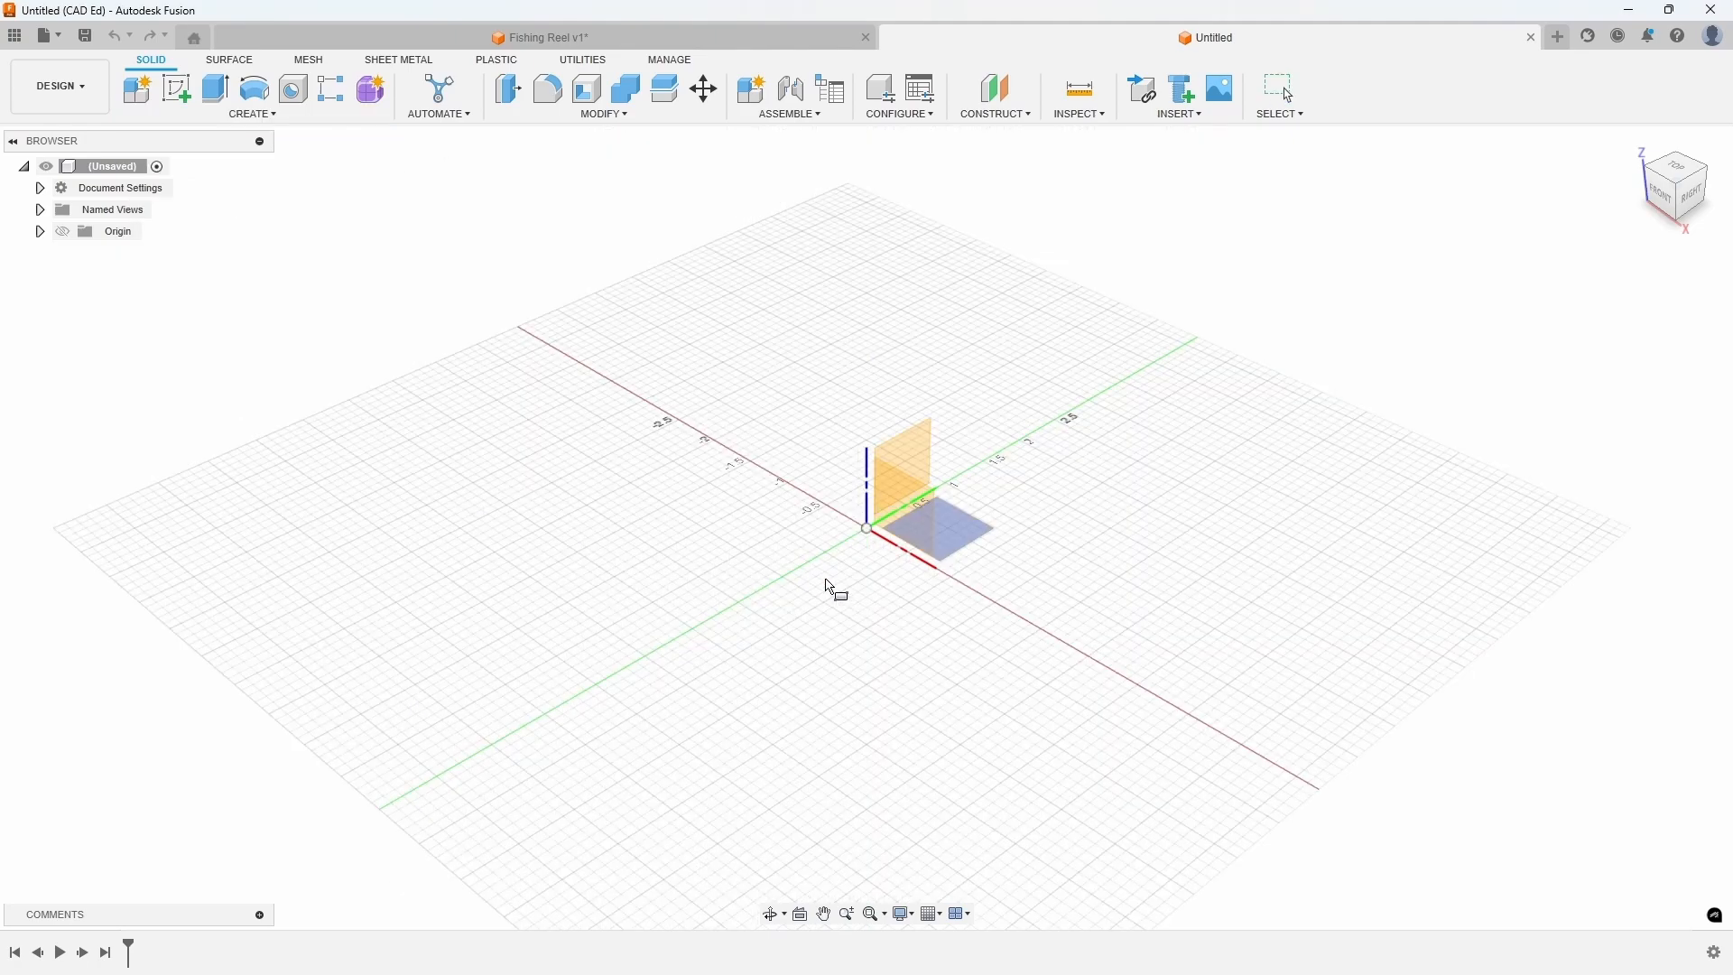
left_click(213, 87)
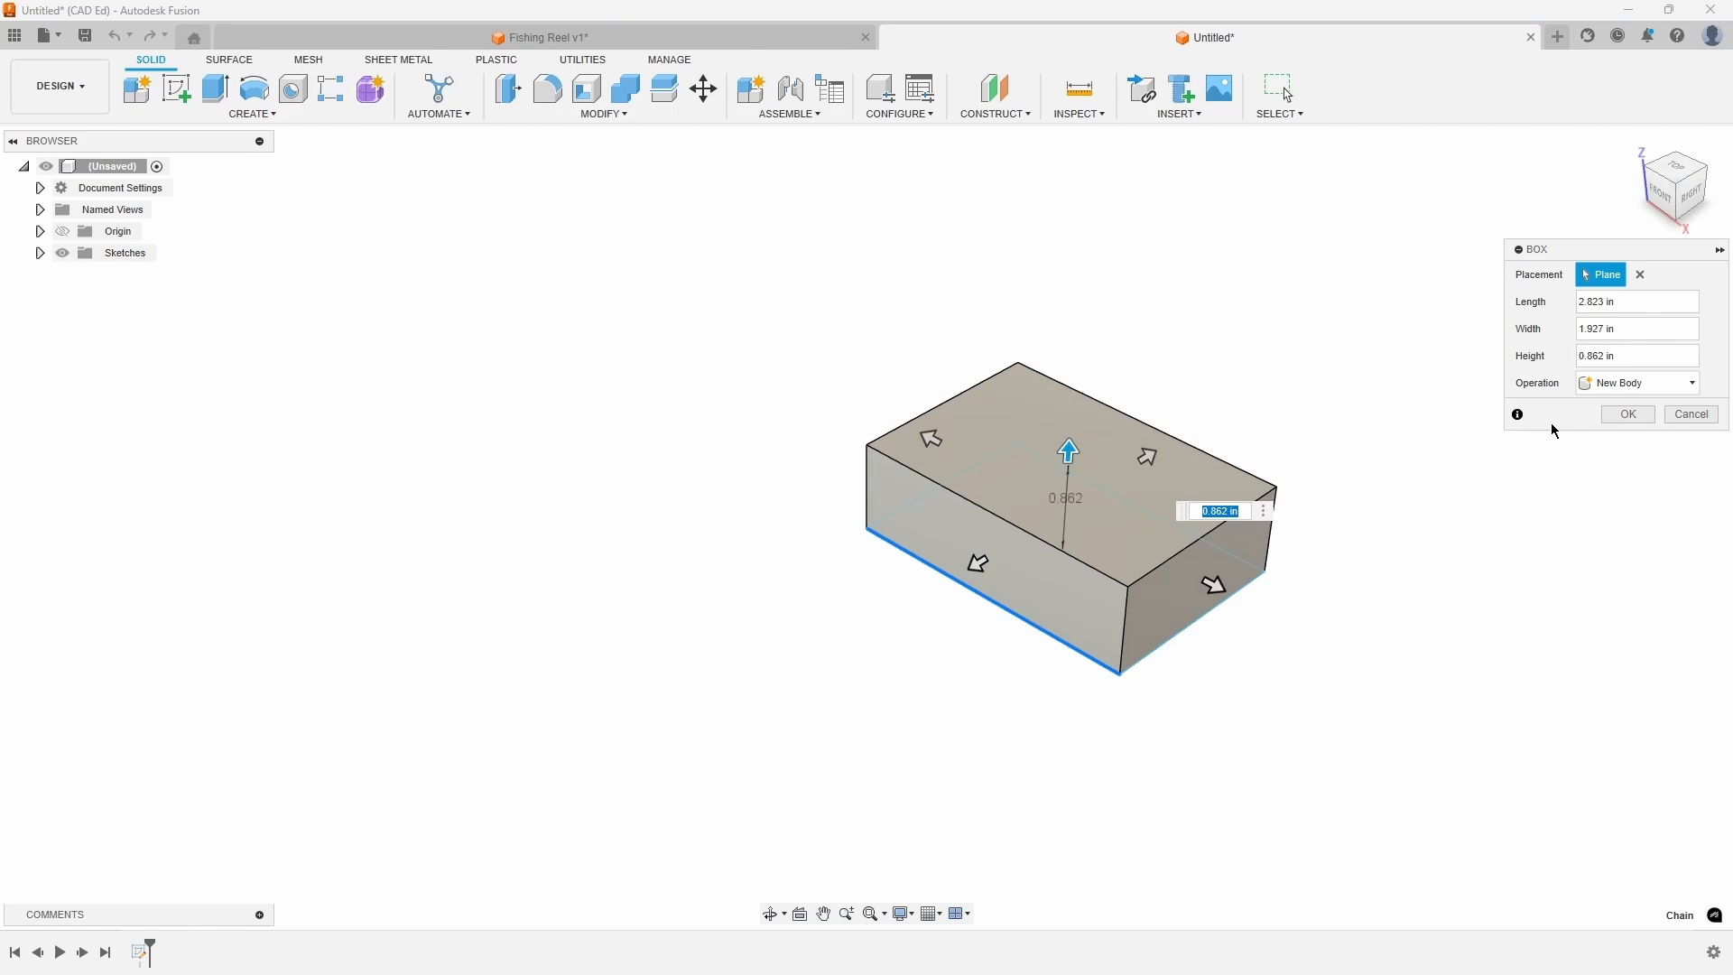
mouse_move(1626, 414)
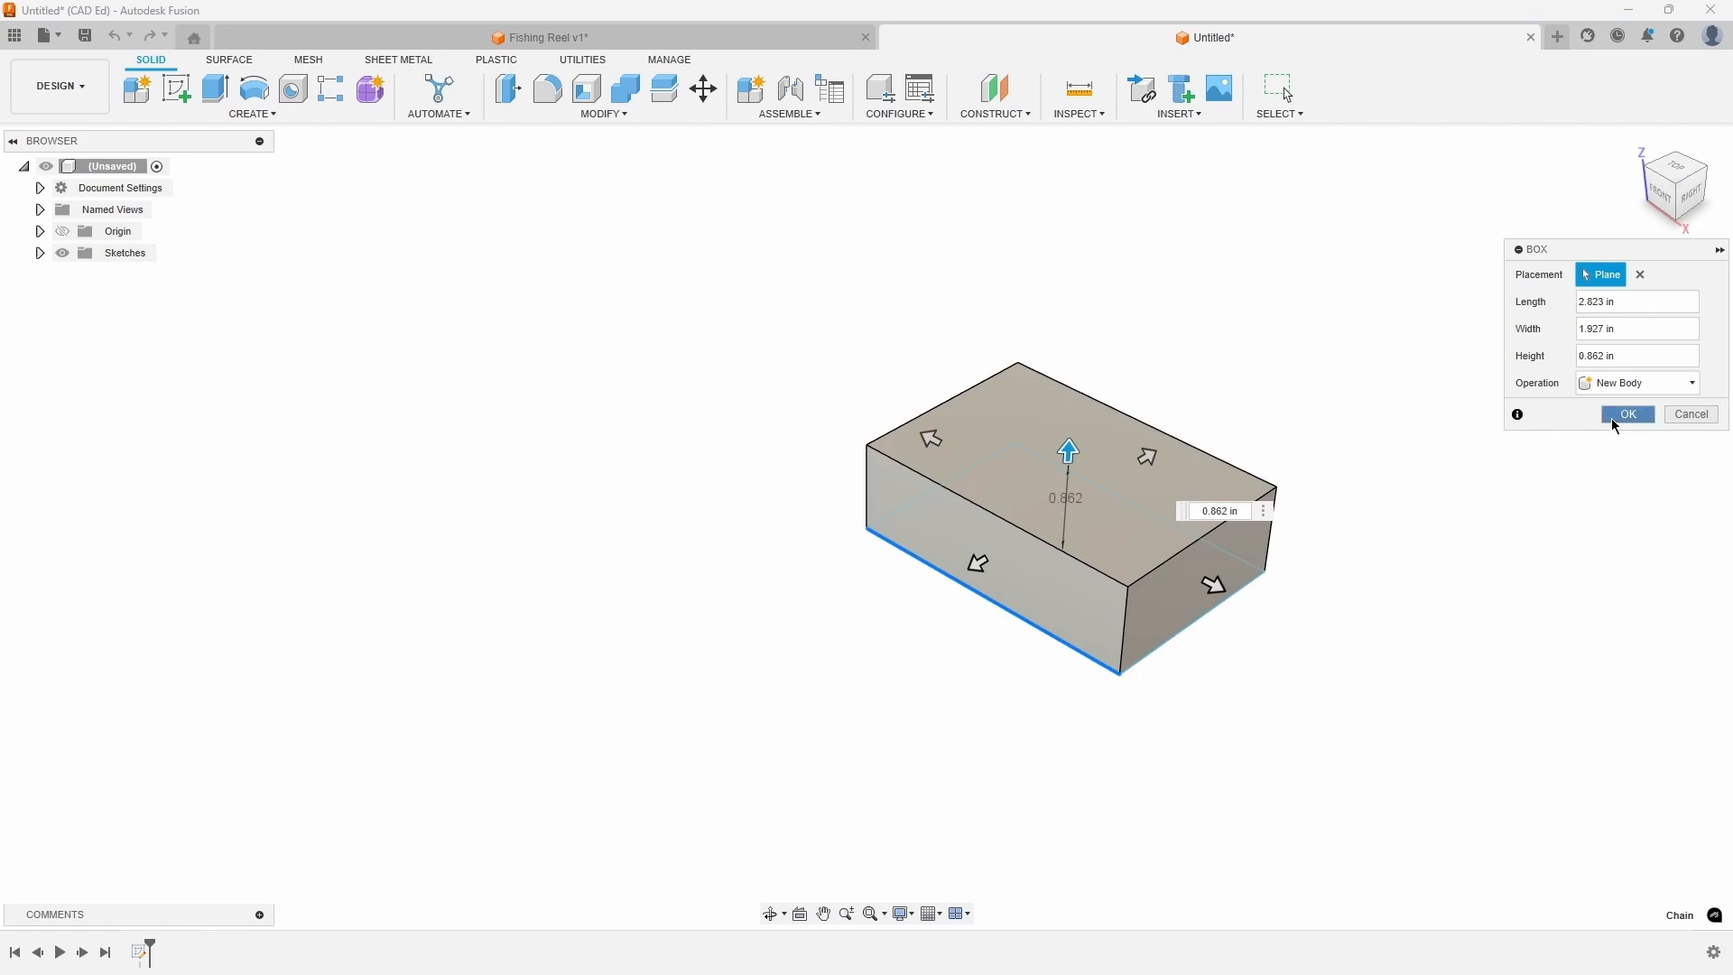
left_click(1624, 413)
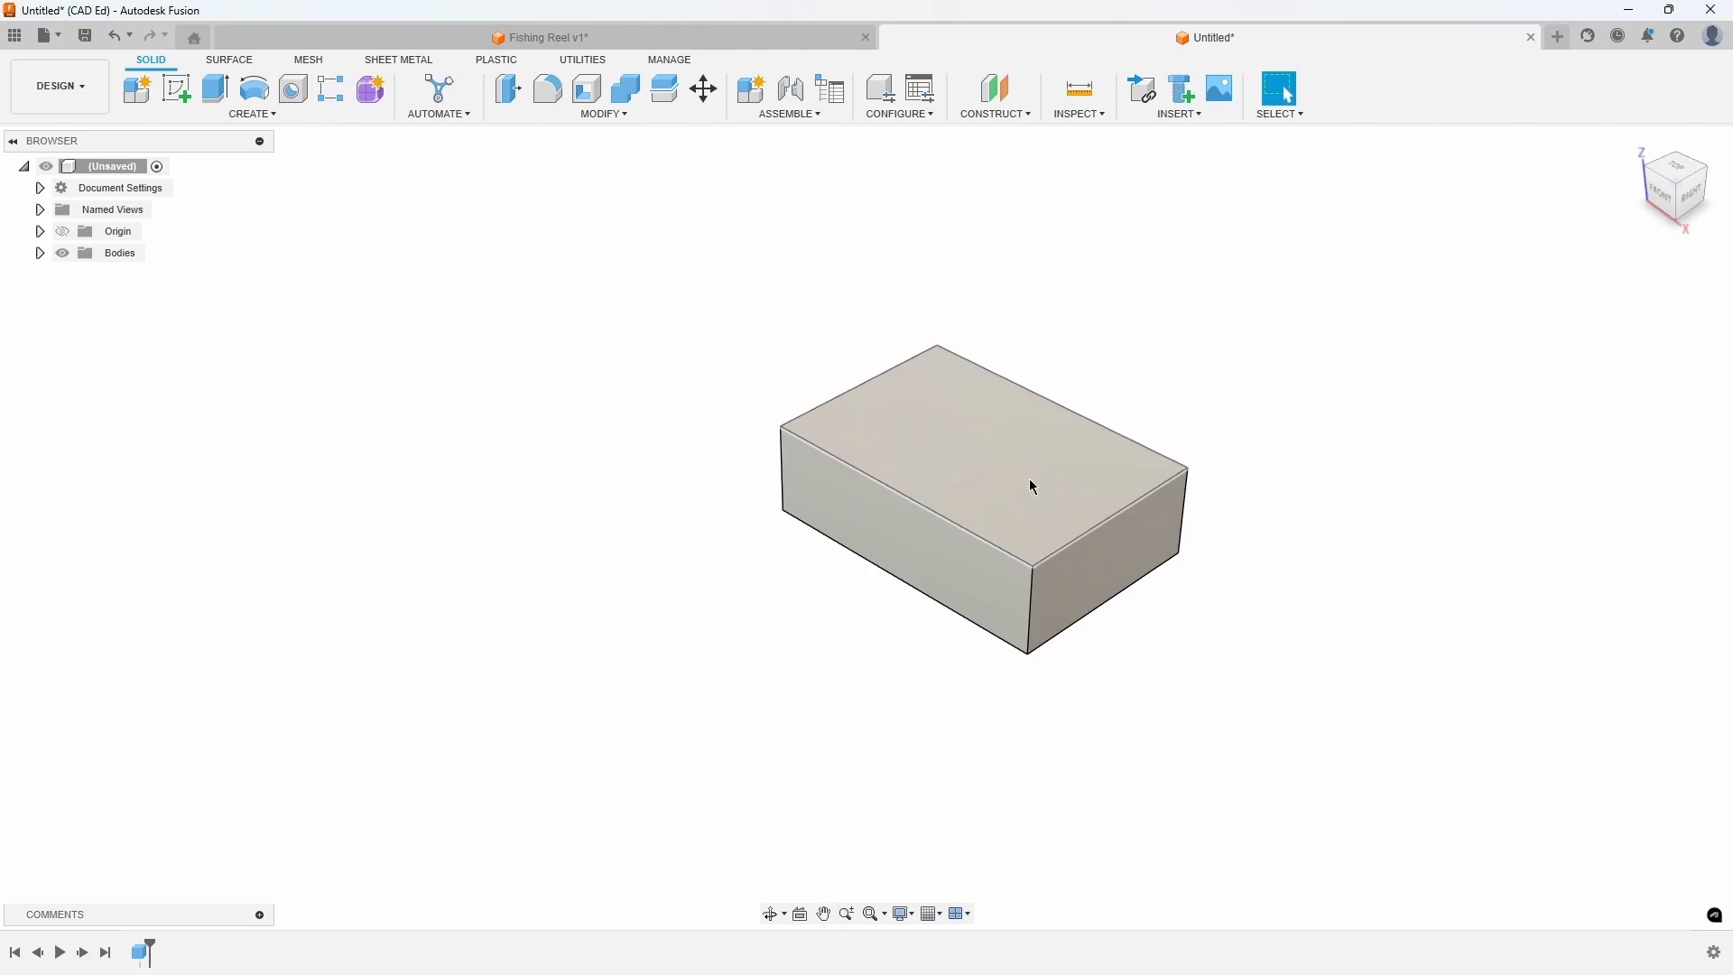
Zoom in, view the box from the top and a corner, return to home view, then show display settings
scroll("down", 3)
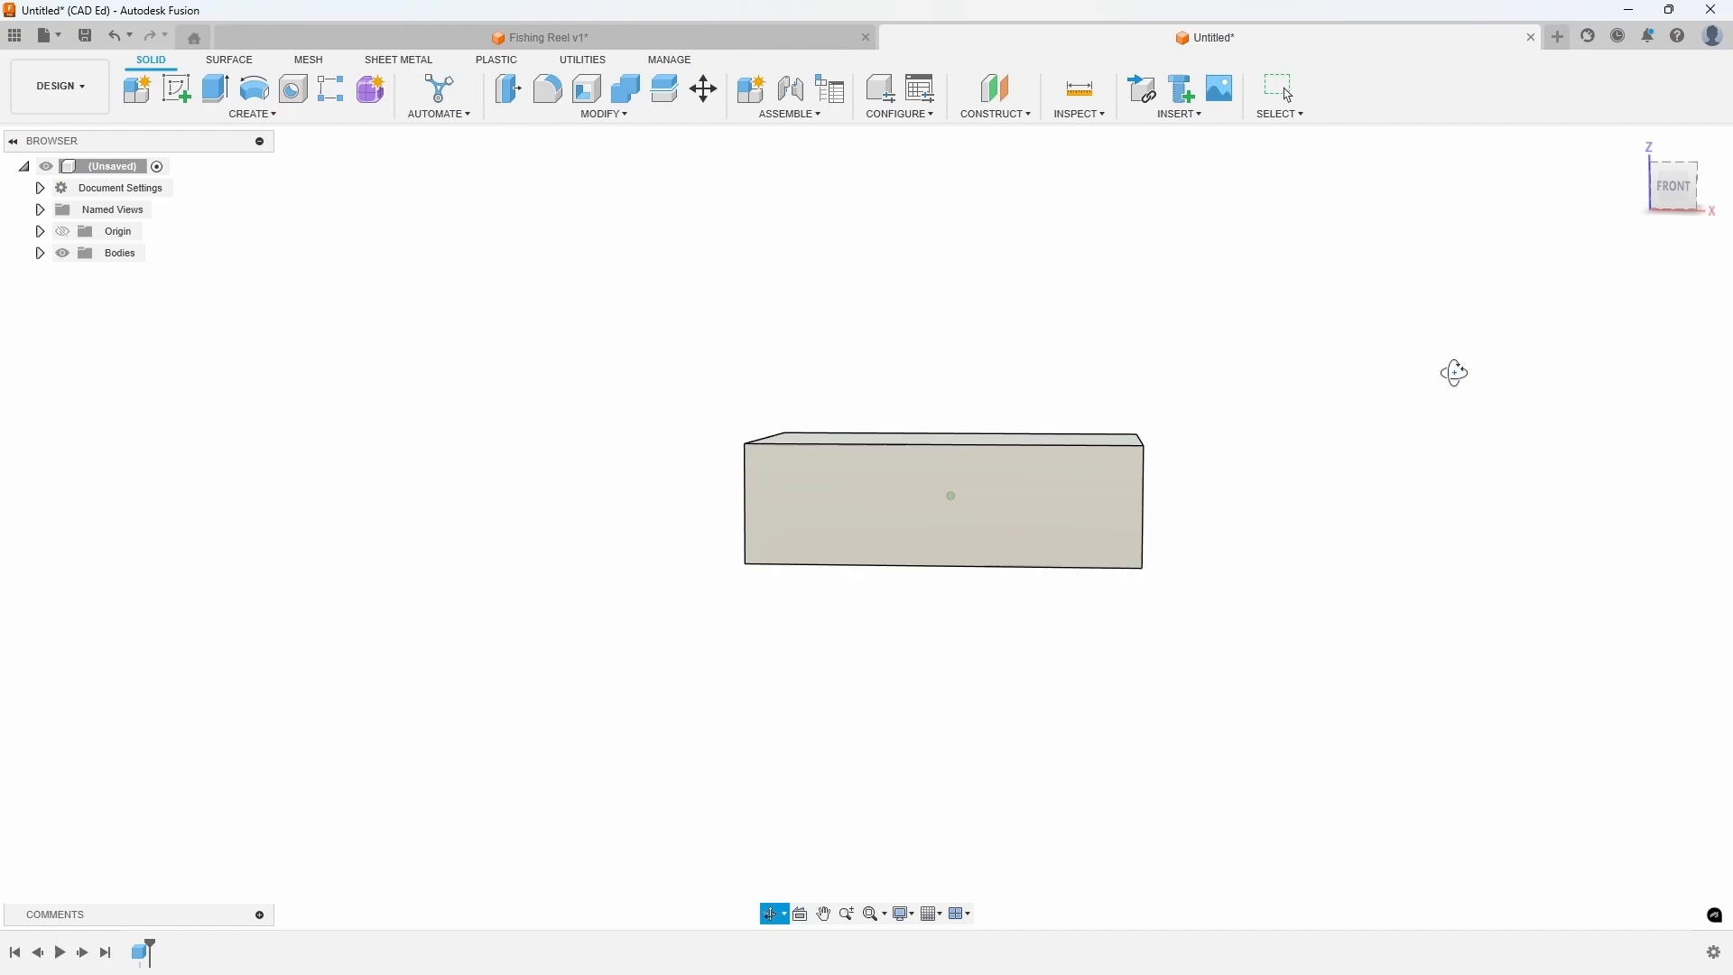
left_click(1675, 184)
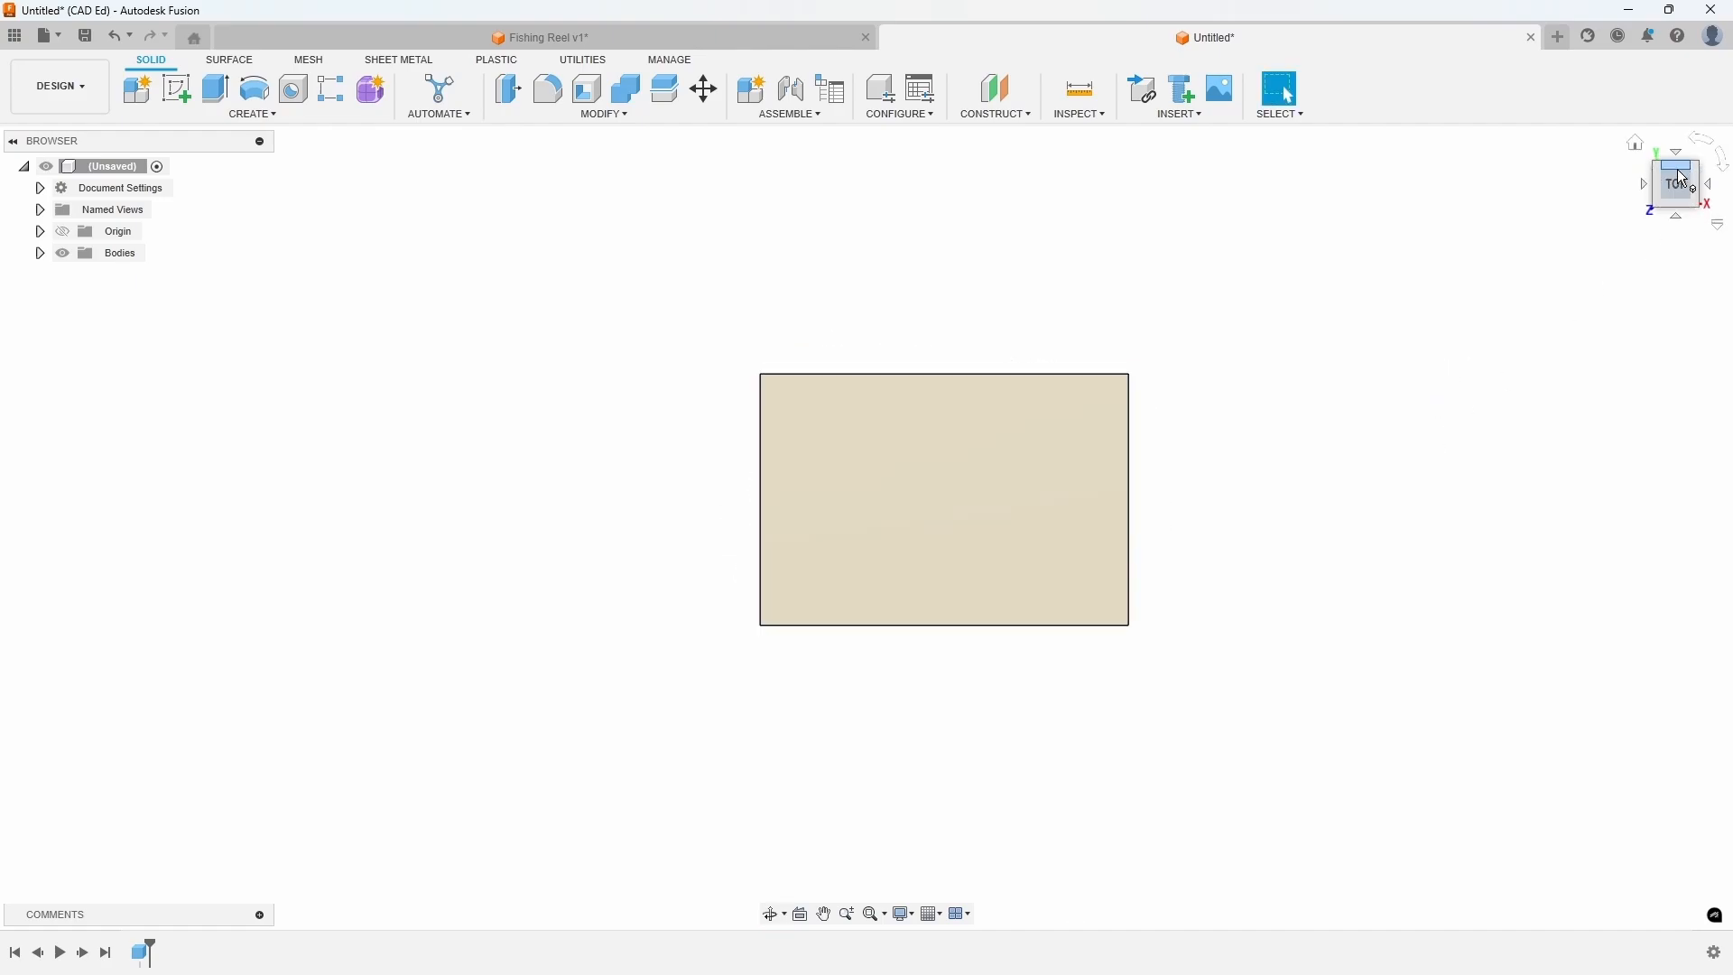
left_click(1674, 177)
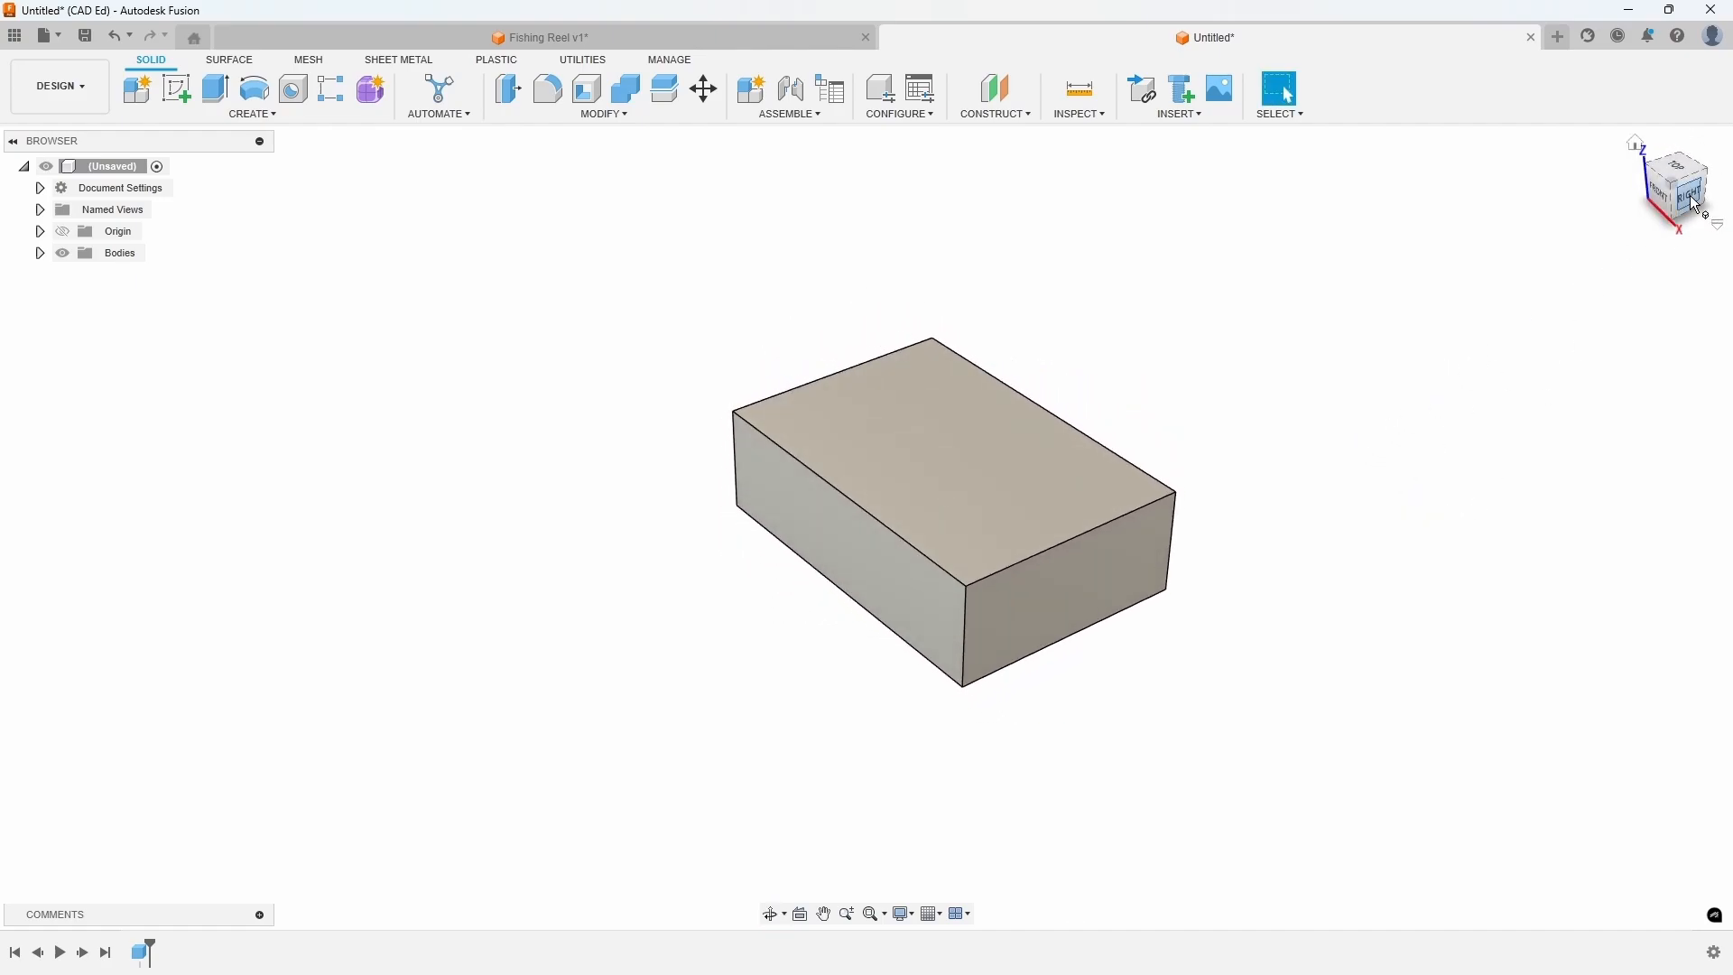
left_click(1675, 188)
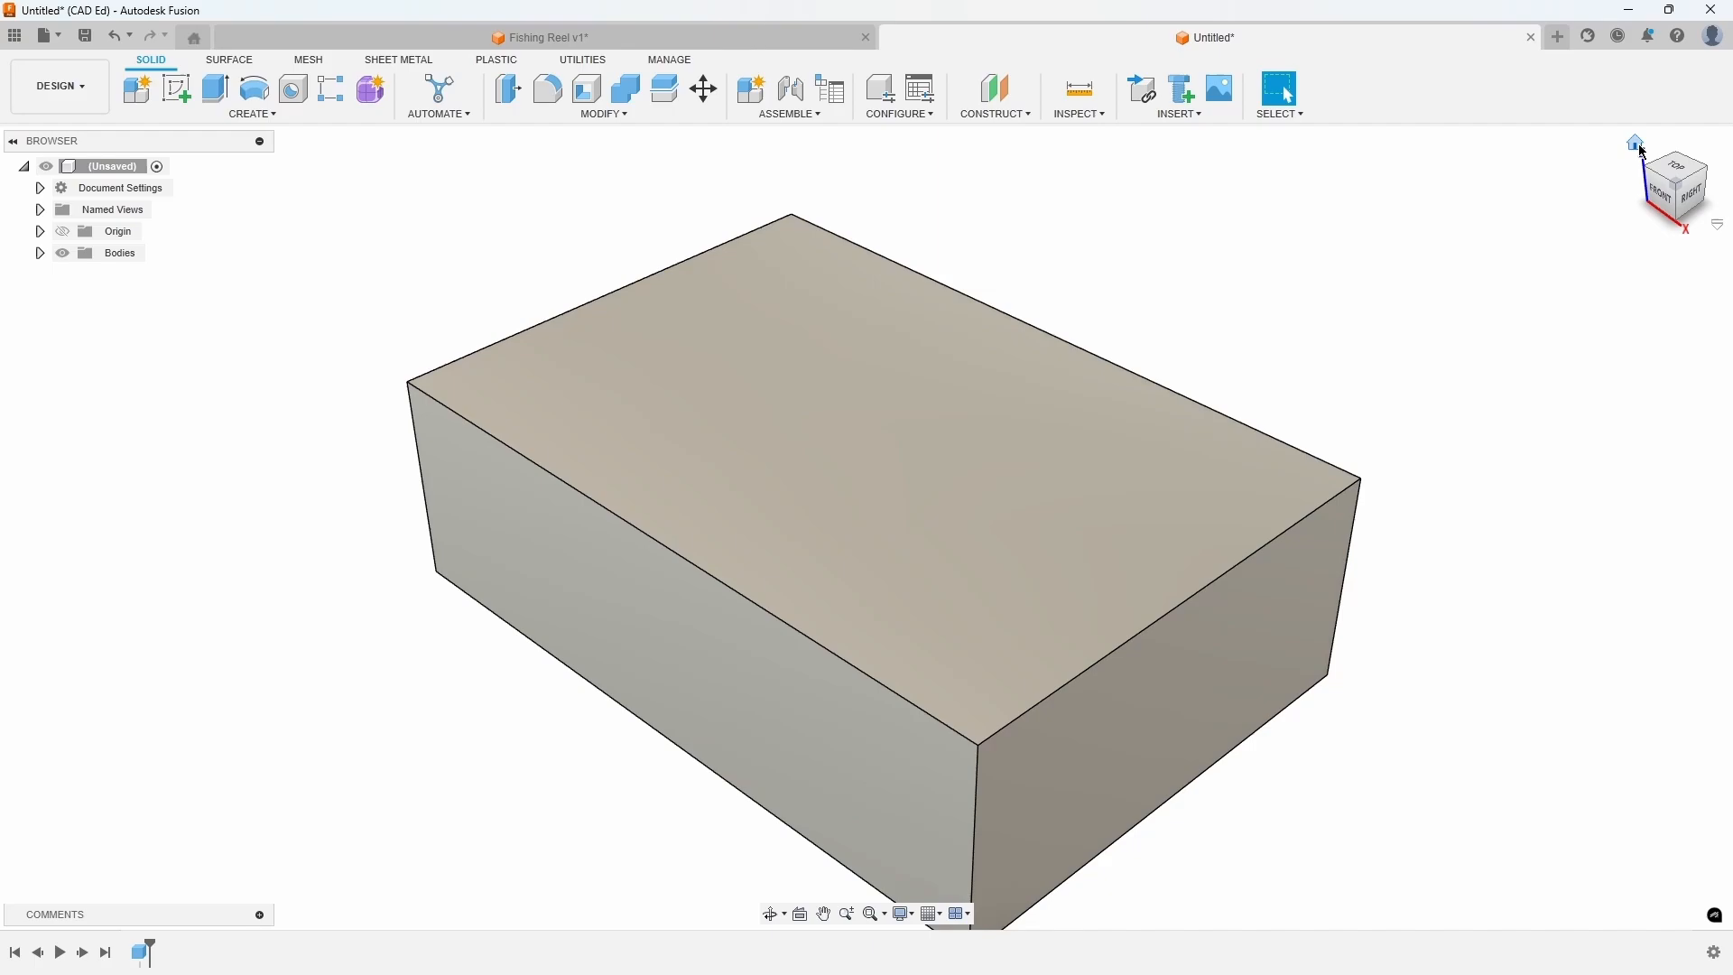
mouse_move(1494, 727)
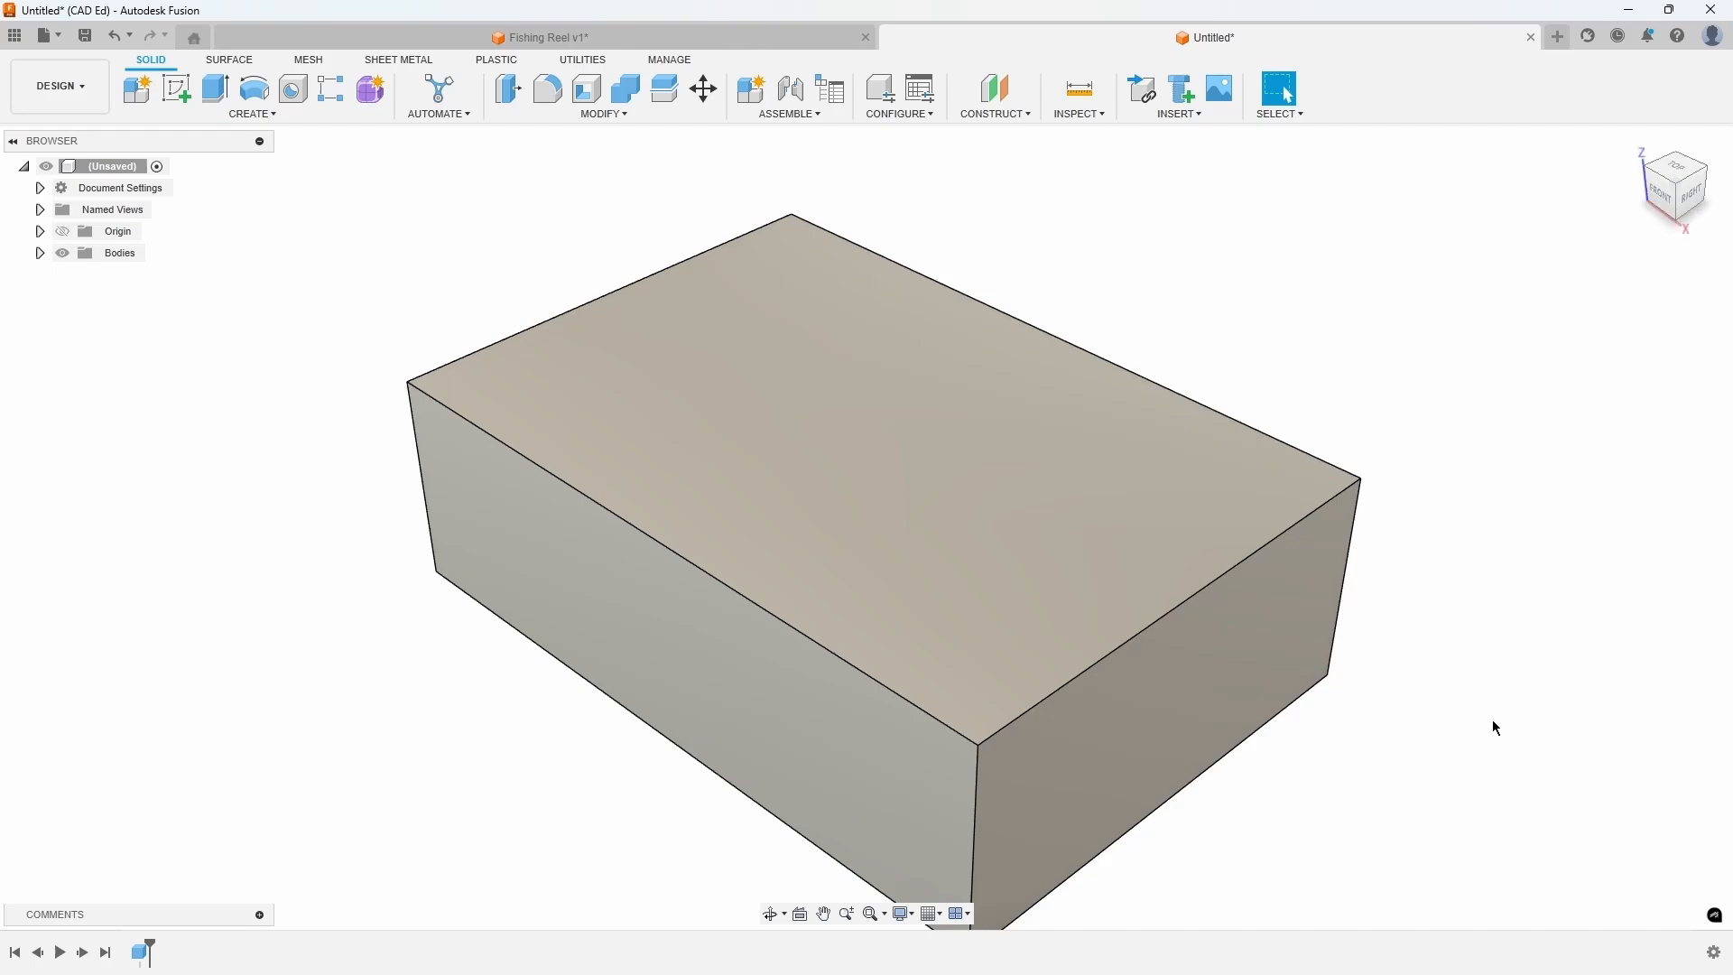
left_click(901, 913)
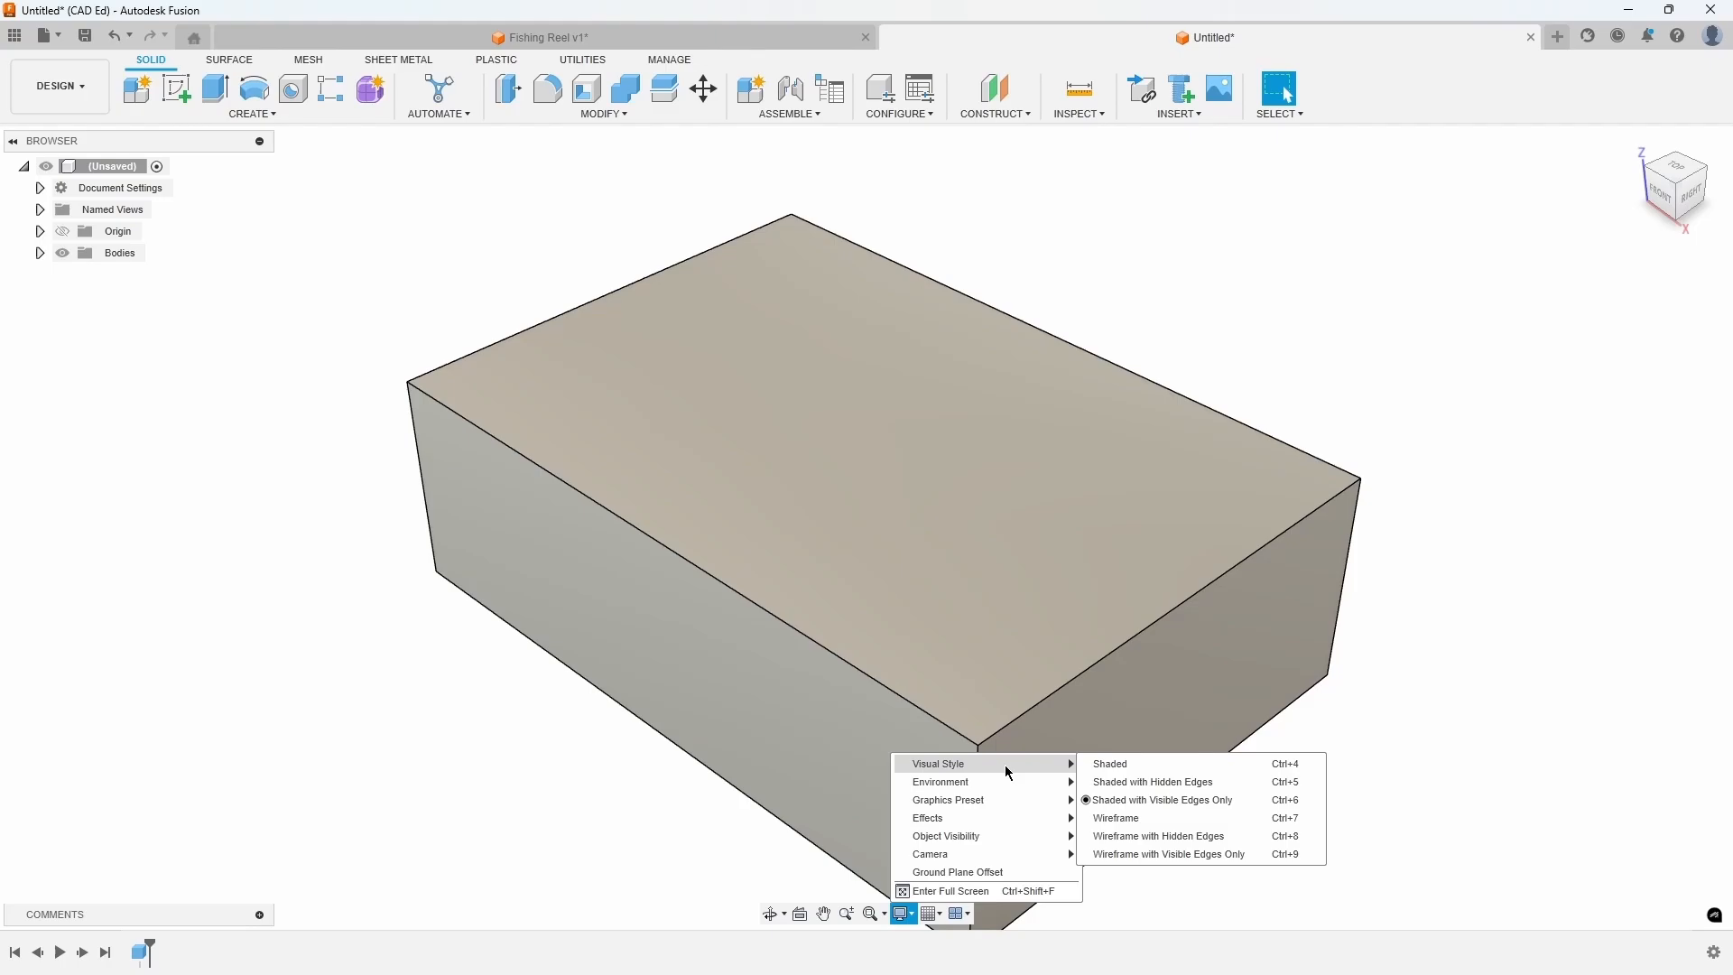
Cycle the box through Shaded, Wireframe and back to Shaded visual styles
left_click(1108, 763)
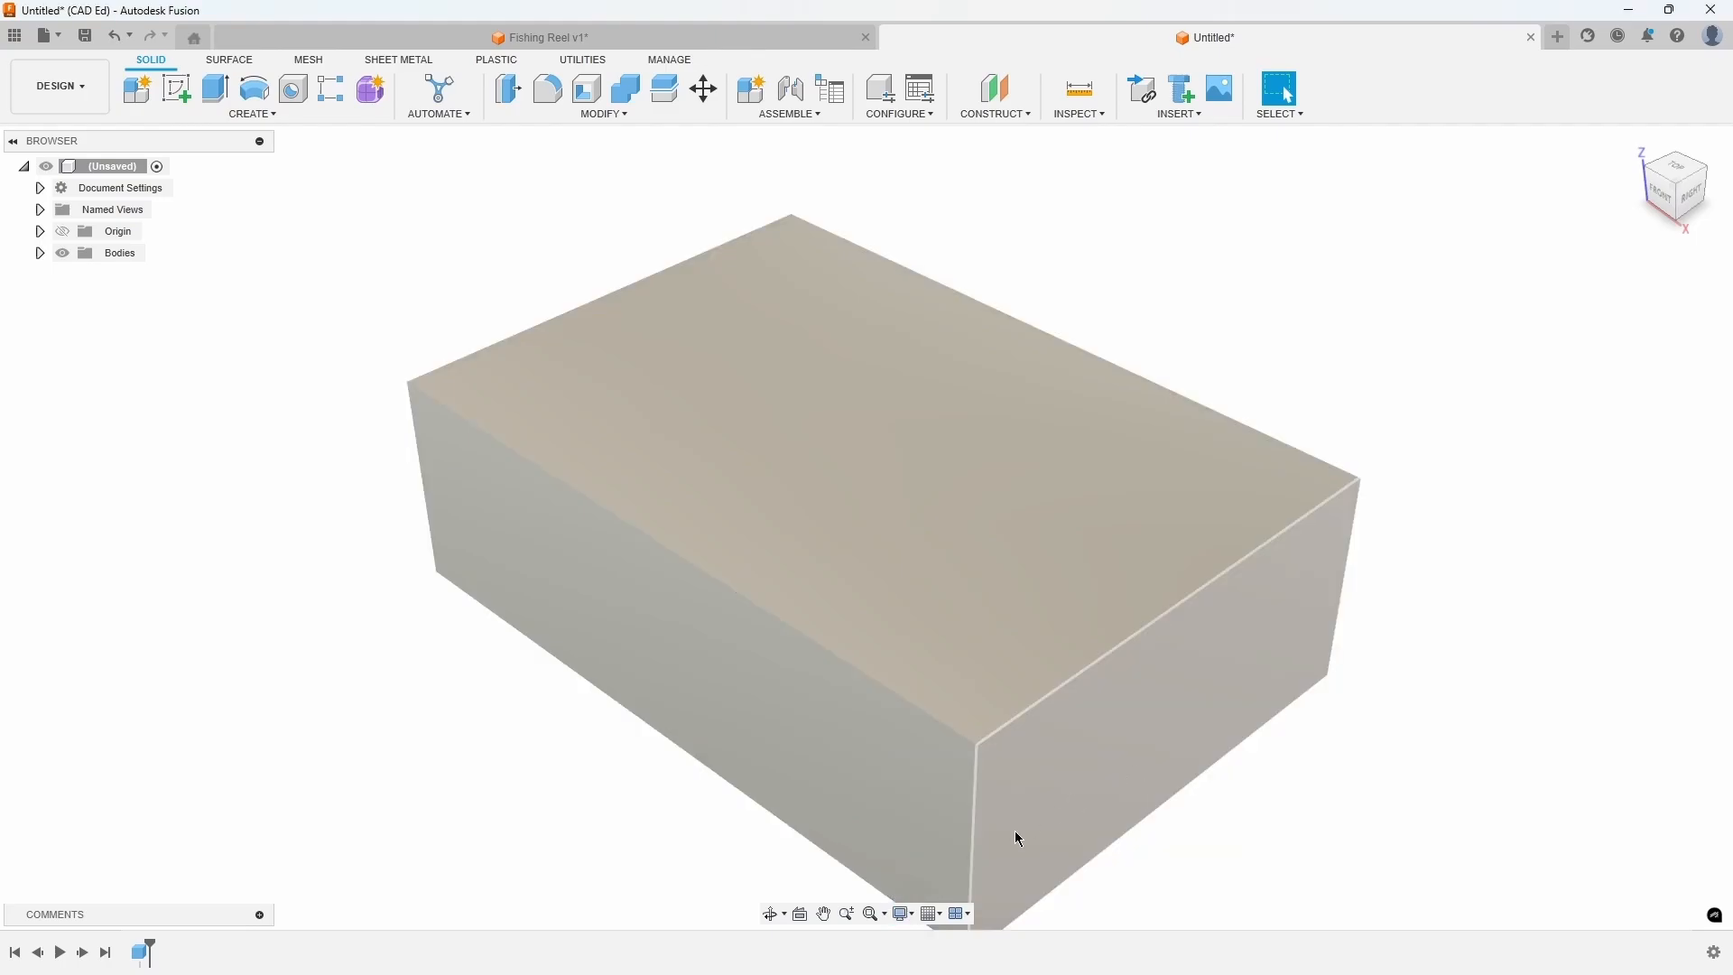
left_click(902, 913)
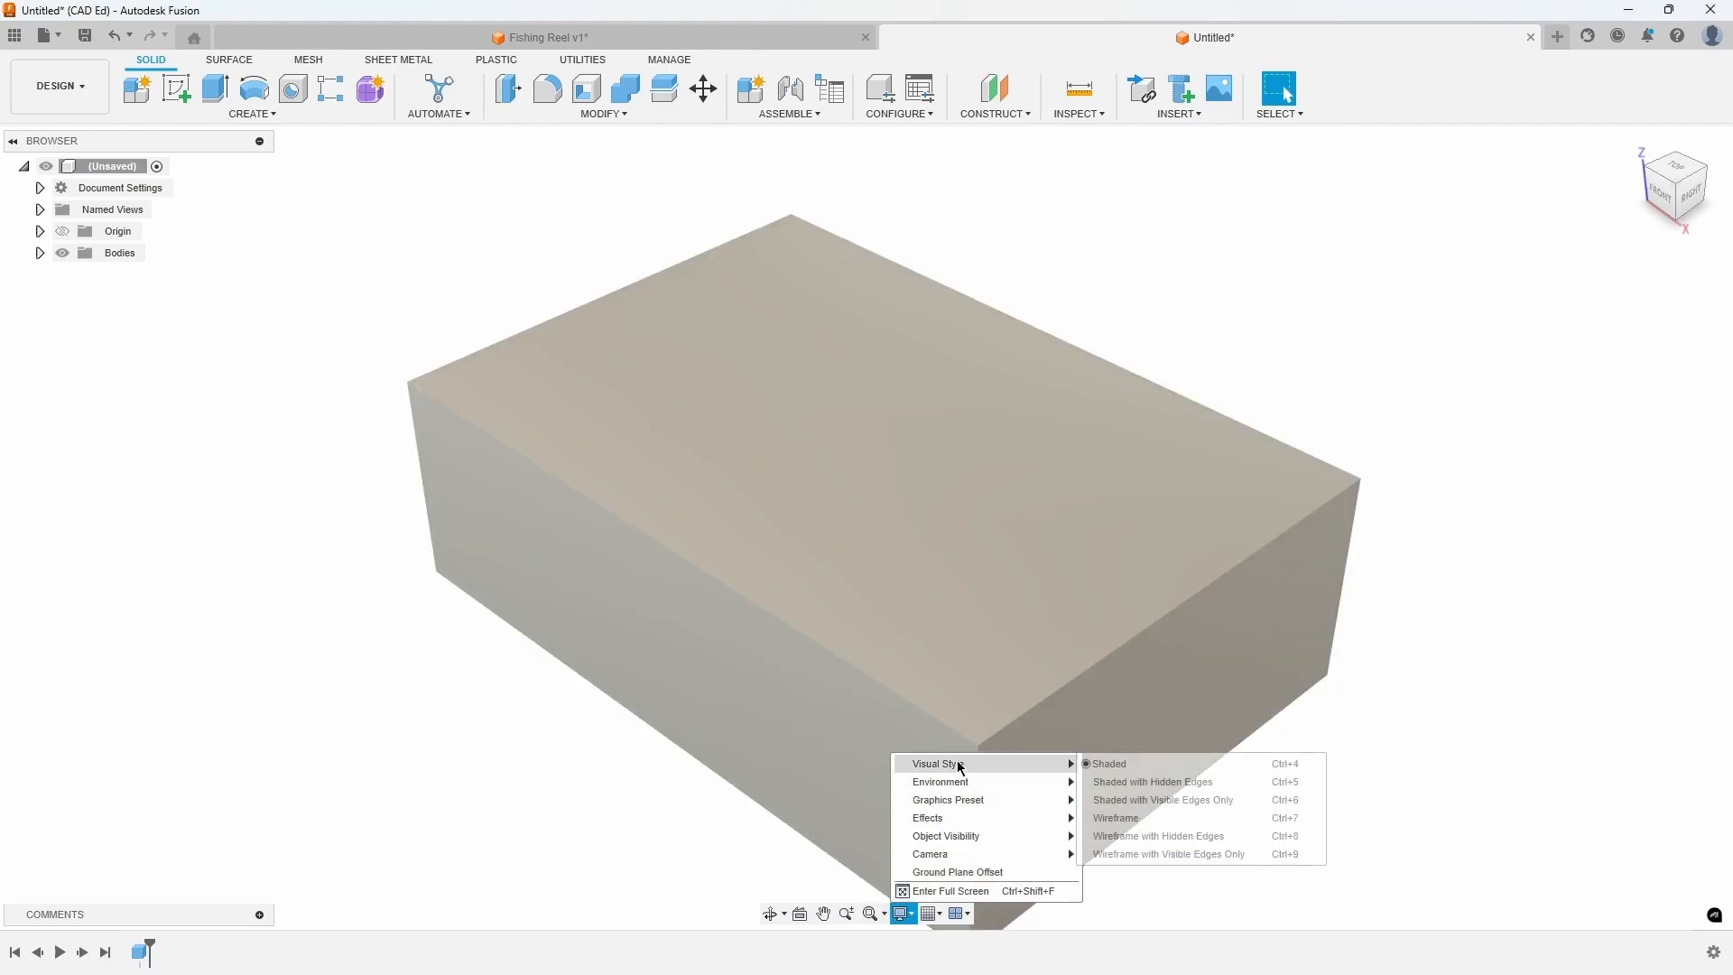
left_click(1116, 818)
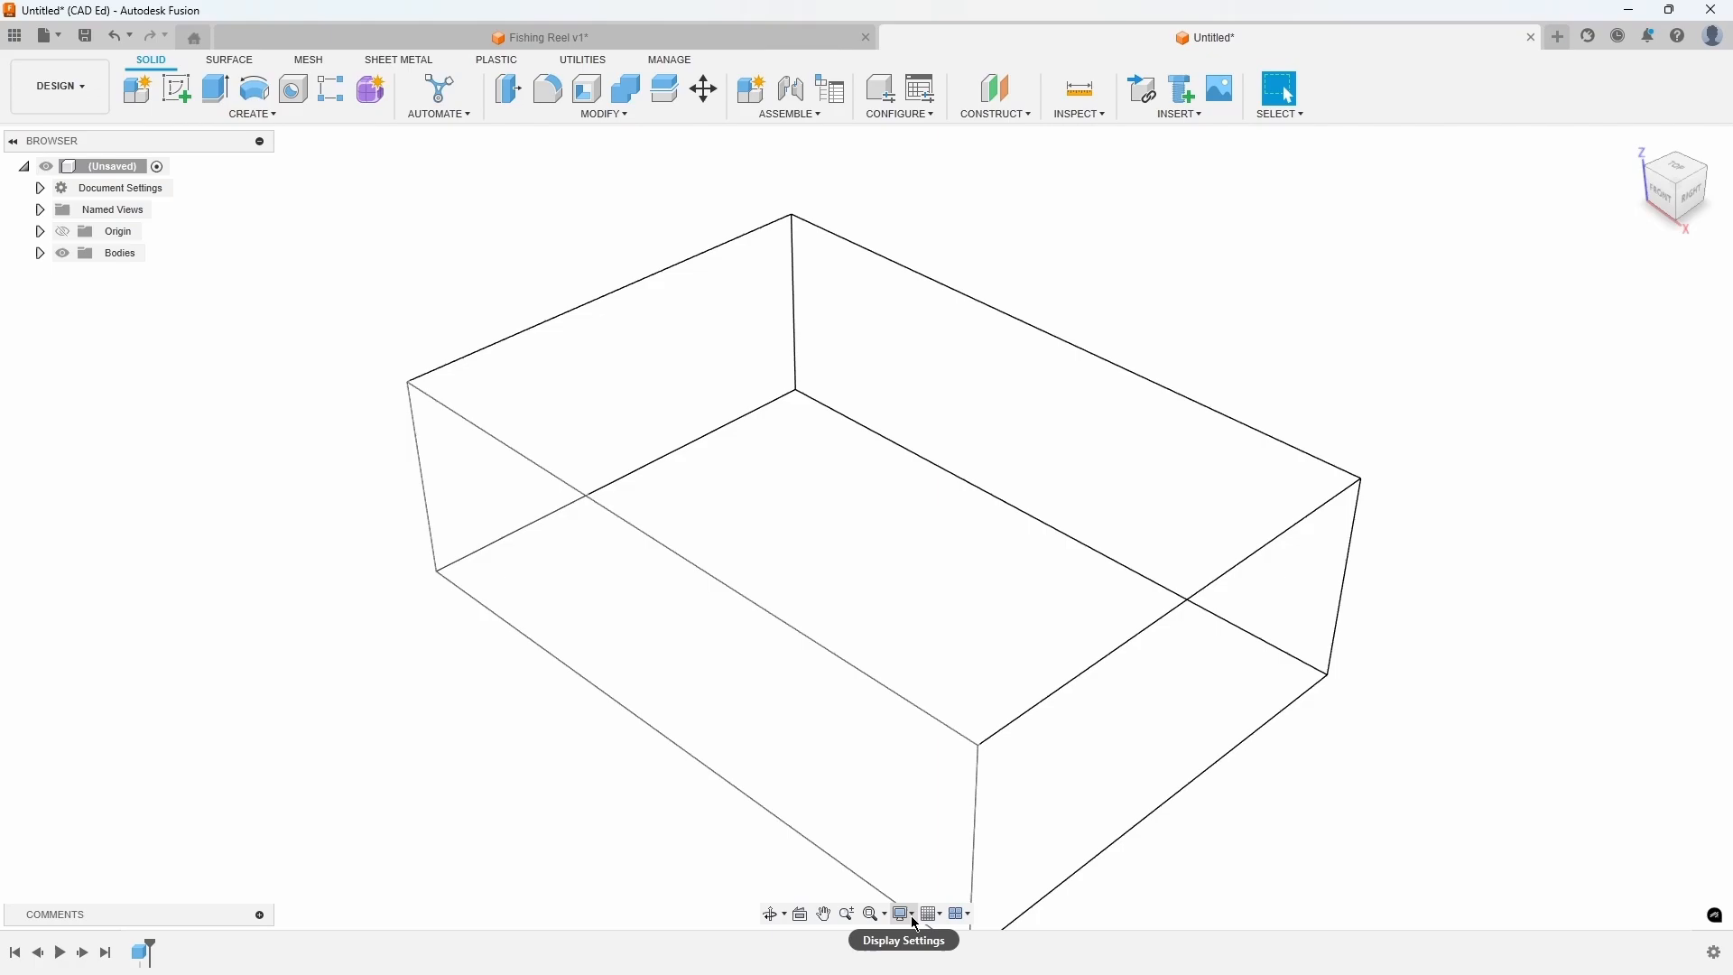
left_click(901, 913)
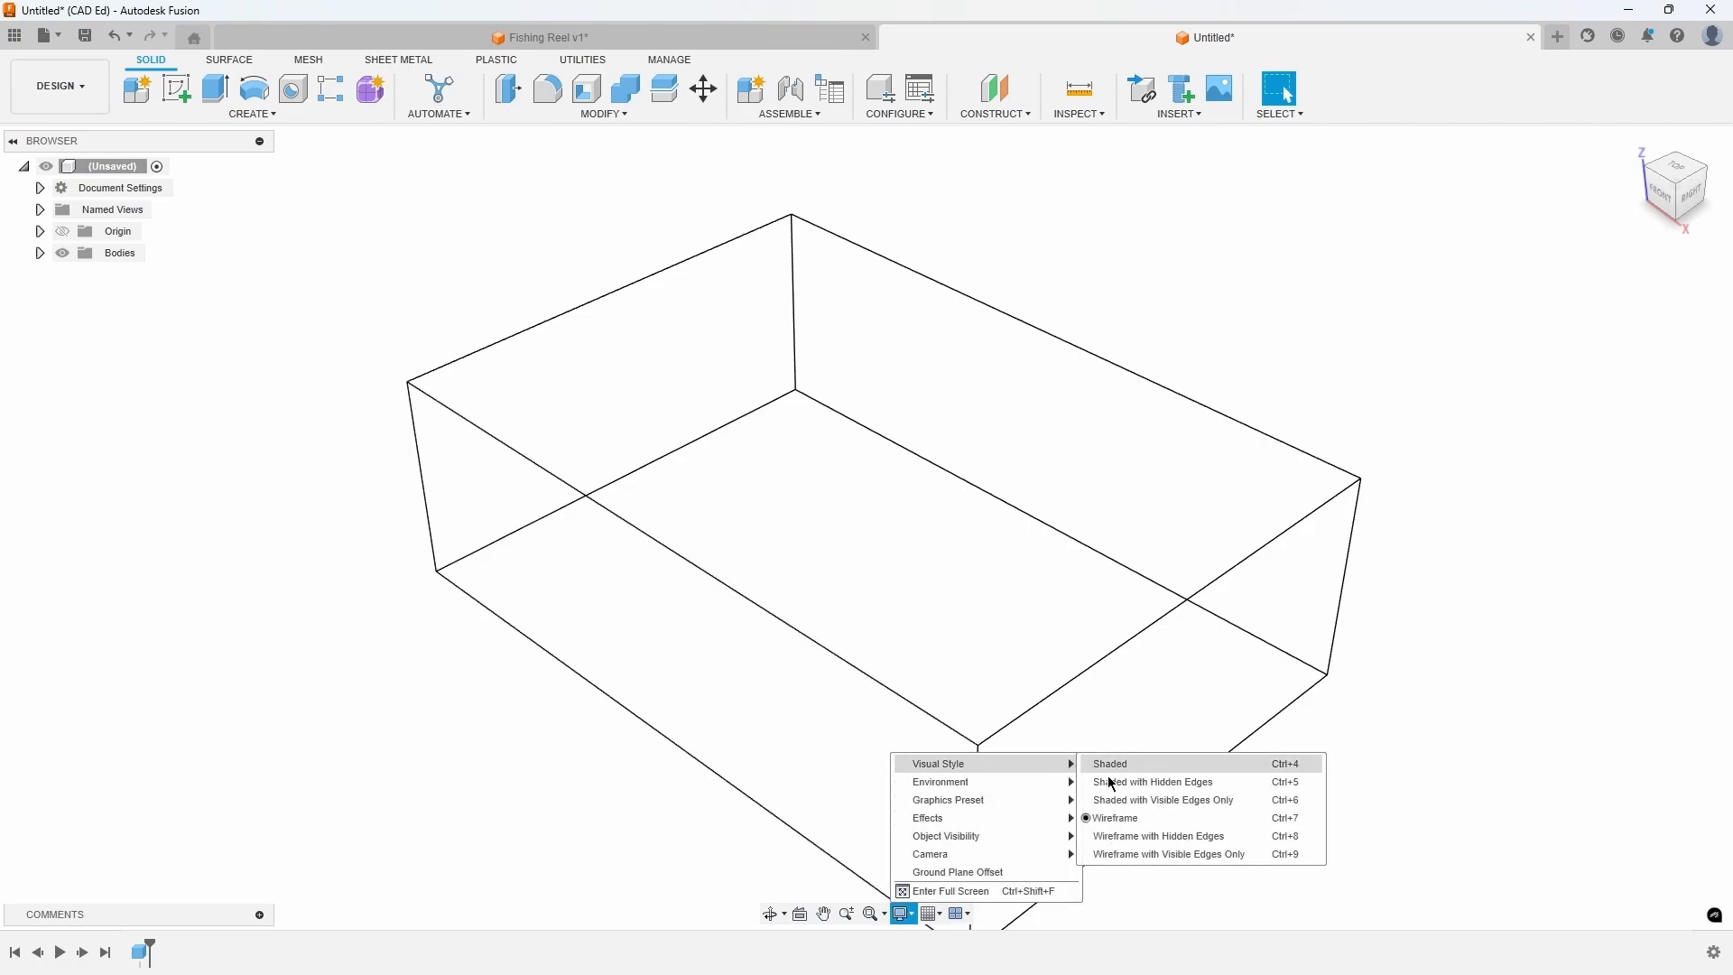
left_click(1108, 762)
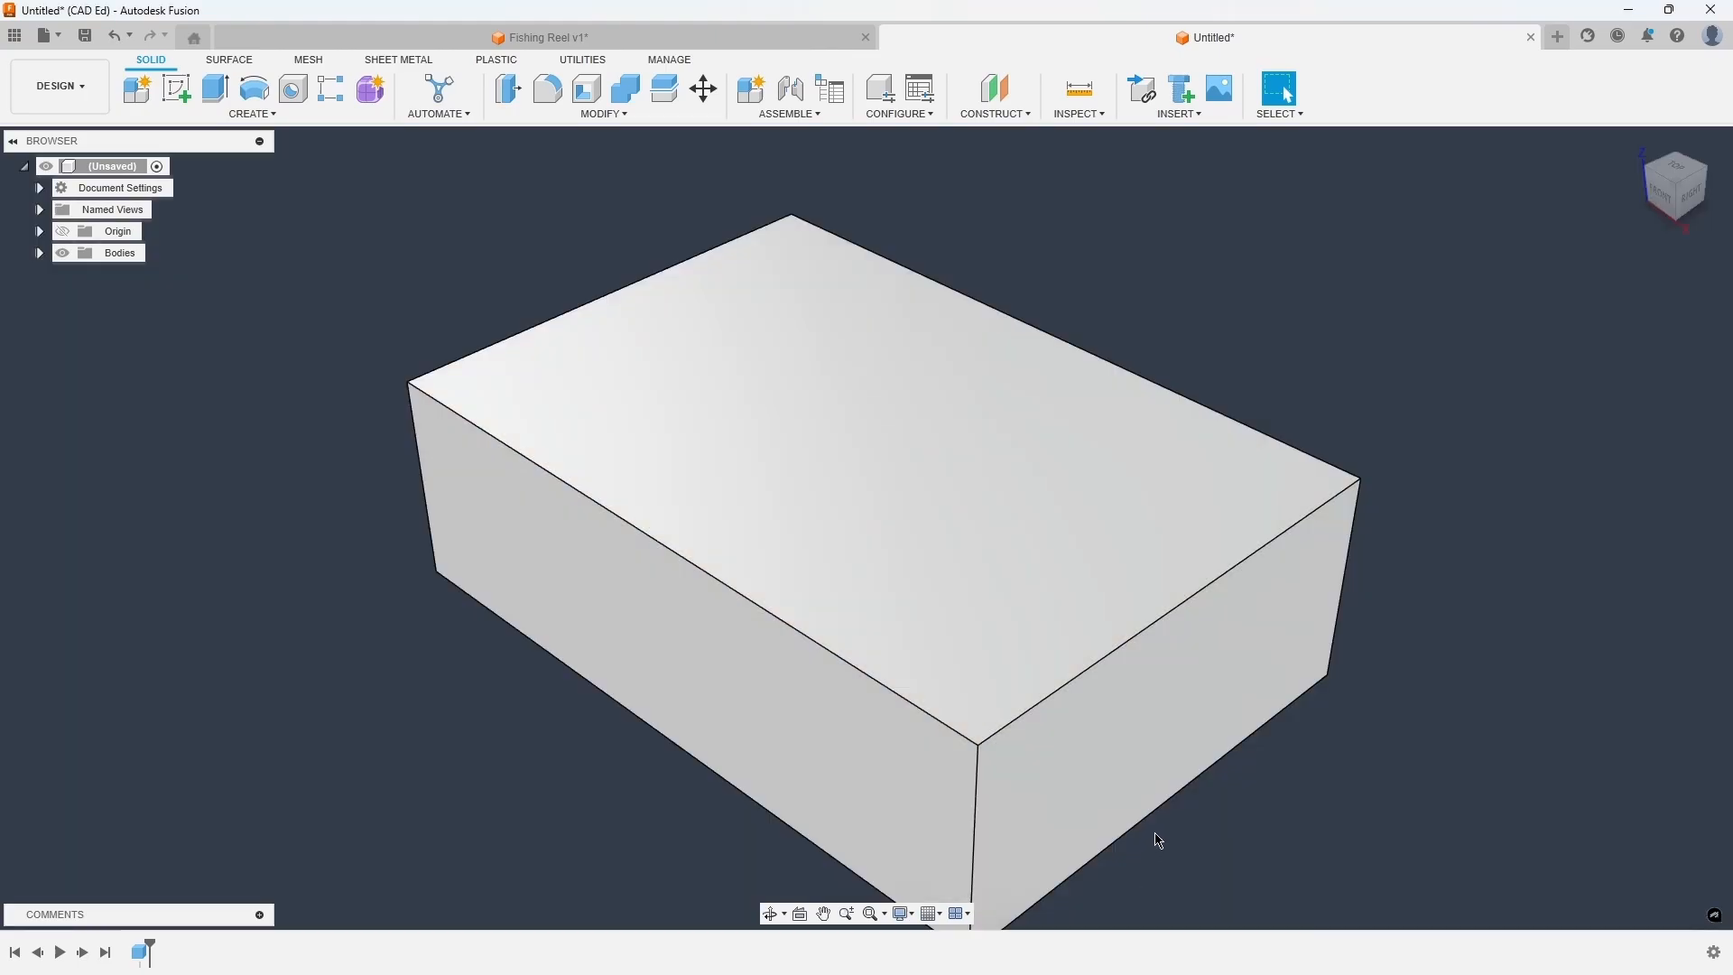
left_click(902, 914)
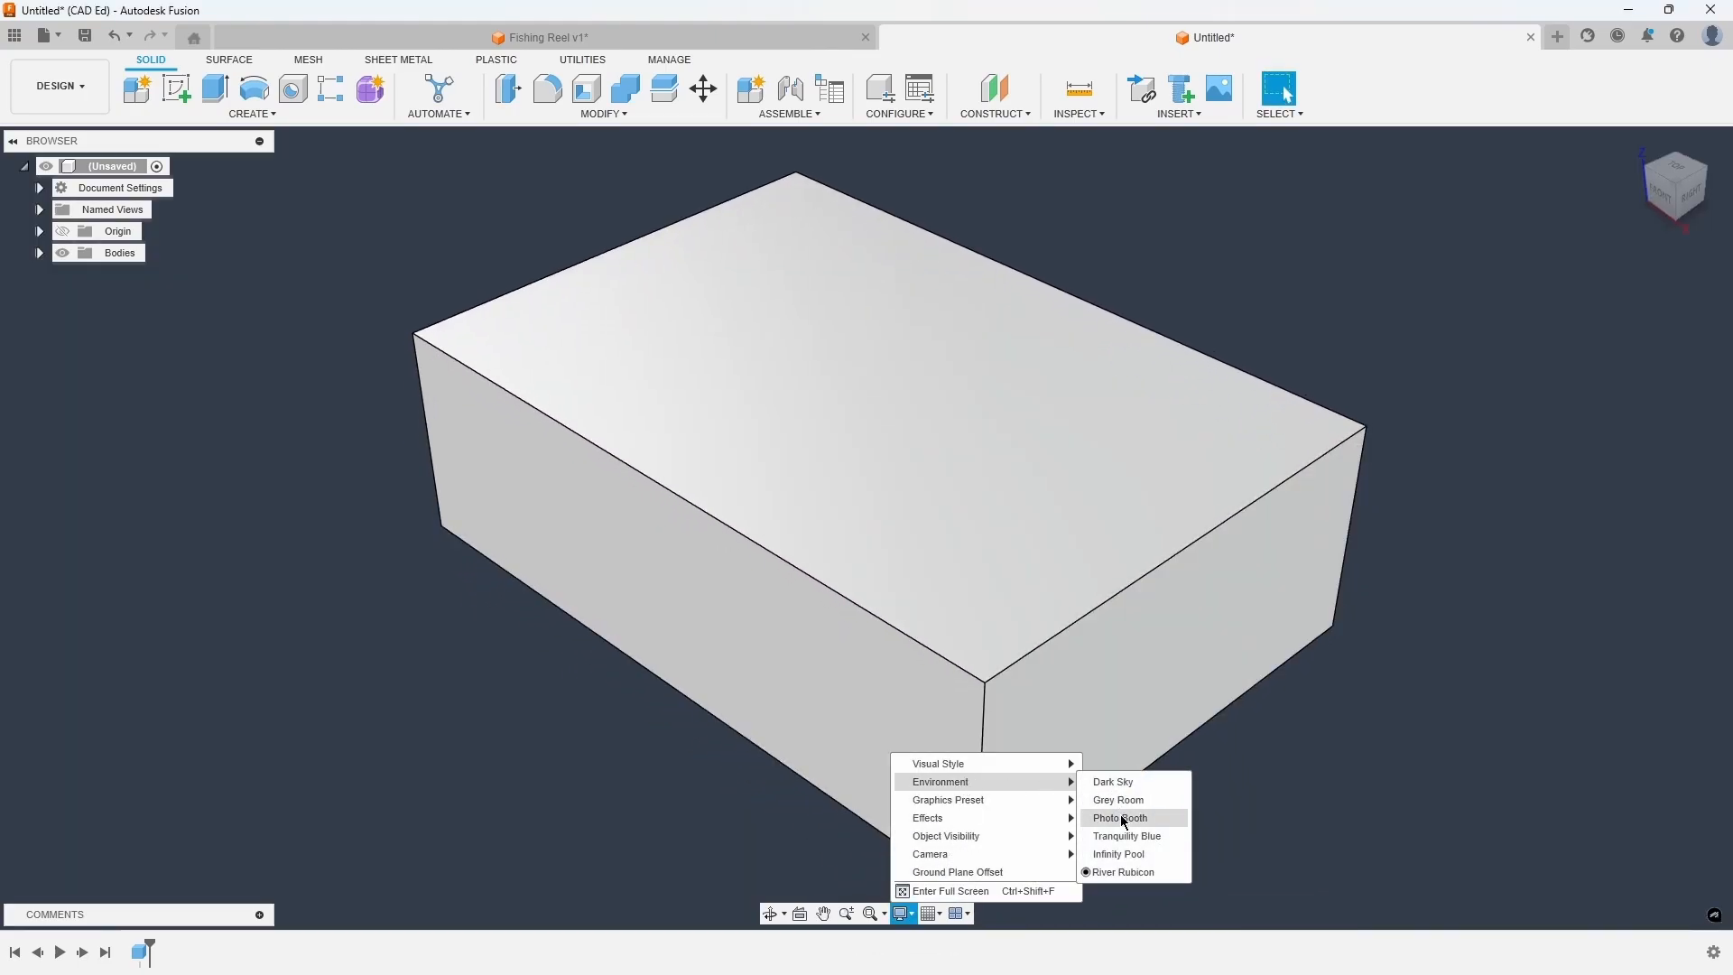
Set the viewport environment to Photo Booth and list the viewport Effects
left_click(1119, 817)
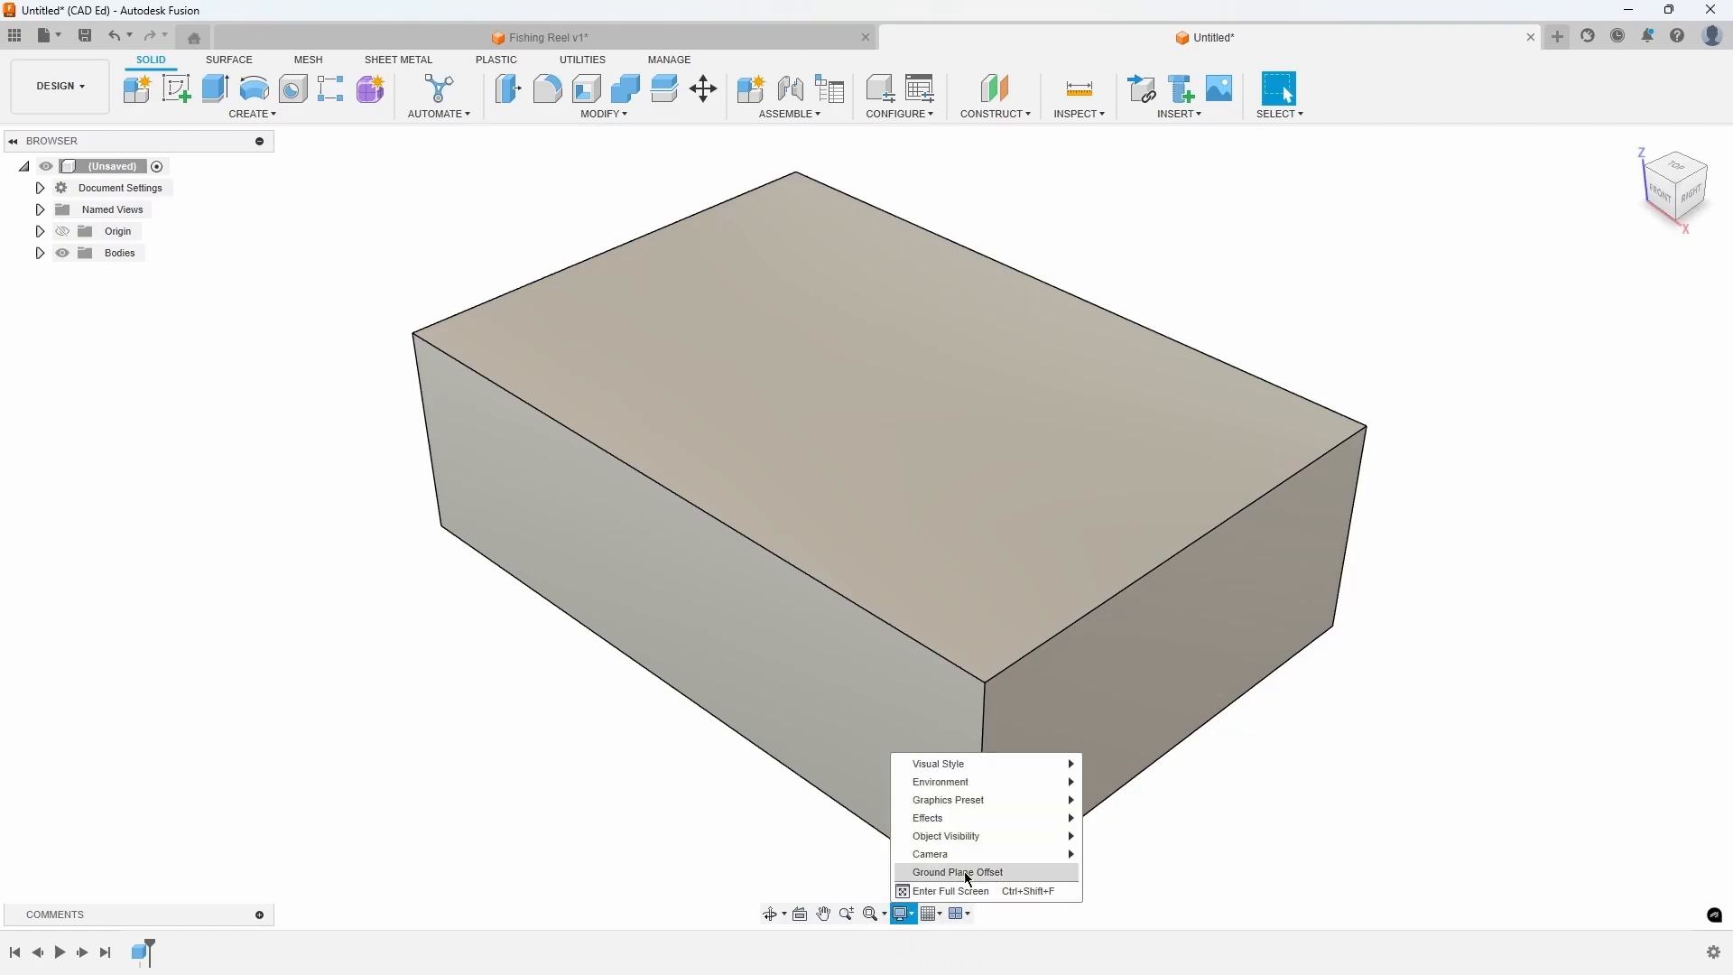
left_click(926, 816)
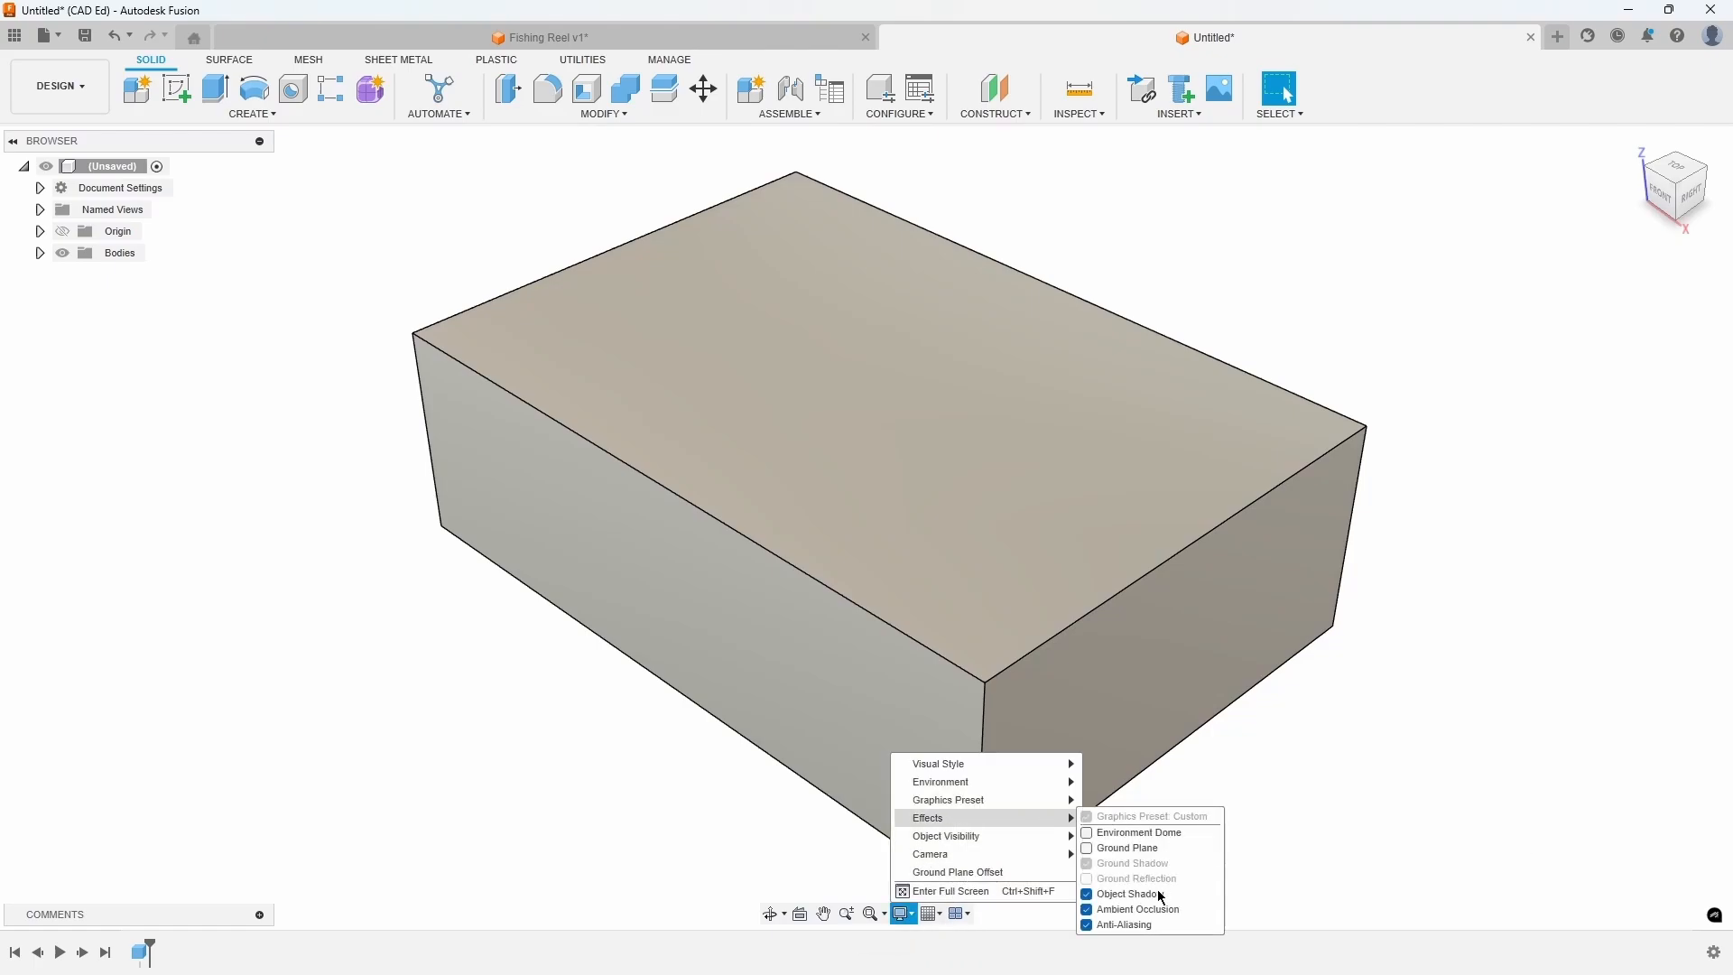
mouse_move(1122, 924)
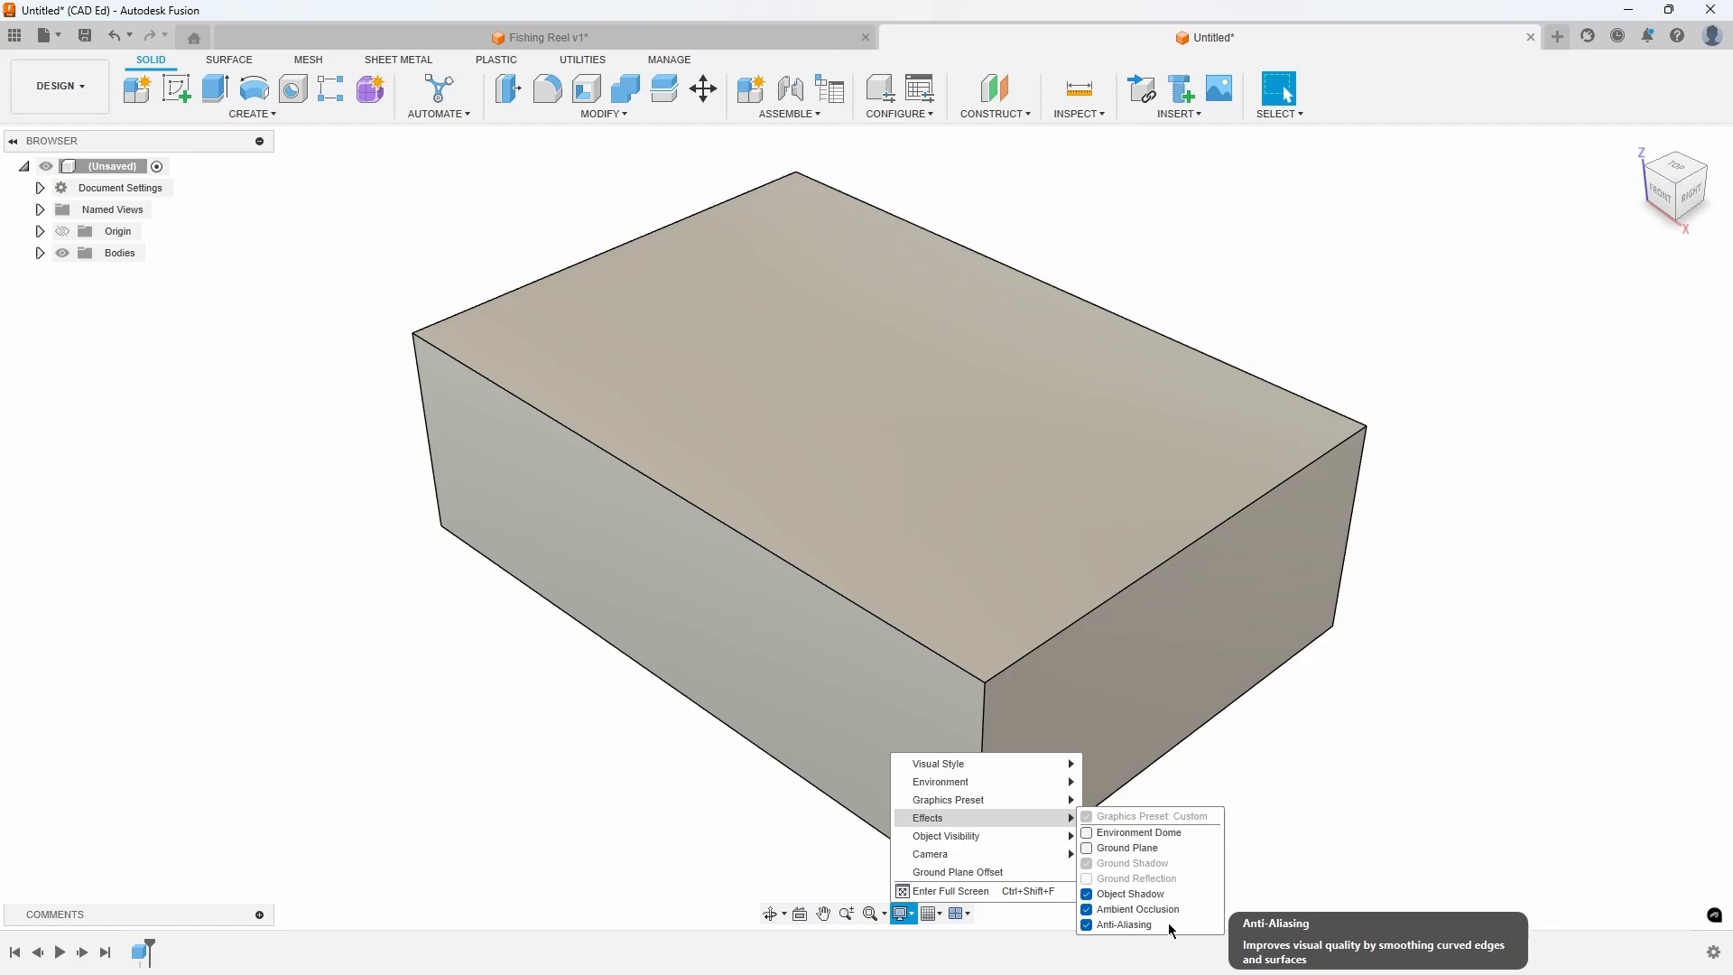
mouse_move(944, 836)
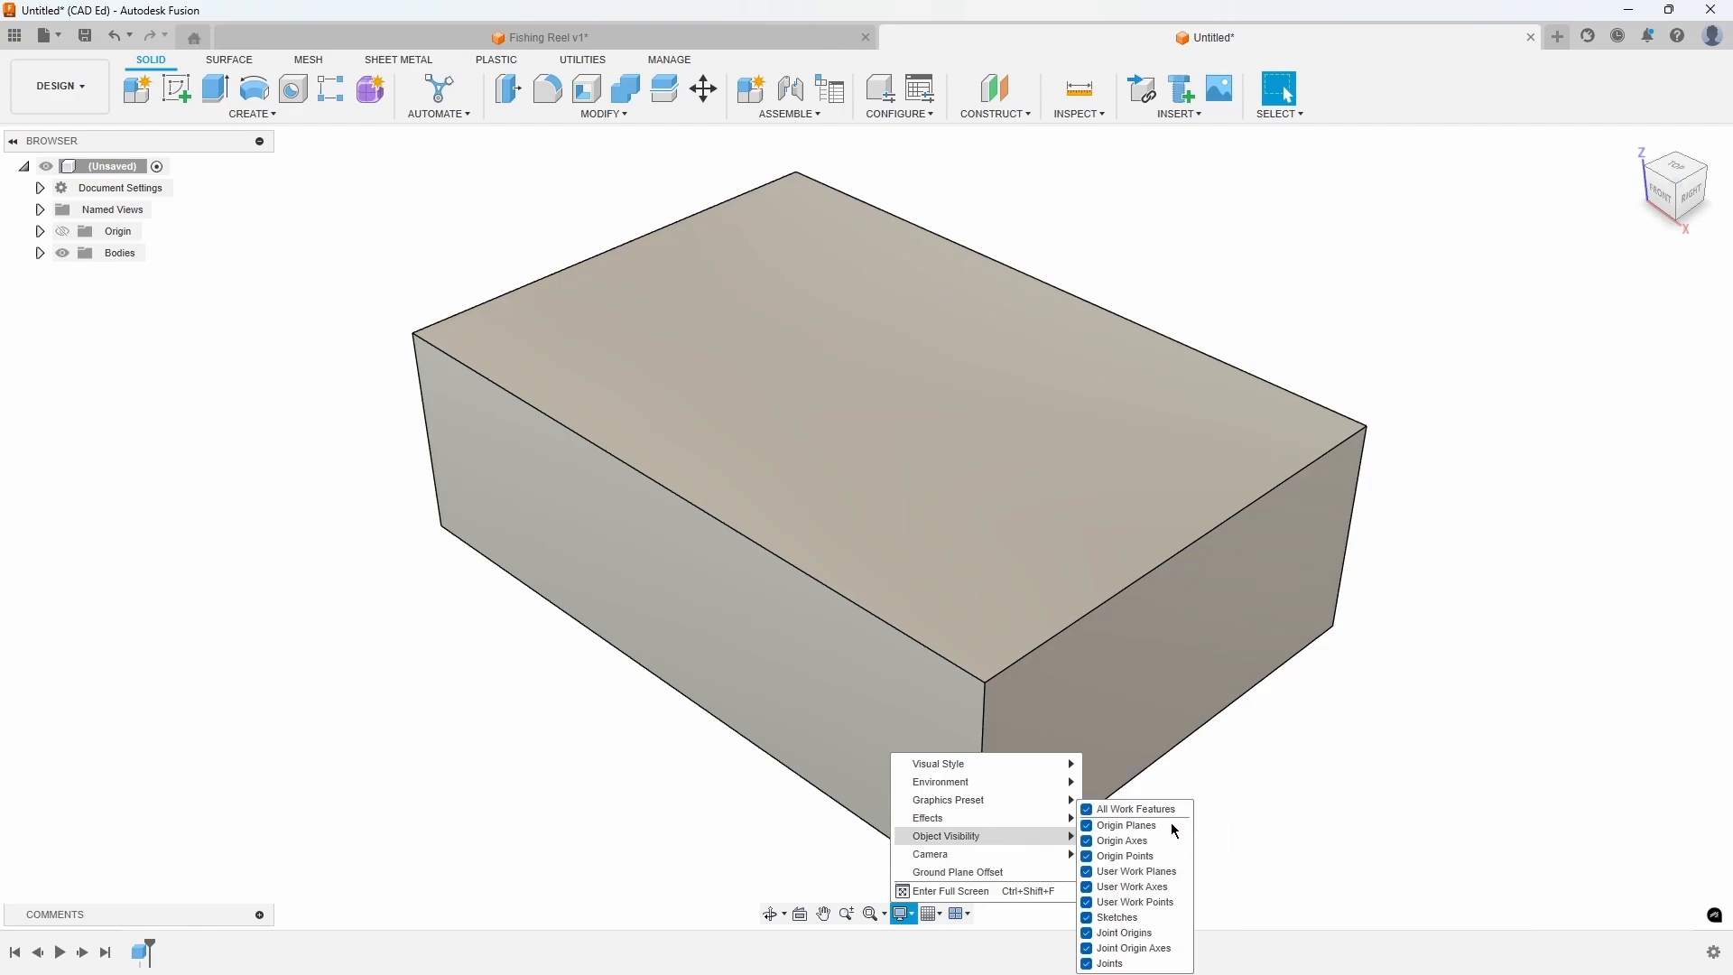
mouse_move(1184, 859)
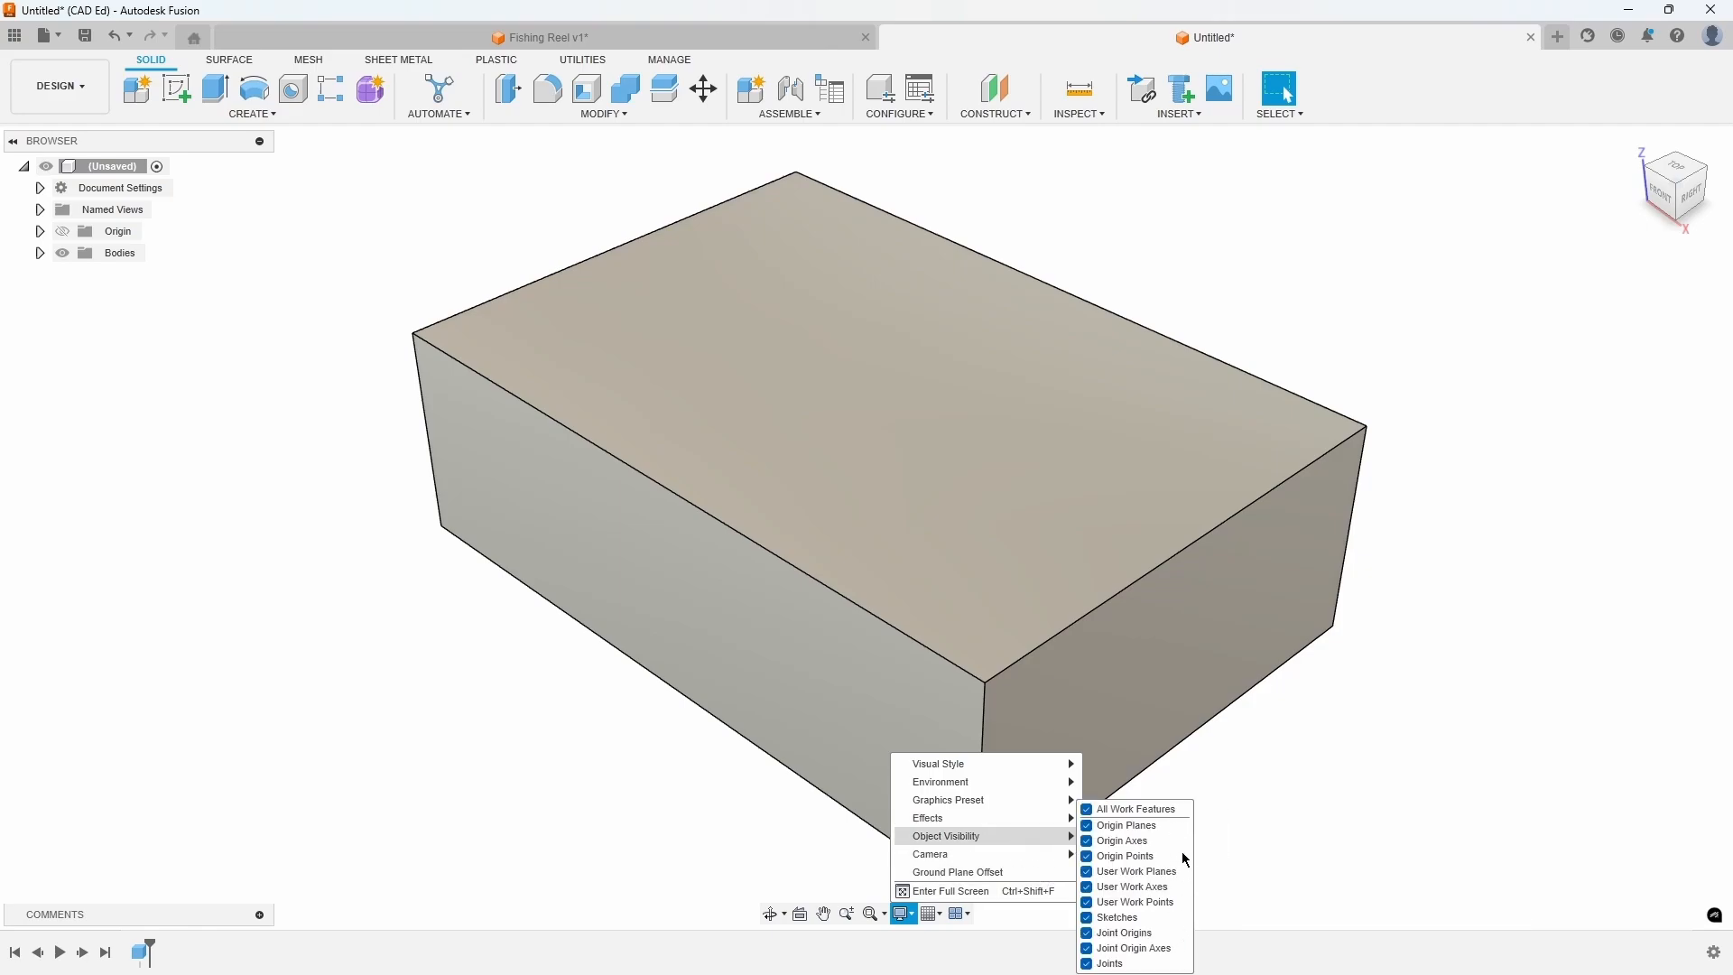
mouse_move(1183, 964)
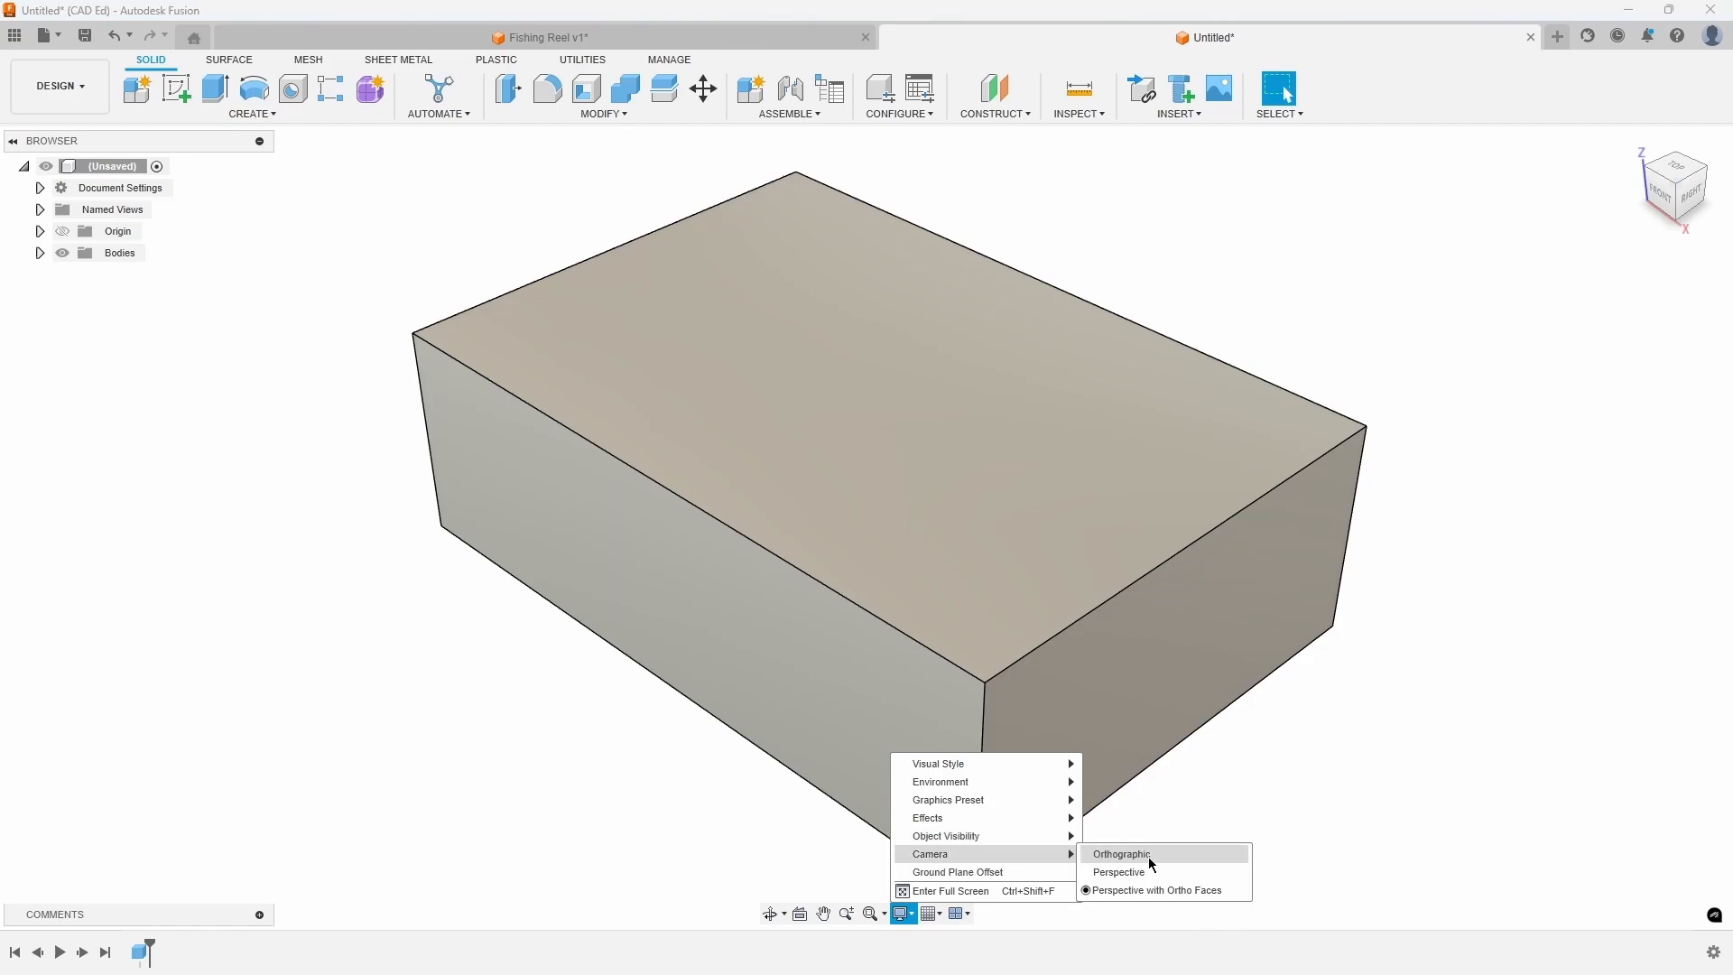
mouse_move(1159, 890)
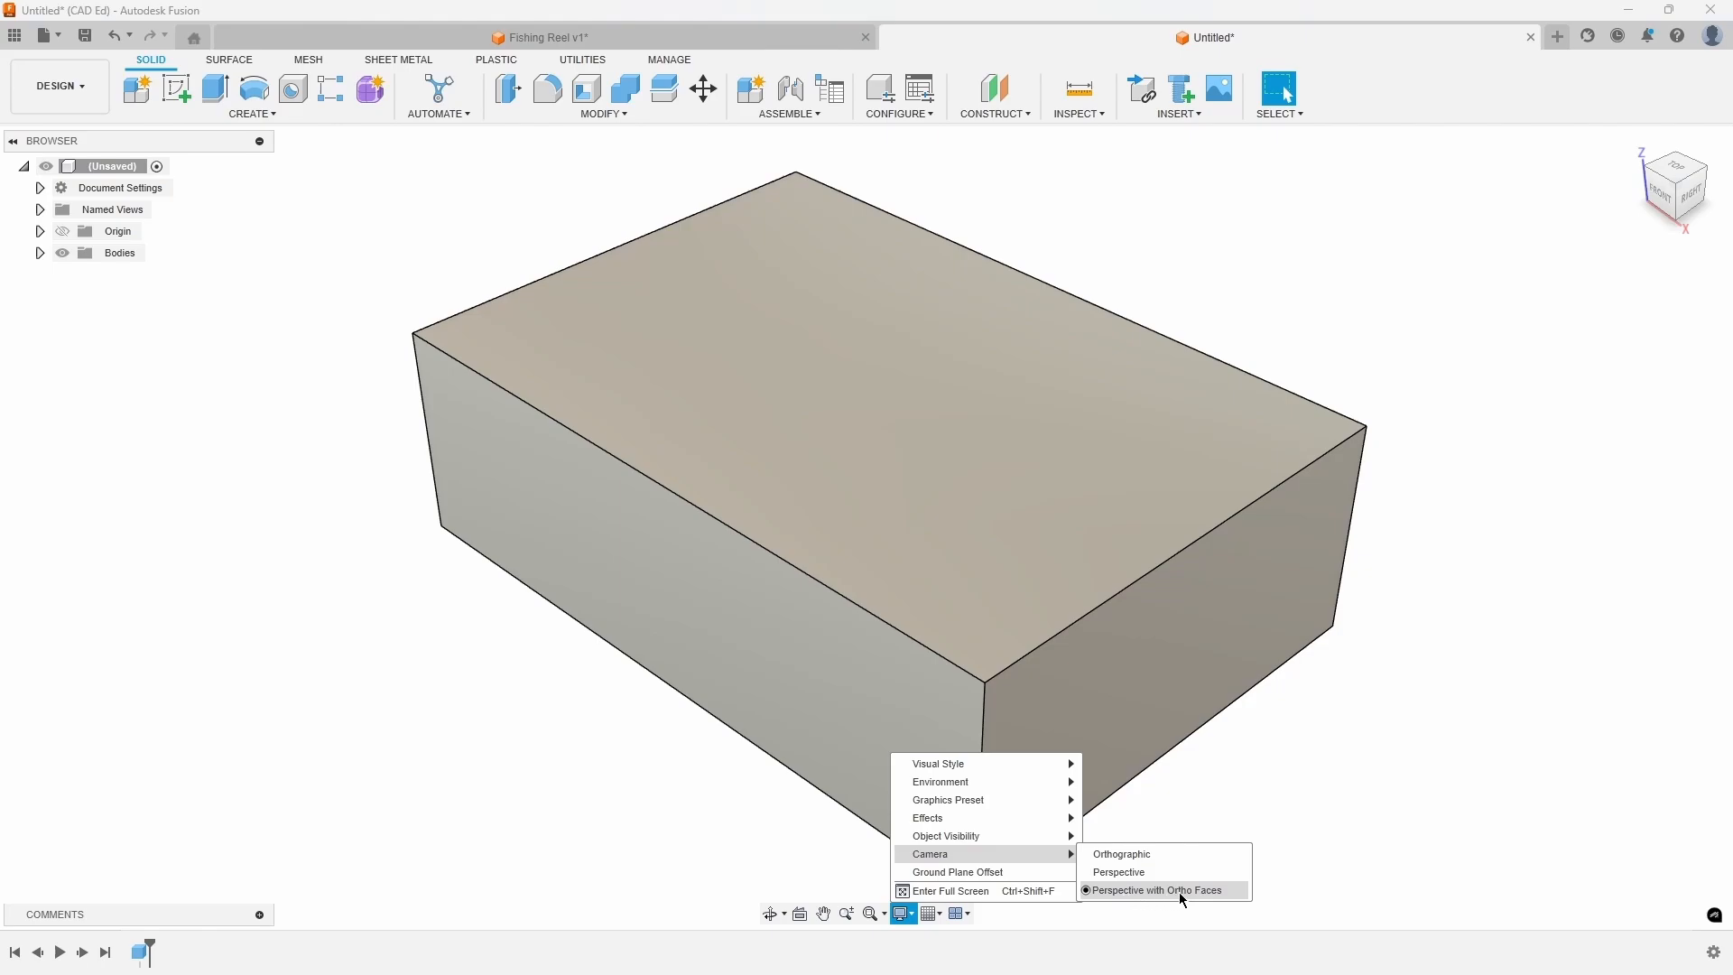
mouse_move(1232, 895)
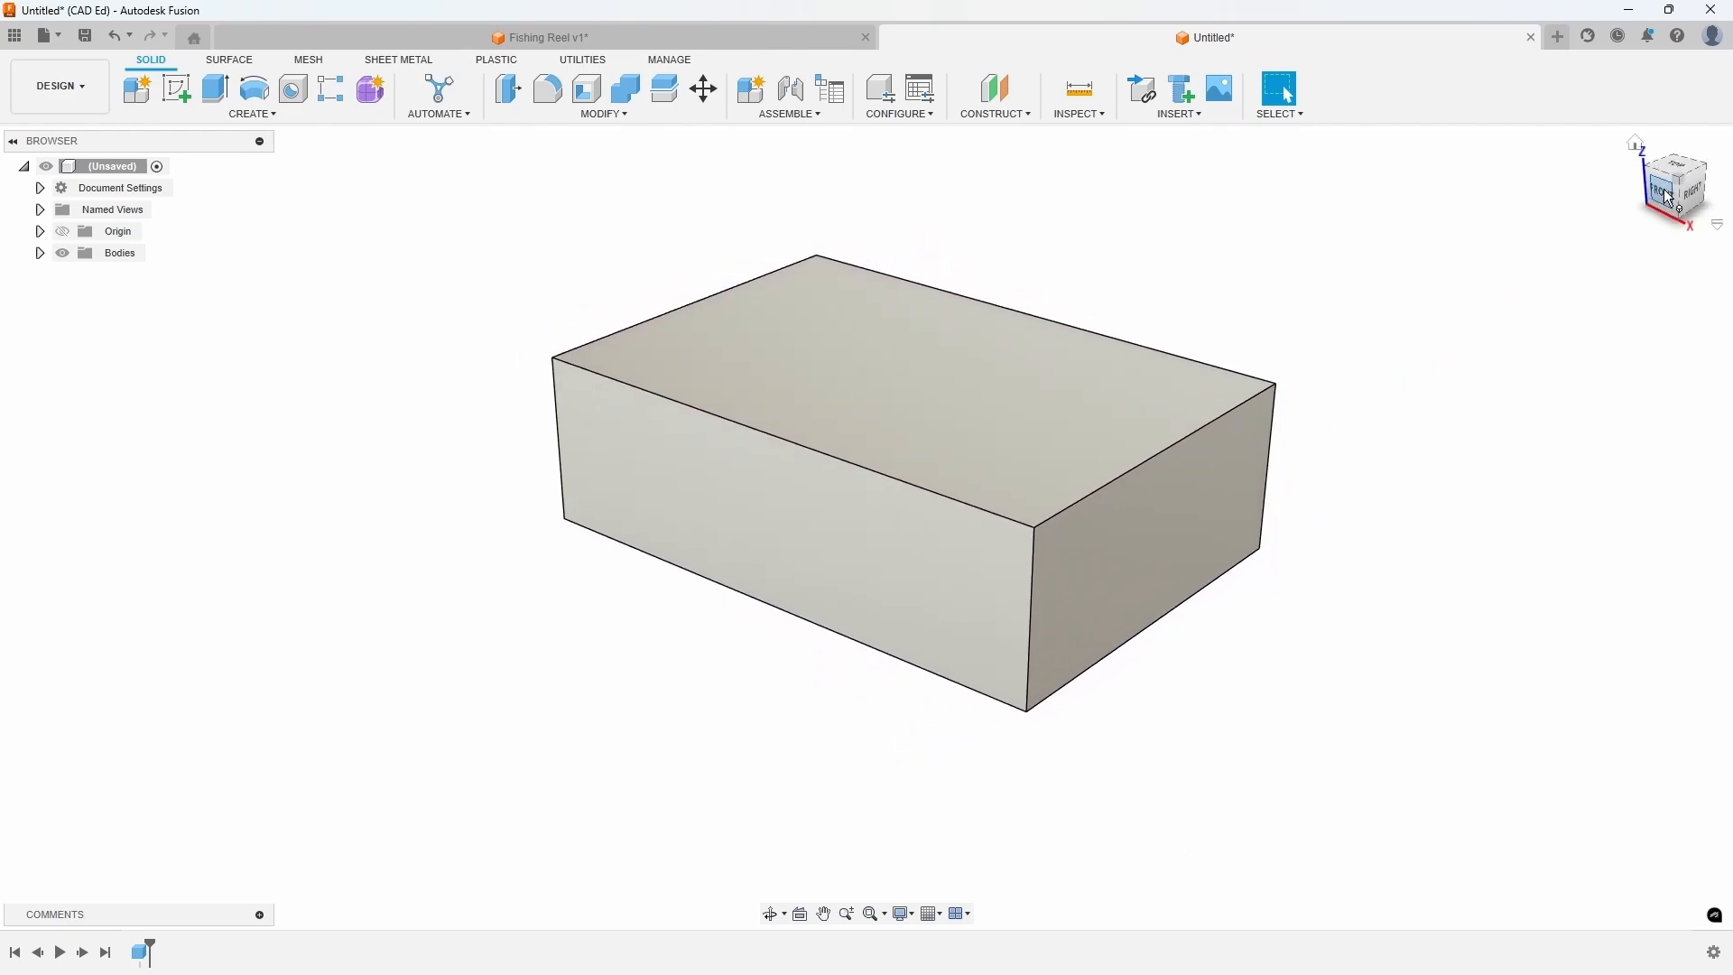
Reorient the box via the ViewCube, return to home view, and show the account menu
left_click(1677, 182)
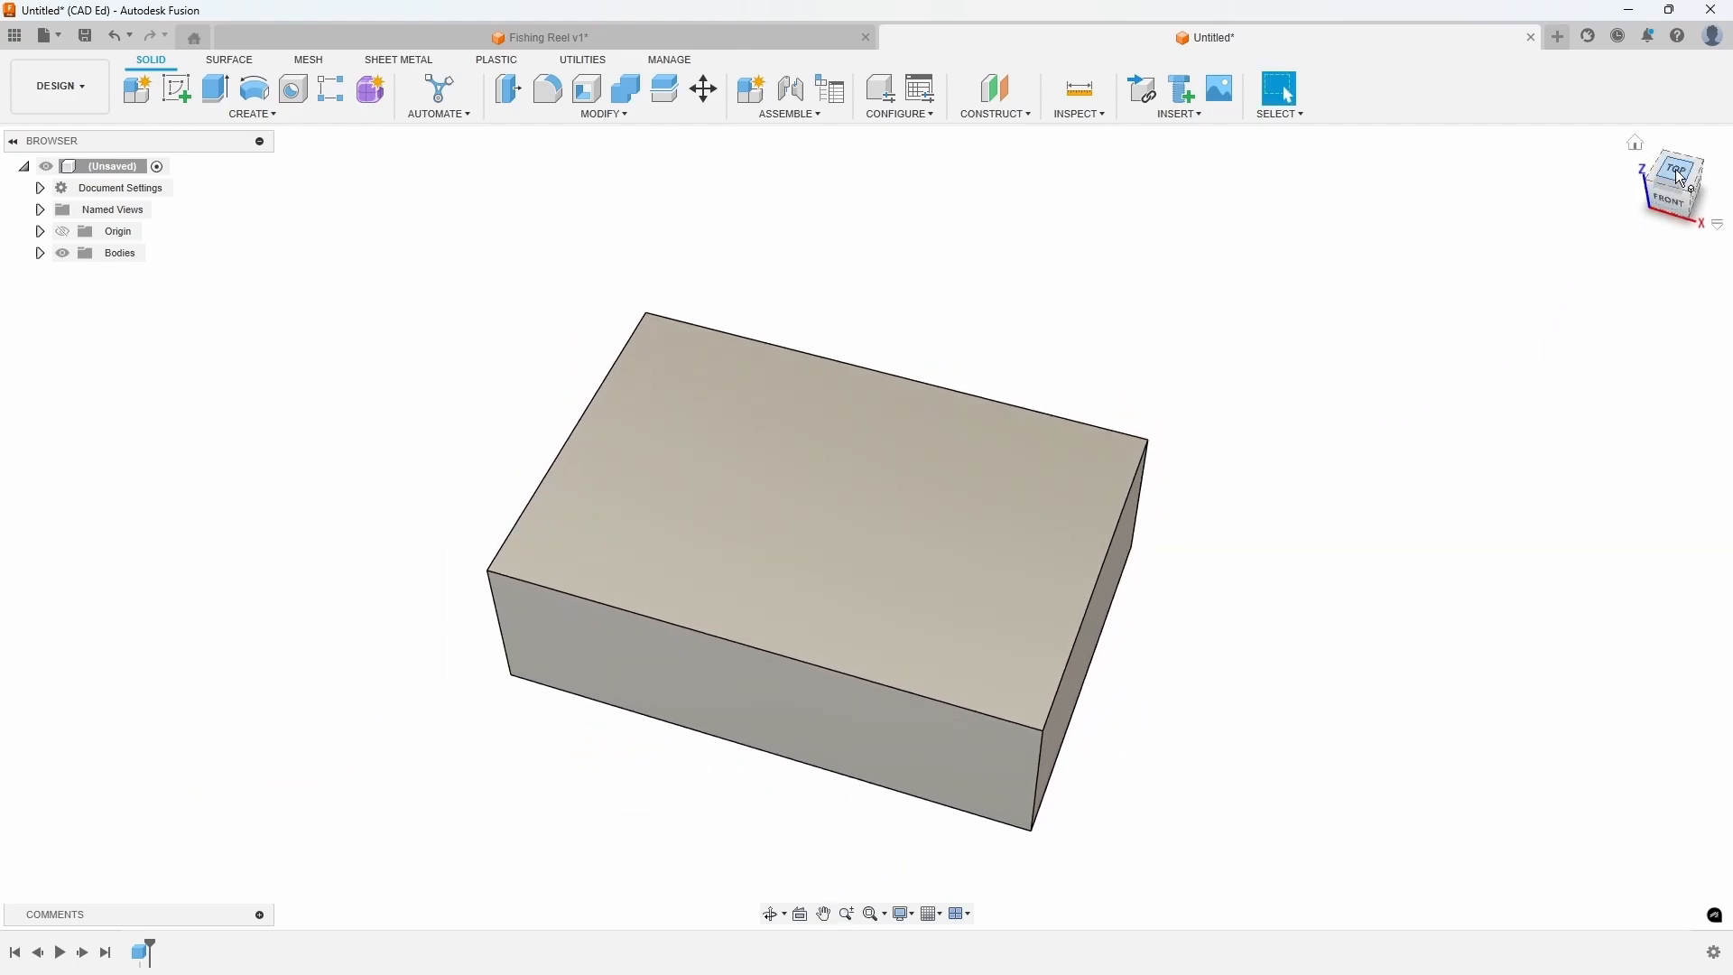
left_click(1674, 170)
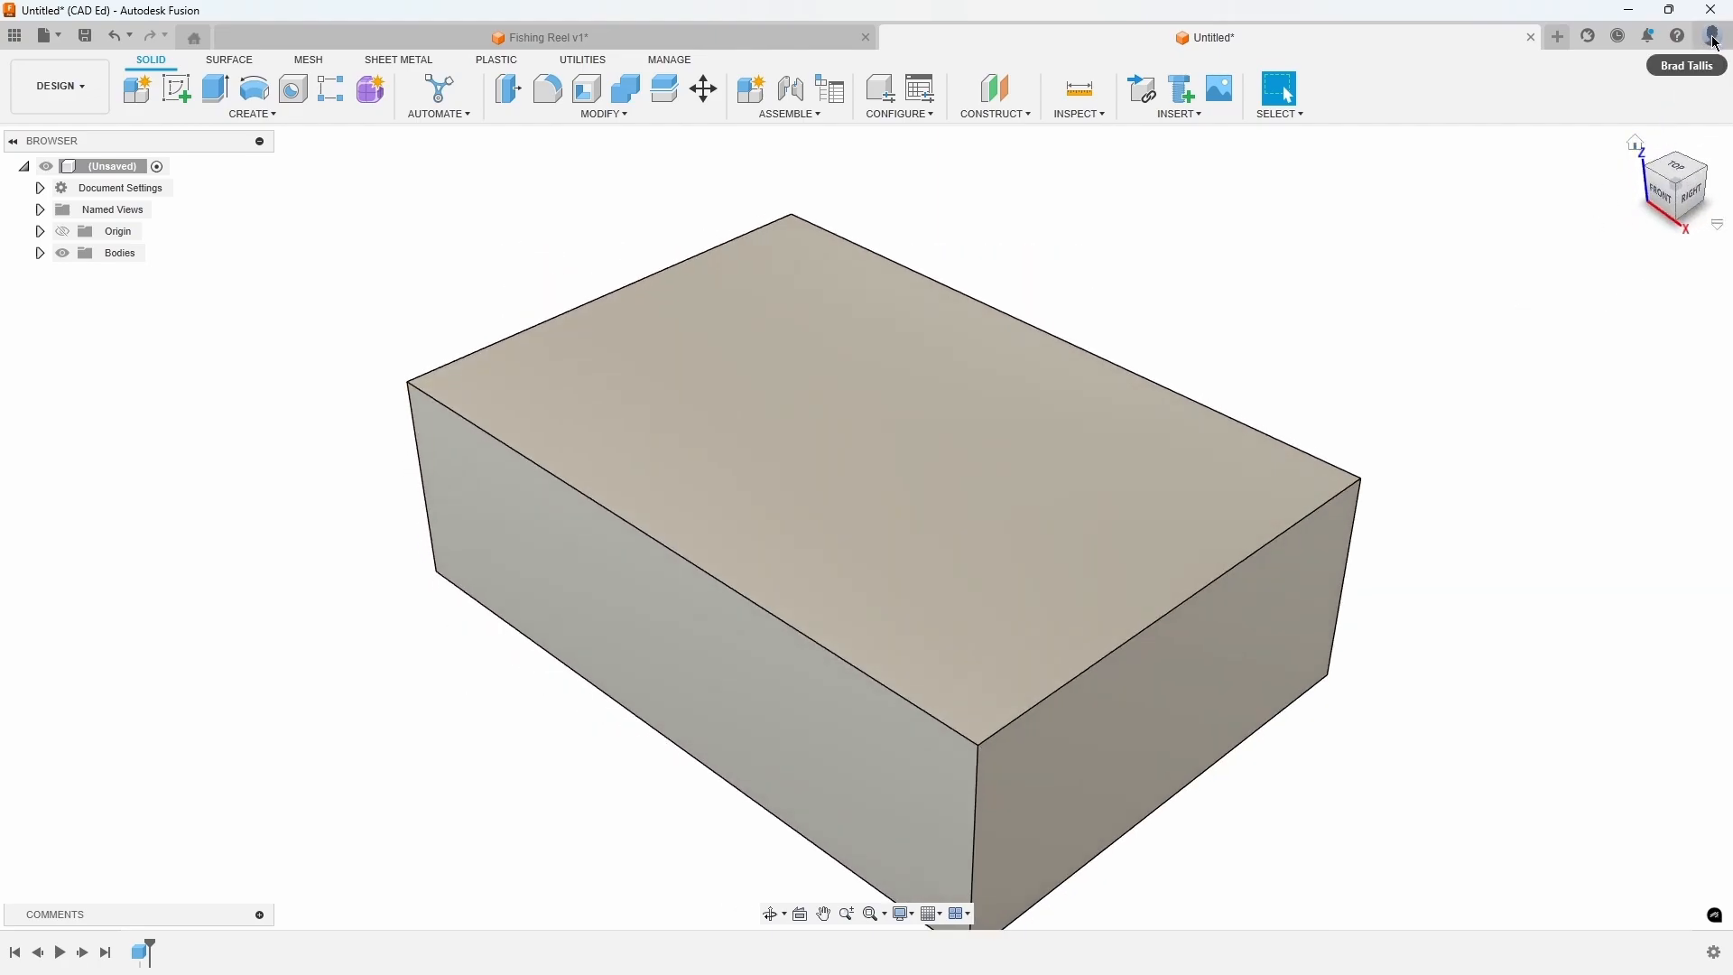
left_click(1711, 36)
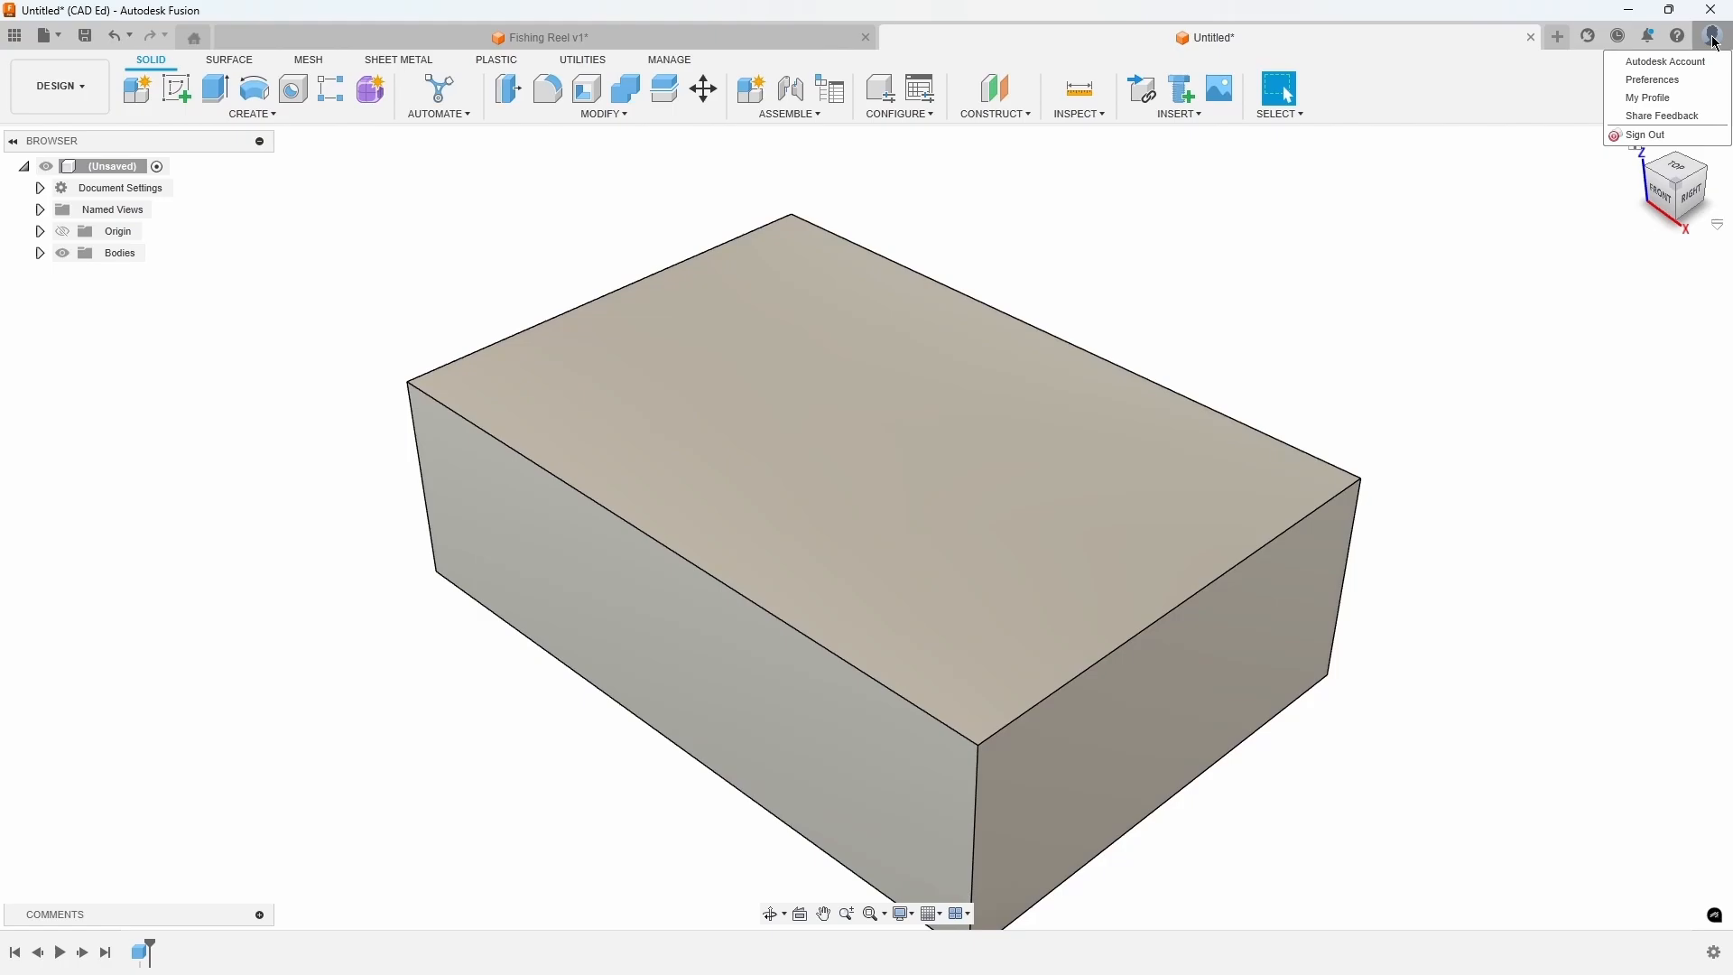
In Preferences General keep Z up, toggle Automatic version on close on then off, and select Design
left_click(1652, 77)
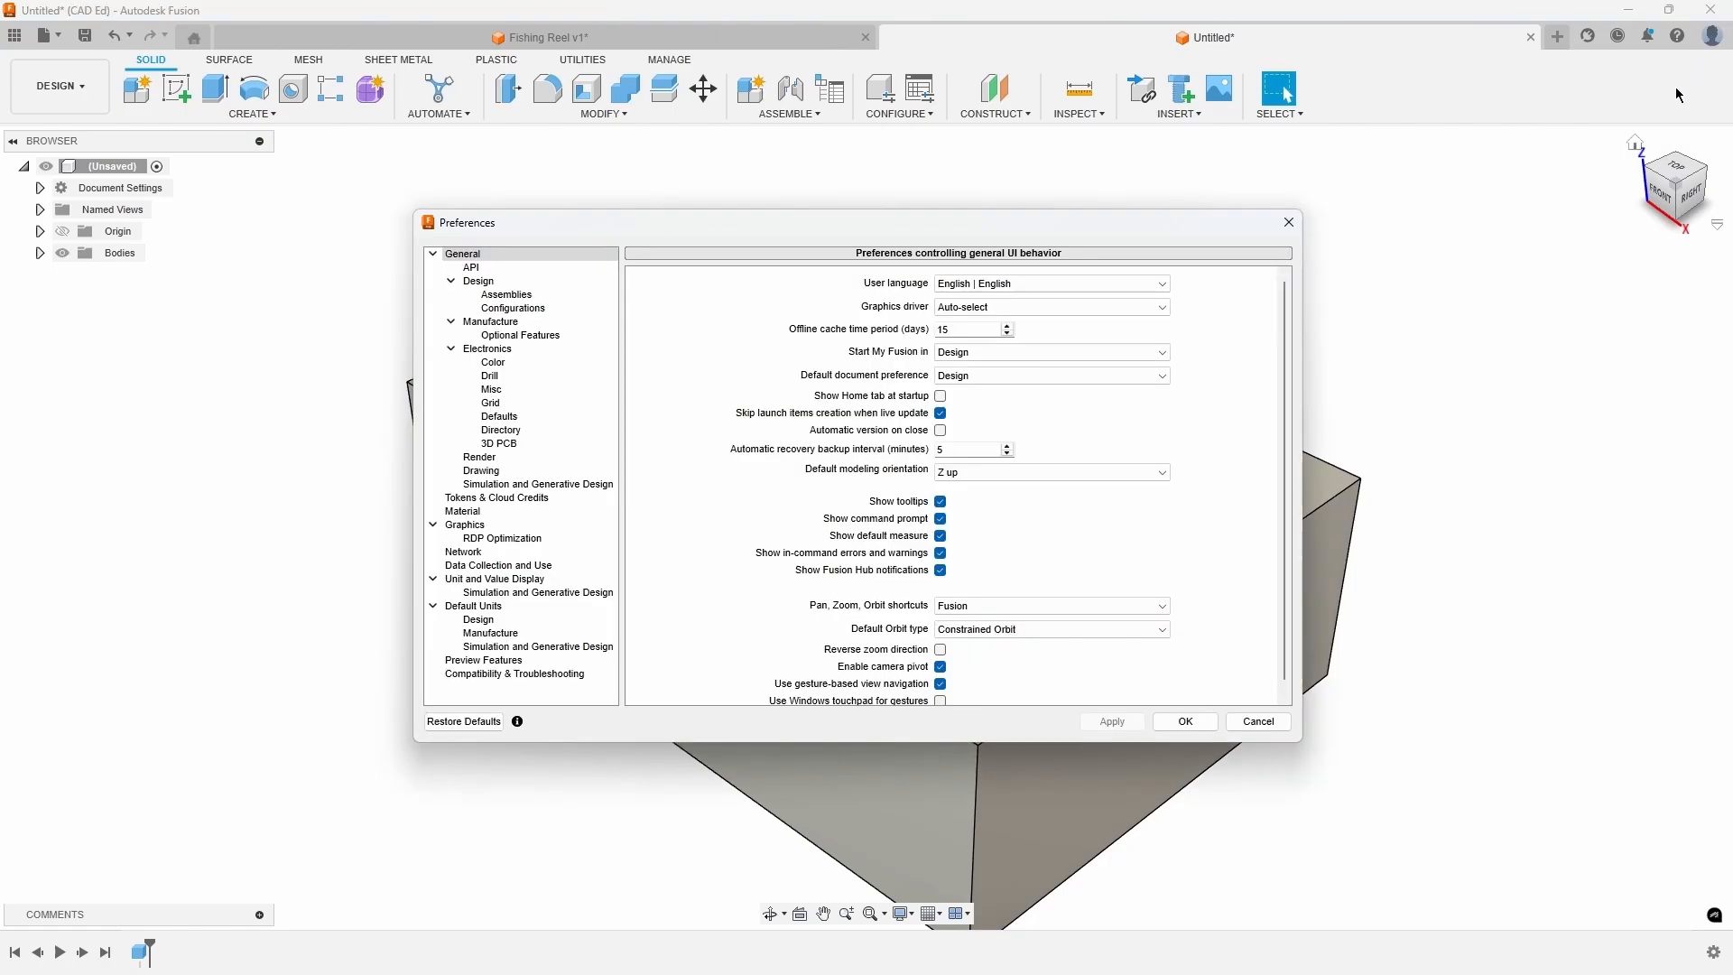
mouse_move(1004, 350)
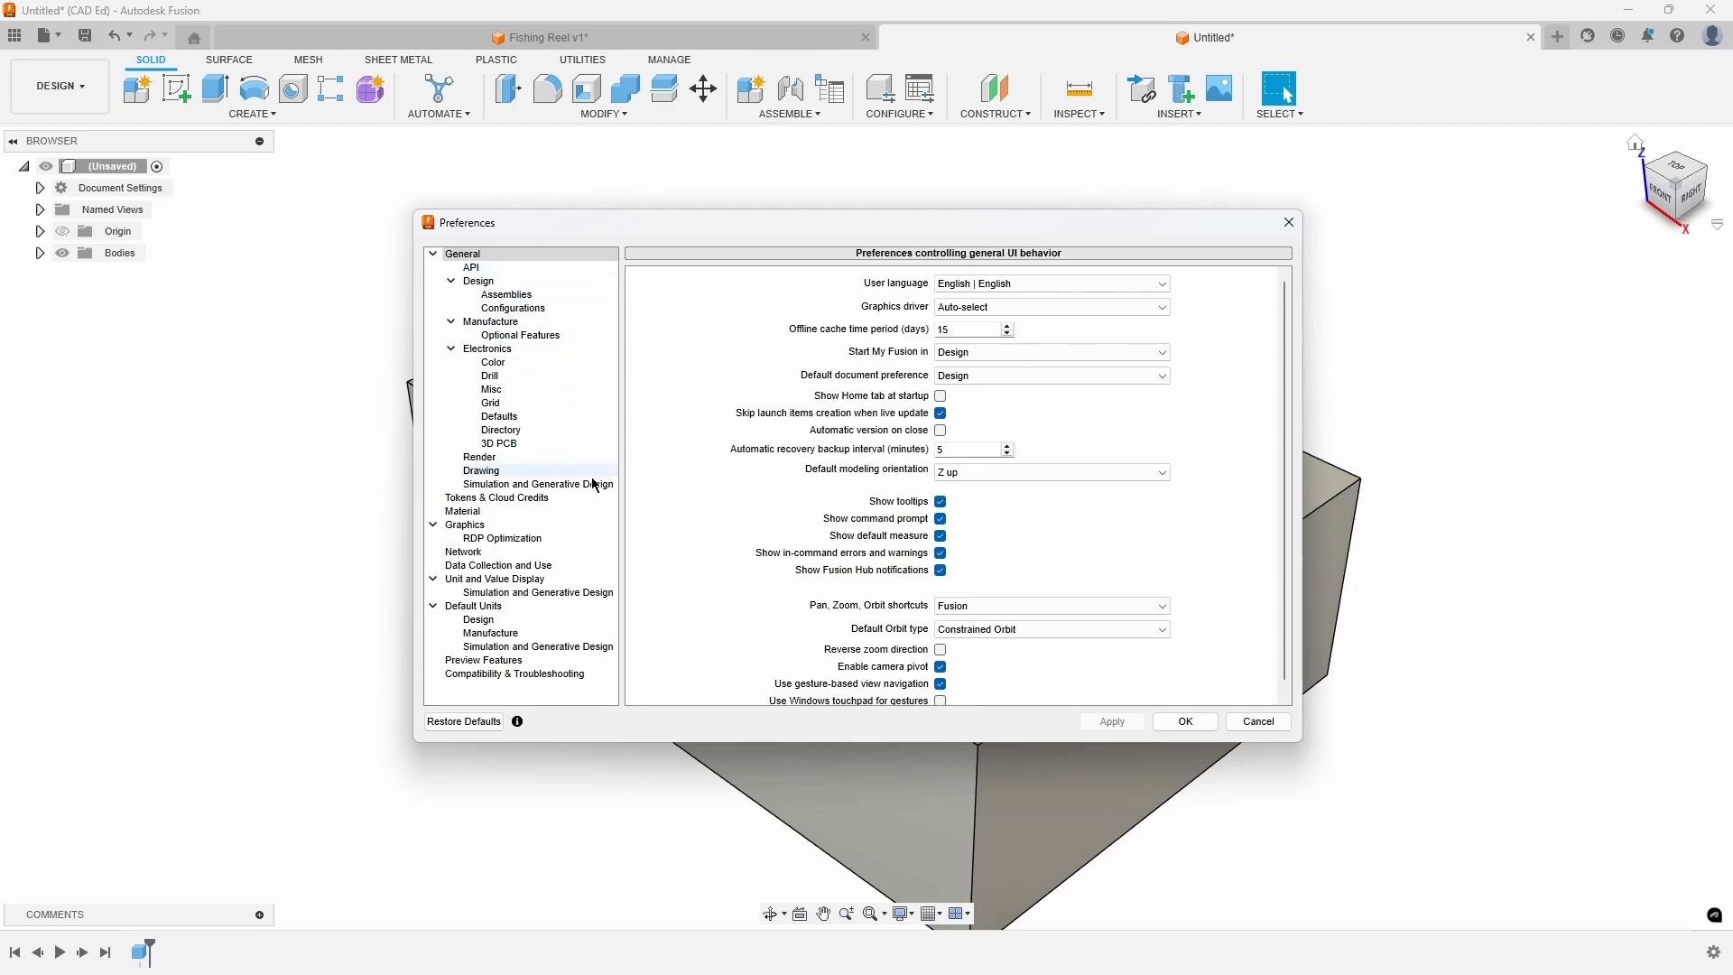
mouse_move(728, 347)
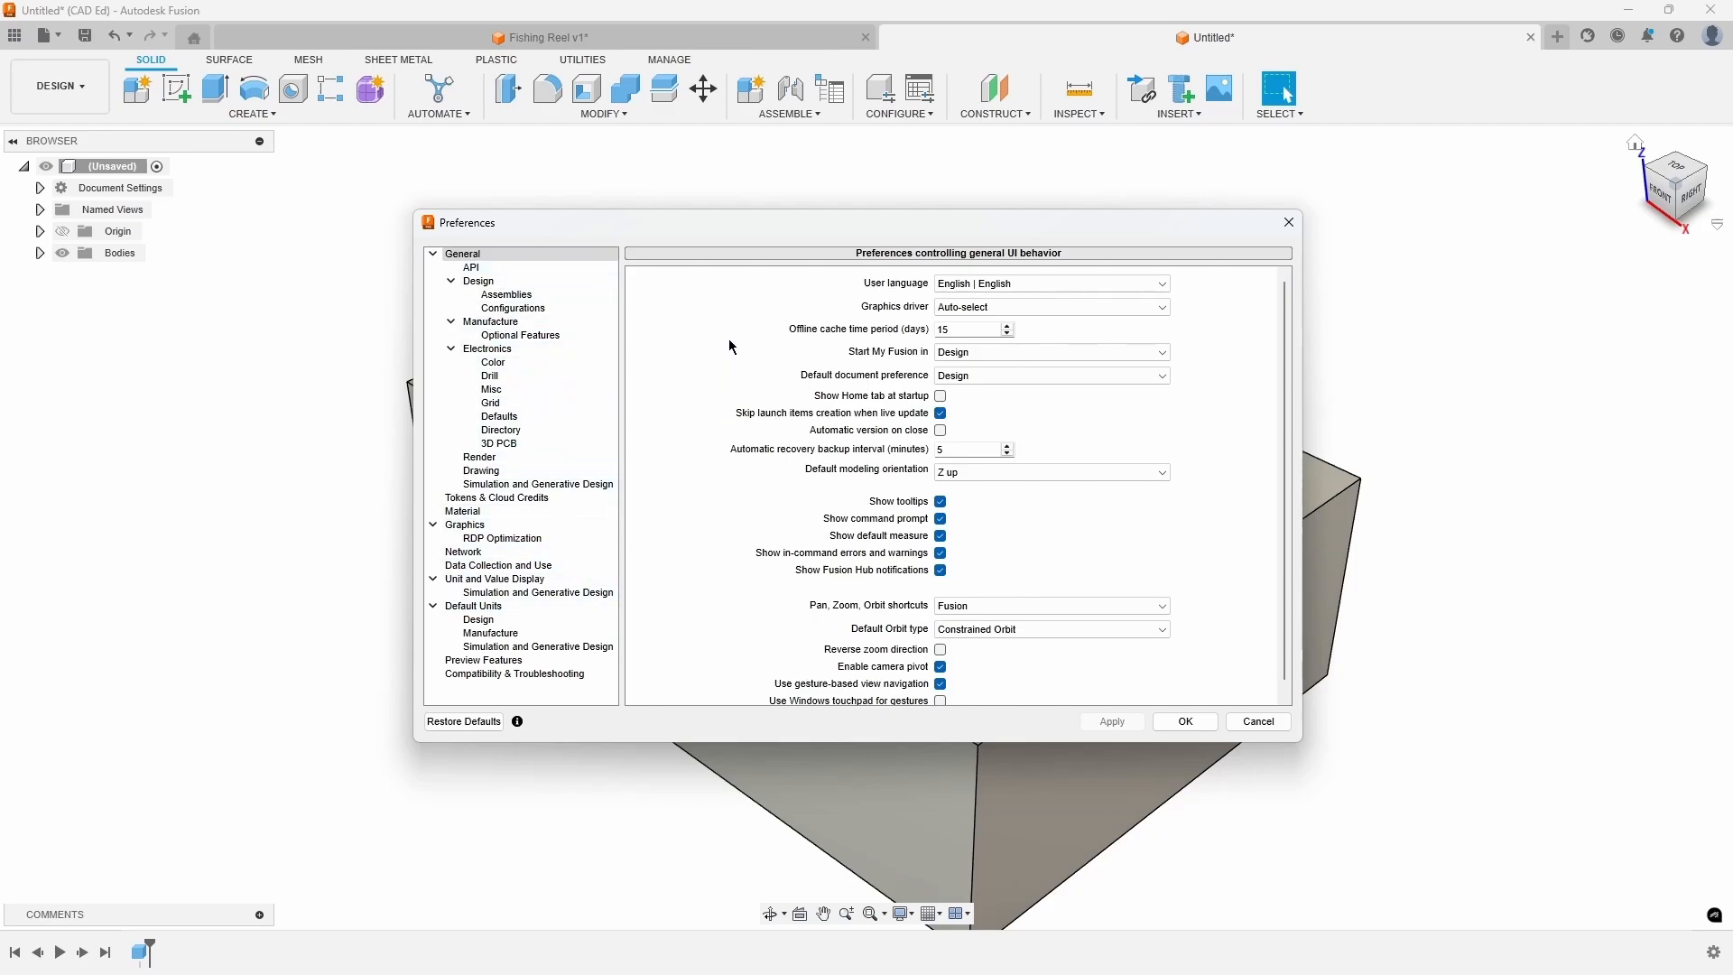
mouse_move(1092, 536)
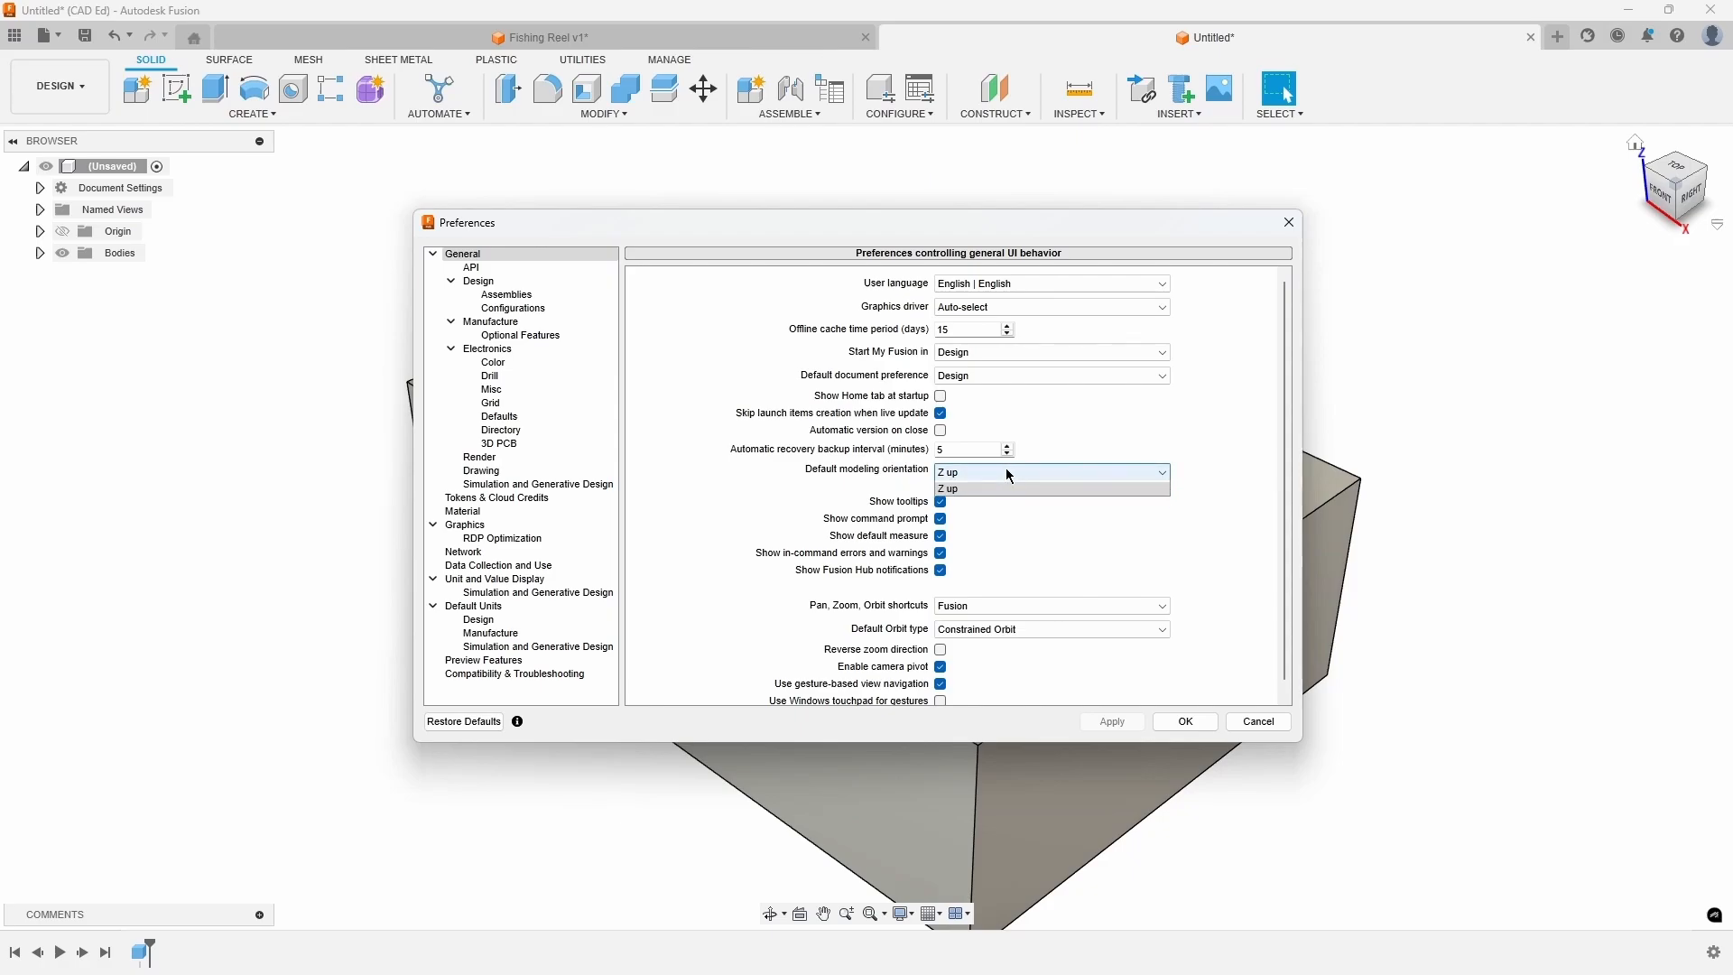
left_click(944, 487)
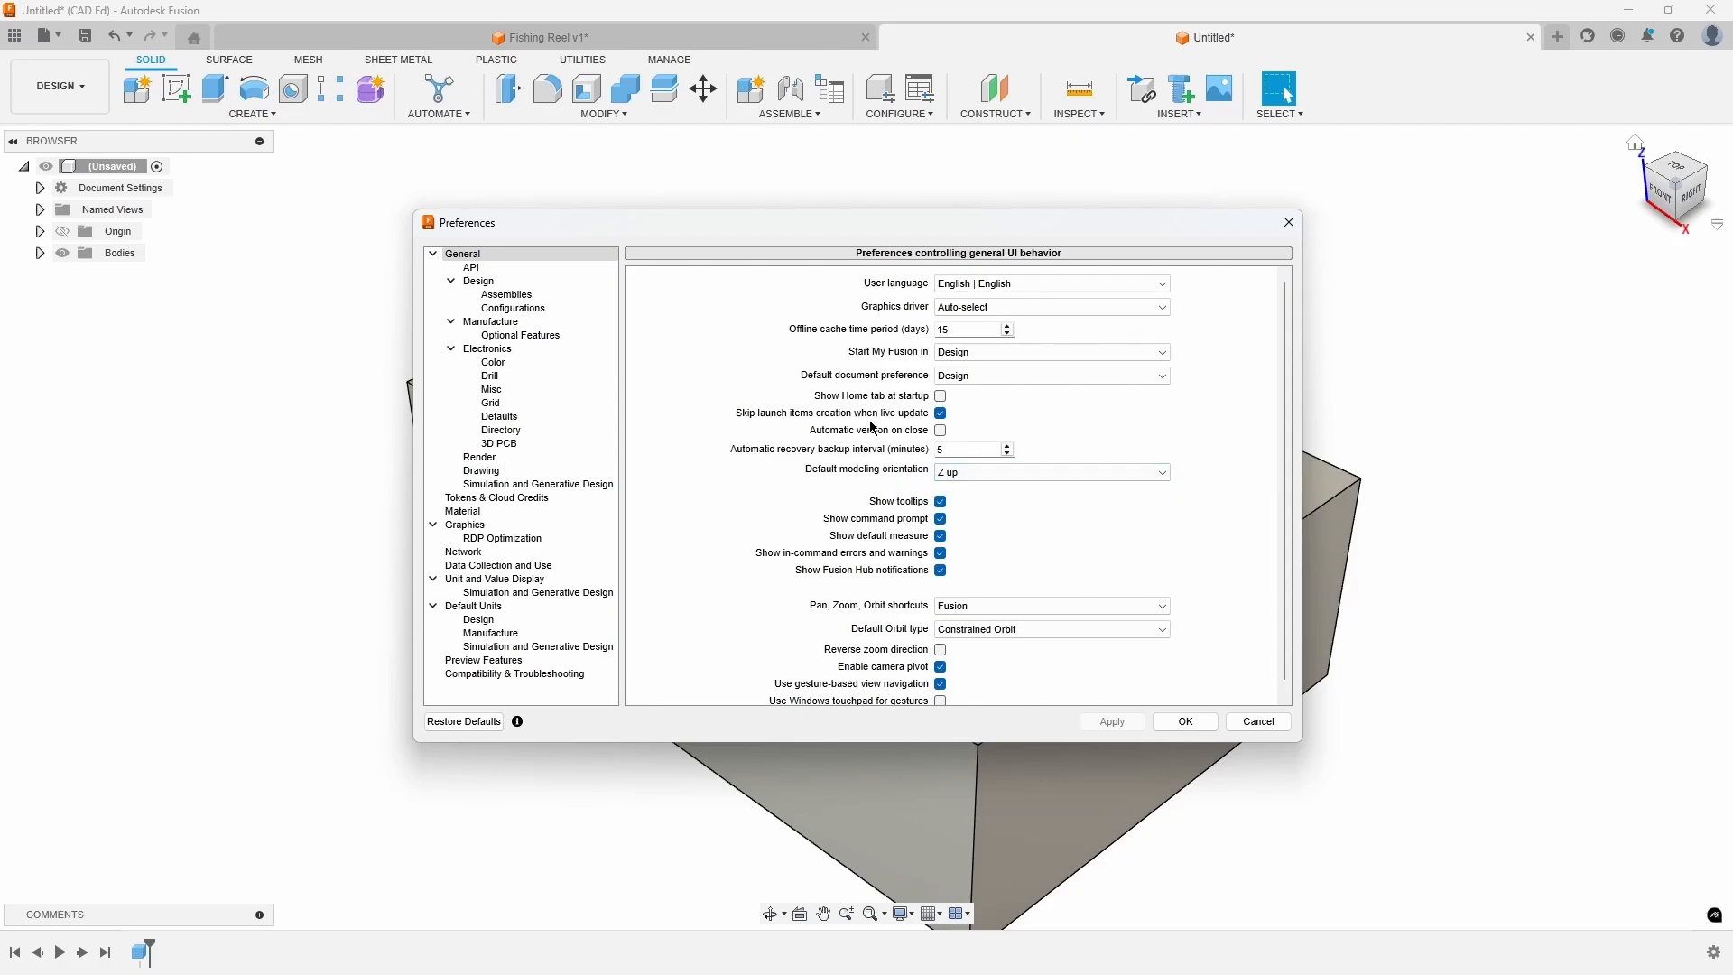
left_click(938, 430)
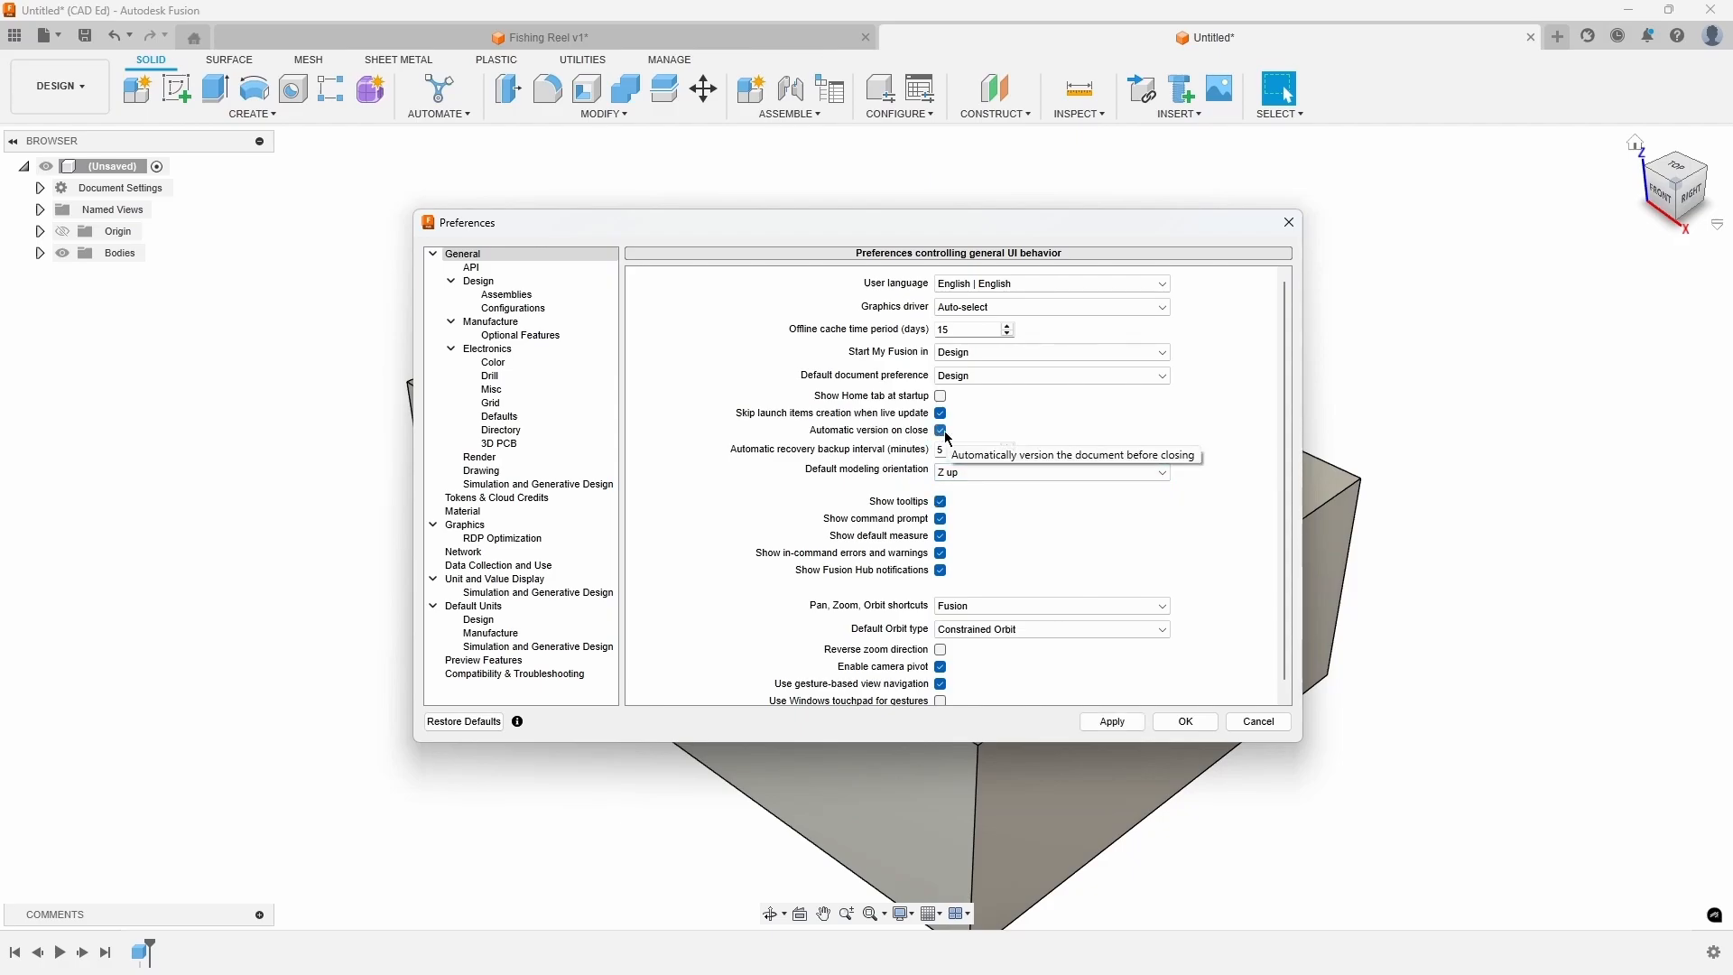
left_click(939, 430)
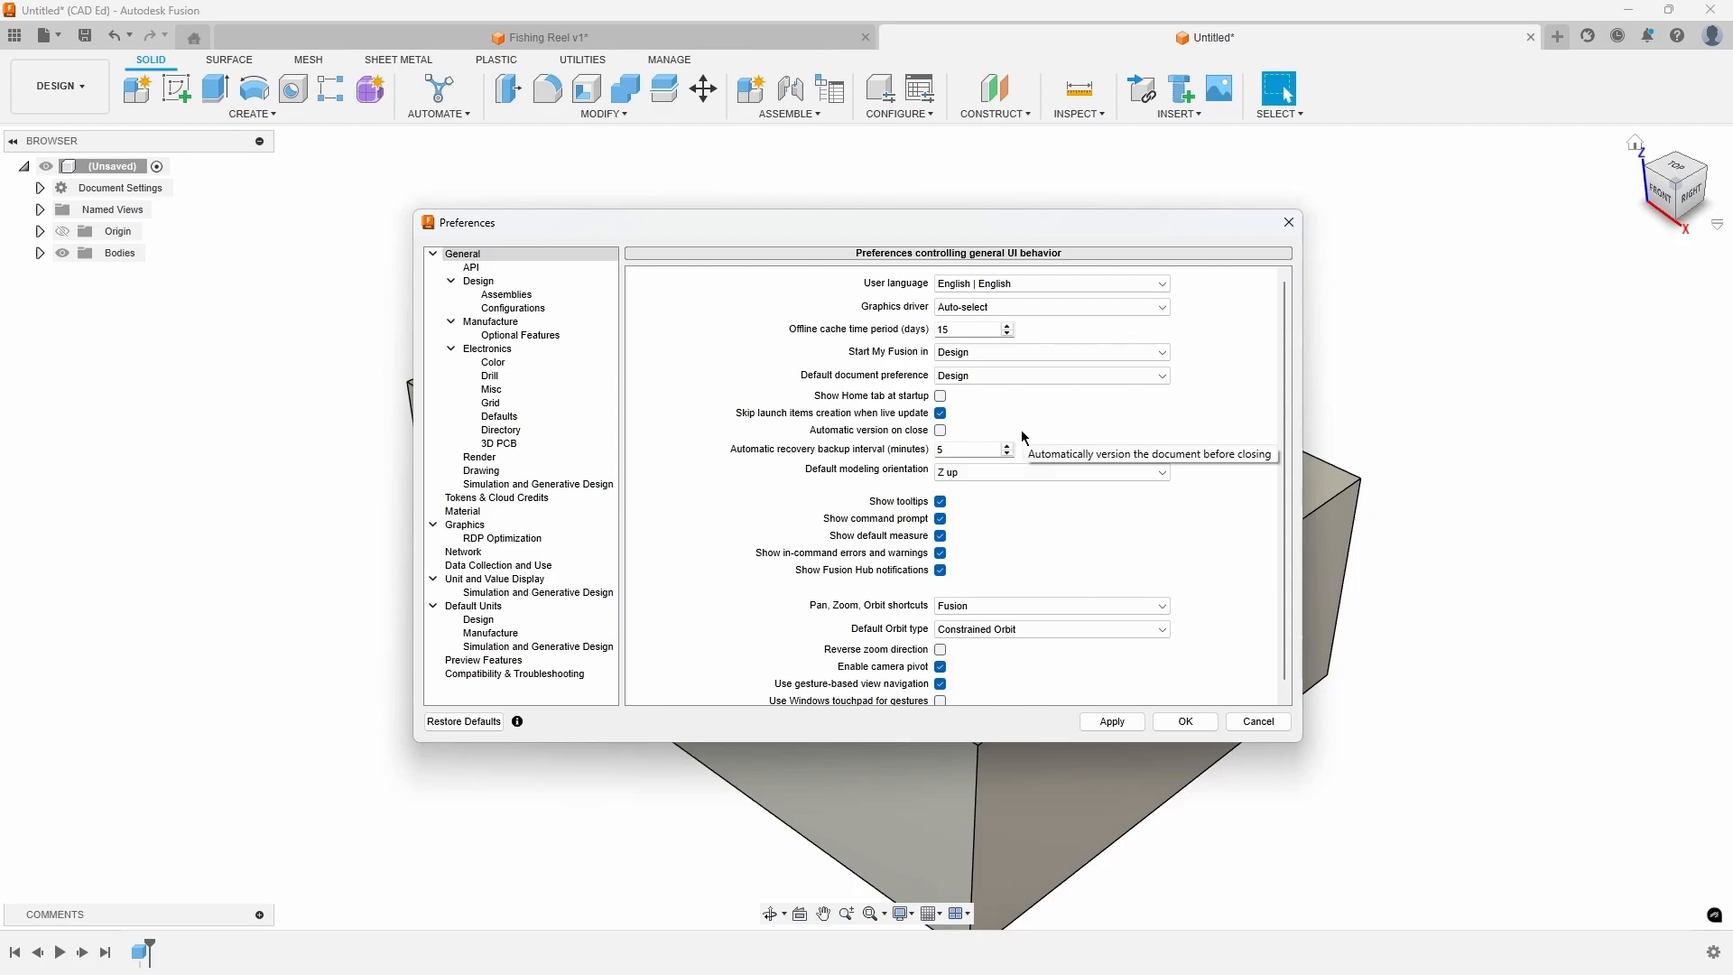
left_click(478, 281)
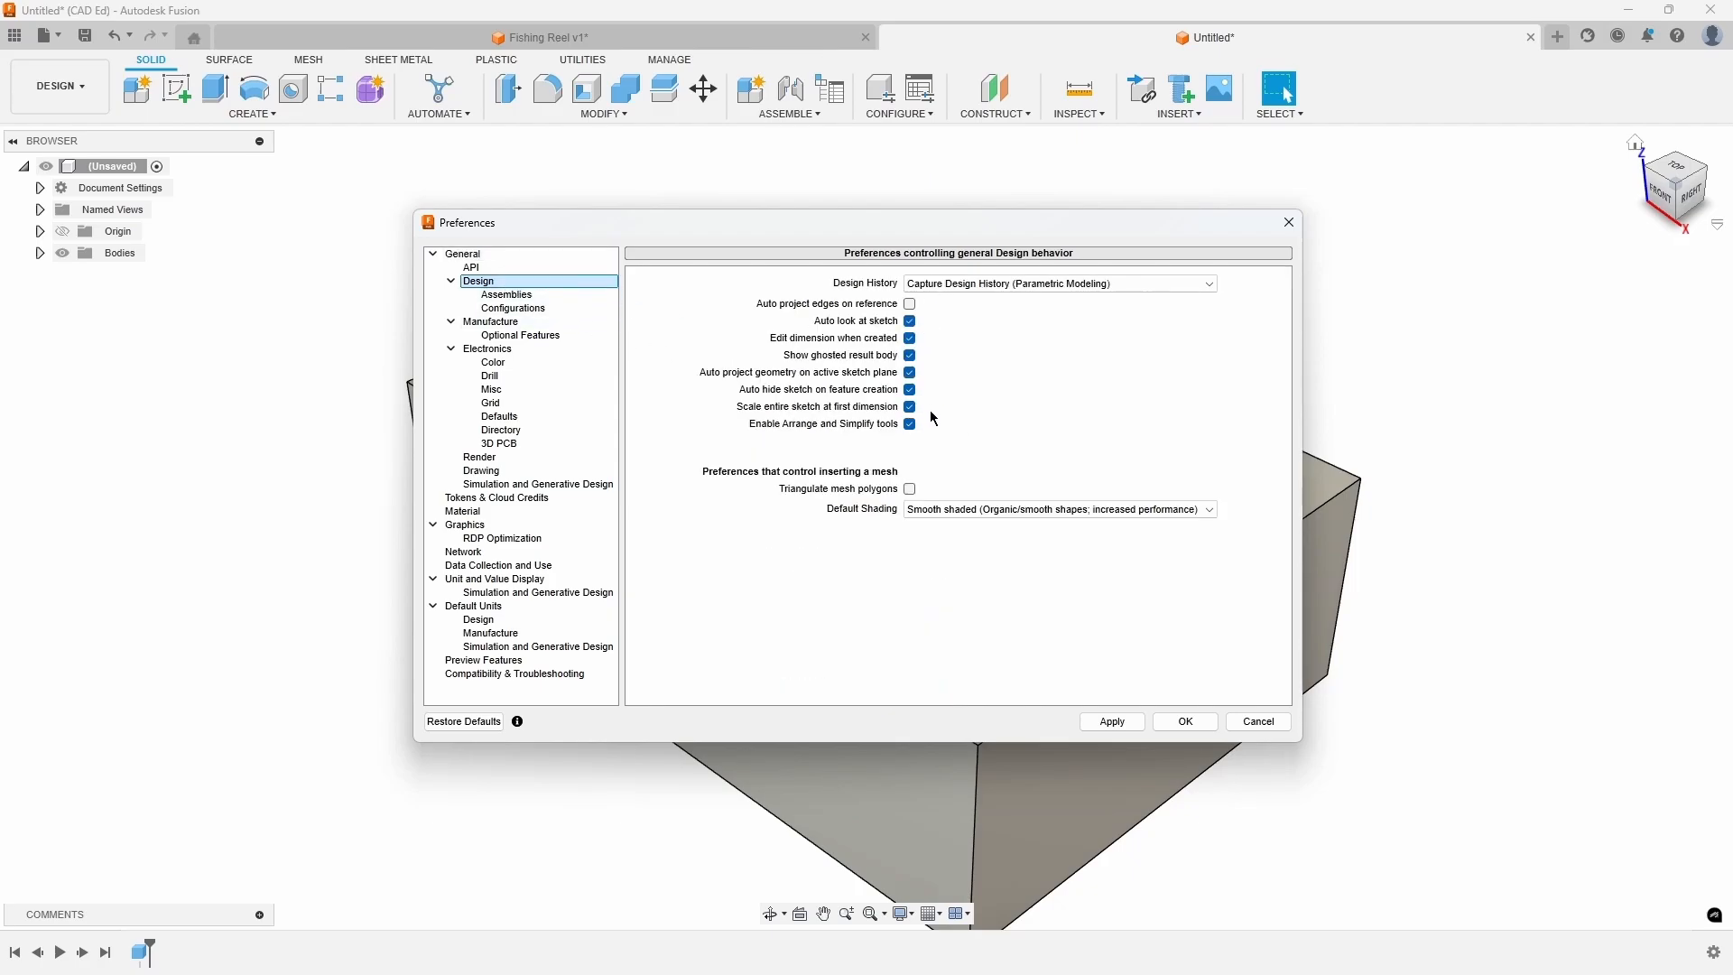
mouse_move(855, 412)
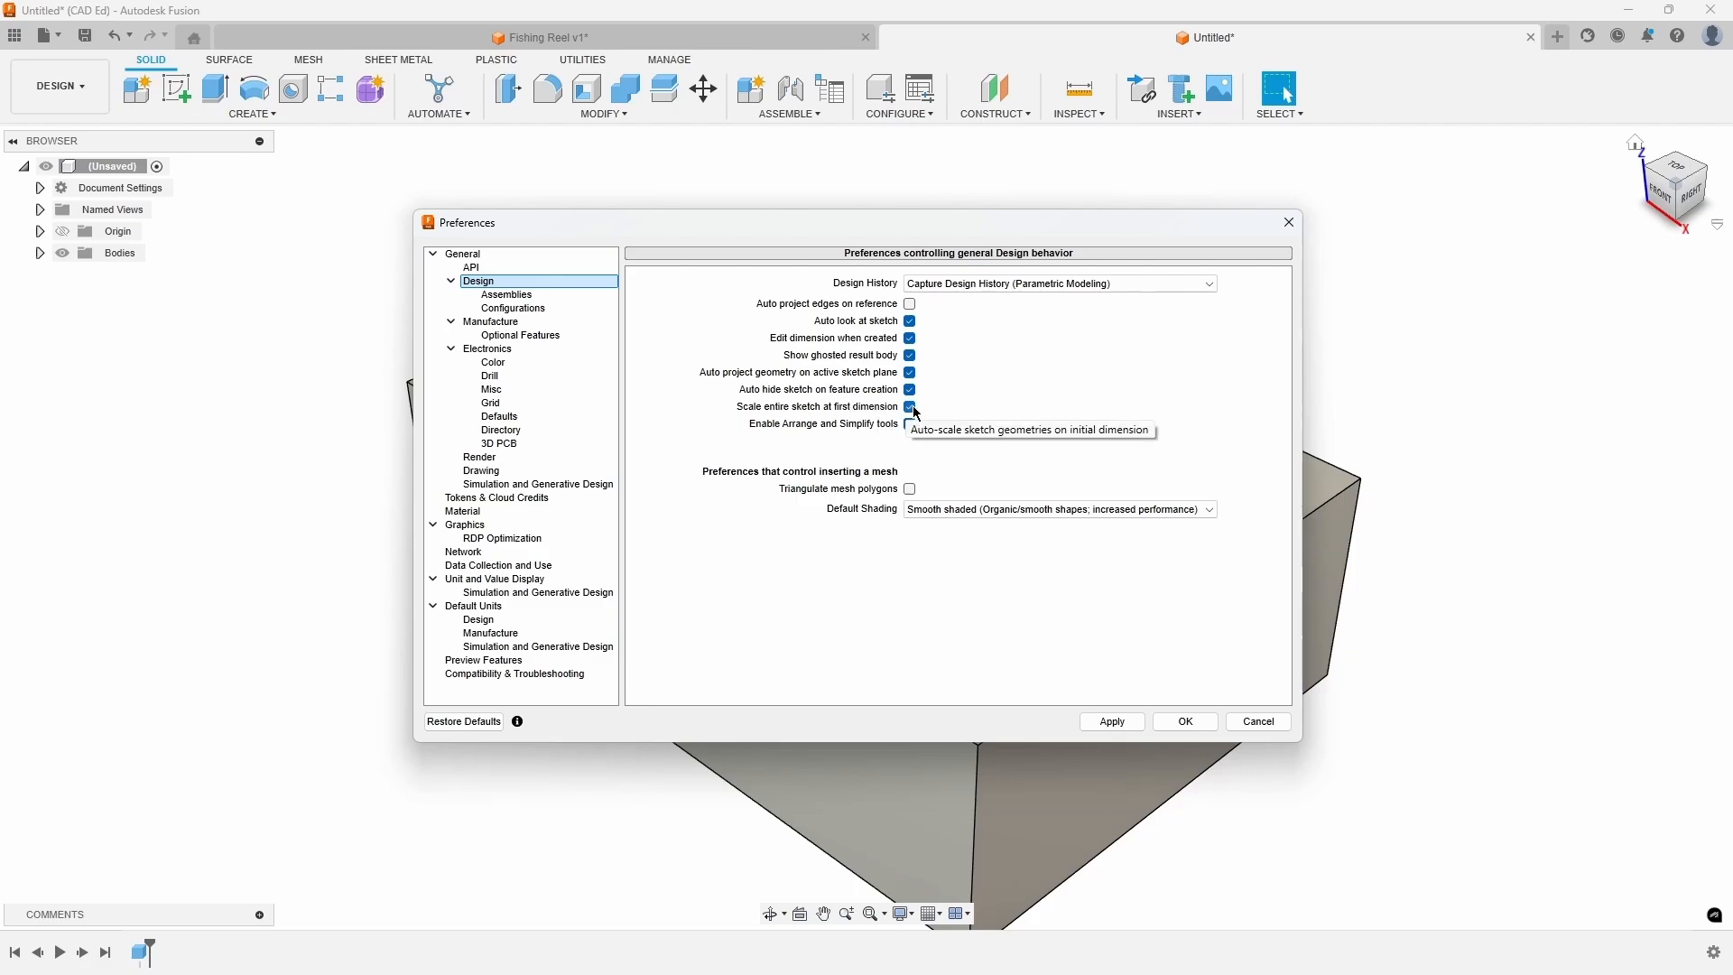
mouse_move(912, 395)
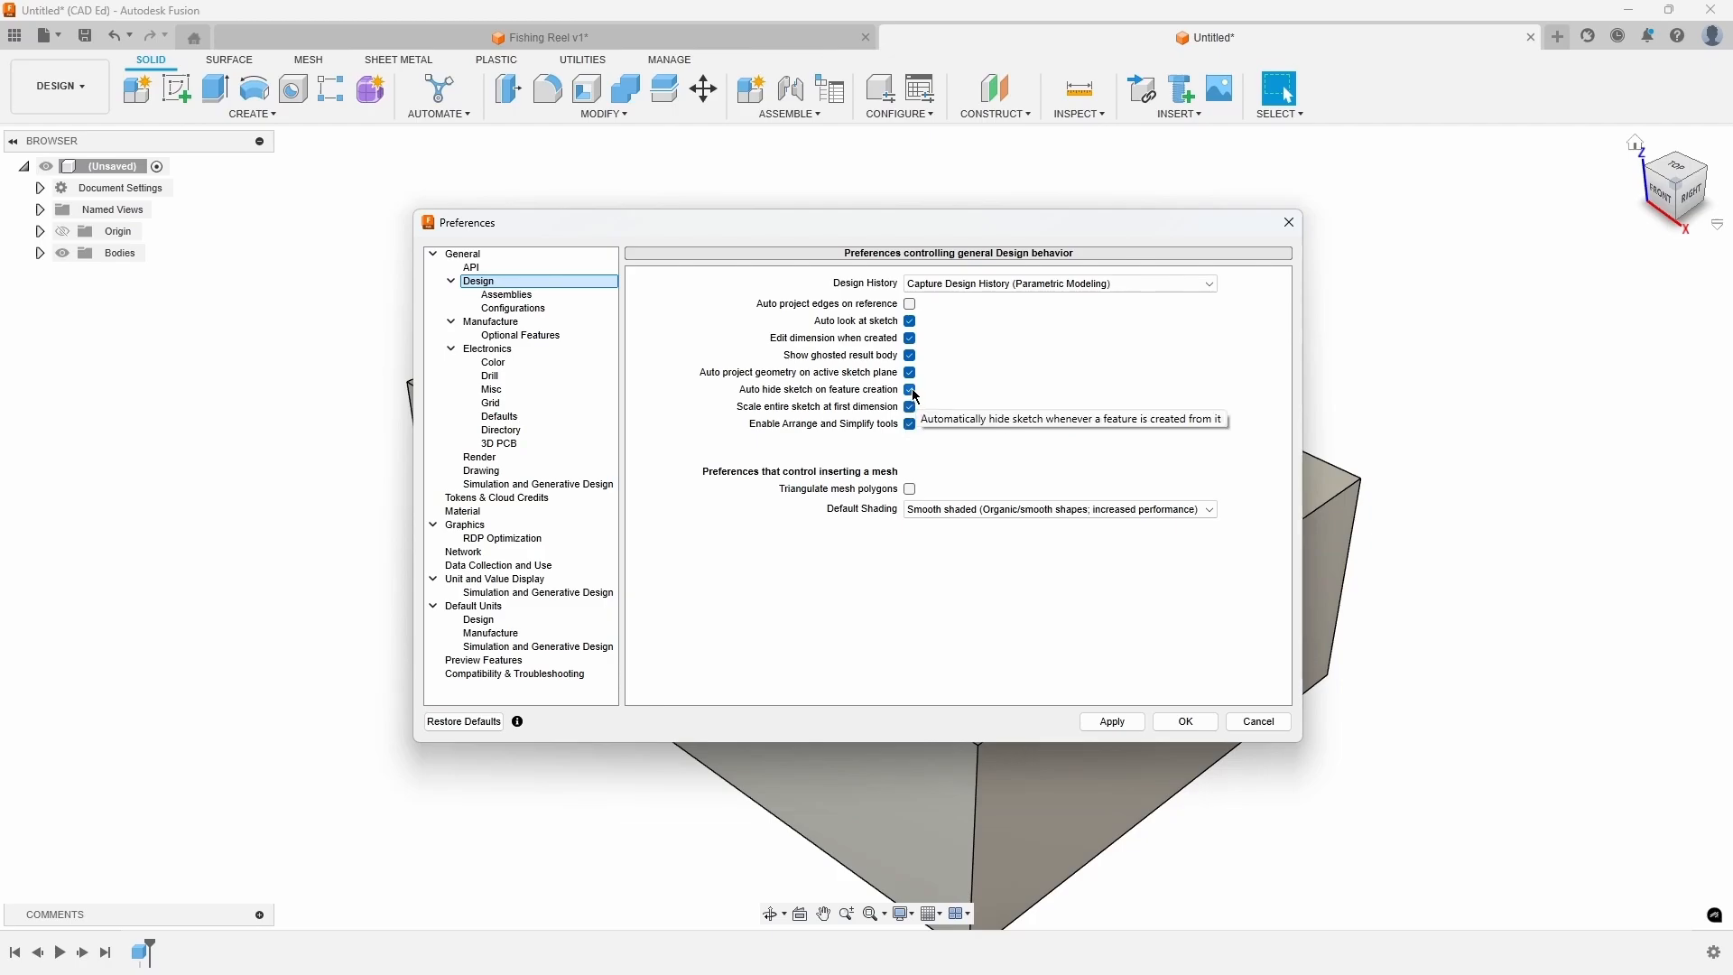
mouse_move(913, 375)
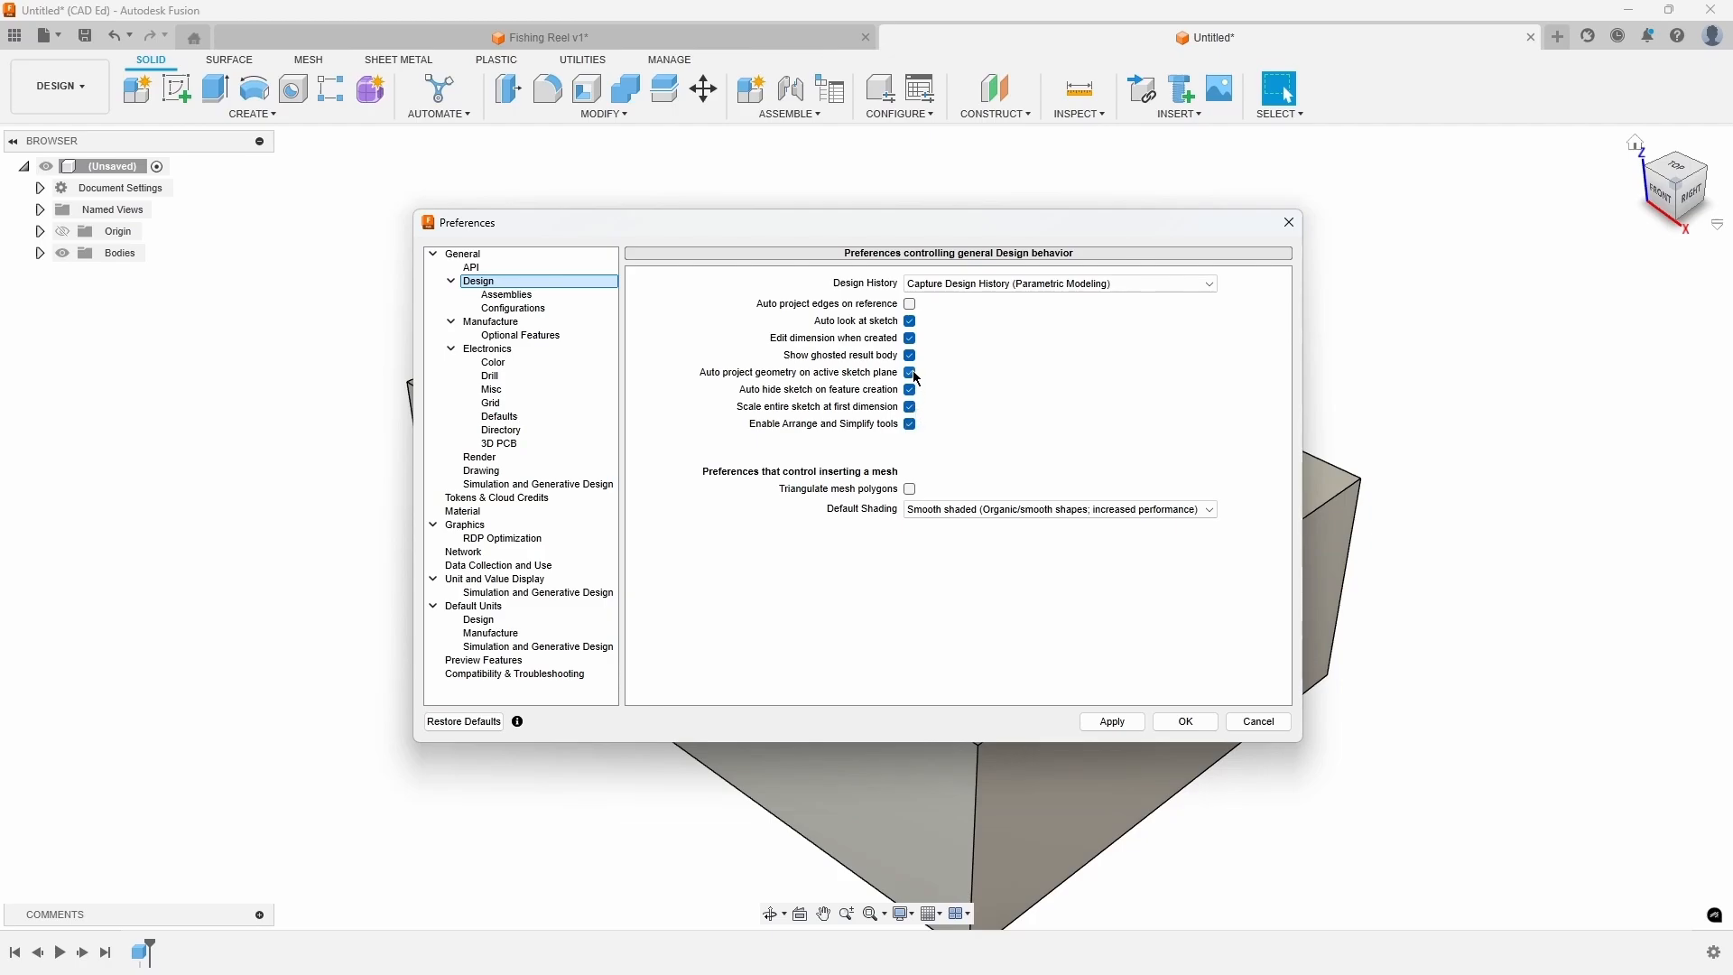
mouse_move(908, 372)
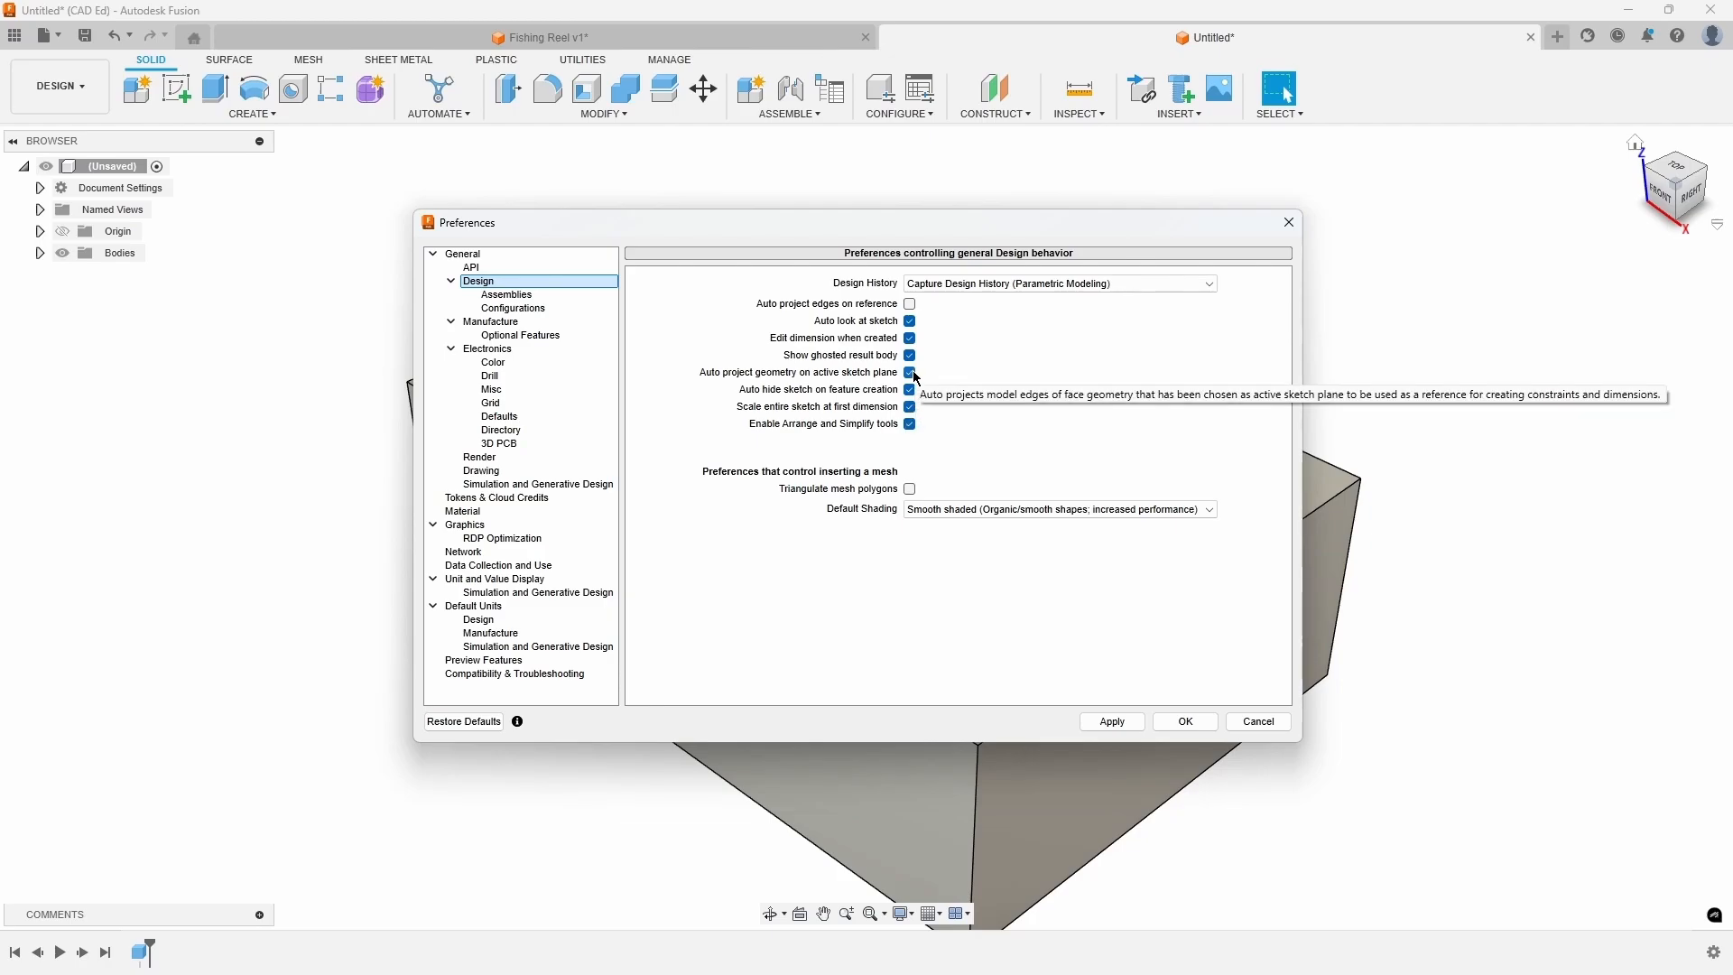
mouse_move(941, 355)
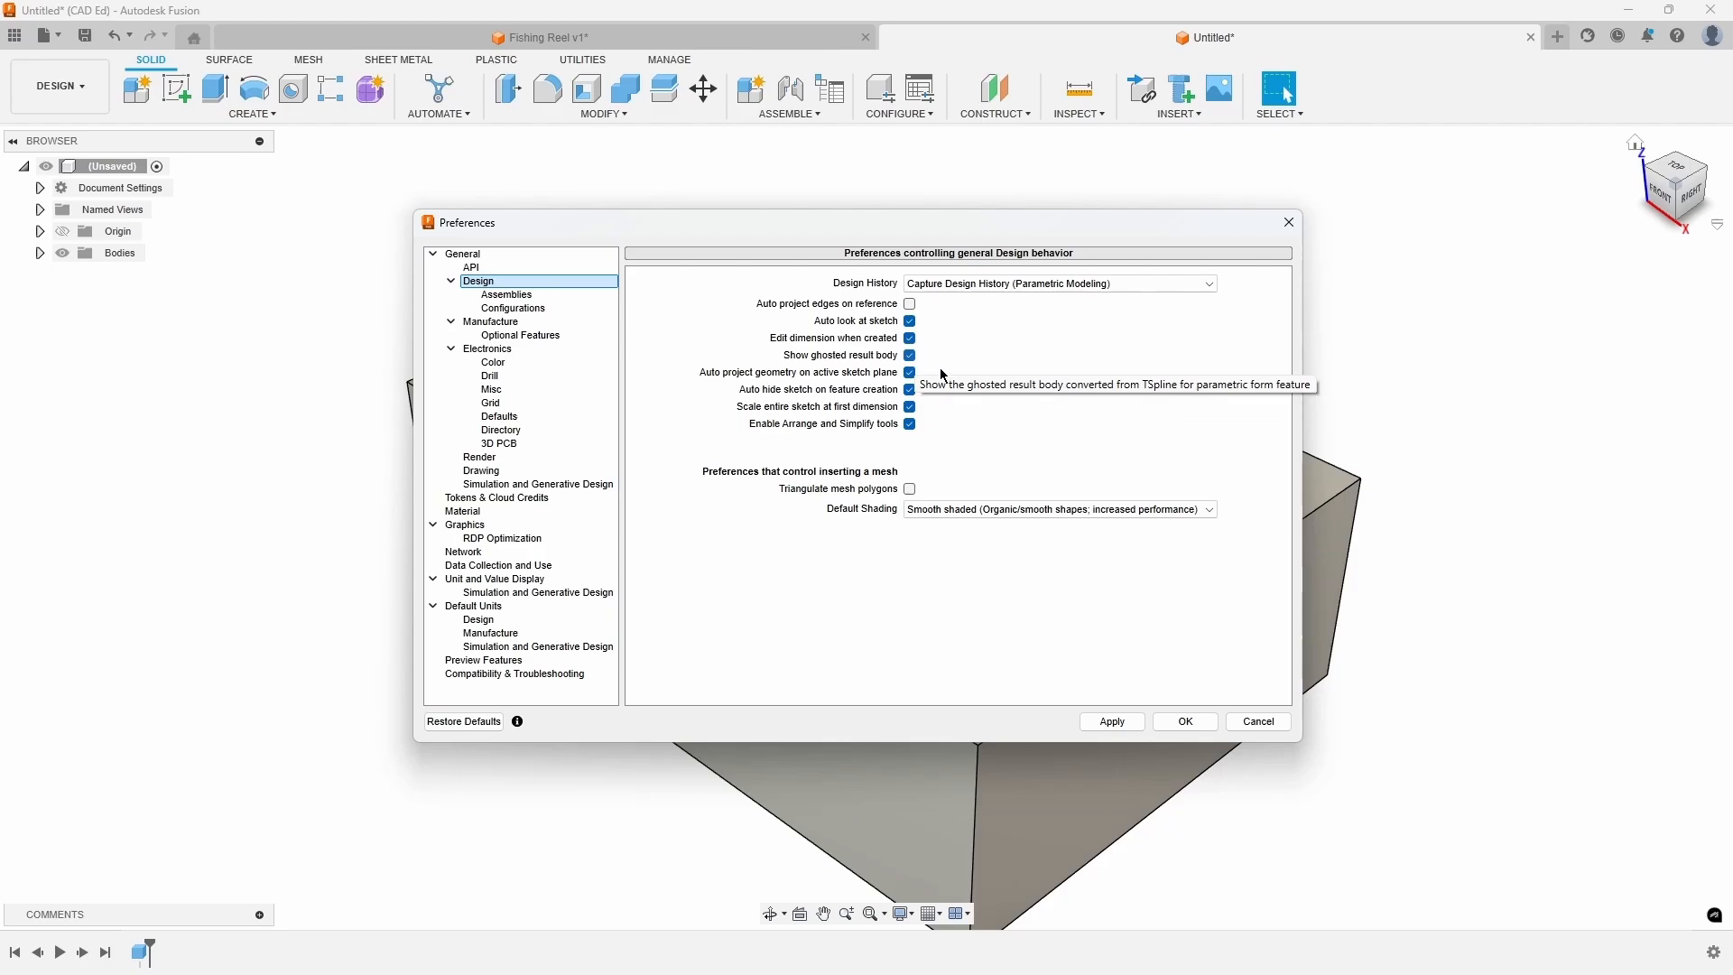
mouse_move(471, 607)
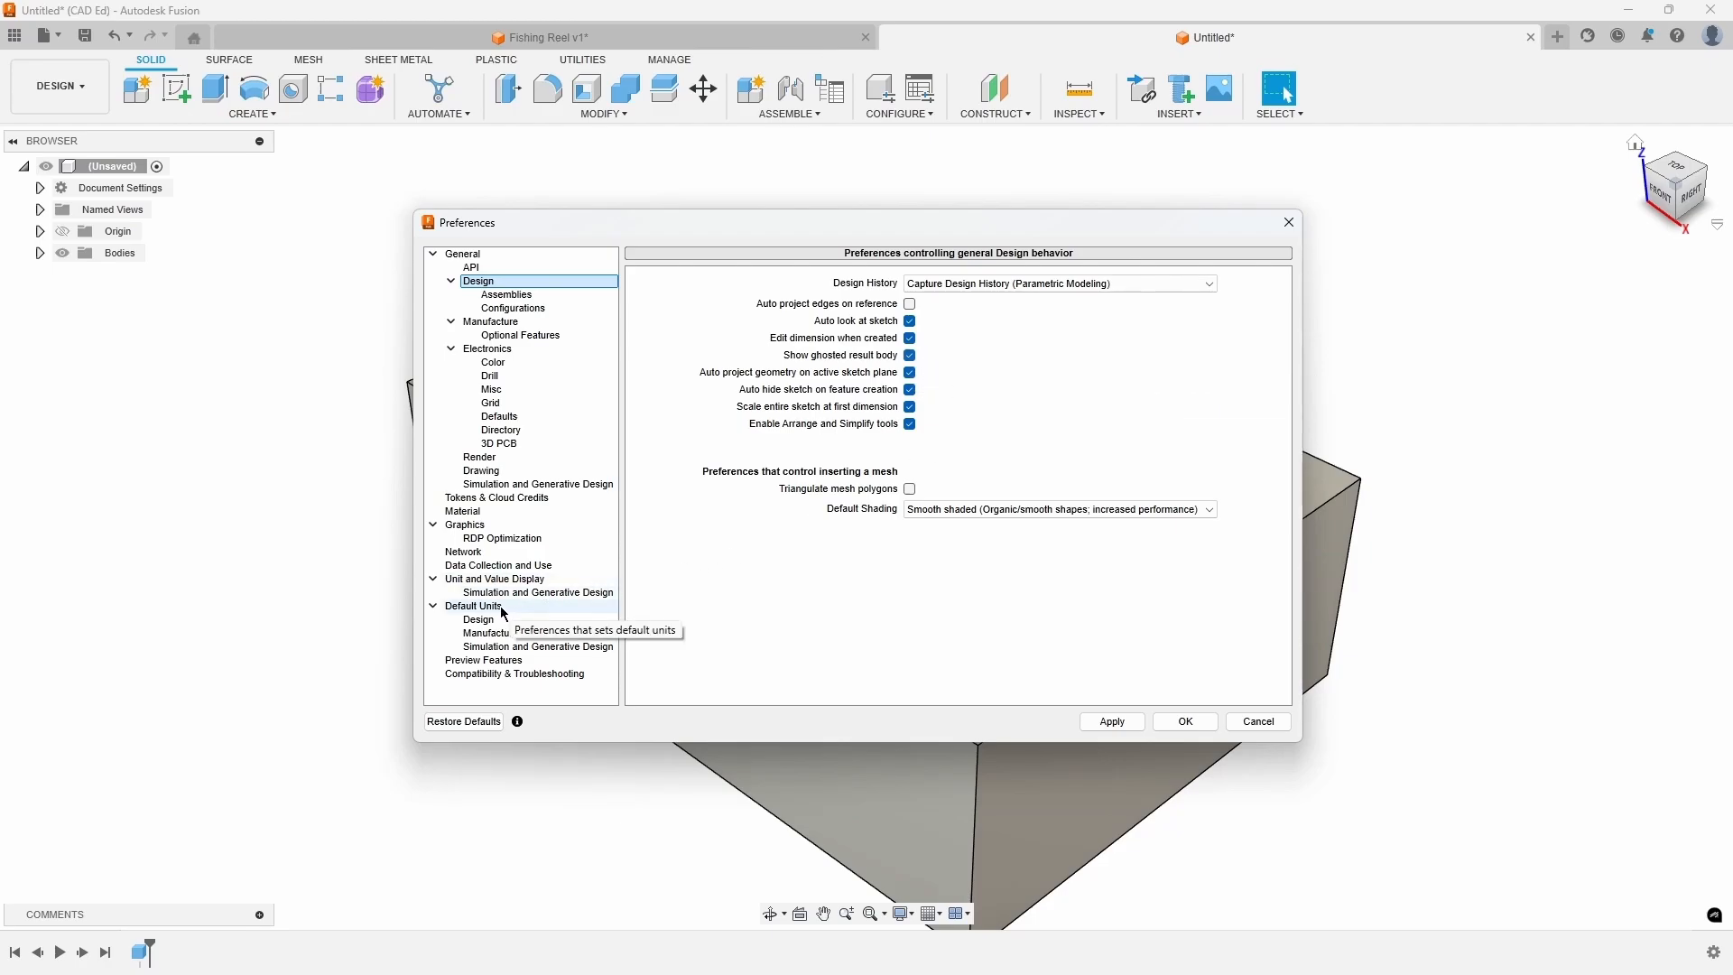
left_click(478, 619)
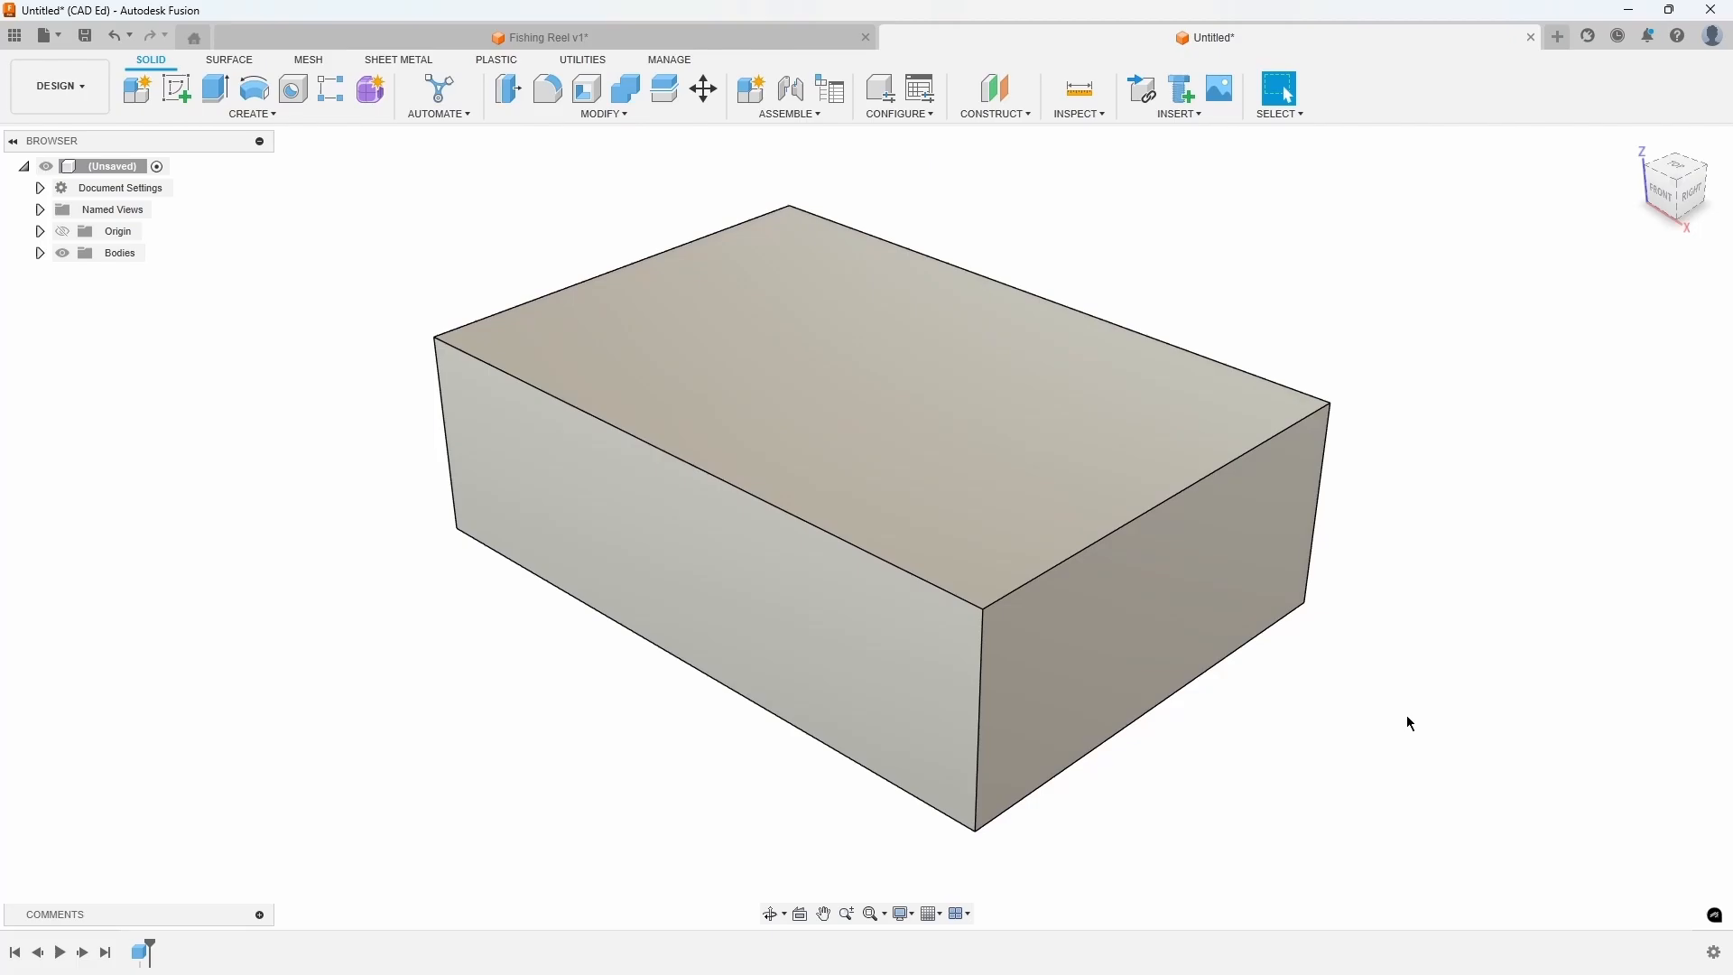
mouse_move(1426, 722)
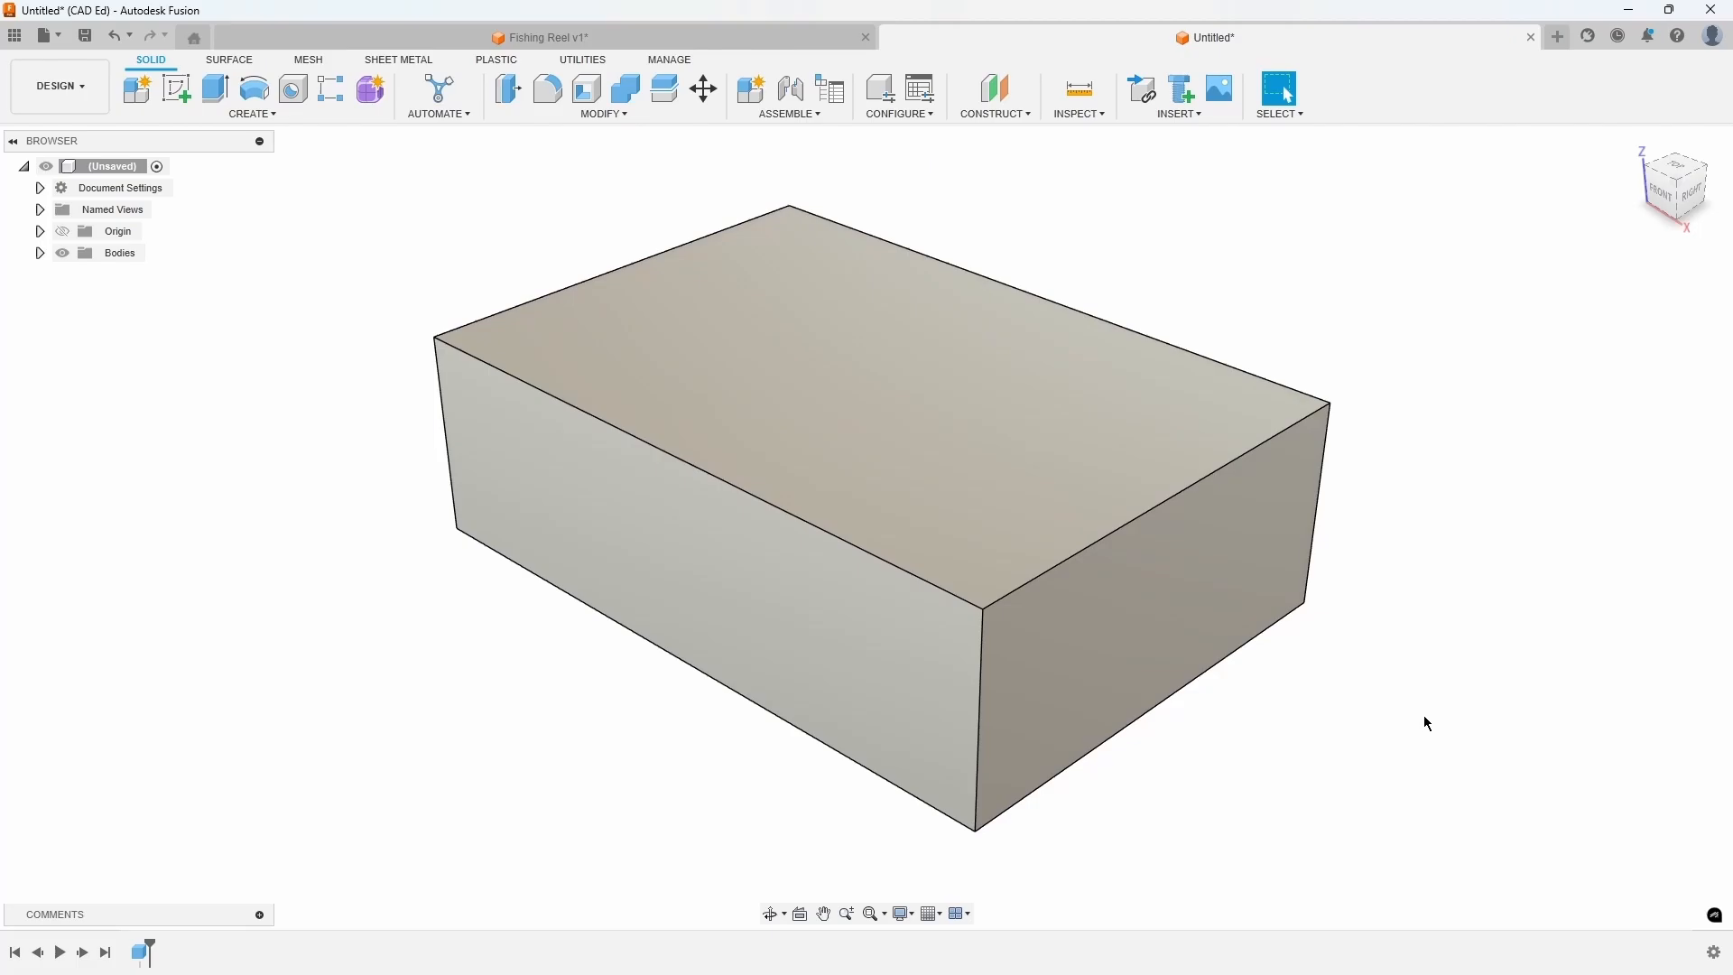